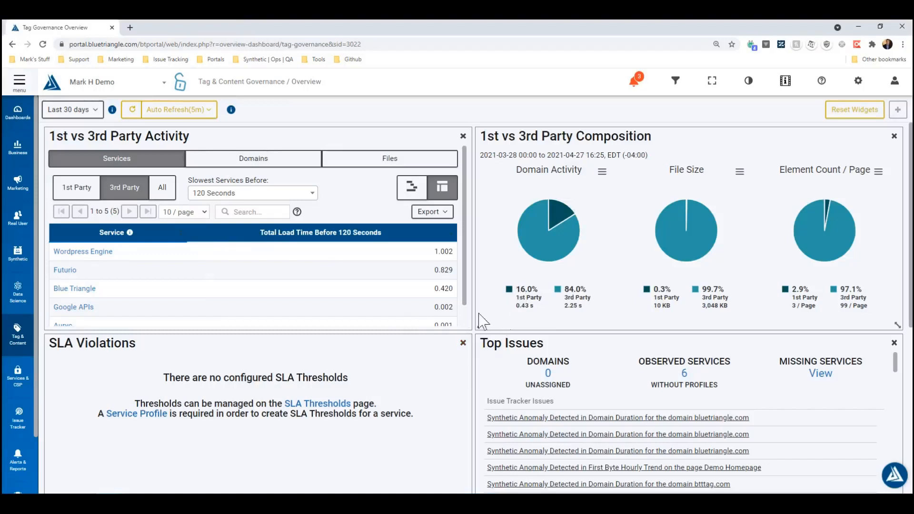
Step: Switch the 1st vs 3rd Party Activity widget's slowest services from table to bar chart
click(411, 187)
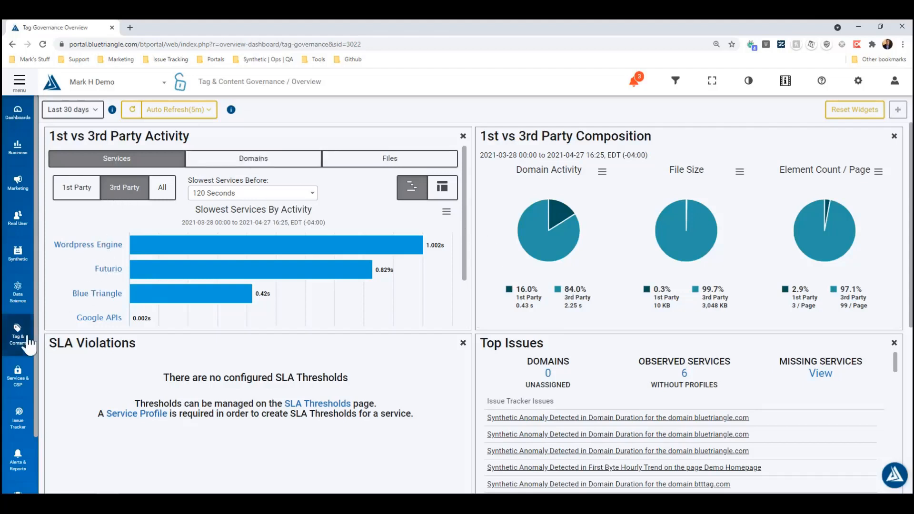
mouse_move(19, 335)
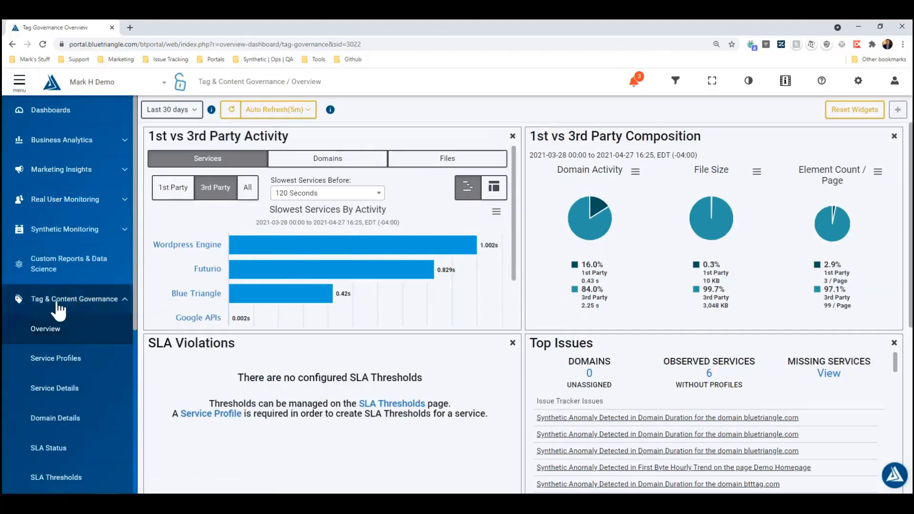
mouse_move(88, 344)
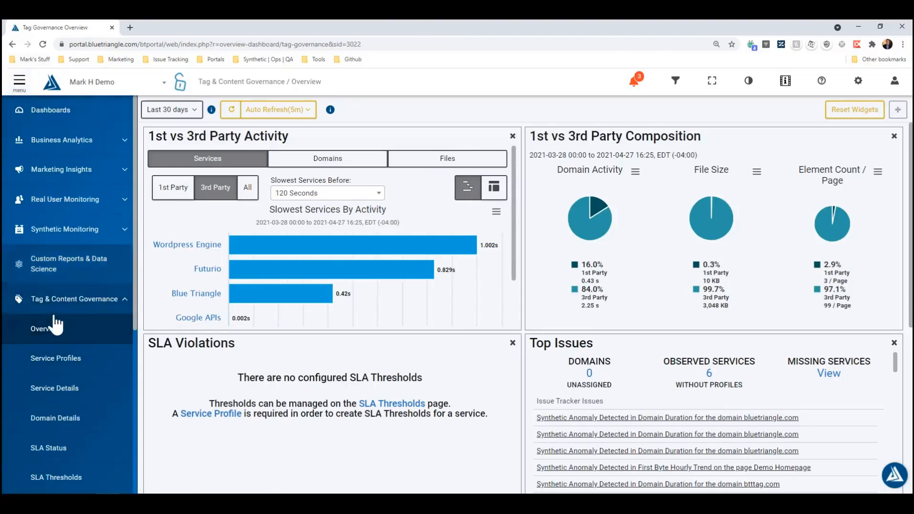
mouse_move(12, 315)
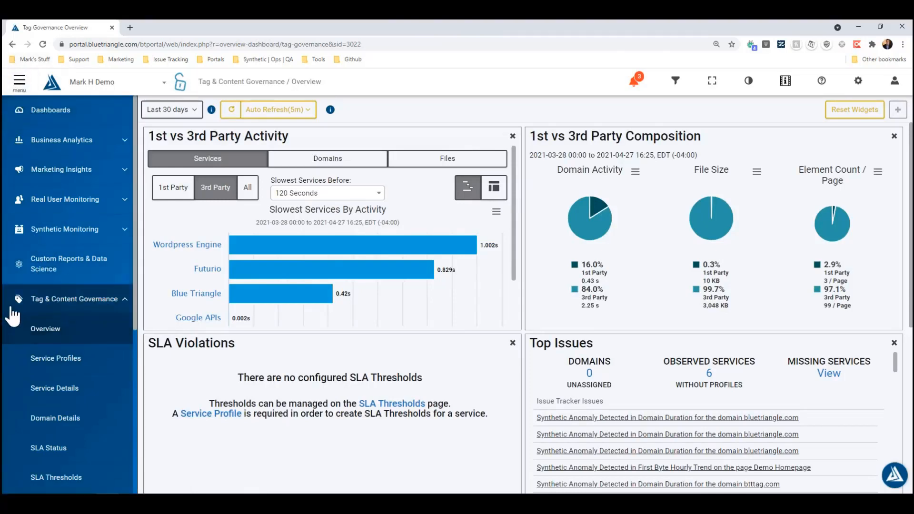
mouse_move(55, 349)
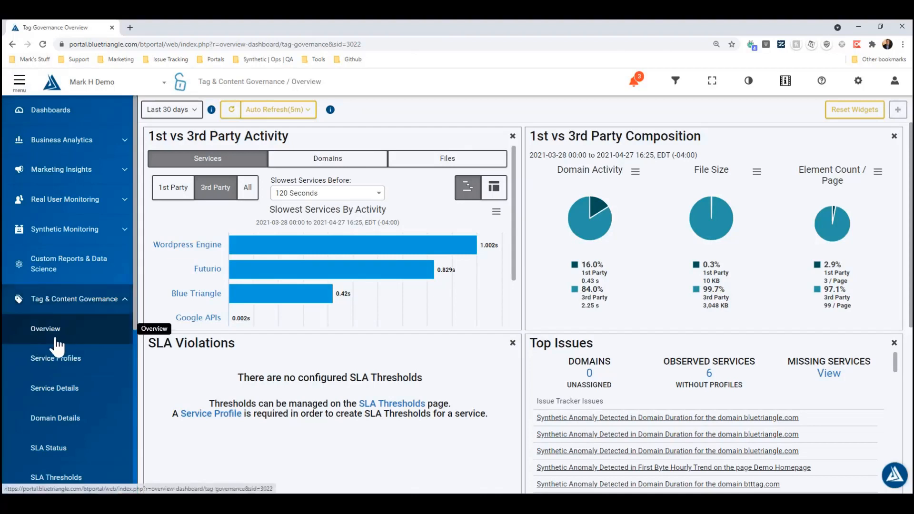
mouse_move(91, 146)
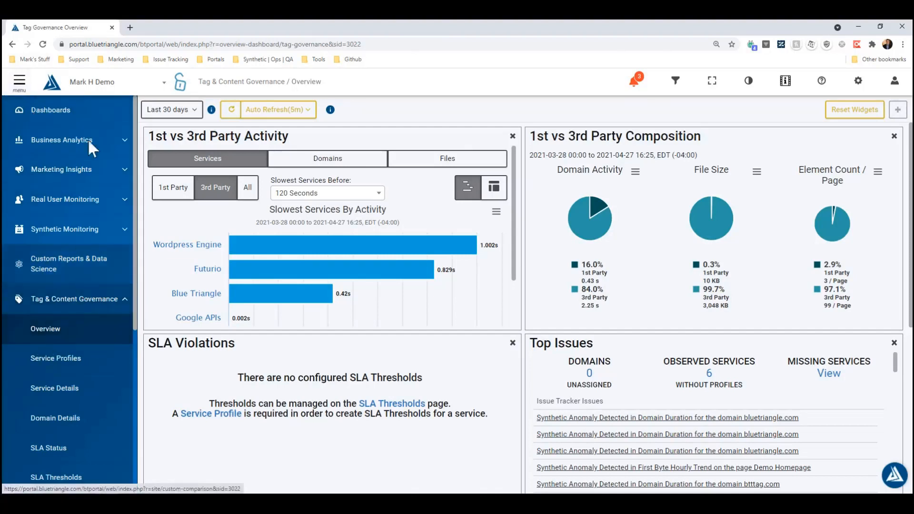
Step: Show the Activity widget as a table limited to 1st-party services, Blue Triangle (Website) and its files
click(19, 81)
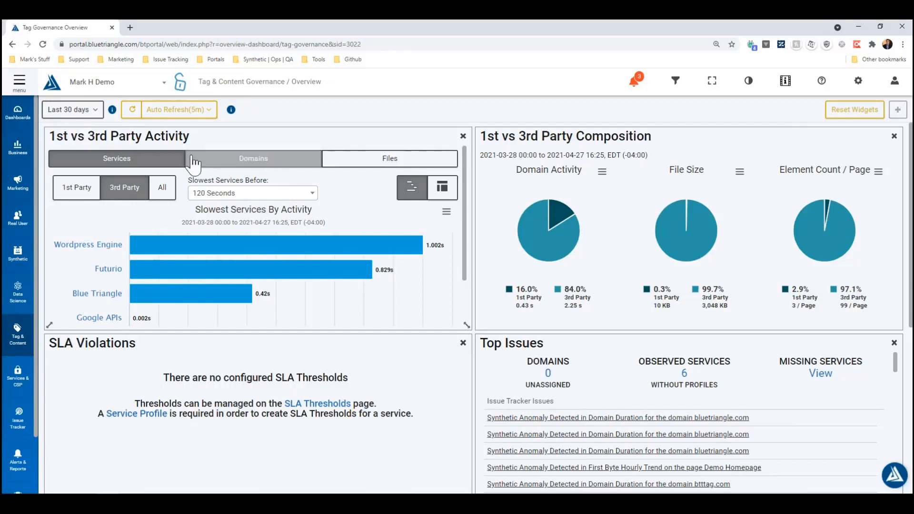
mouse_move(168, 160)
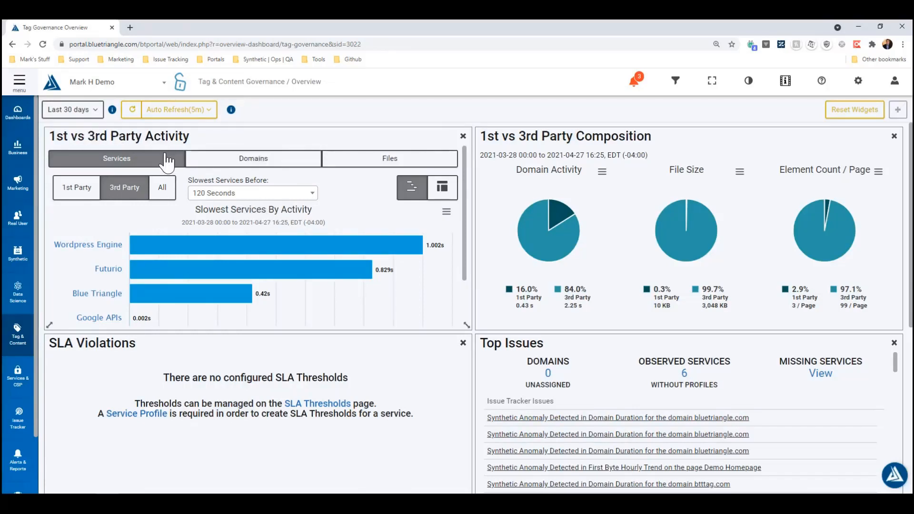
mouse_move(223, 228)
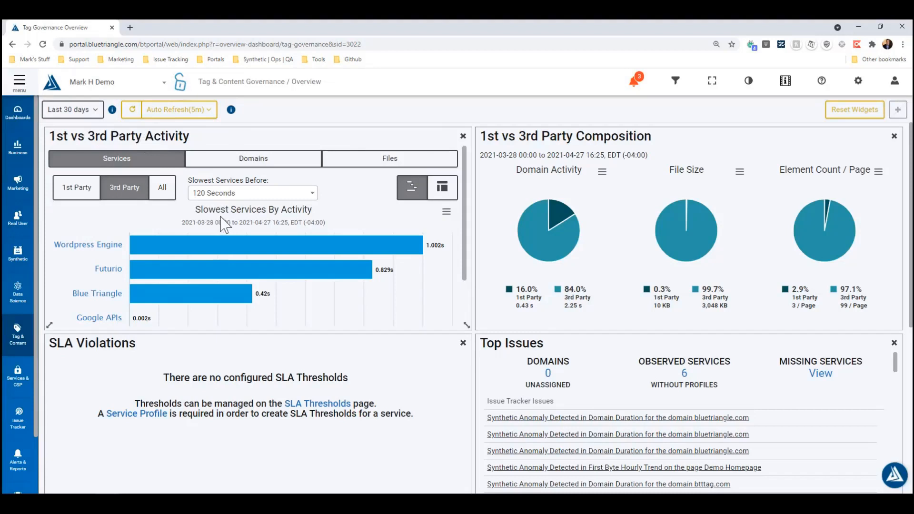
mouse_move(277, 214)
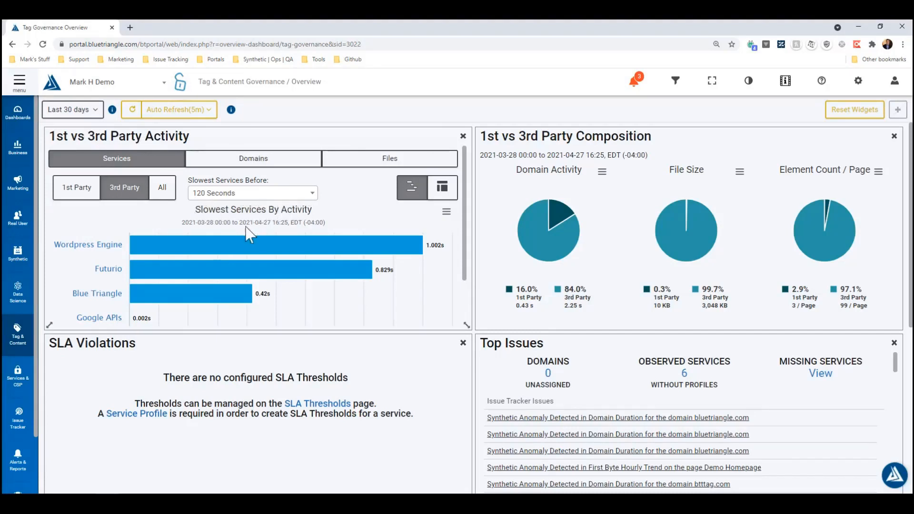
mouse_move(175, 245)
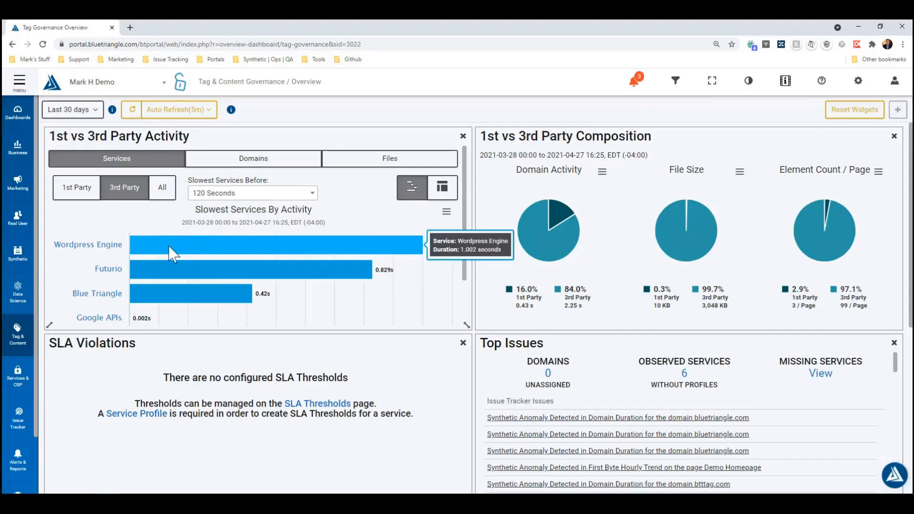
mouse_move(195, 258)
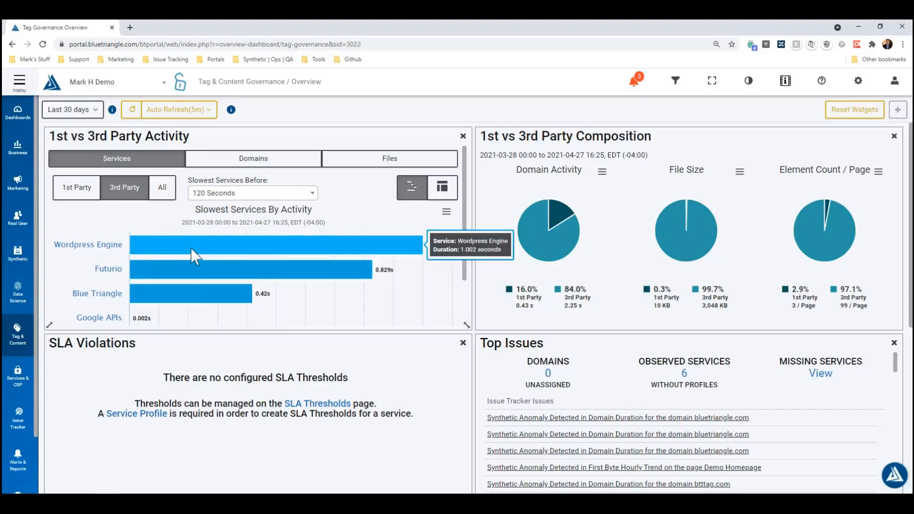
mouse_move(202, 249)
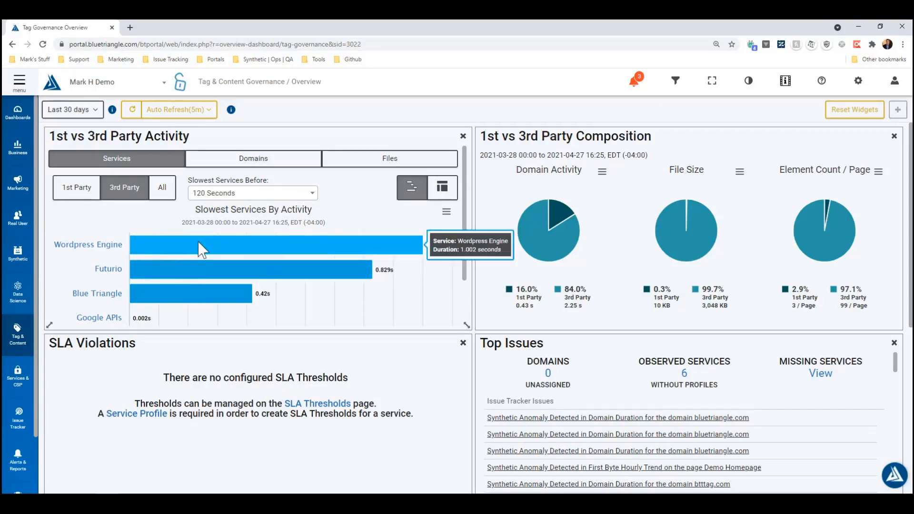
mouse_move(169, 175)
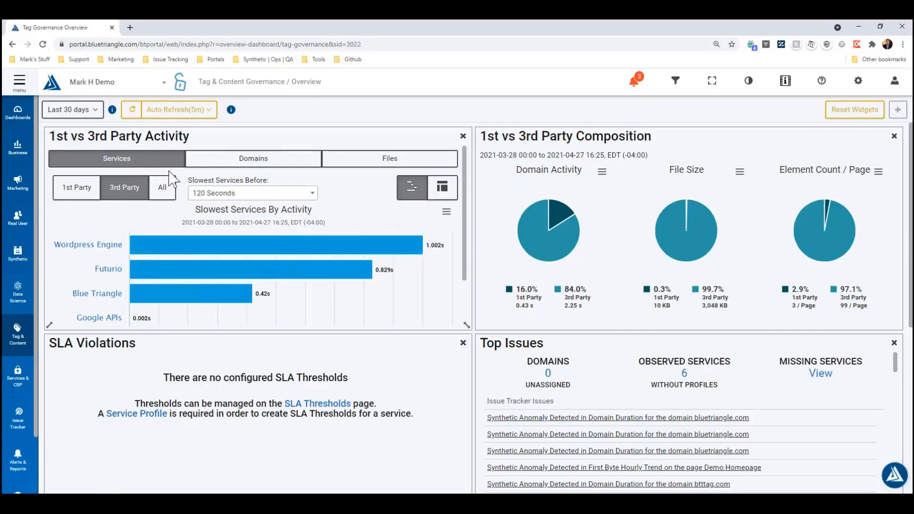
mouse_move(355, 200)
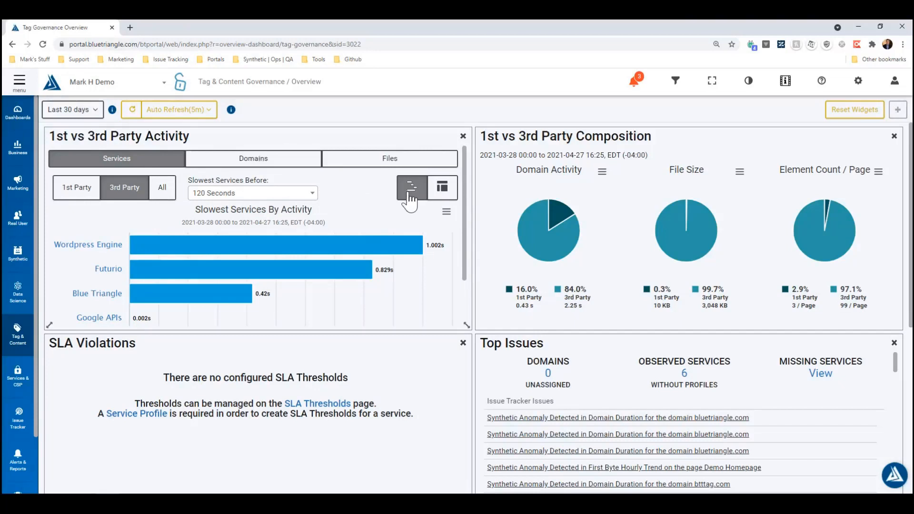
click(441, 188)
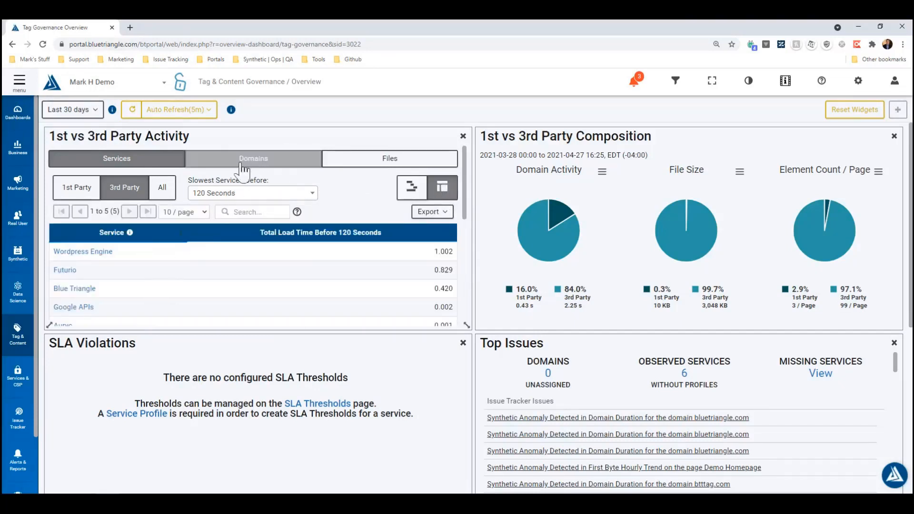
mouse_move(128, 198)
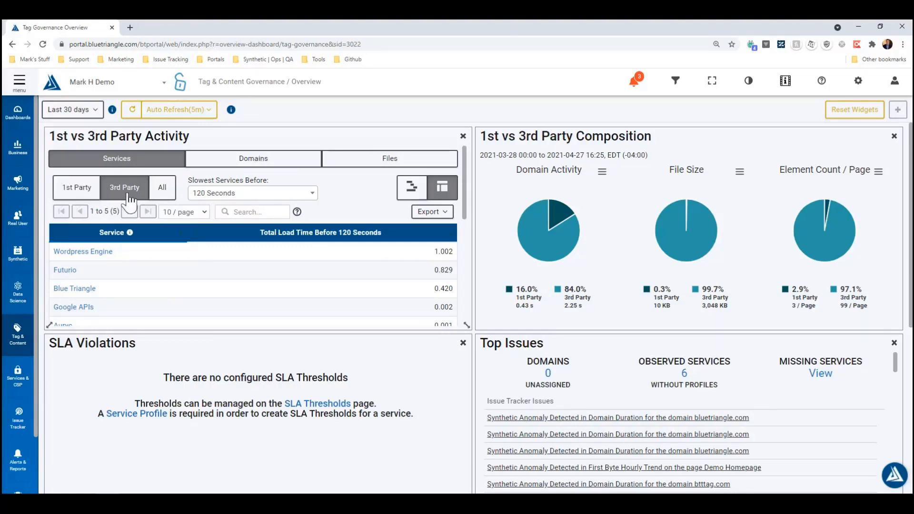
click(76, 187)
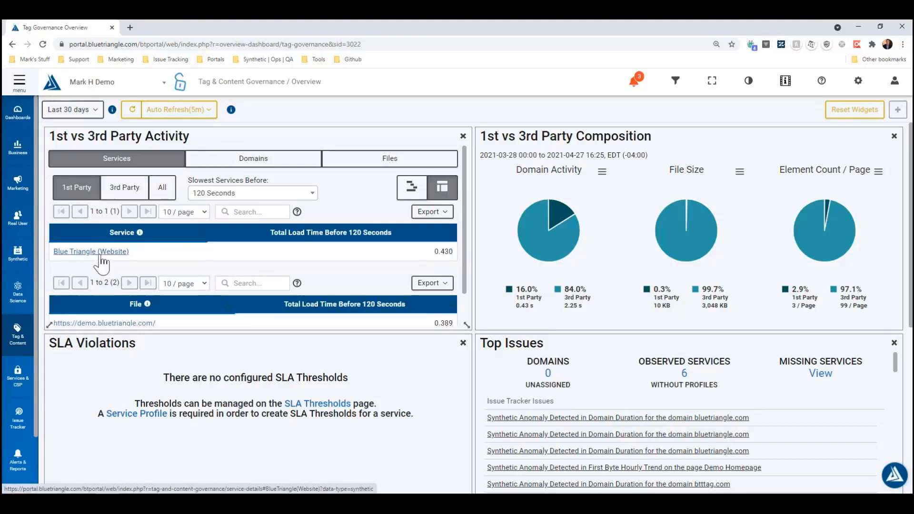
Step: Rank domains from all parties by load time before Time To Interactive
click(161, 188)
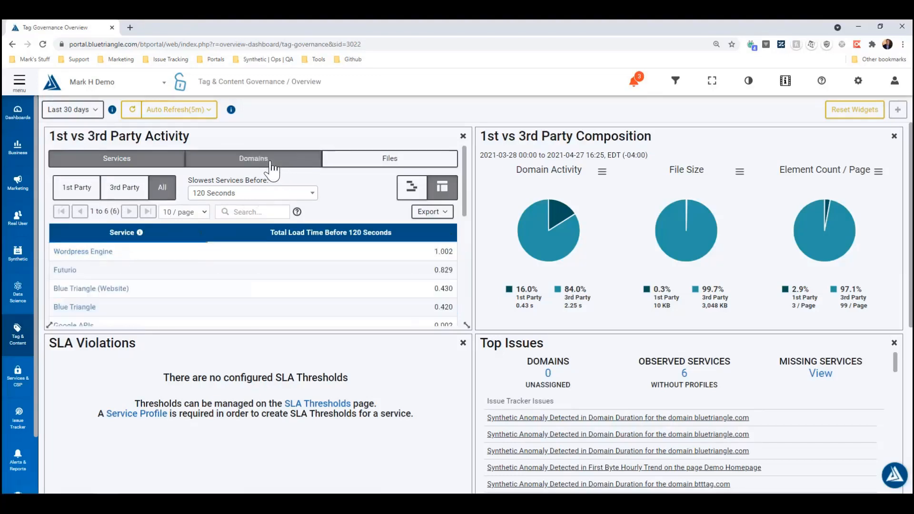
click(253, 158)
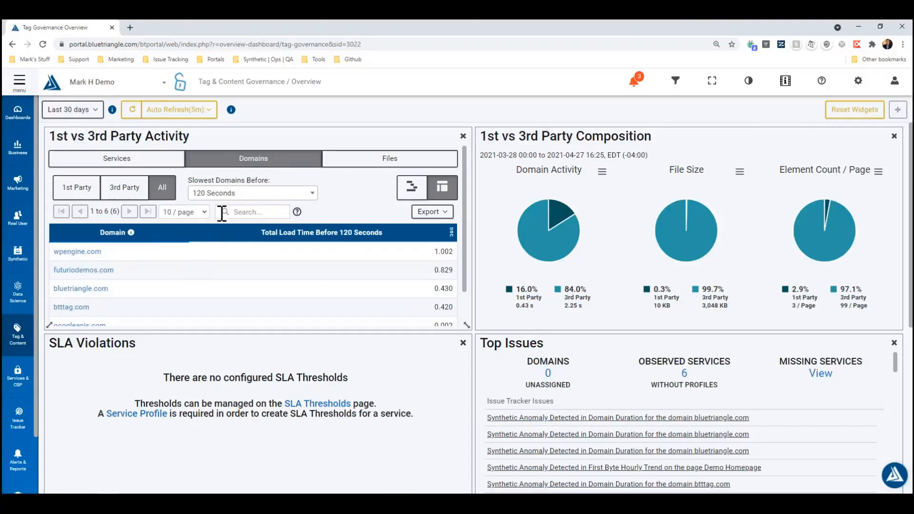
click(251, 193)
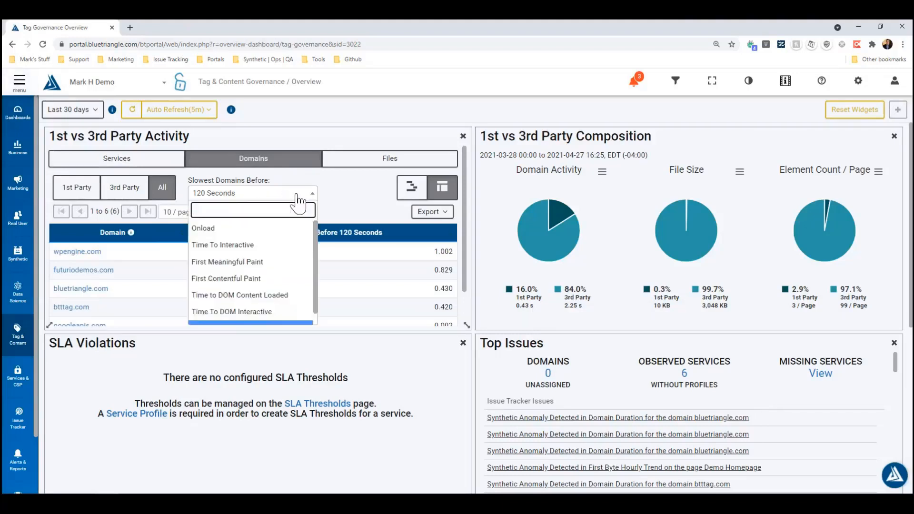
mouse_move(297, 201)
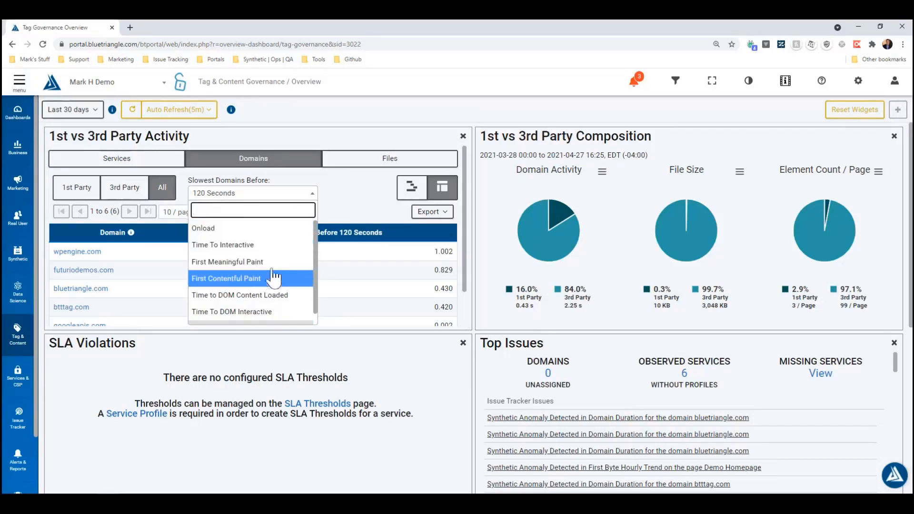
click(223, 245)
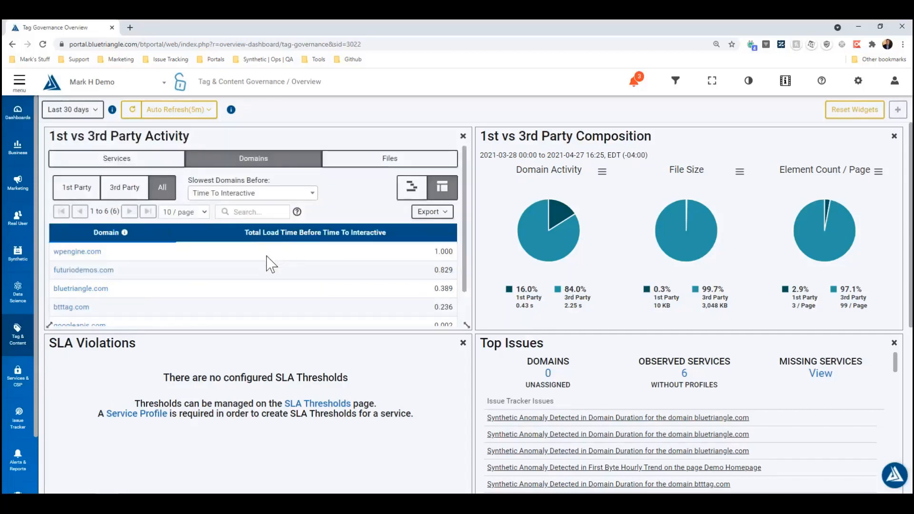
mouse_move(243, 291)
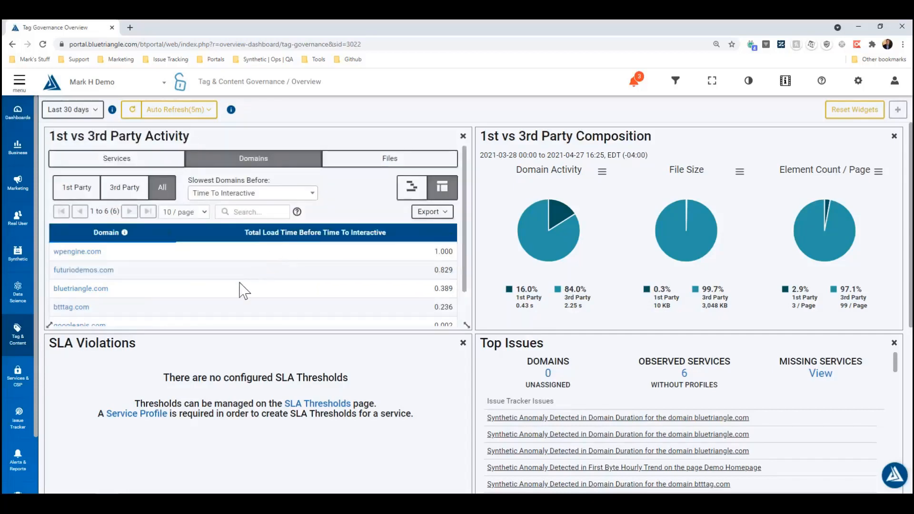
mouse_move(237, 291)
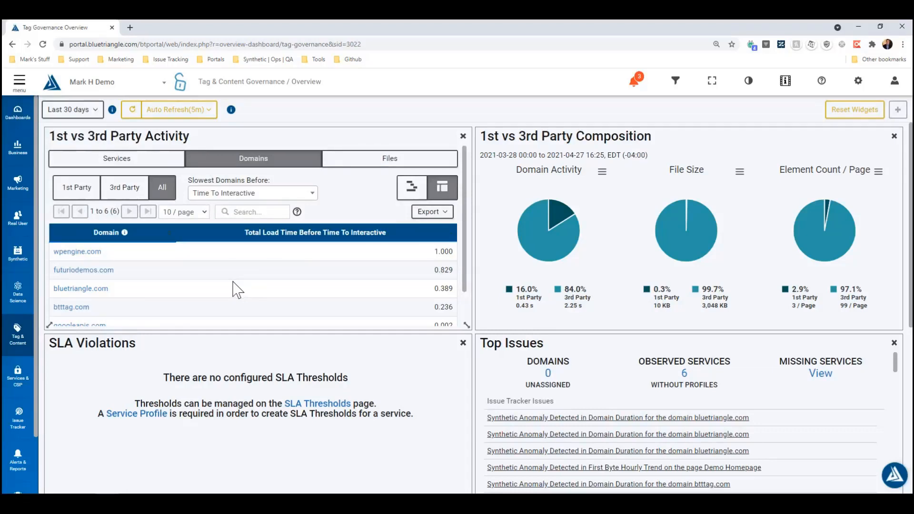
mouse_move(301, 233)
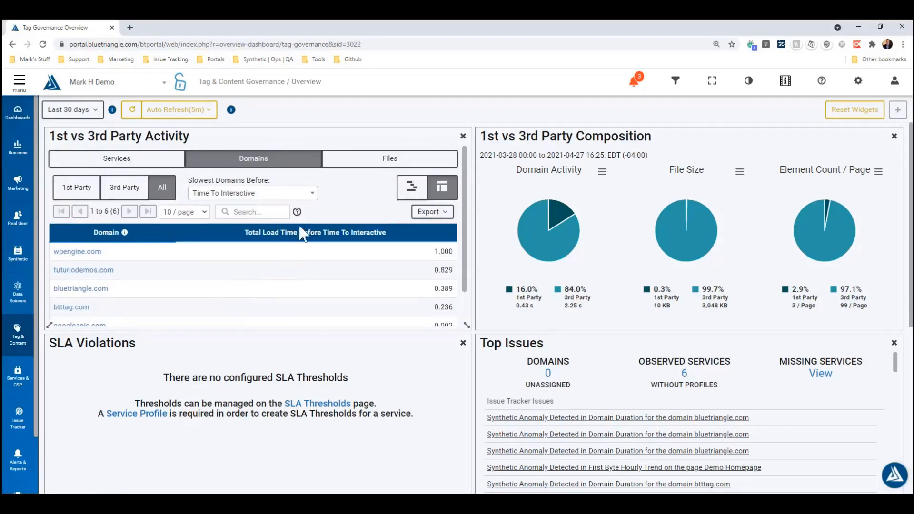
mouse_move(297, 211)
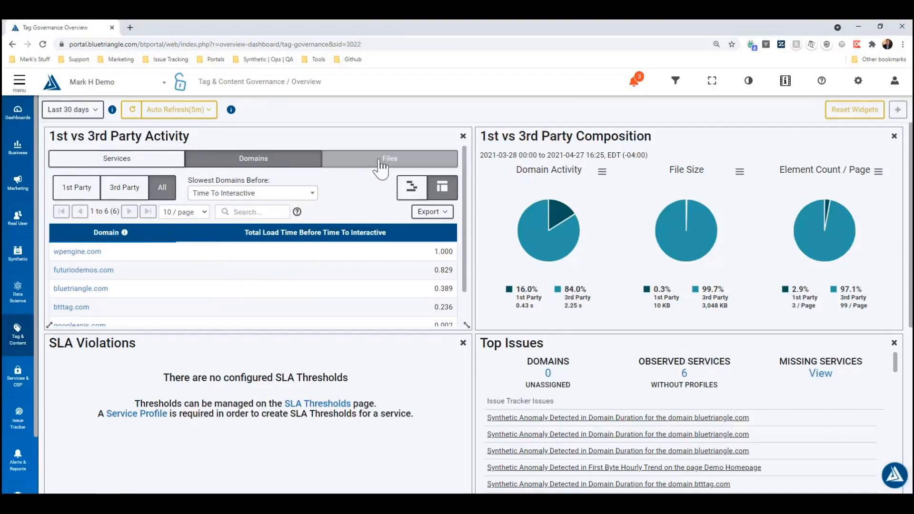
mouse_move(371, 175)
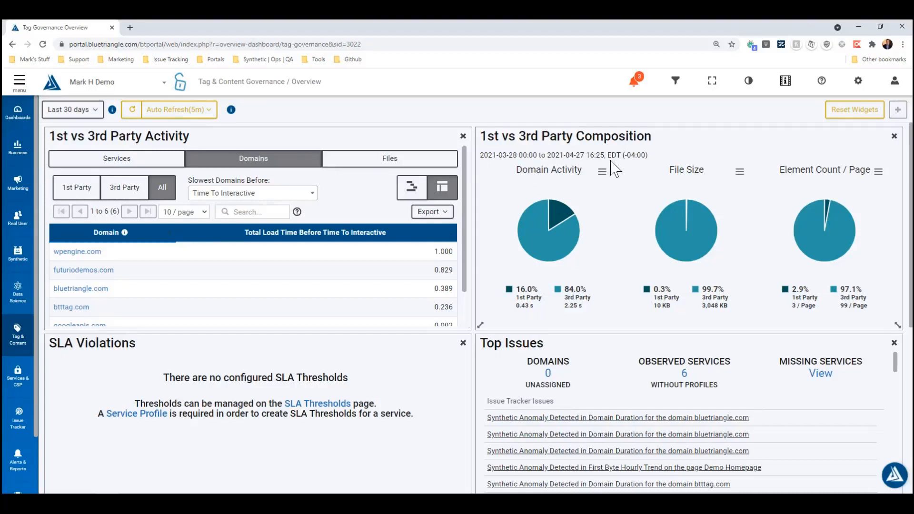
mouse_move(622, 265)
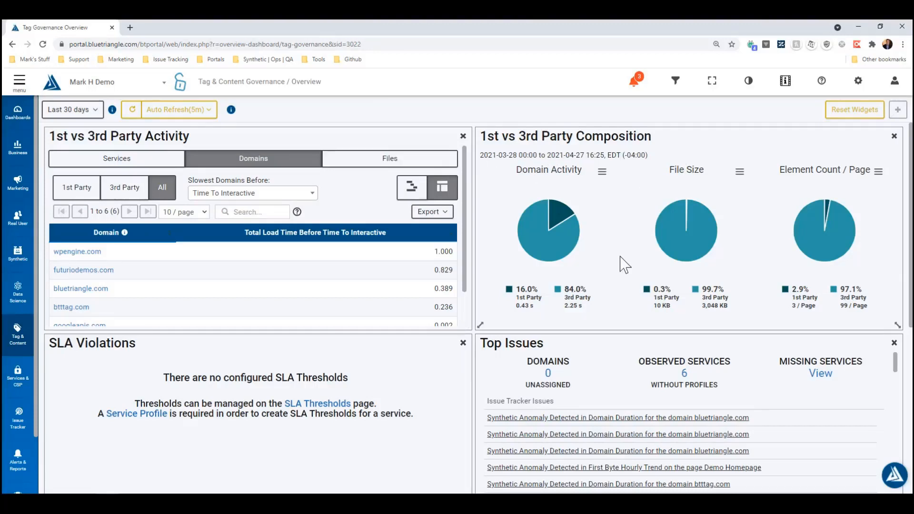
mouse_move(554, 291)
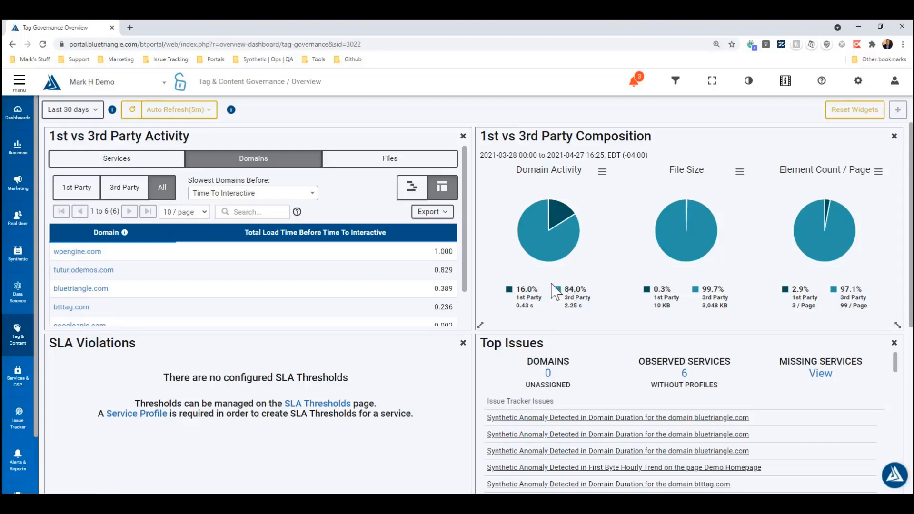
mouse_move(577, 305)
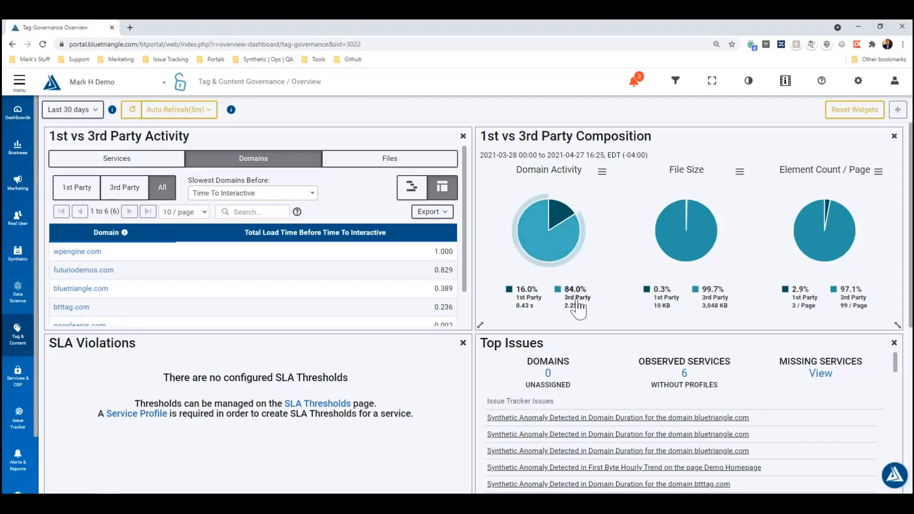
mouse_move(686, 232)
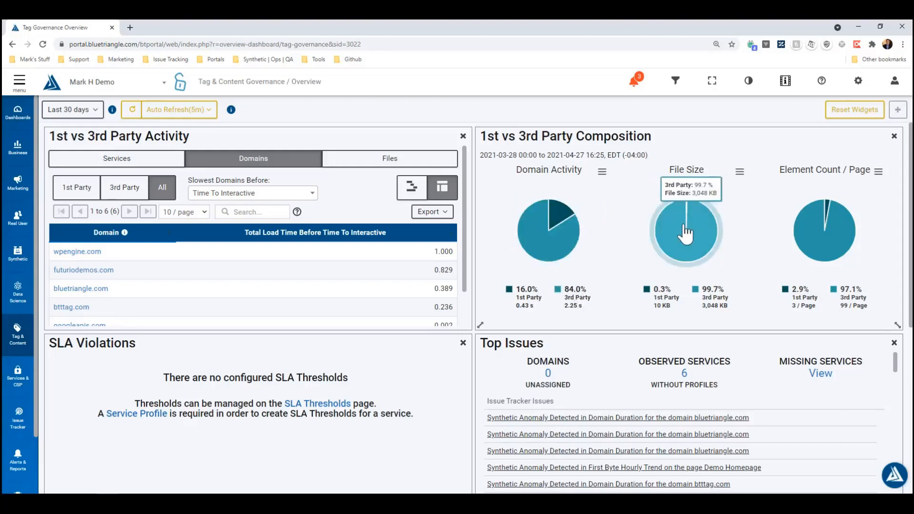
mouse_move(824, 233)
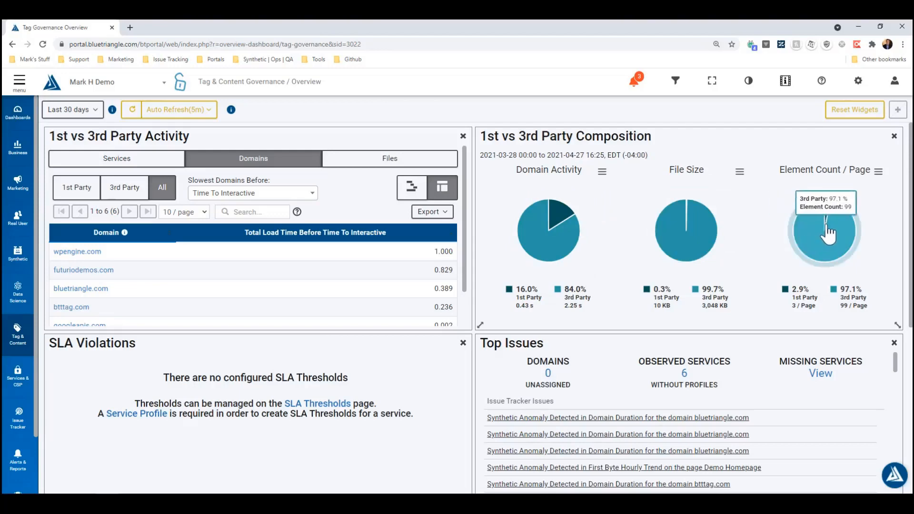
mouse_move(826, 298)
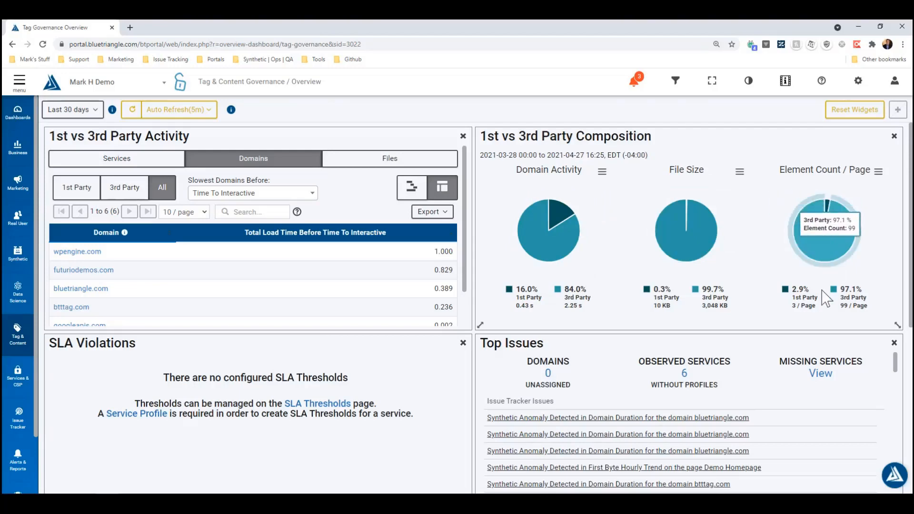
Step: Scroll the overview down to the SLA Violations and Top Issues widgets
scroll(down, 3)
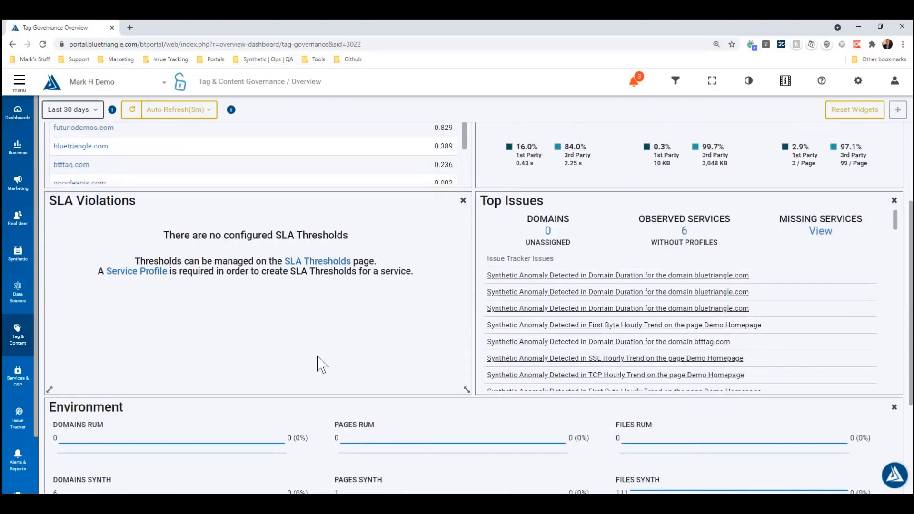
mouse_move(184, 329)
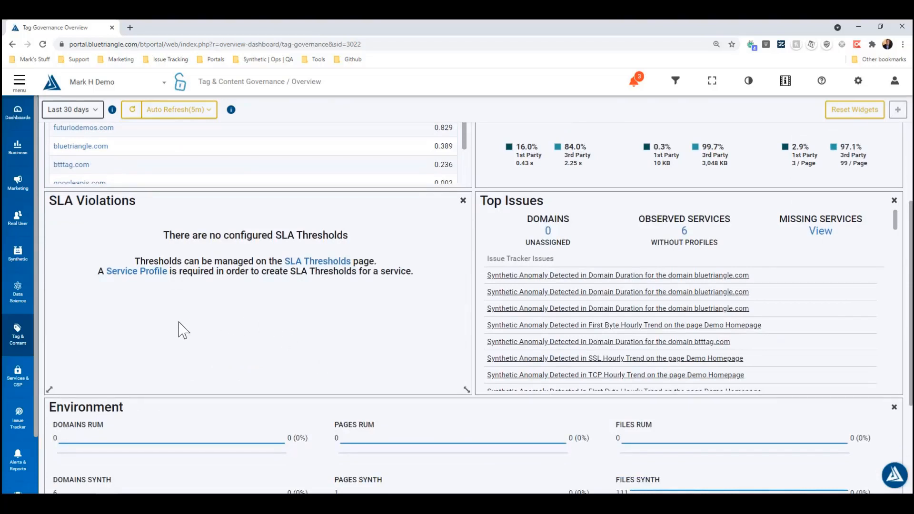
mouse_move(255, 291)
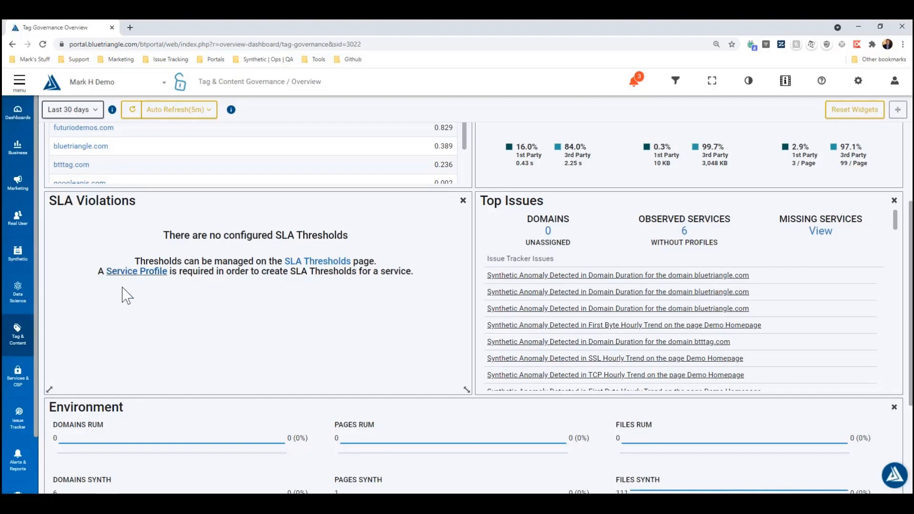
mouse_move(537, 241)
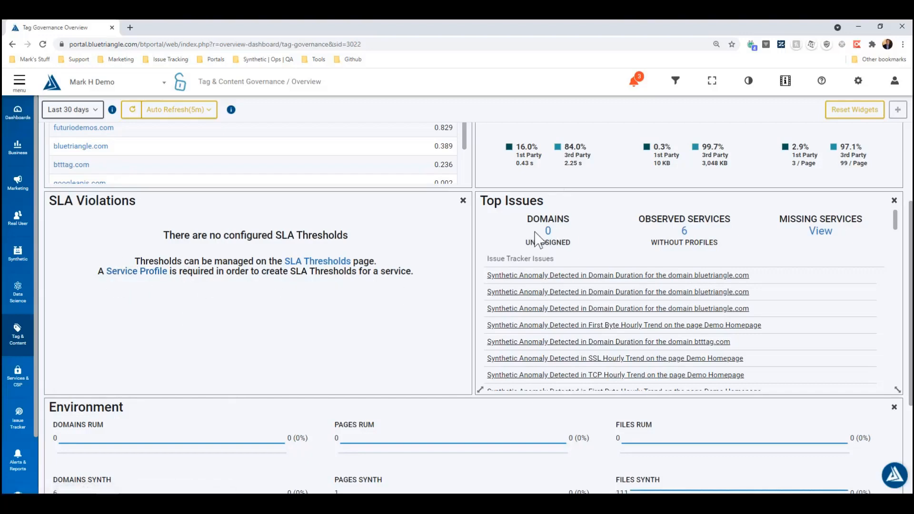
mouse_move(585, 244)
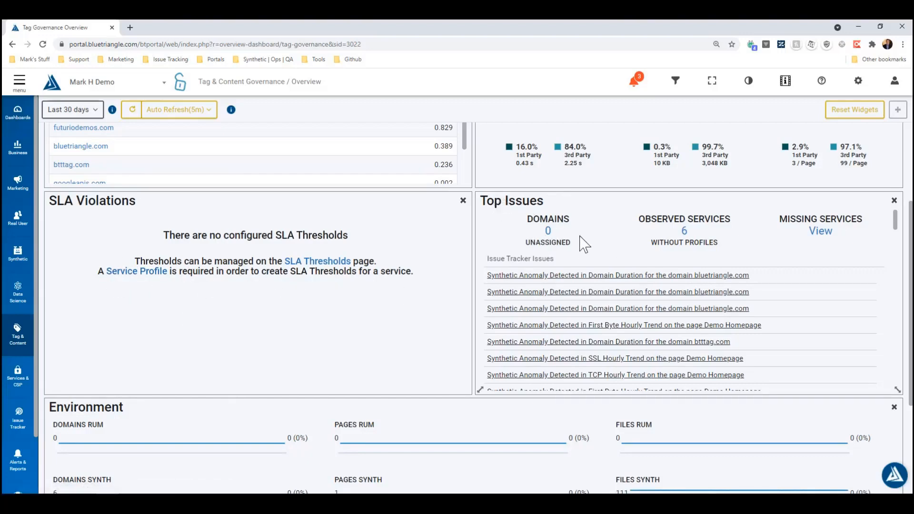
mouse_move(600, 242)
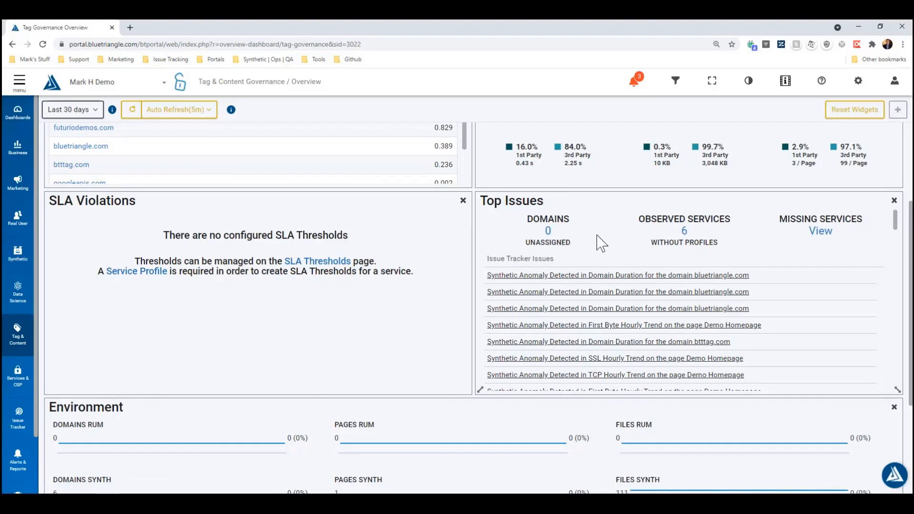
mouse_move(607, 285)
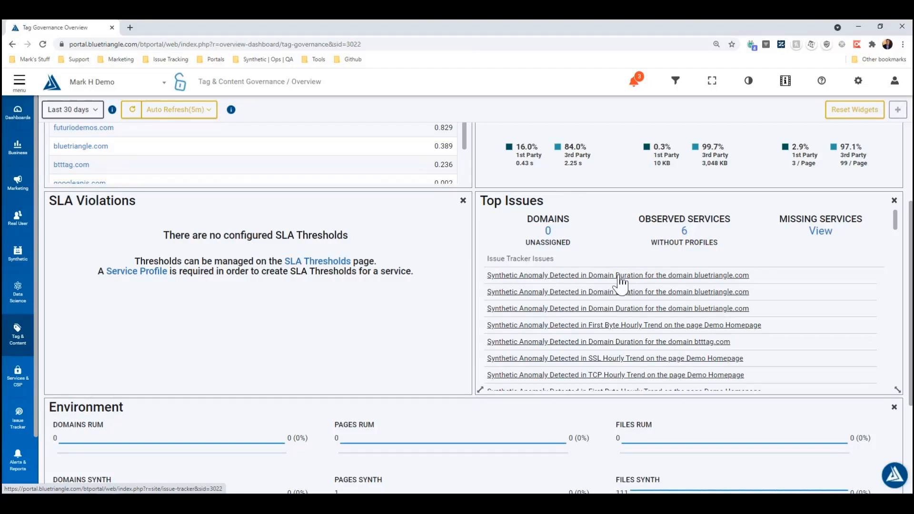
mouse_move(626, 289)
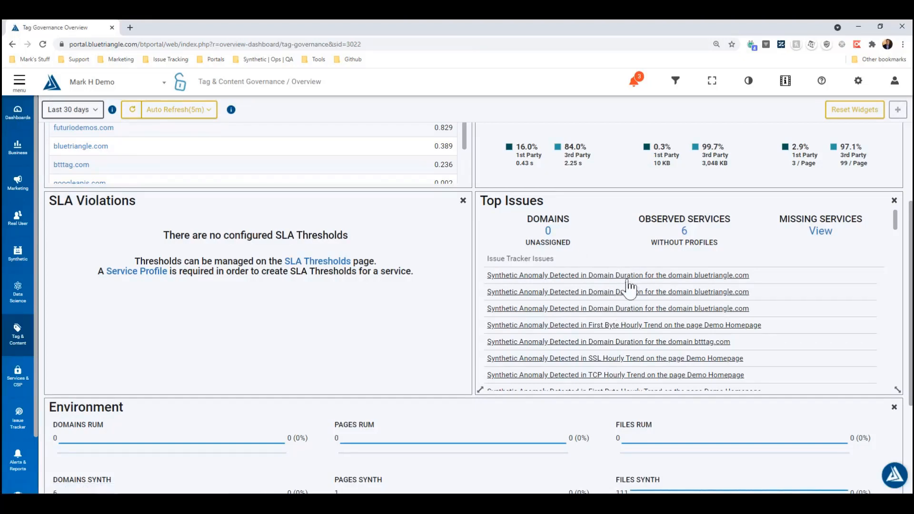
mouse_move(653, 275)
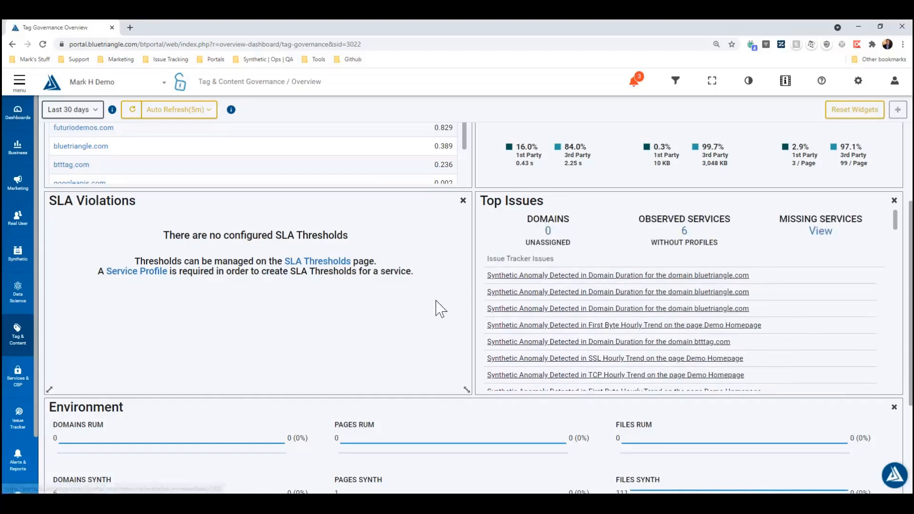
Step: Scroll down to the Environment panel's domain, file, vendor, service and SLA sparklines
scroll(down, 3)
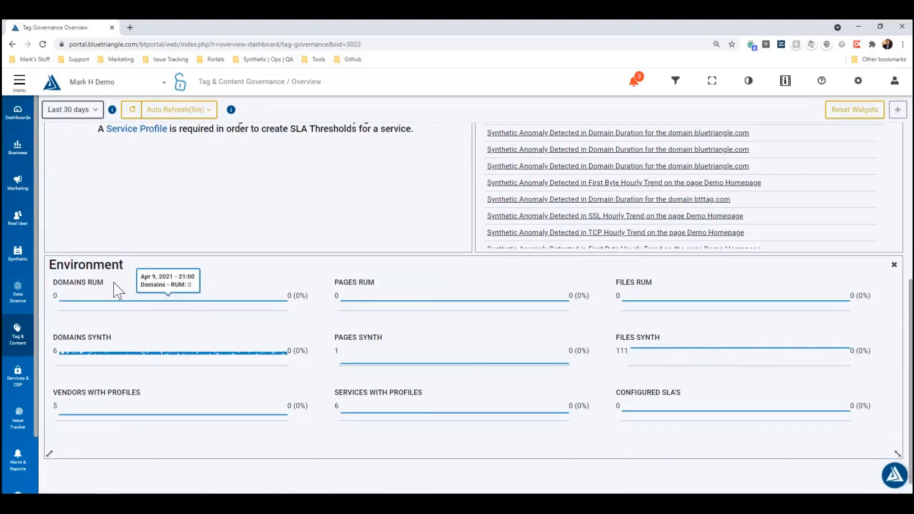
mouse_move(191, 327)
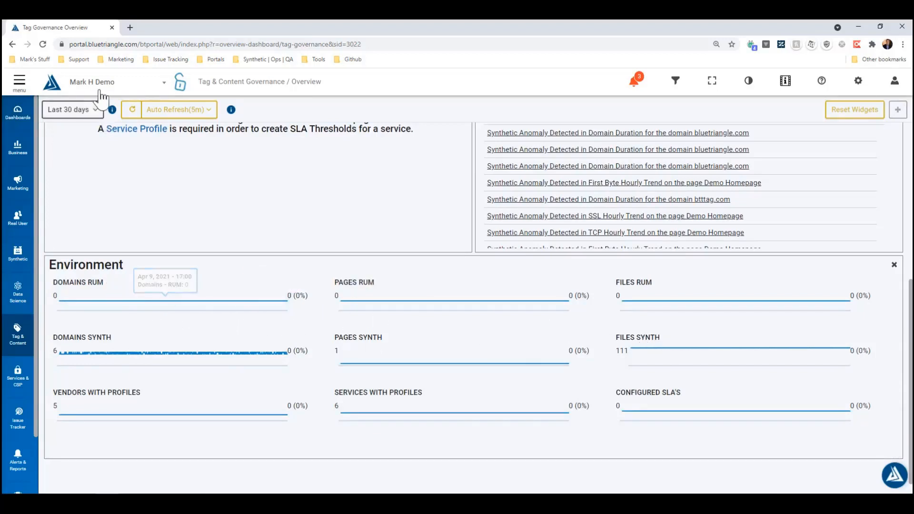
mouse_move(251, 299)
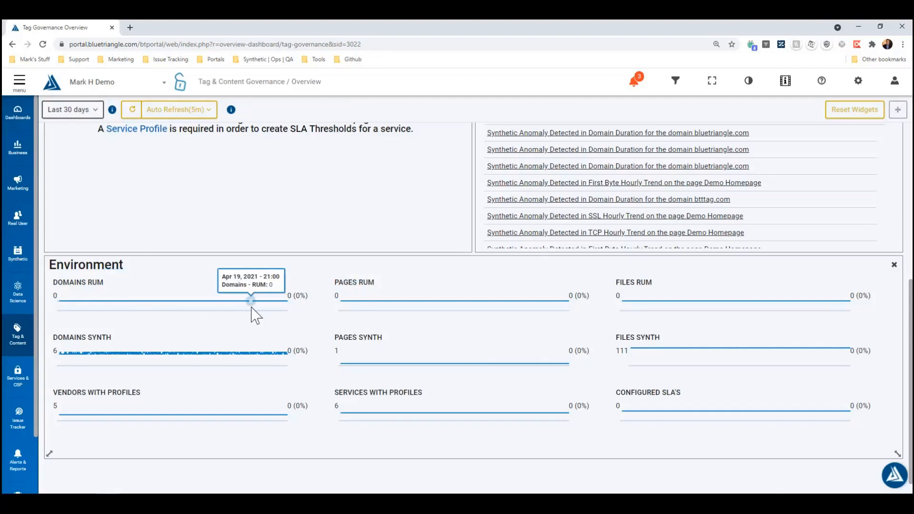
mouse_move(267, 357)
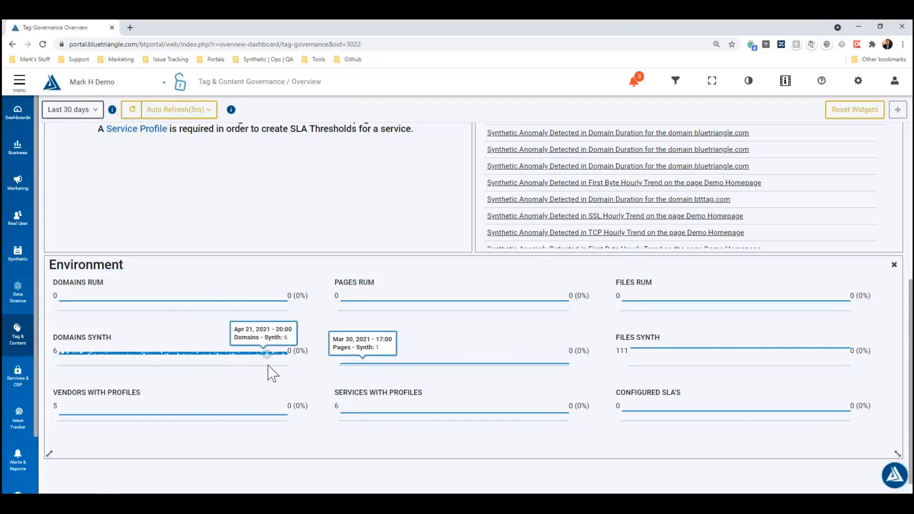
mouse_move(195, 356)
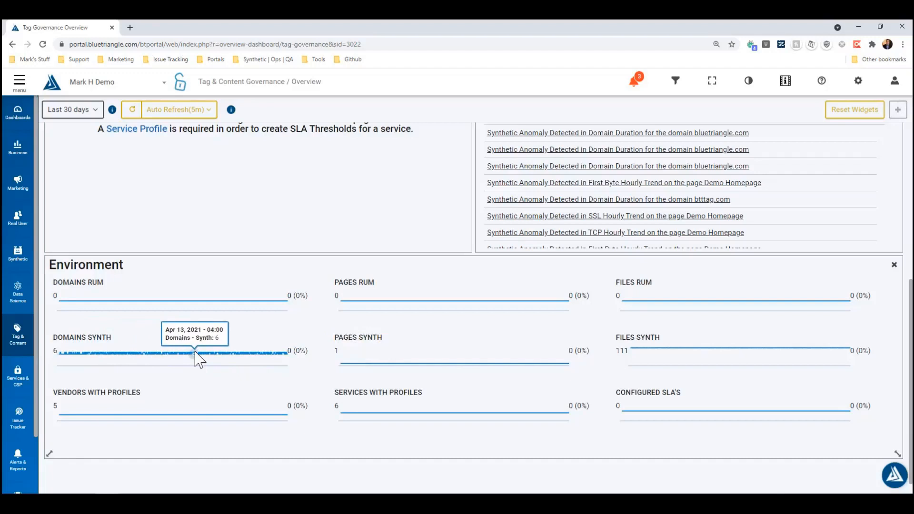
mouse_move(411, 360)
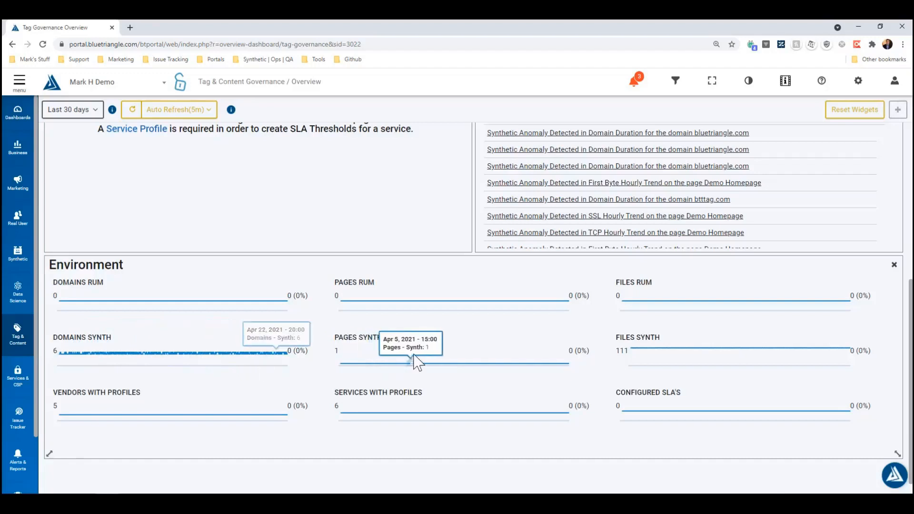
mouse_move(459, 364)
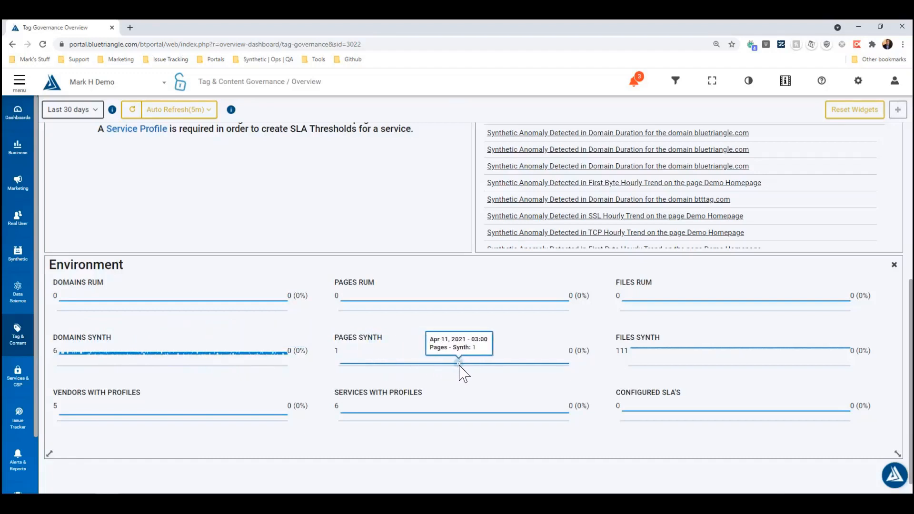
mouse_move(460, 370)
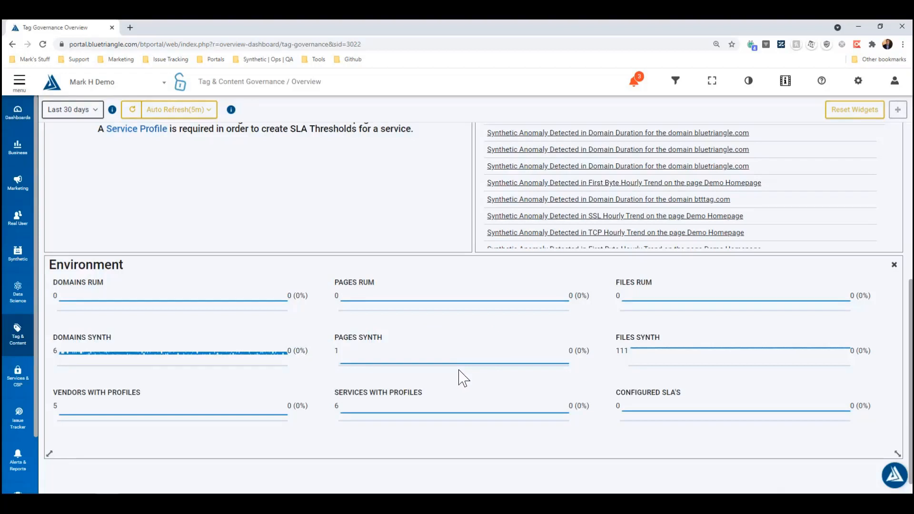
mouse_move(649, 350)
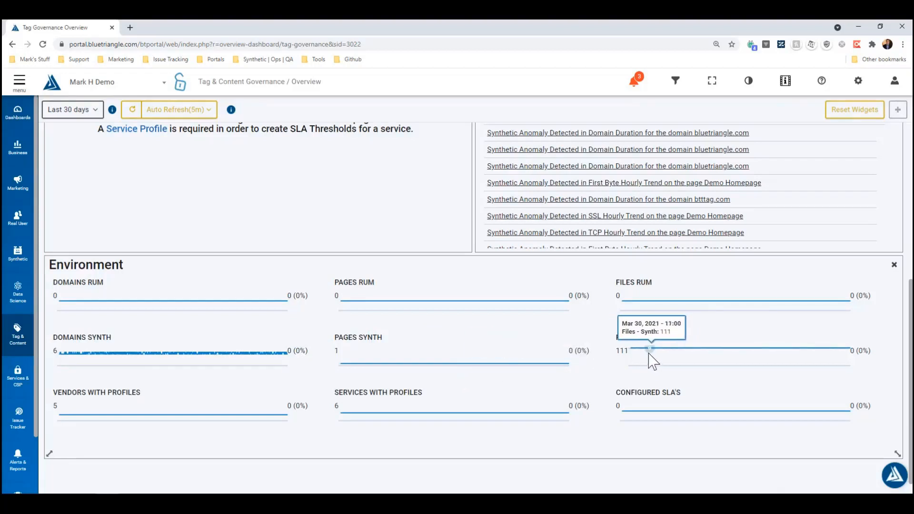
mouse_move(807, 358)
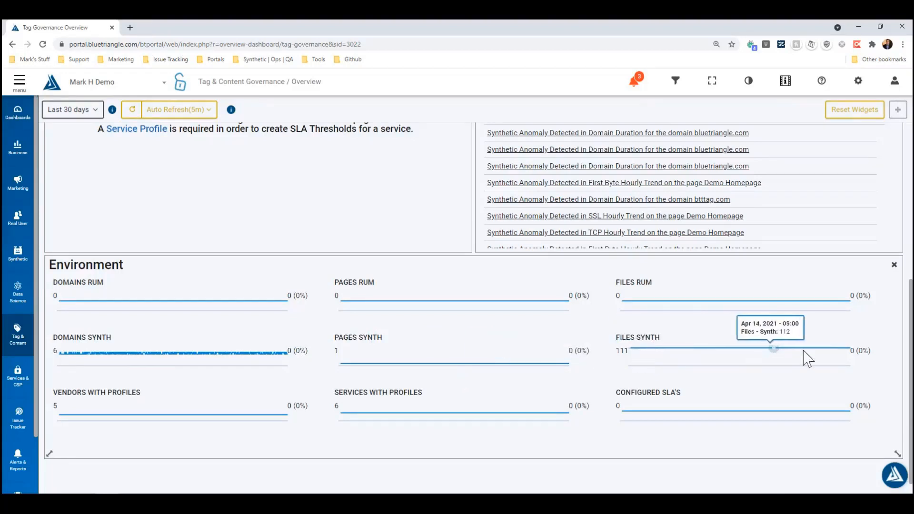
mouse_move(694, 355)
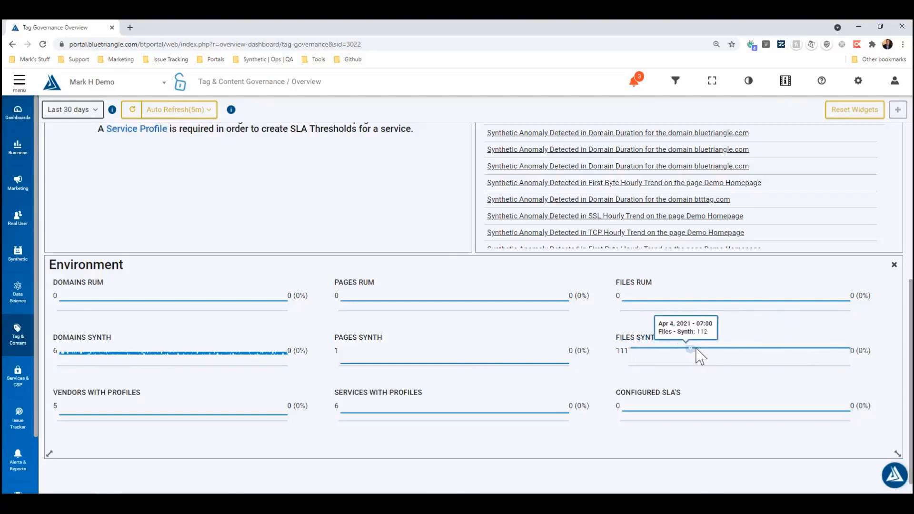
mouse_move(333, 428)
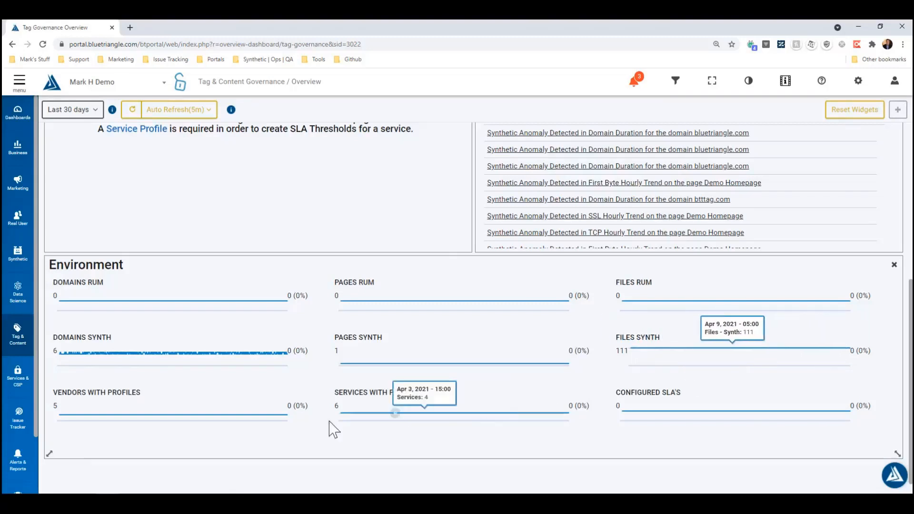
mouse_move(145, 416)
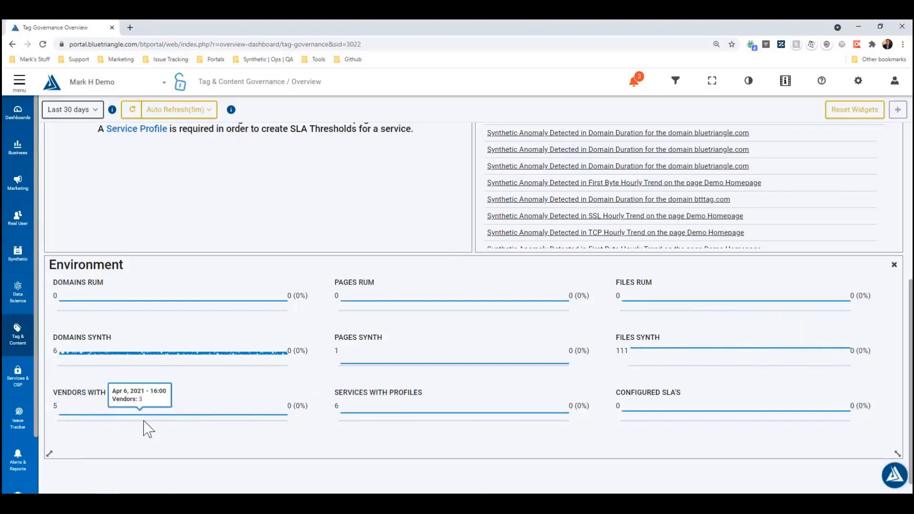
mouse_move(373, 414)
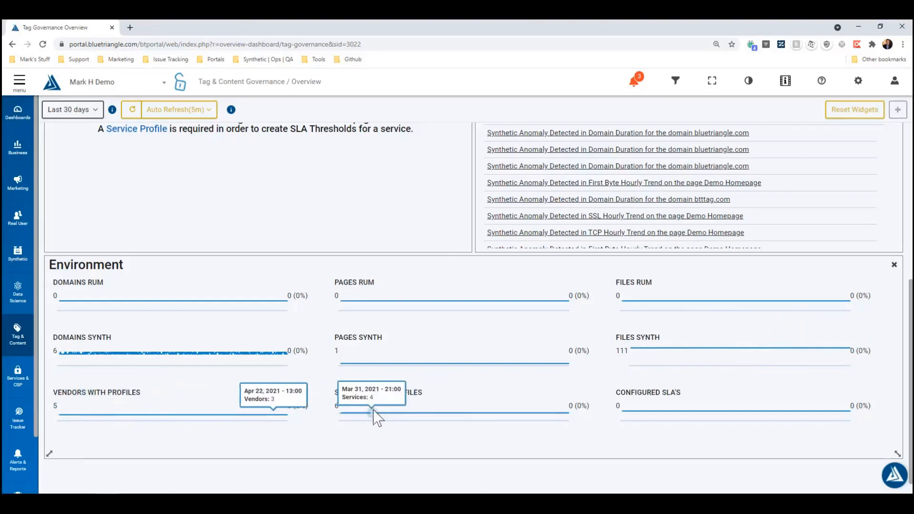
mouse_move(431, 414)
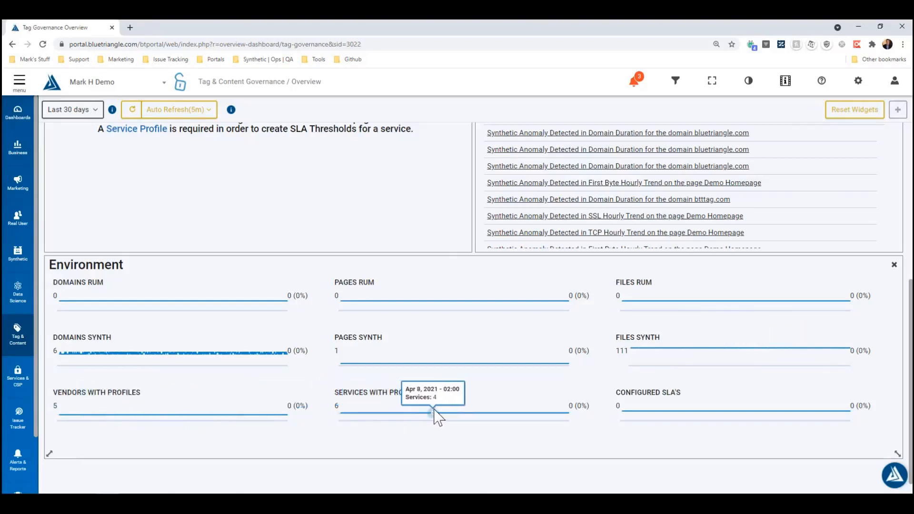
mouse_move(763, 417)
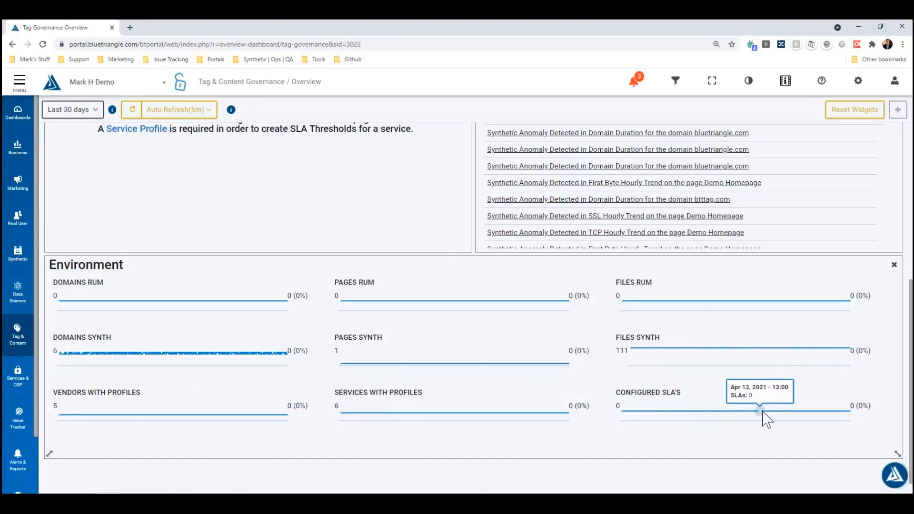
mouse_move(761, 414)
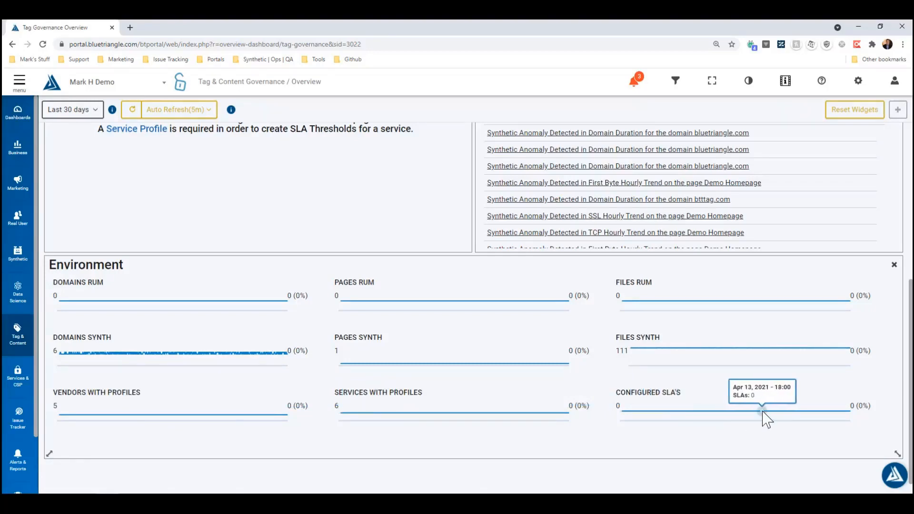
Step: Show the Activity widget's slowest files across all parties before Time To Interactive
scroll(up, 3)
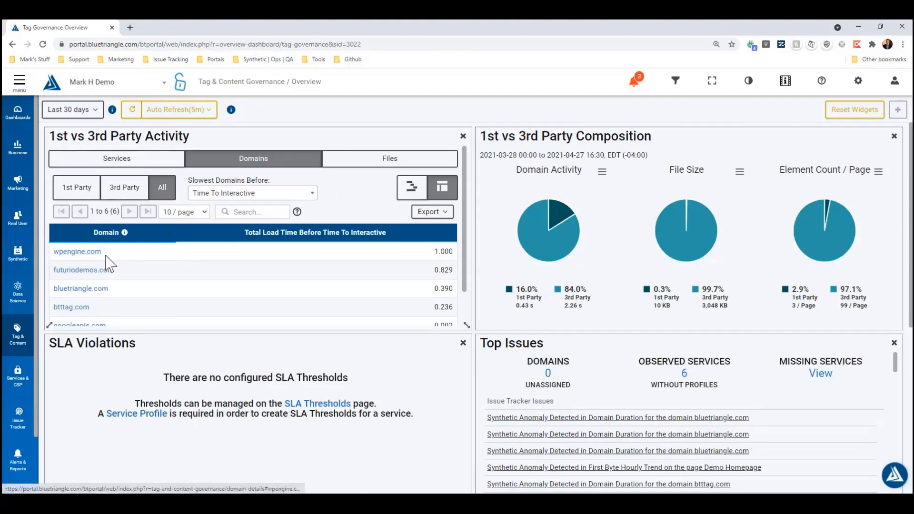
click(116, 158)
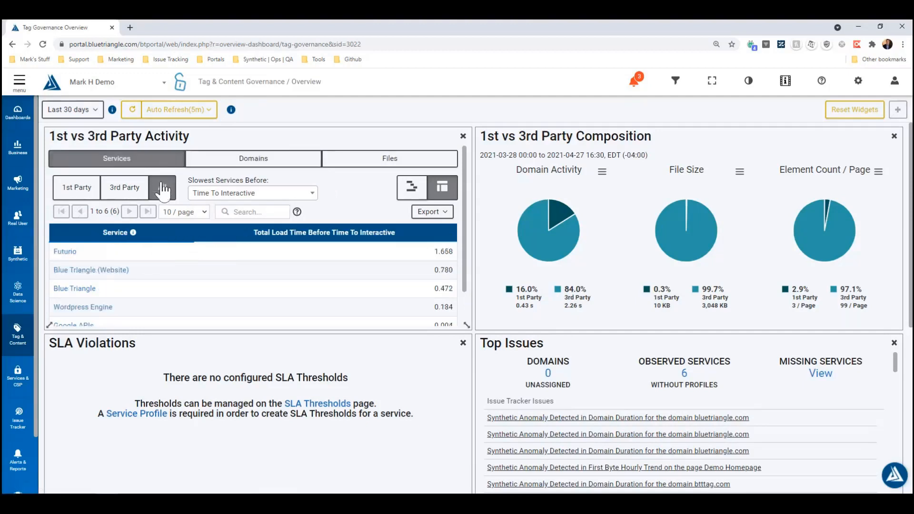
click(162, 187)
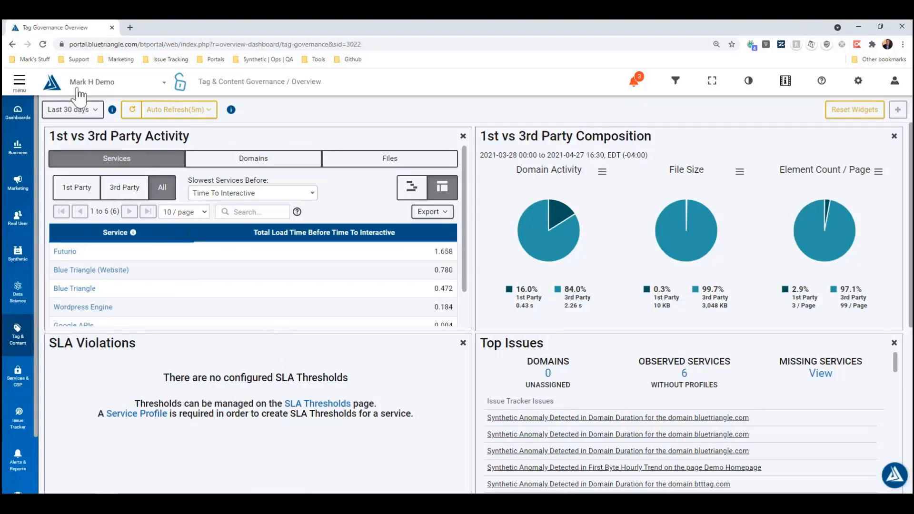
scroll(down, 3)
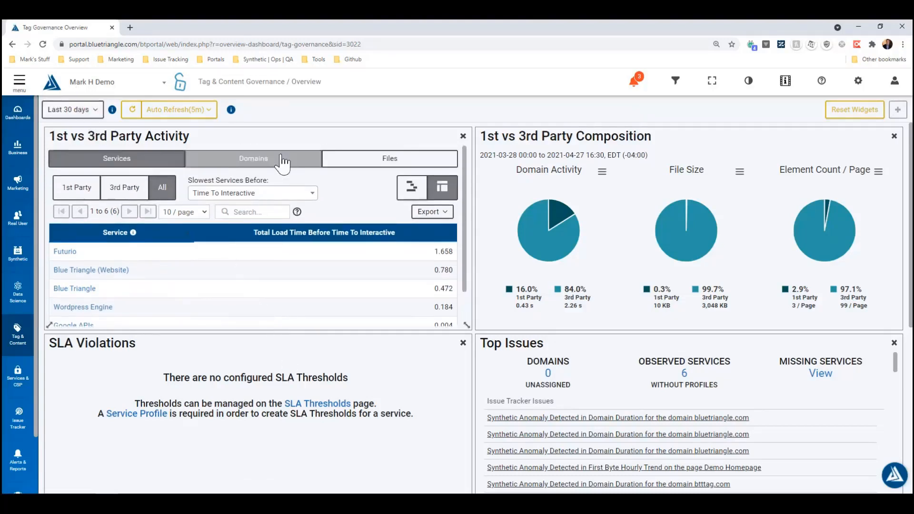
click(253, 158)
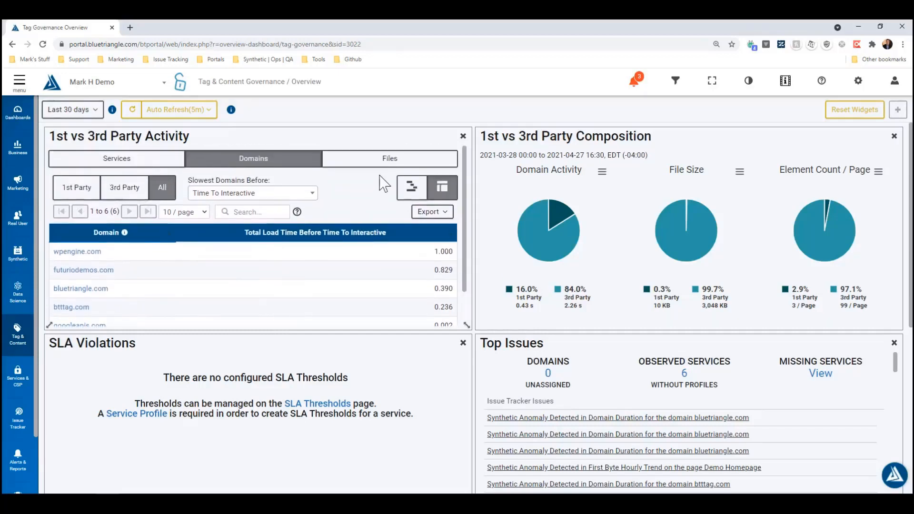
click(389, 158)
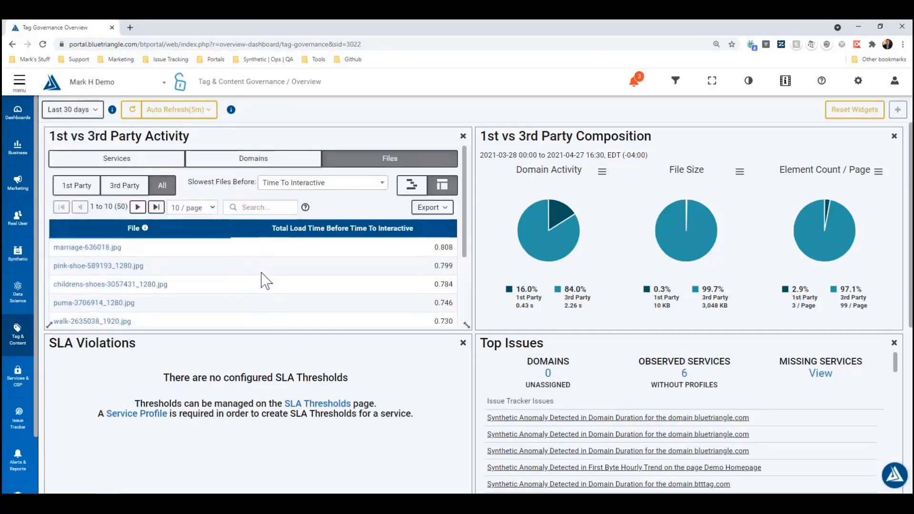
mouse_move(148, 239)
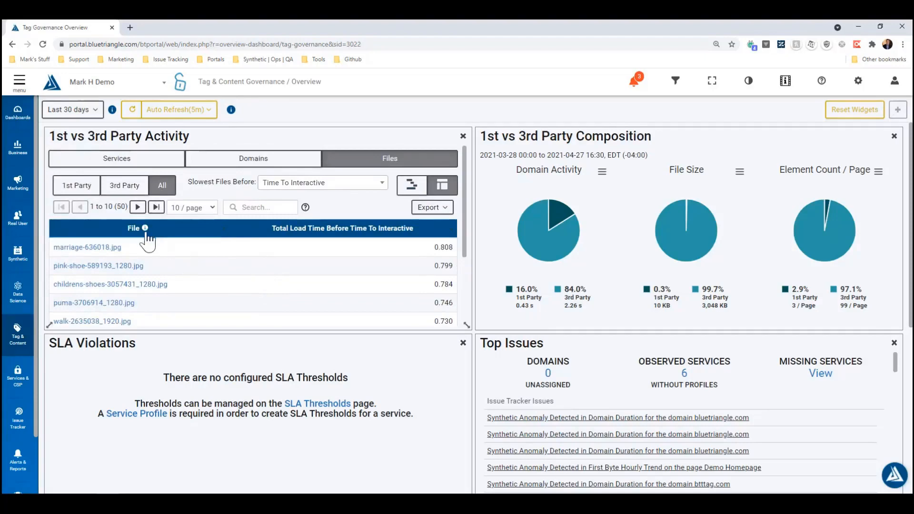
Step: Navigate via the side menu to Inventory Analysis under Tag & Content Governance
click(19, 81)
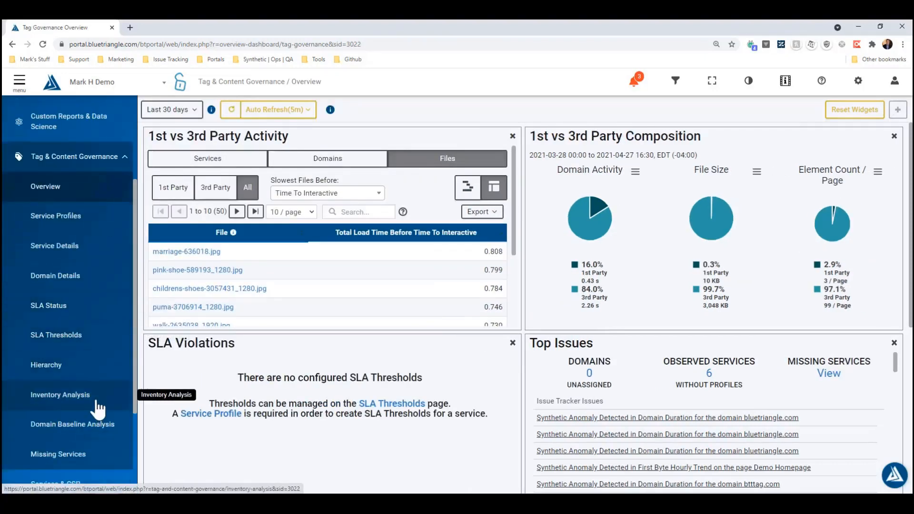
click(59, 394)
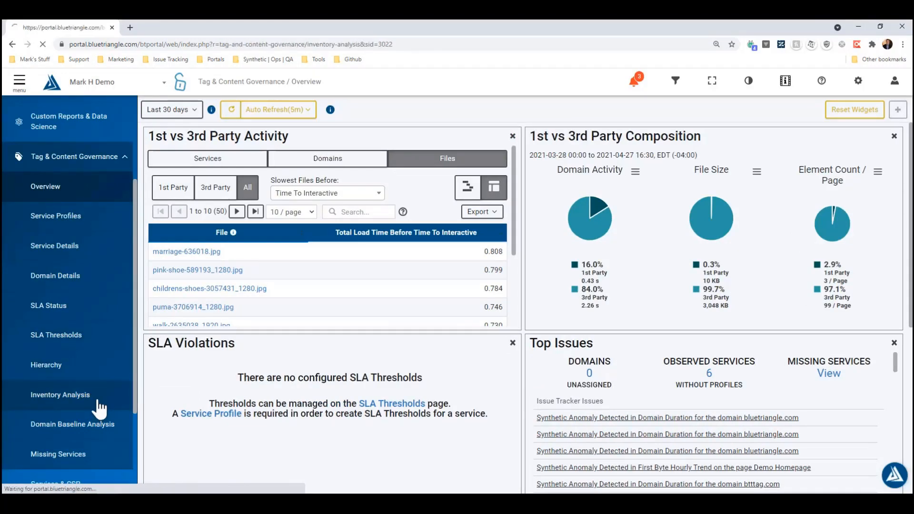
click(60, 393)
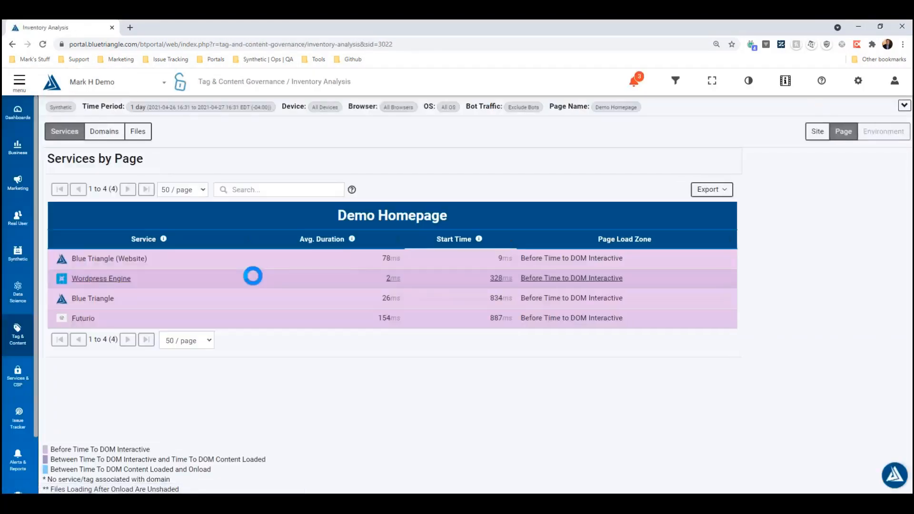
mouse_move(315, 287)
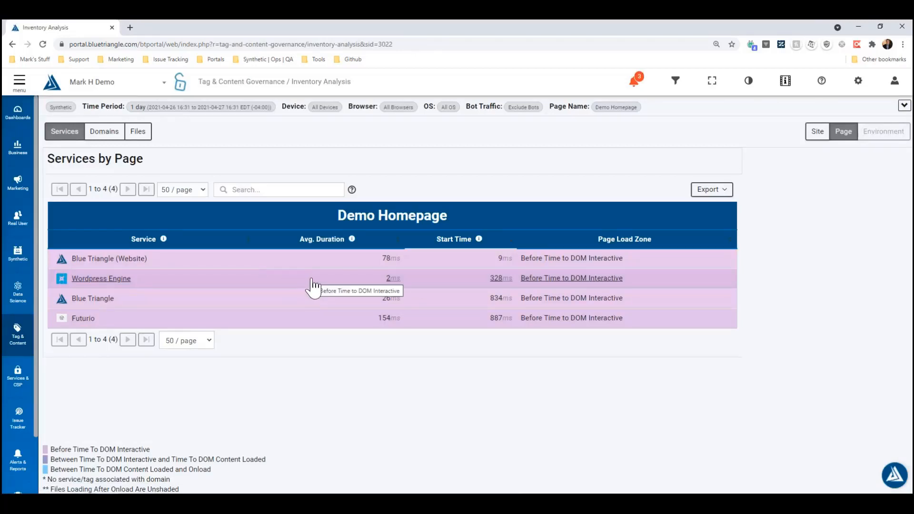
mouse_move(327, 209)
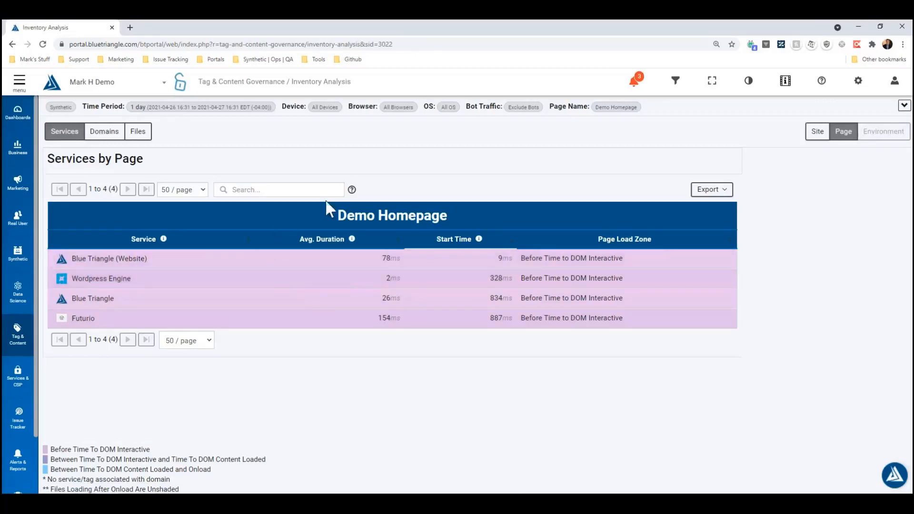
mouse_move(184, 163)
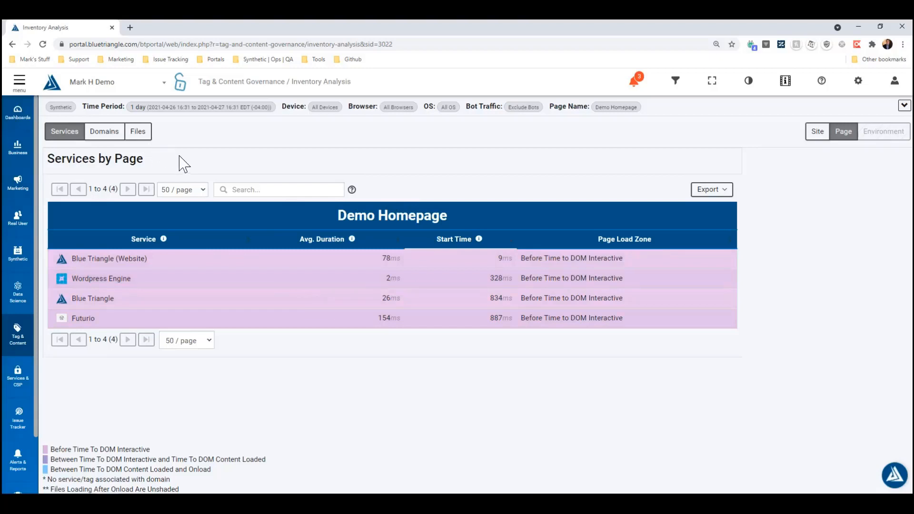
mouse_move(852, 164)
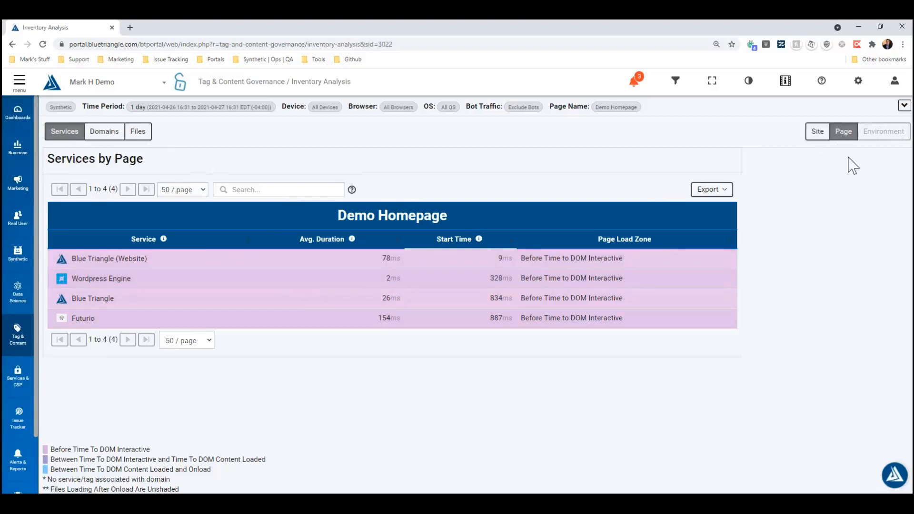
mouse_move(861, 157)
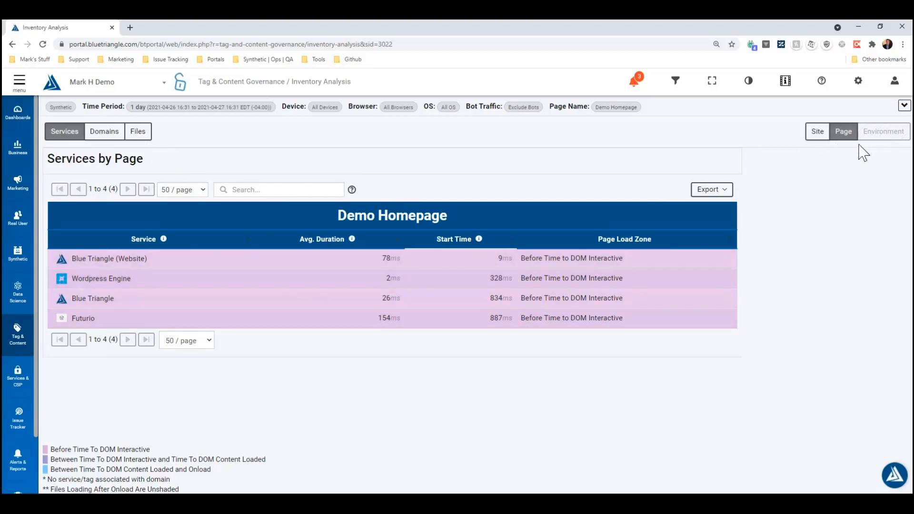
mouse_move(885, 136)
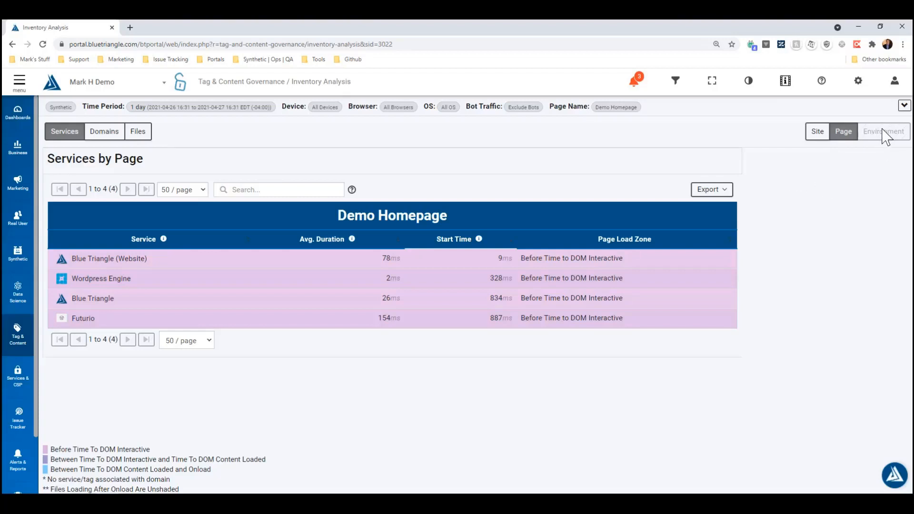
mouse_move(881, 145)
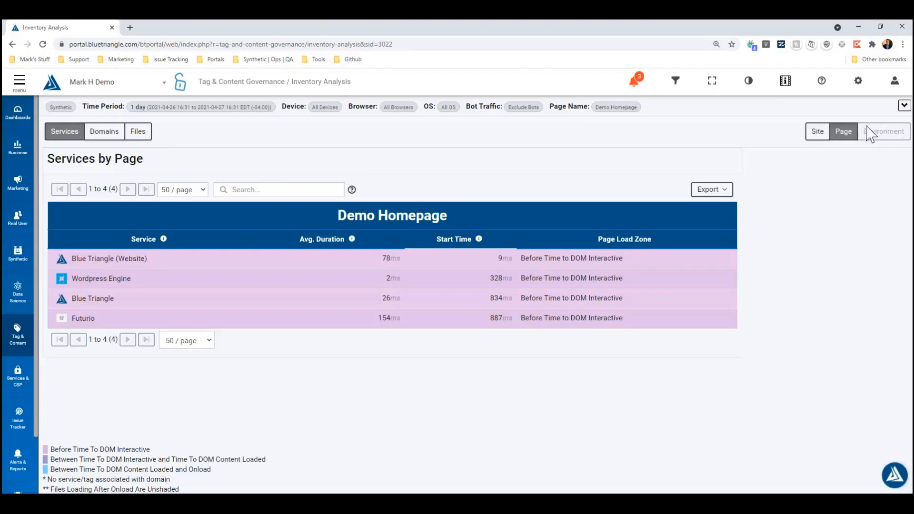
mouse_move(643, 158)
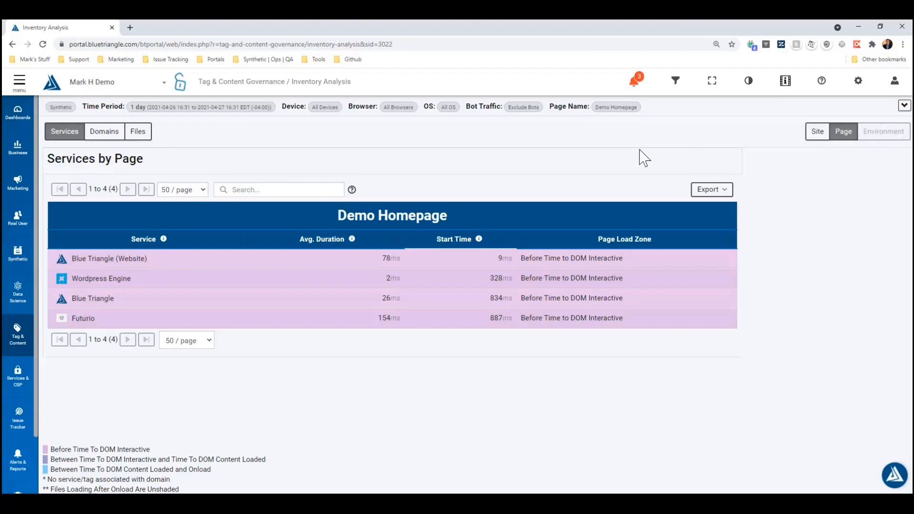
click(104, 131)
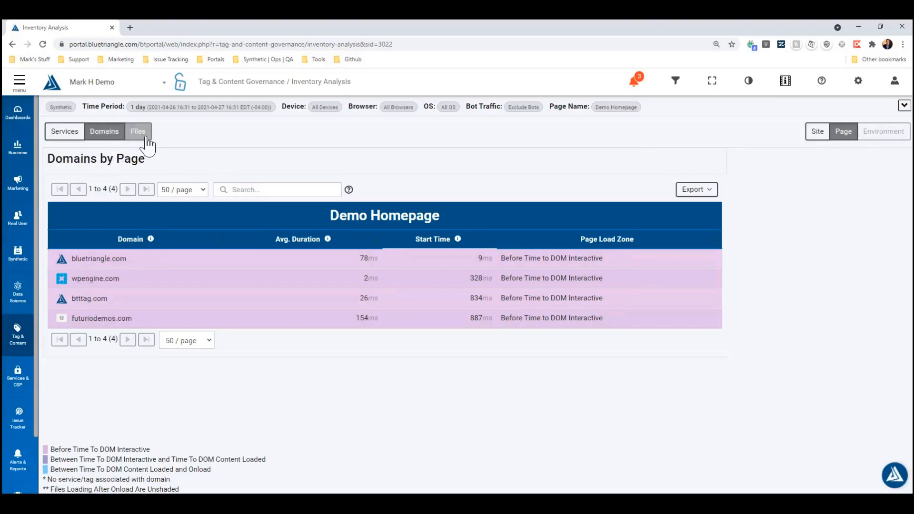
mouse_move(793, 156)
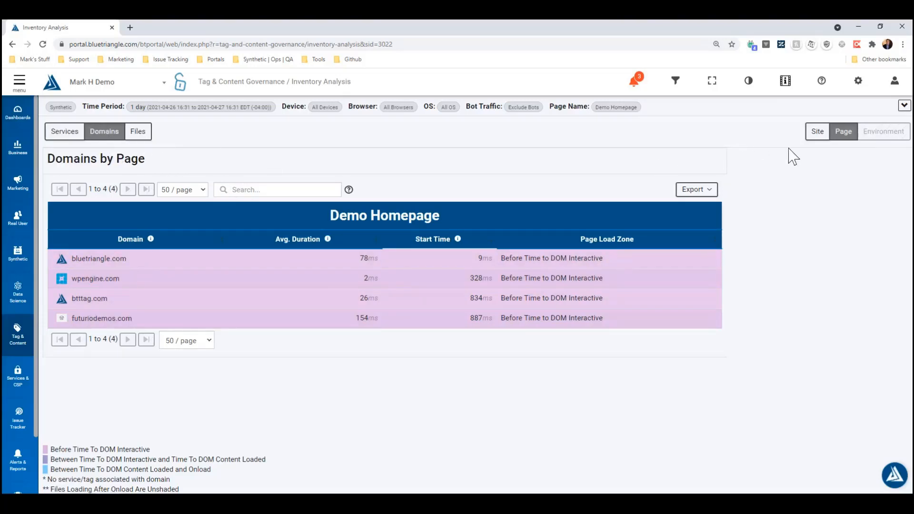
click(816, 131)
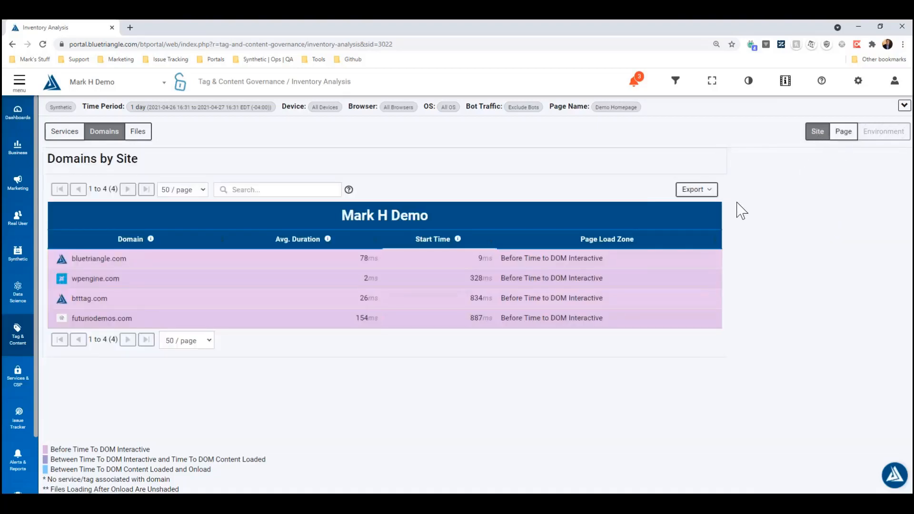
mouse_move(384, 227)
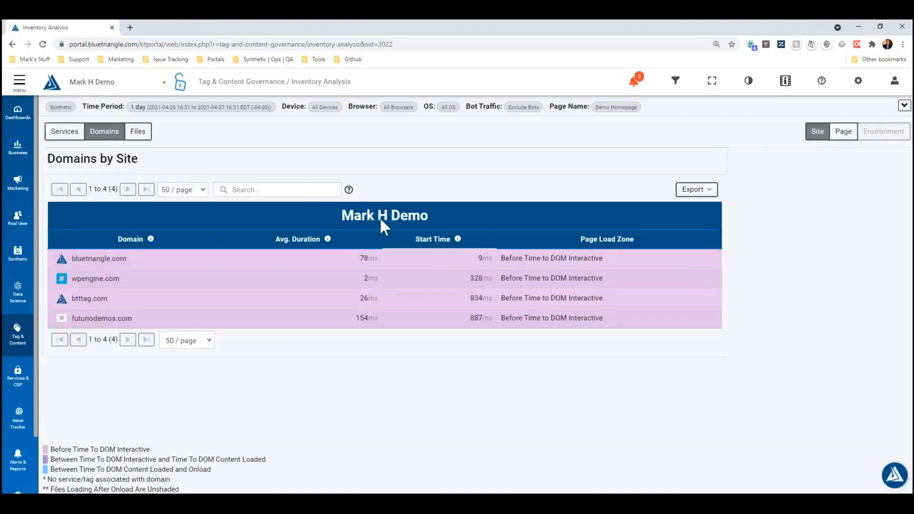
mouse_move(102, 93)
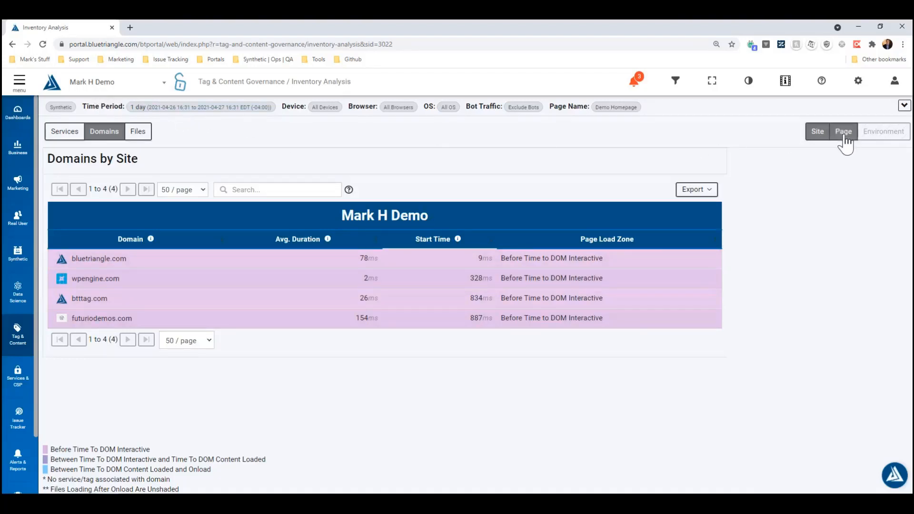
click(842, 131)
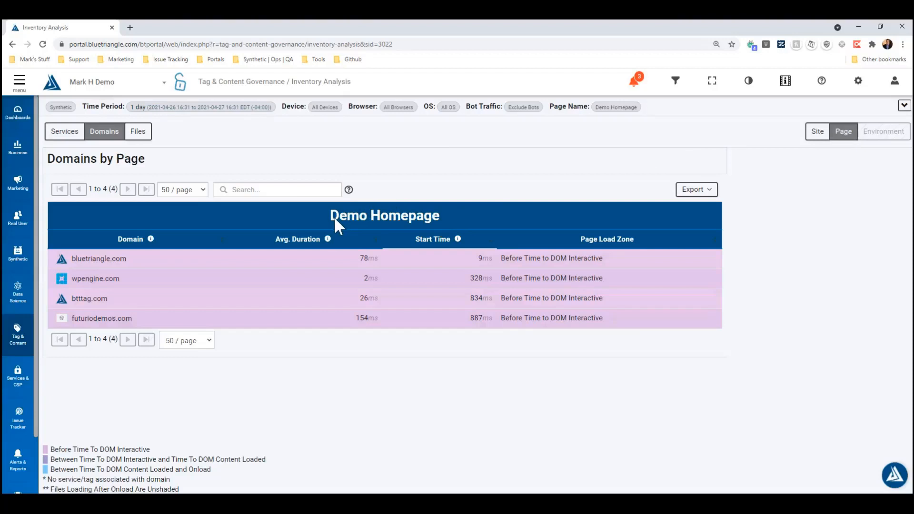
mouse_move(396, 220)
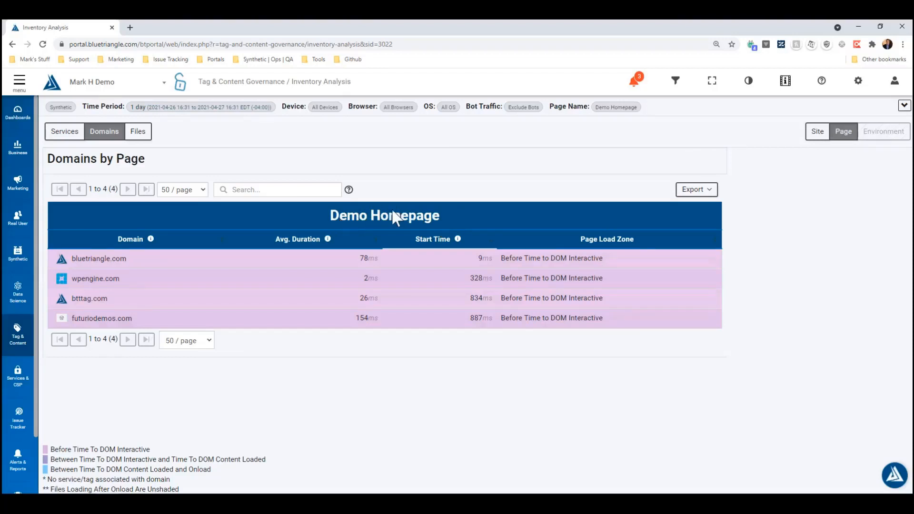
mouse_move(137, 131)
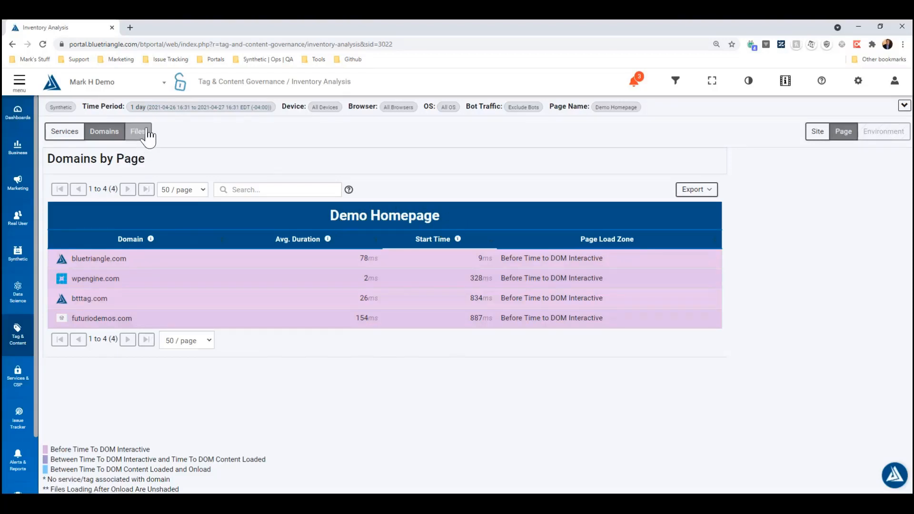
mouse_move(206, 113)
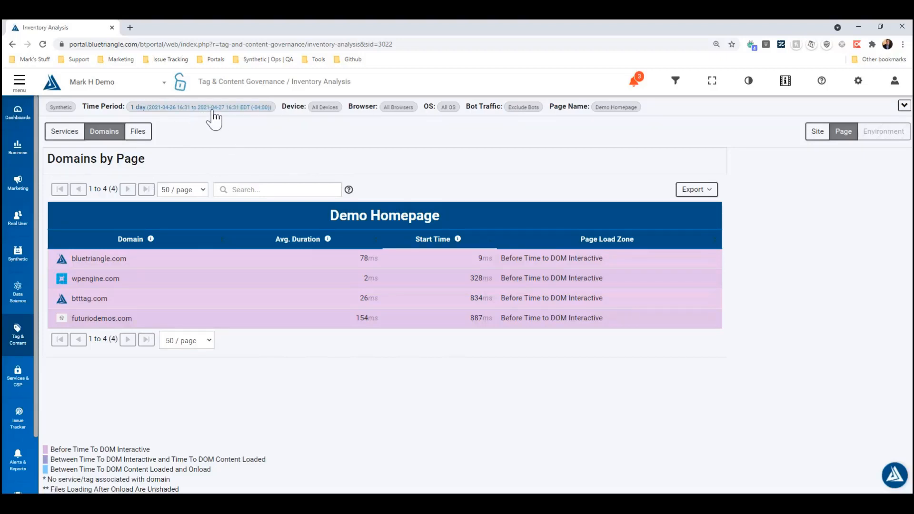
mouse_move(492, 126)
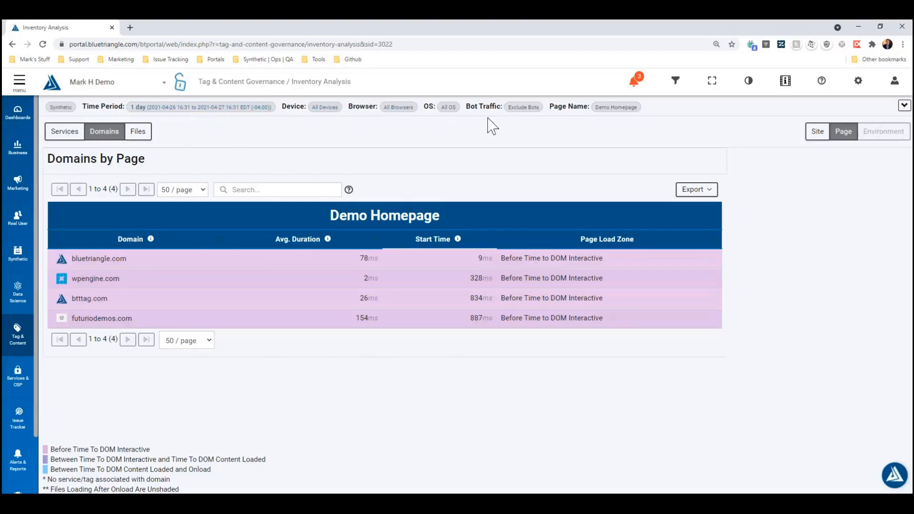
mouse_move(478, 131)
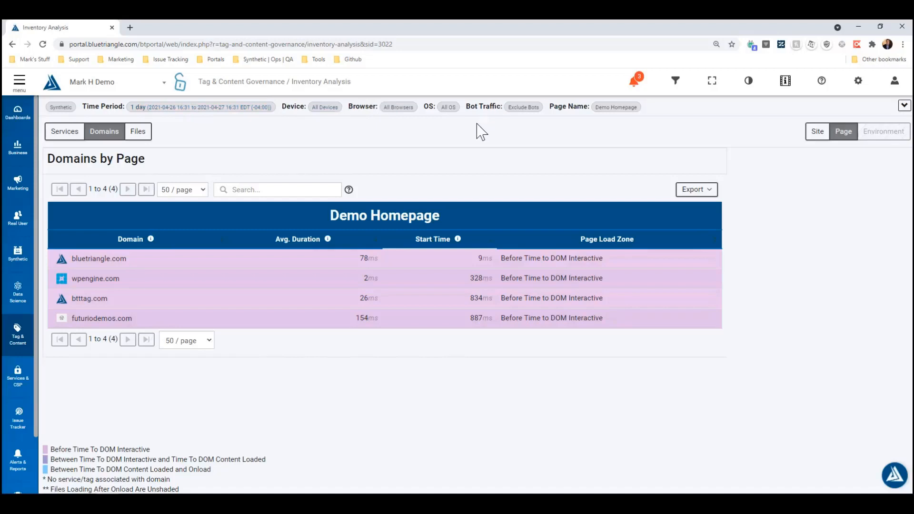
mouse_move(446, 131)
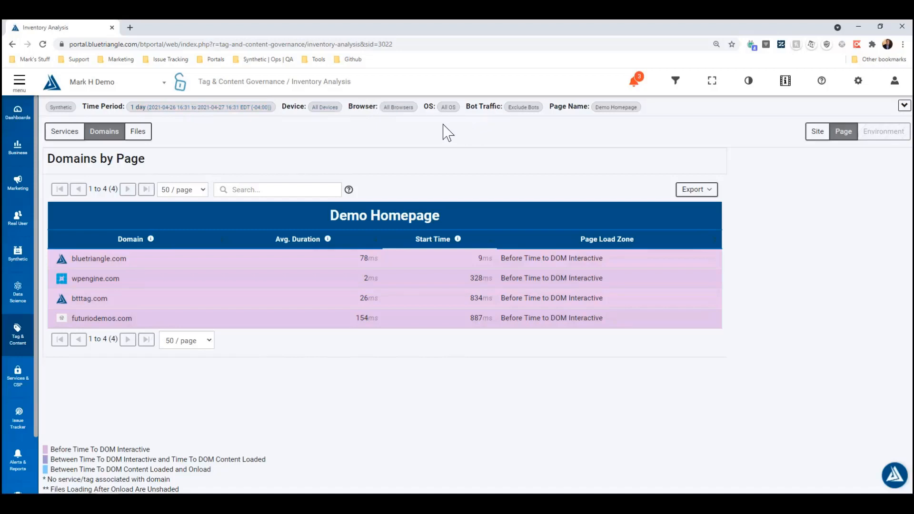
mouse_move(325, 107)
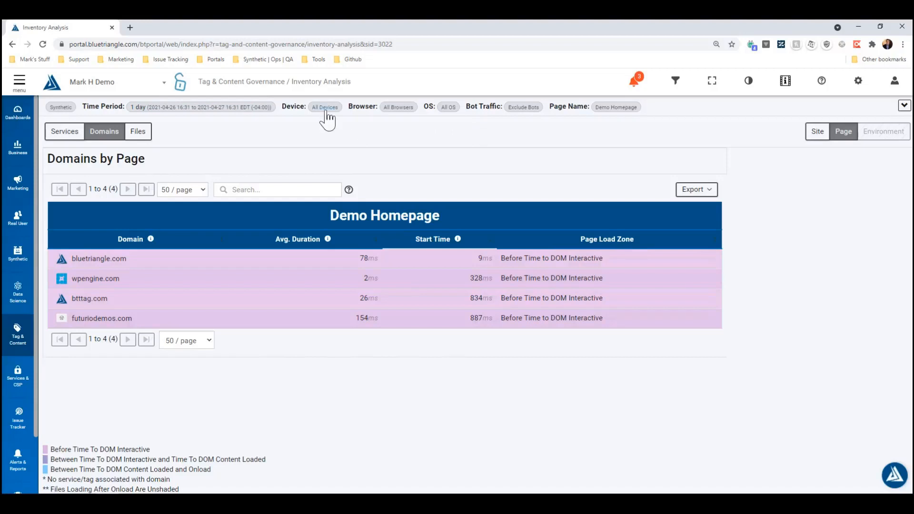
mouse_move(362, 163)
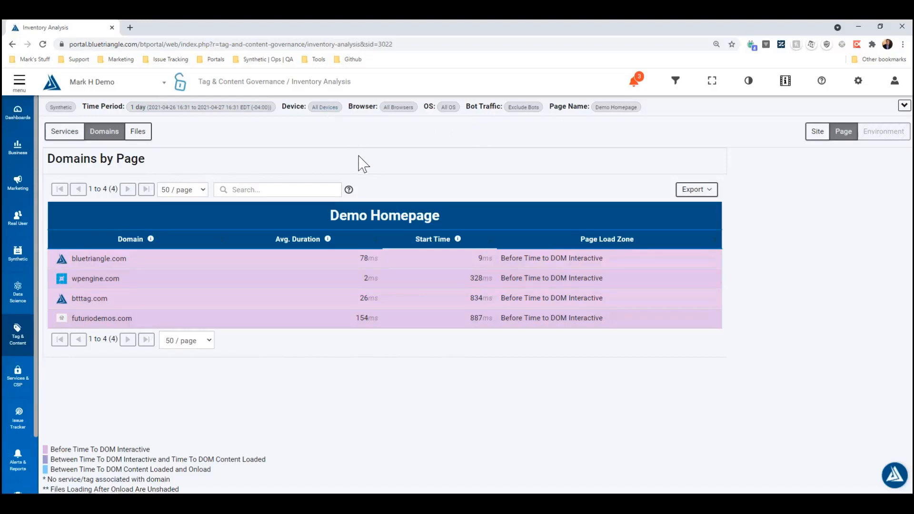
mouse_move(348, 172)
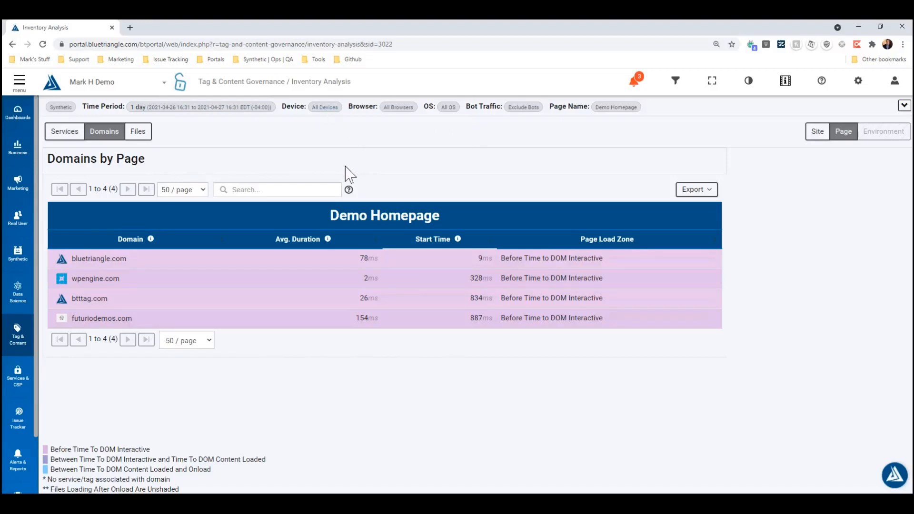
mouse_move(342, 175)
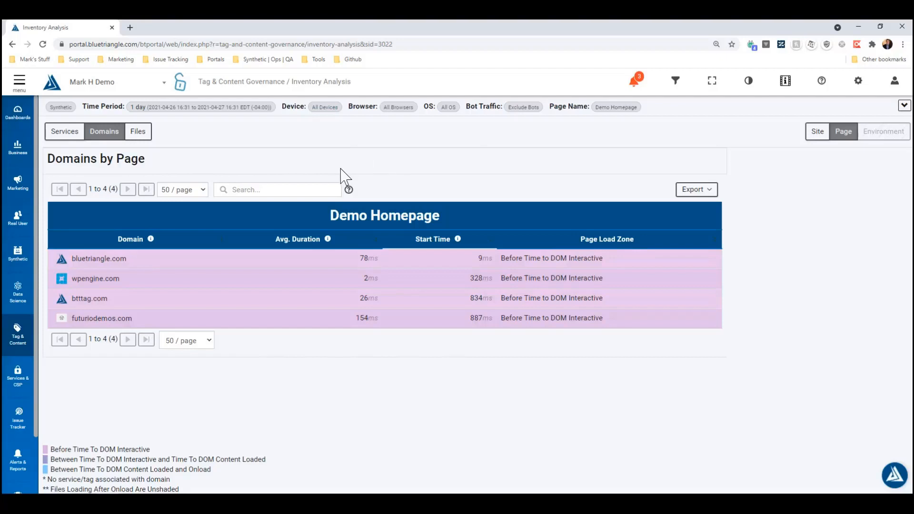
mouse_move(396, 192)
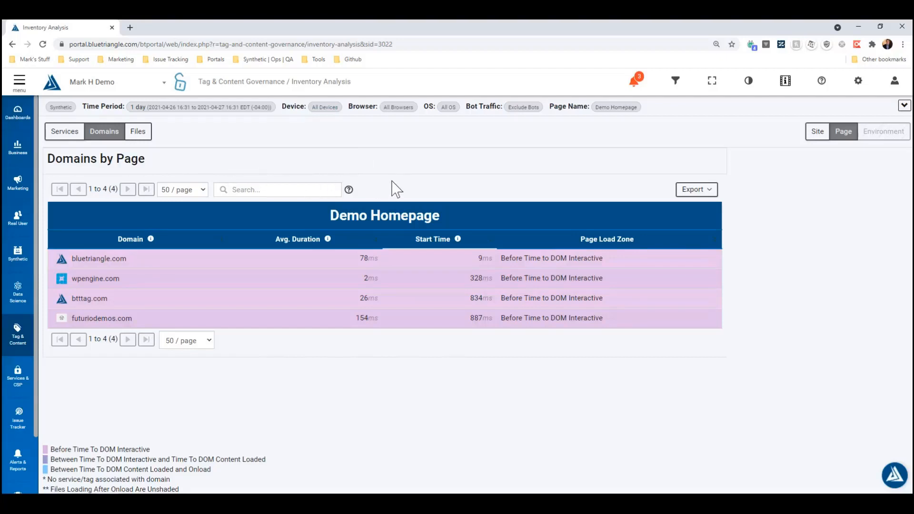
mouse_move(382, 253)
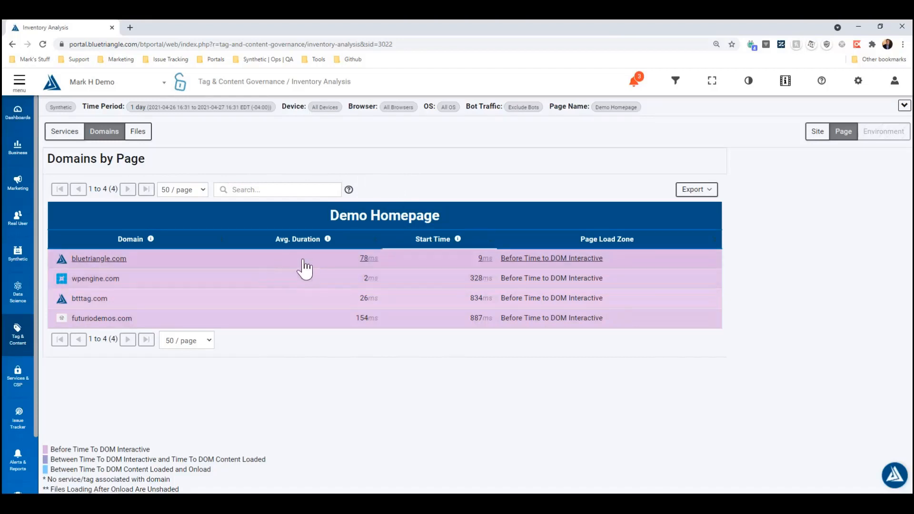
mouse_move(319, 298)
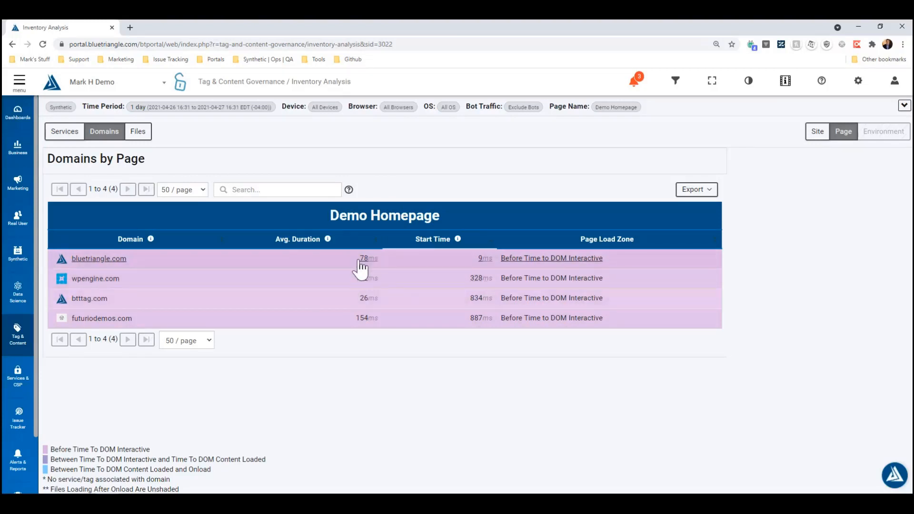
mouse_move(359, 273)
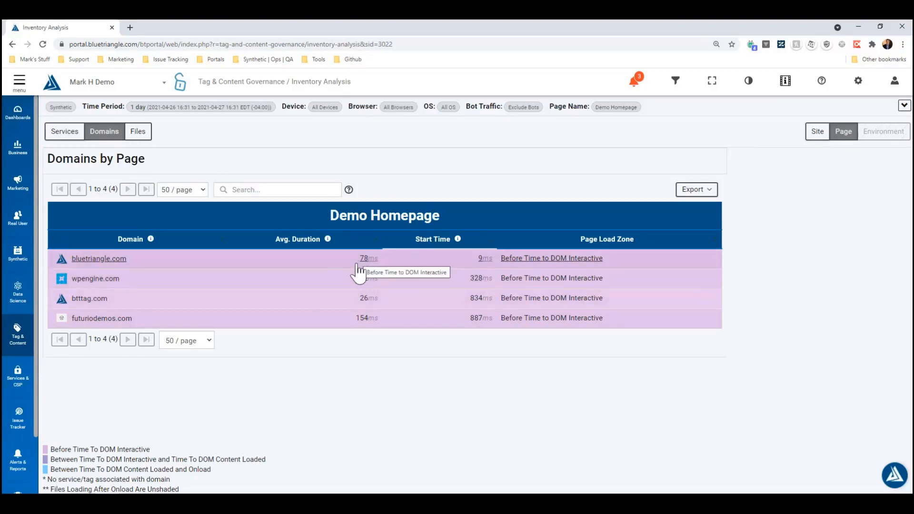
mouse_move(371, 262)
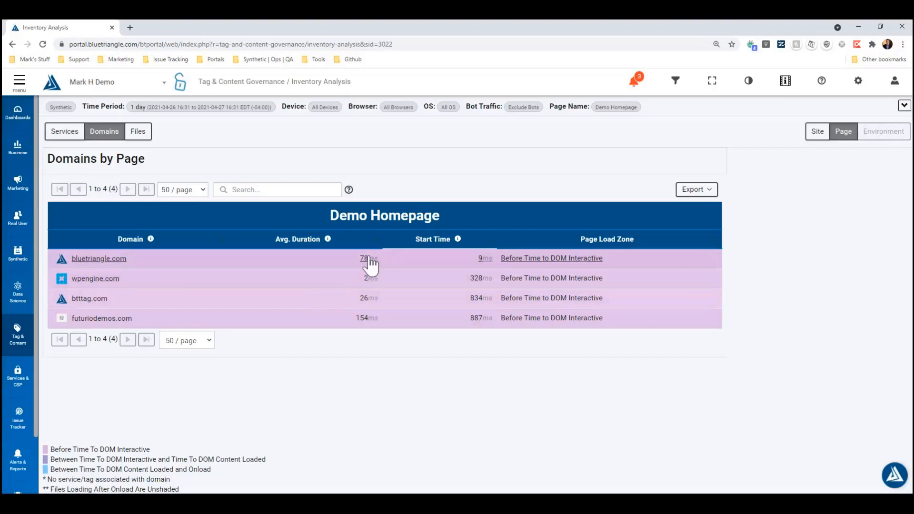
mouse_move(159, 195)
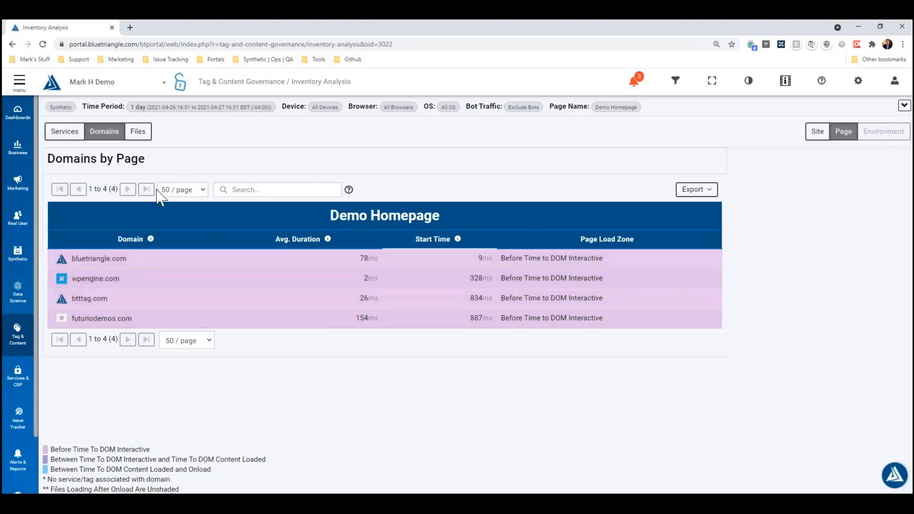
mouse_move(131, 368)
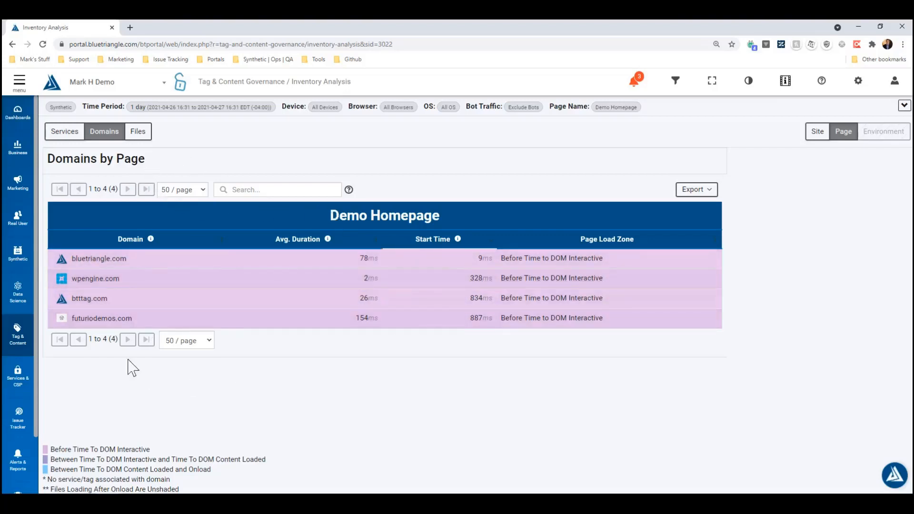
mouse_move(17, 332)
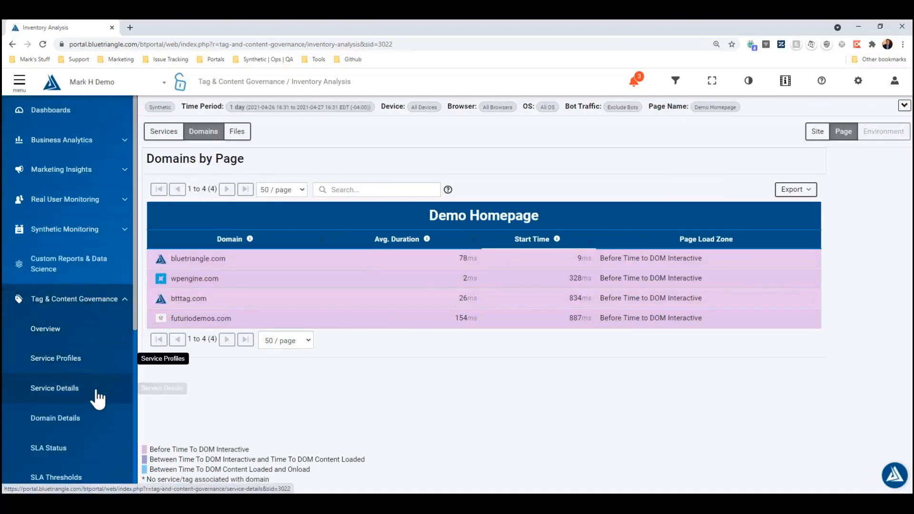
mouse_move(101, 399)
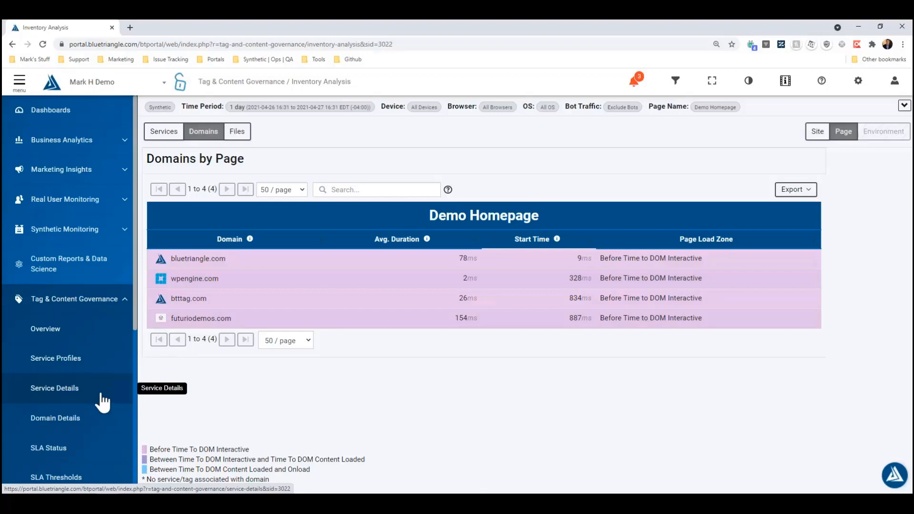
Step: Go to Service Details and filter it to Synthetic data, showing the Auryc service
click(53, 388)
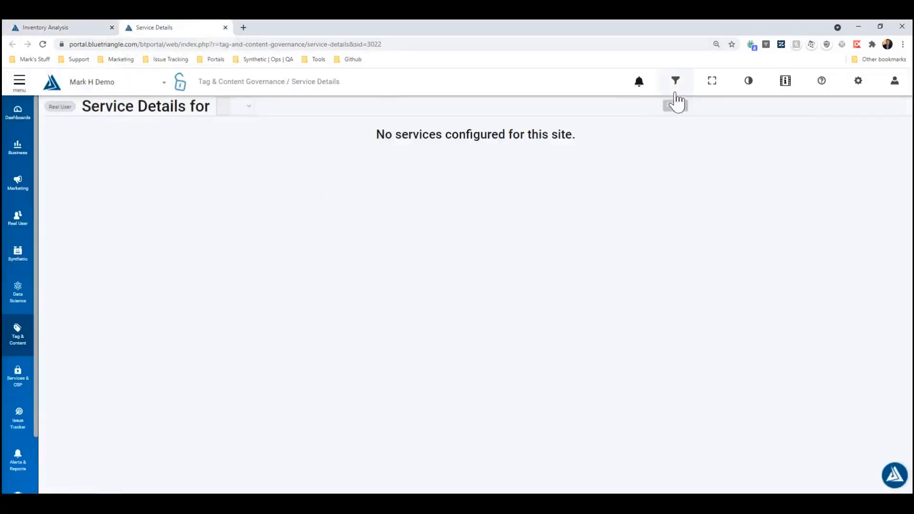
click(673, 81)
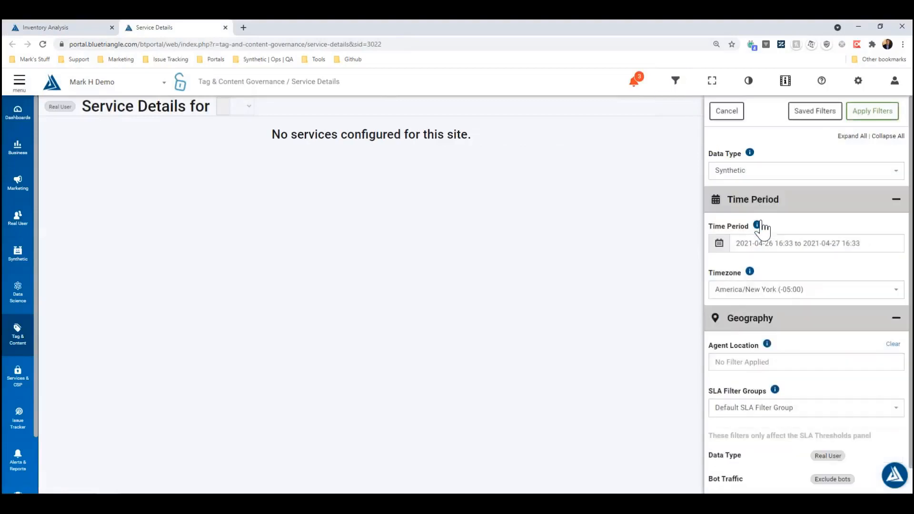
click(871, 110)
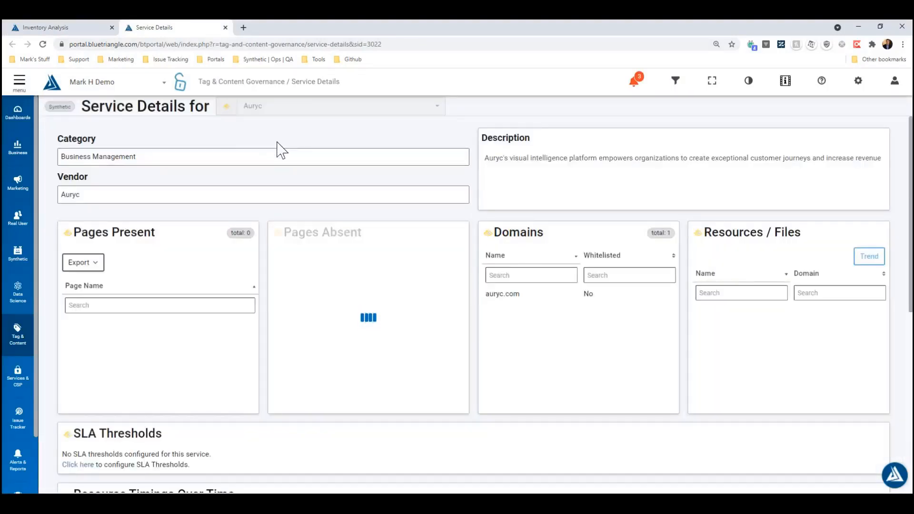
Step: Switch Service Details to the Blue Triangle service with its btttag.com domain and resource files
click(338, 106)
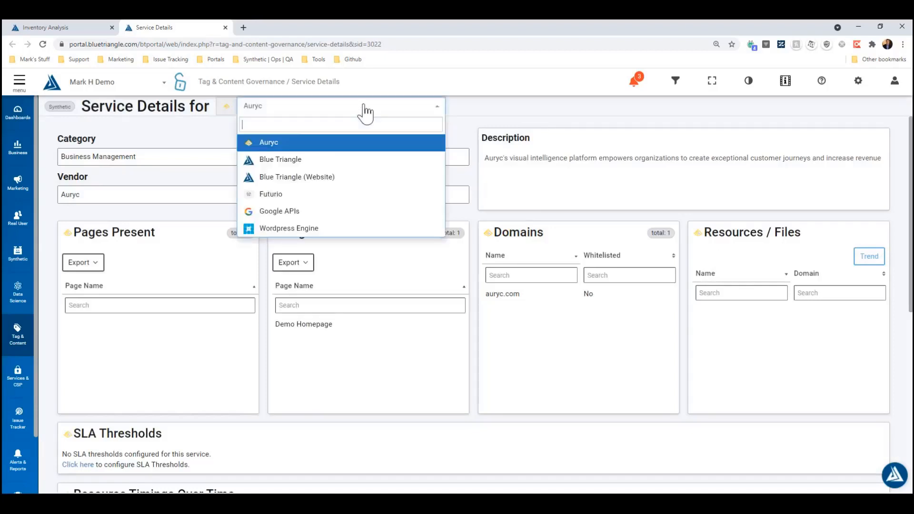
mouse_move(280, 159)
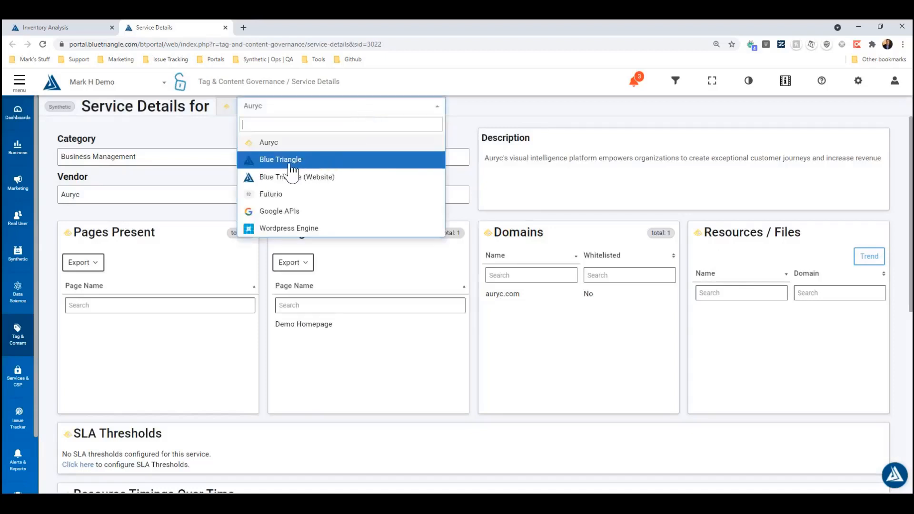
click(280, 159)
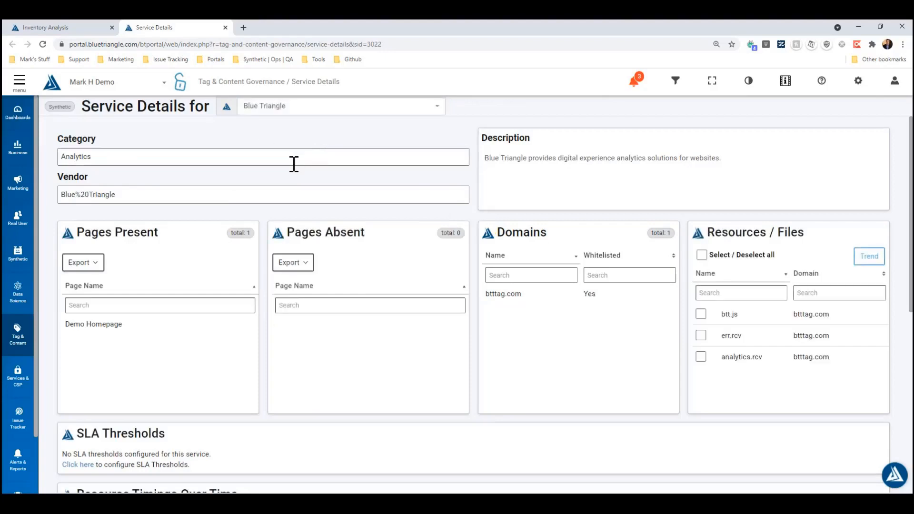
mouse_move(287, 188)
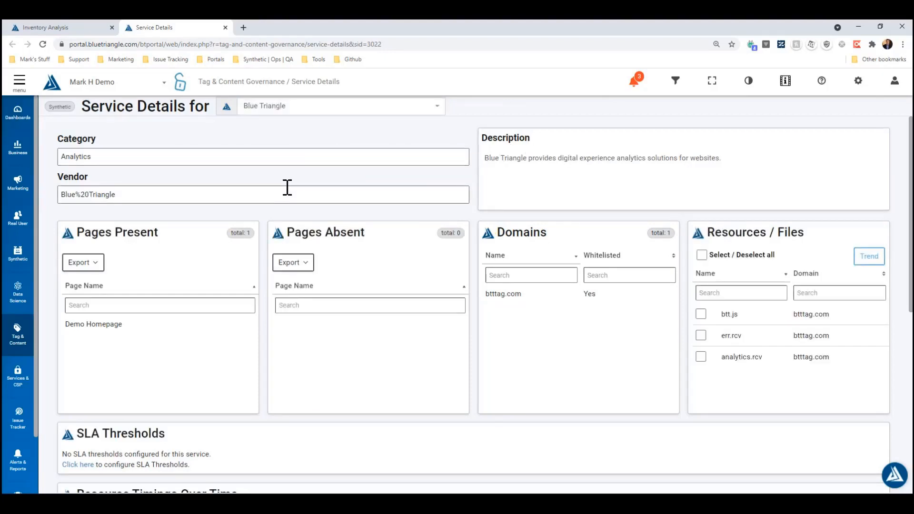
mouse_move(668, 175)
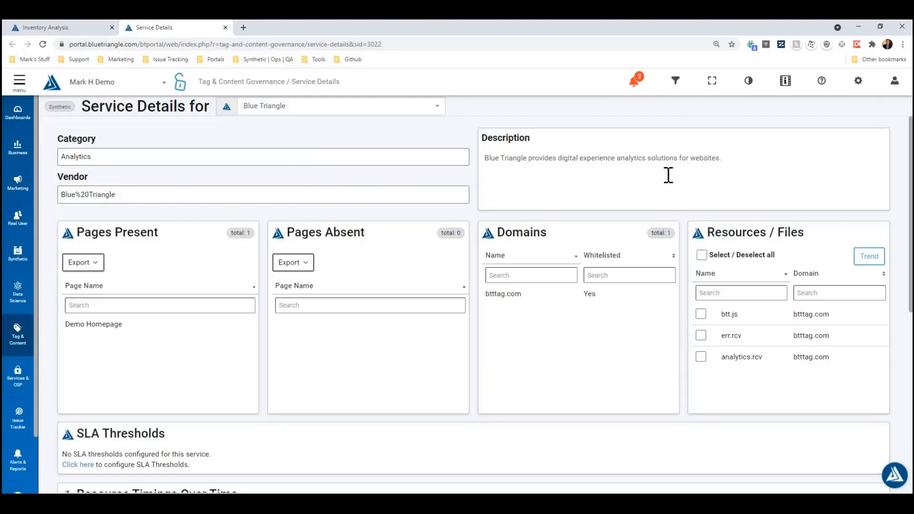
mouse_move(167, 358)
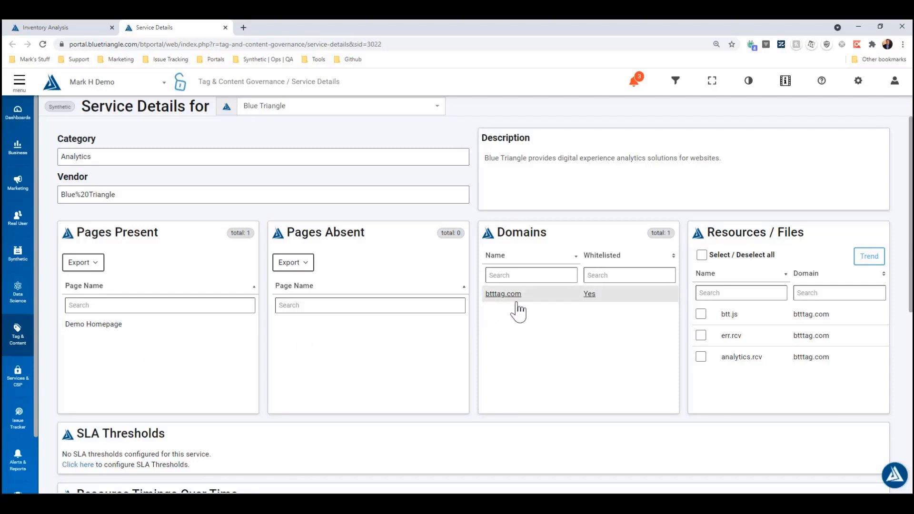
mouse_move(740, 292)
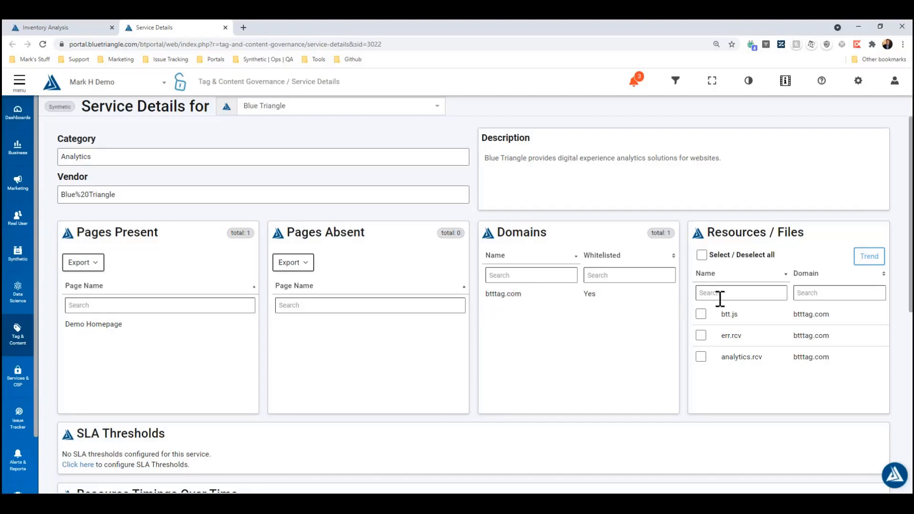
mouse_move(734, 318)
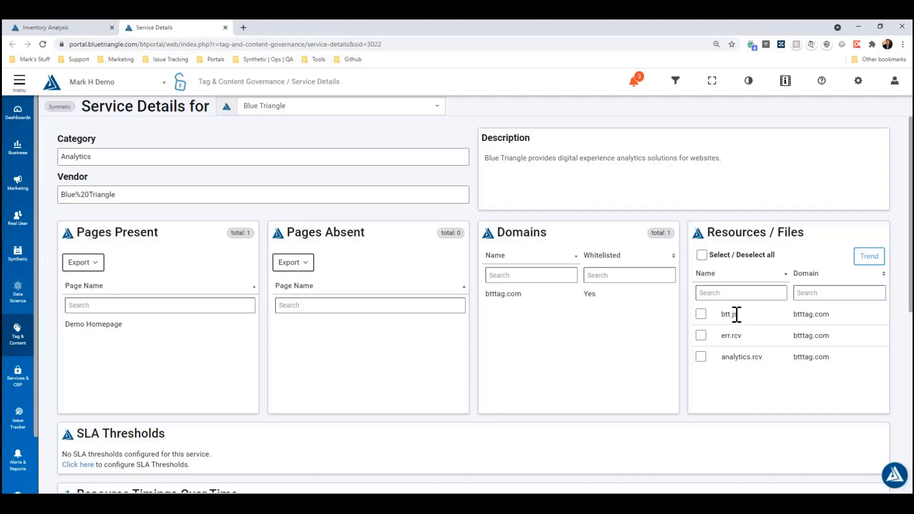
mouse_move(743, 355)
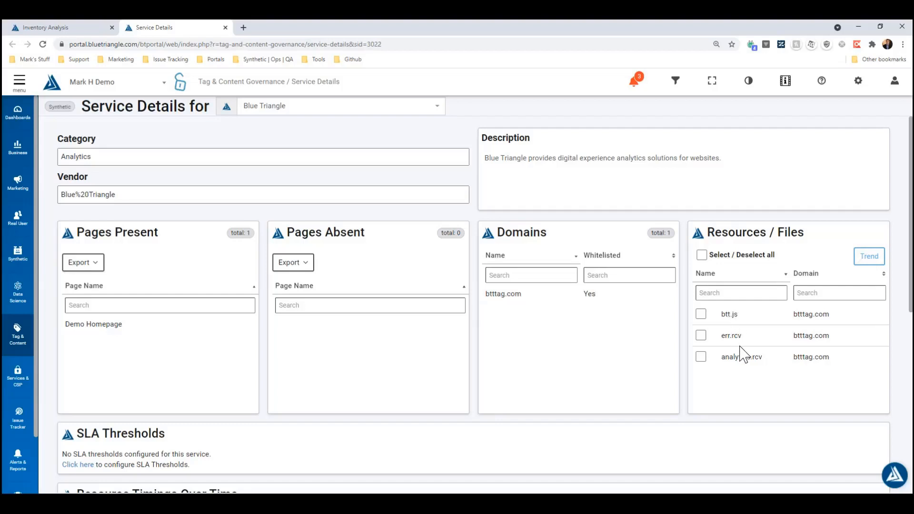
mouse_move(757, 358)
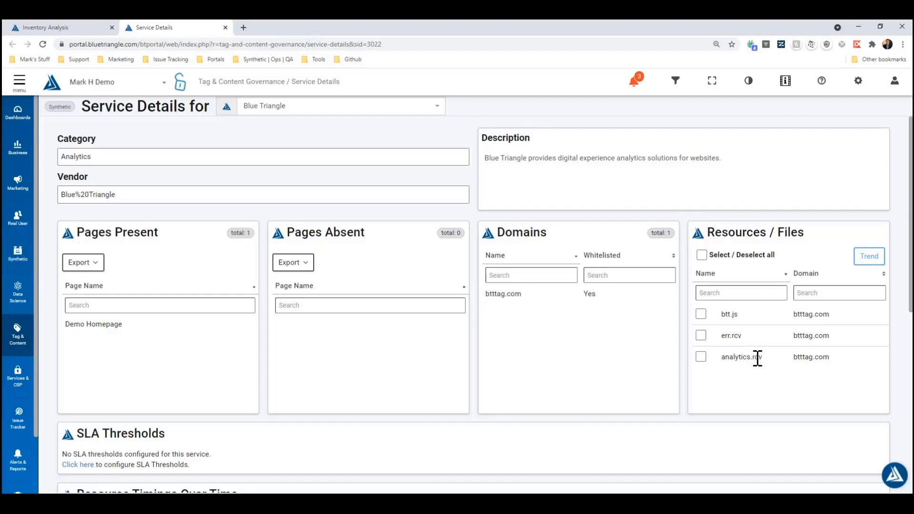
Step: View the past-day load-time trend for btt.js, then close the chart
click(700, 313)
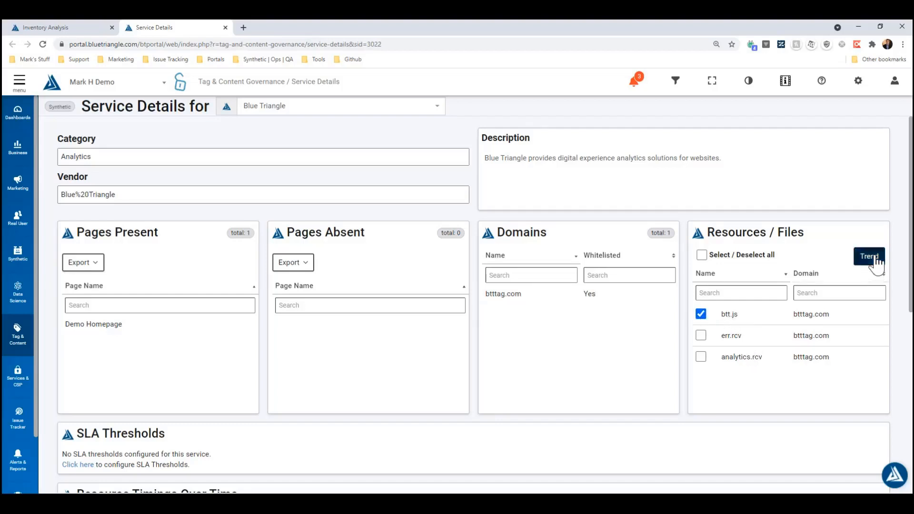
click(868, 256)
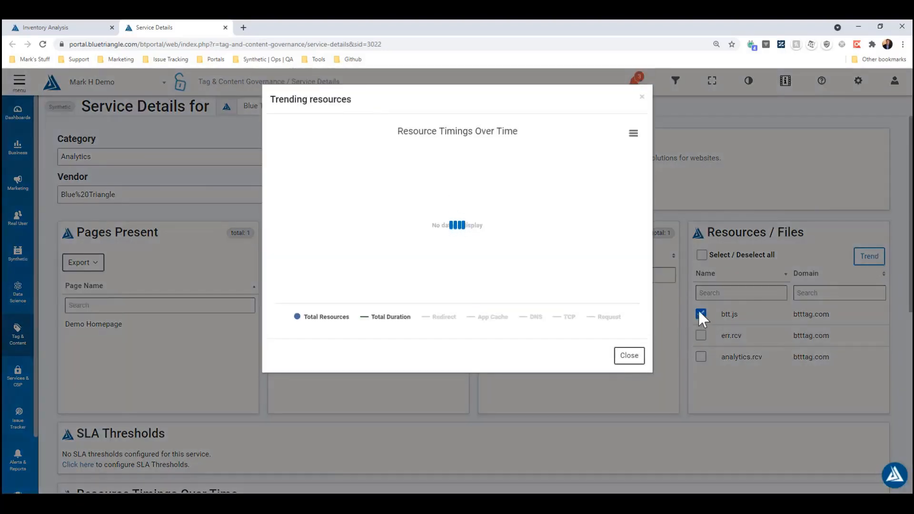
click(701, 314)
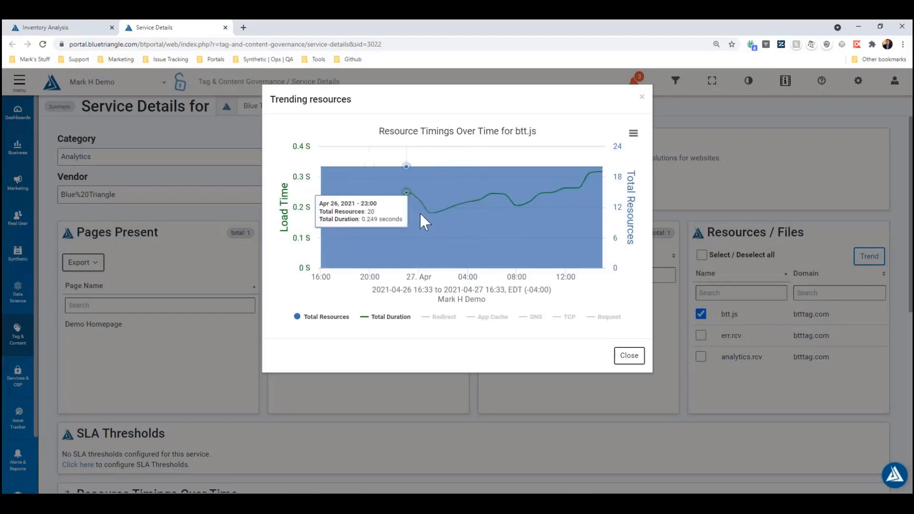
mouse_move(492, 213)
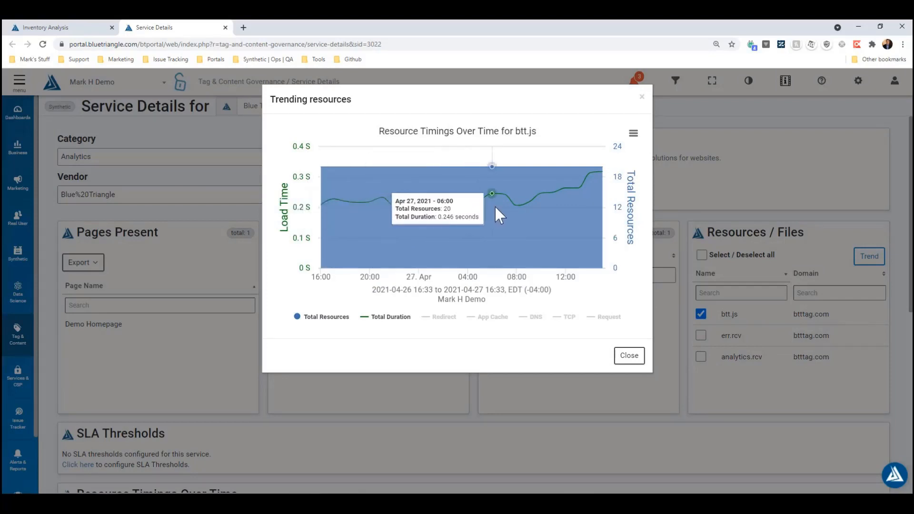
mouse_move(405, 224)
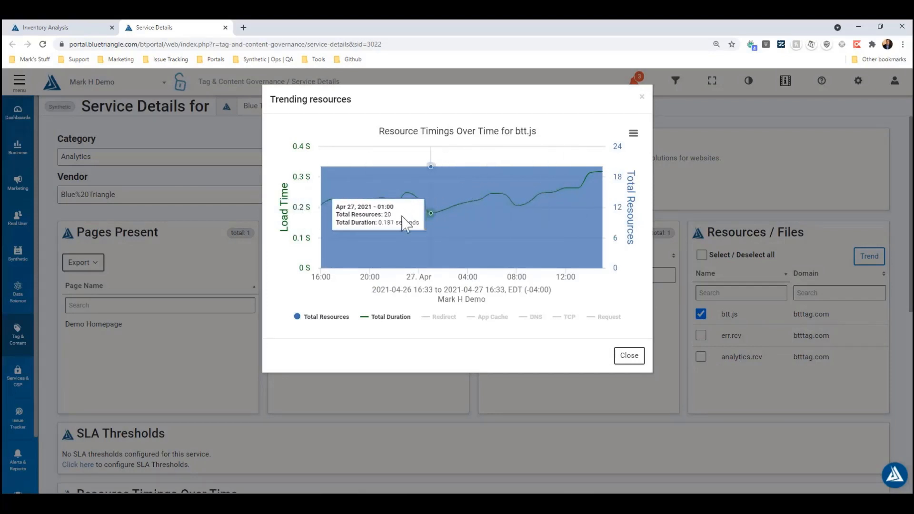
mouse_move(628, 355)
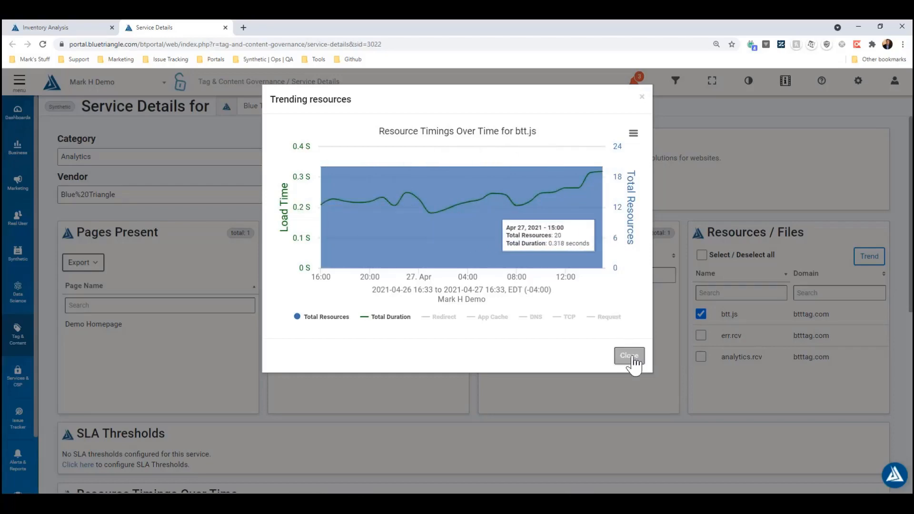
click(628, 355)
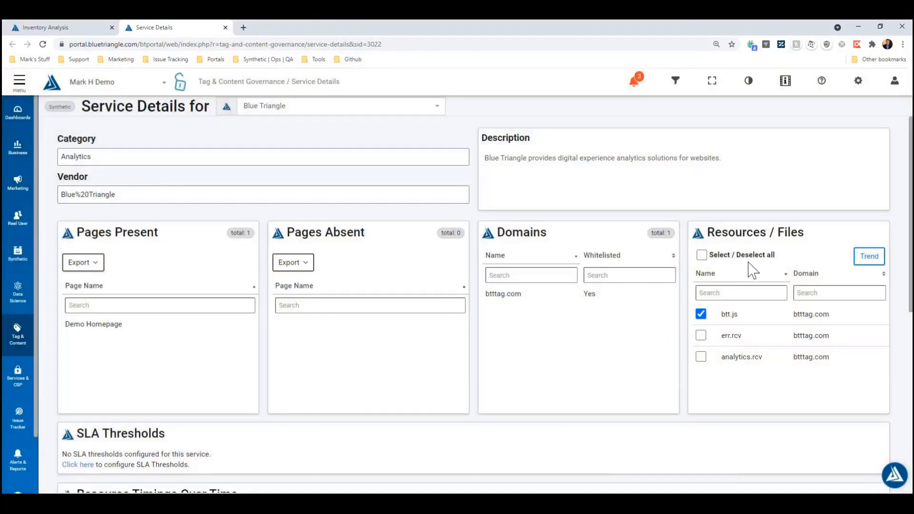
scroll(down, 3)
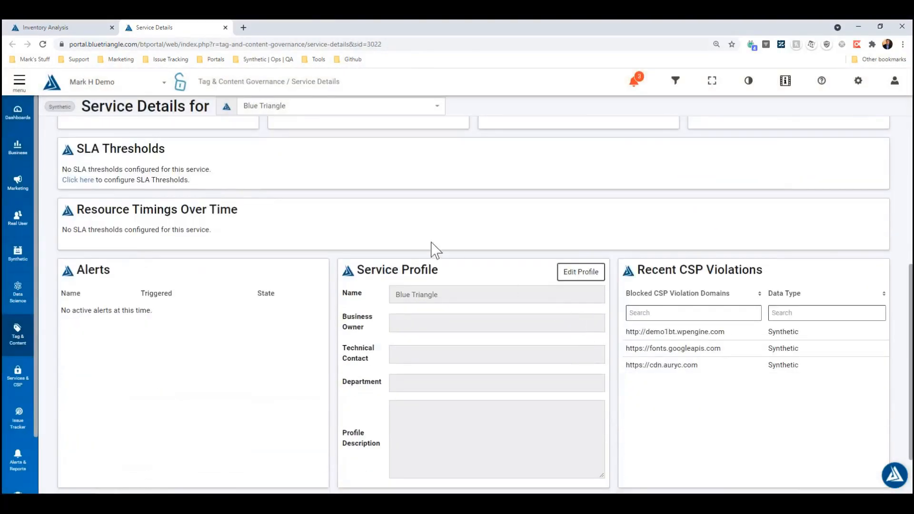
scroll(up, 3)
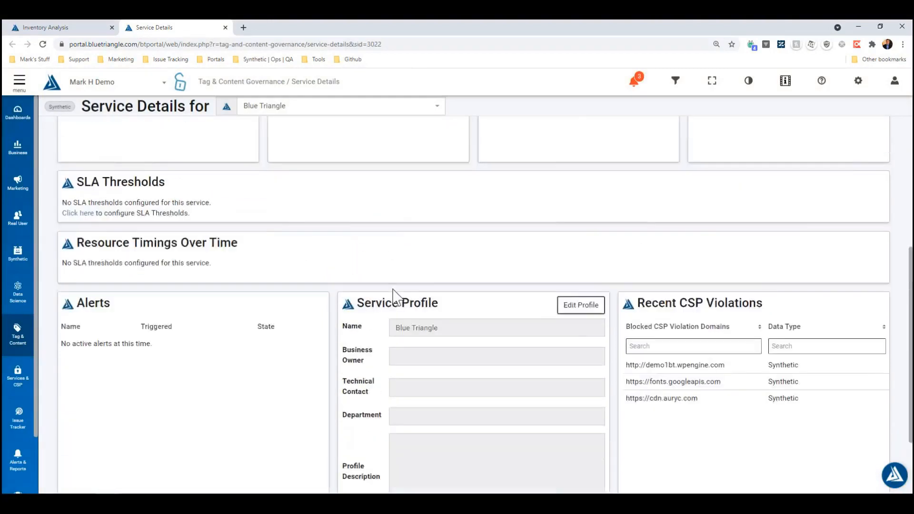
scroll(up, 3)
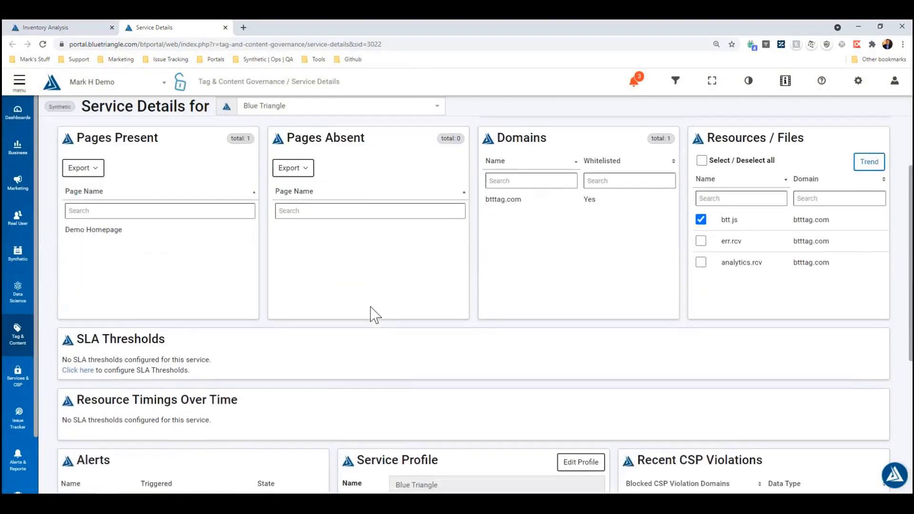
scroll(up, 3)
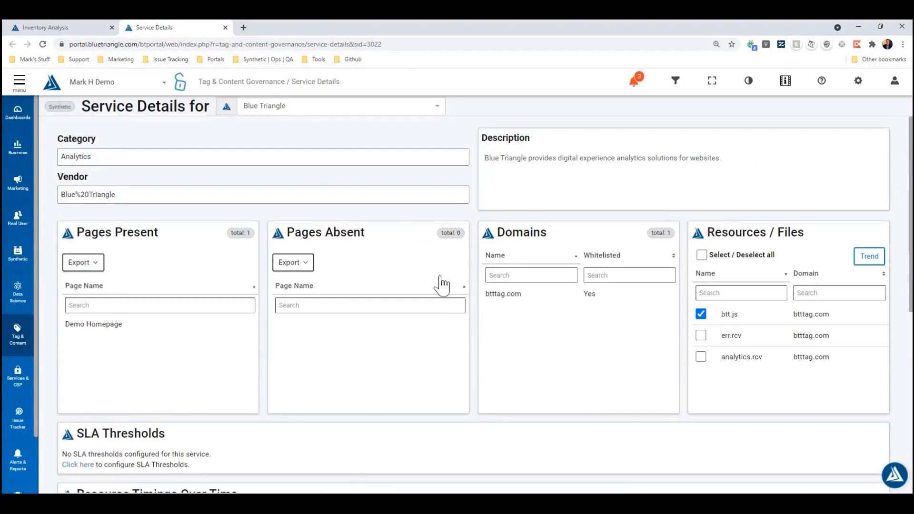
mouse_move(197, 139)
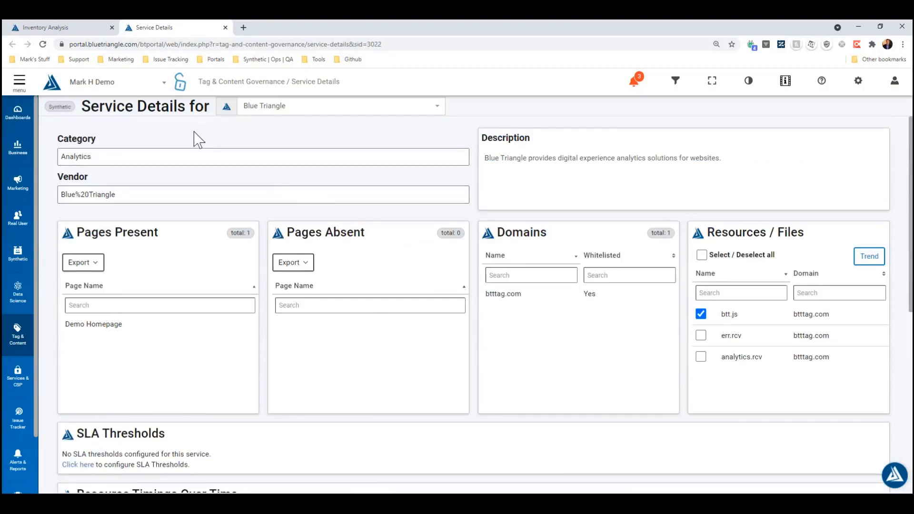
mouse_move(250, 152)
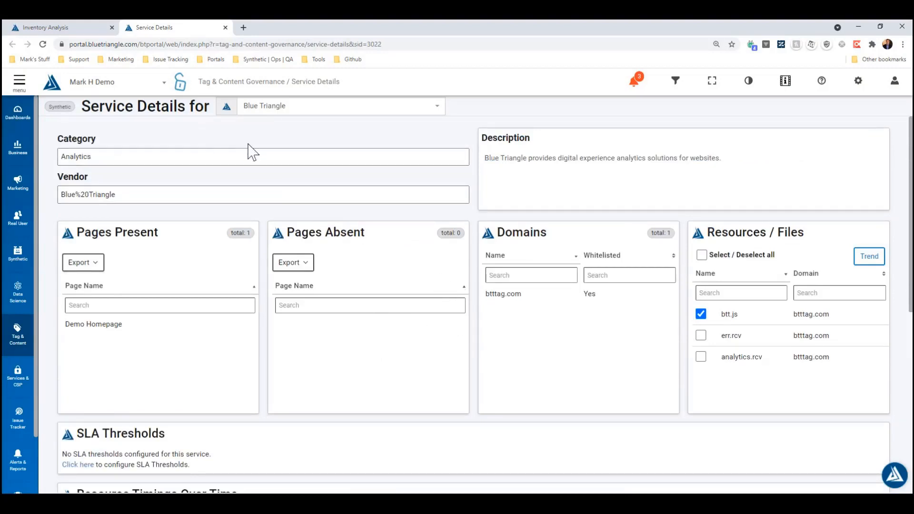
mouse_move(94, 324)
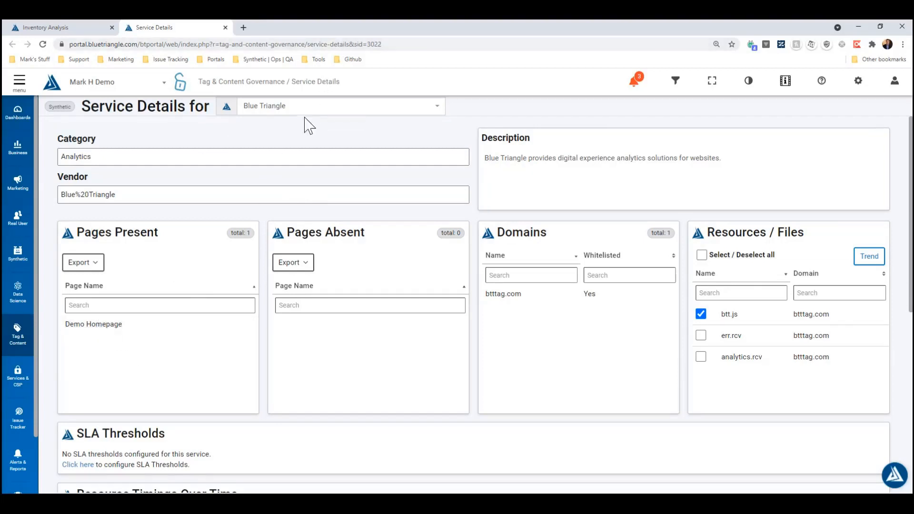
mouse_move(17, 376)
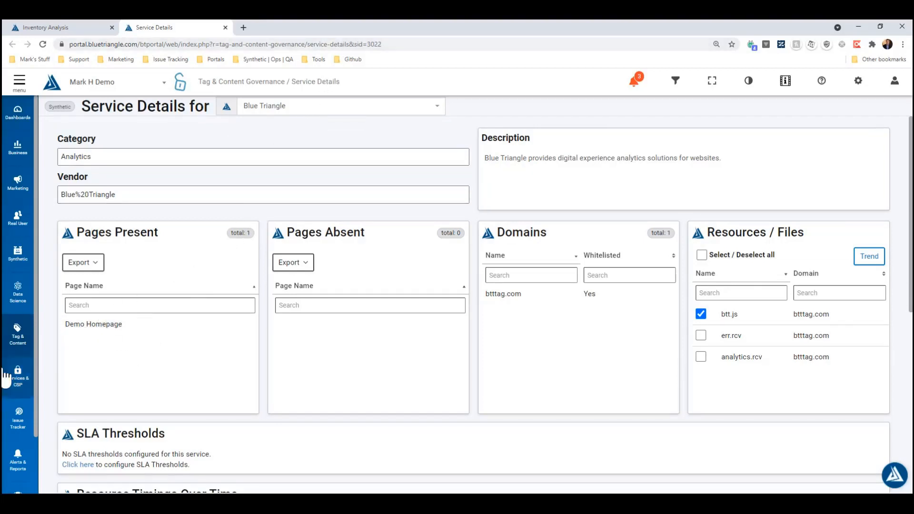
mouse_move(17, 338)
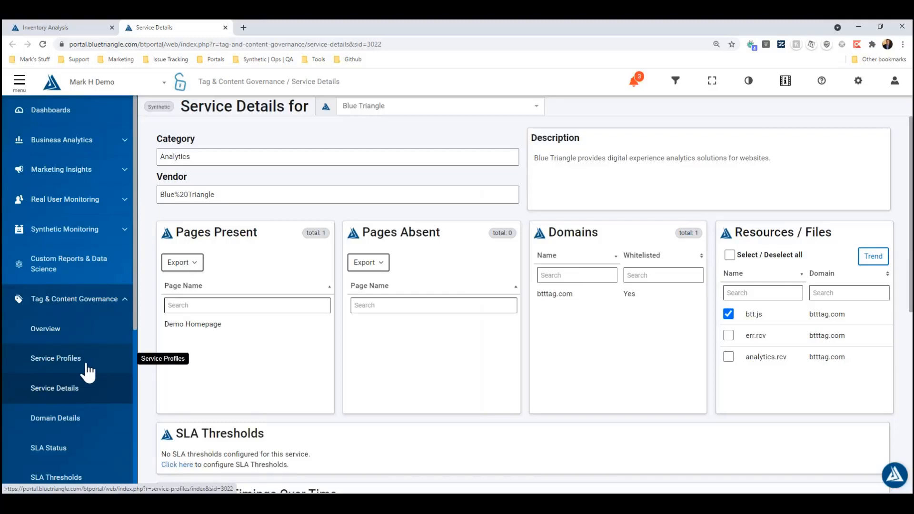
Step: Go to Tag & Content Governance > Service Profiles and review the Blue Triangle service's domains
click(56, 357)
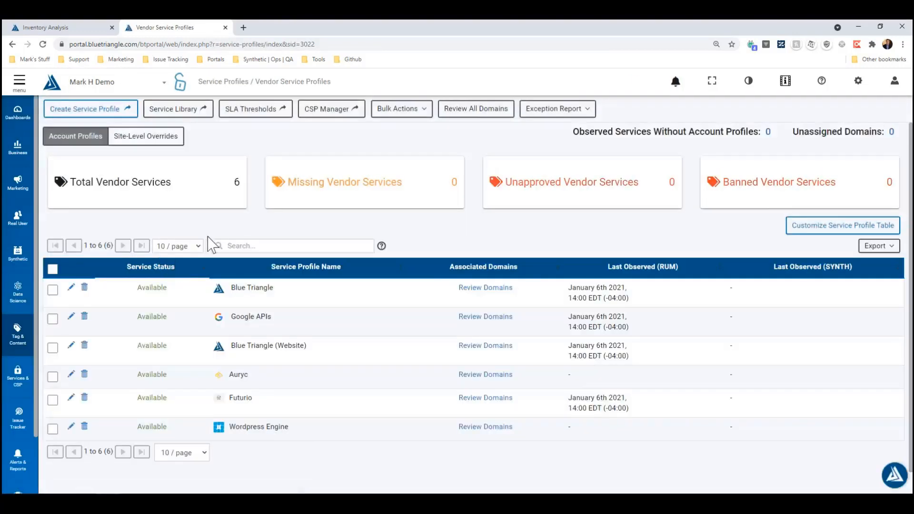
click(291, 245)
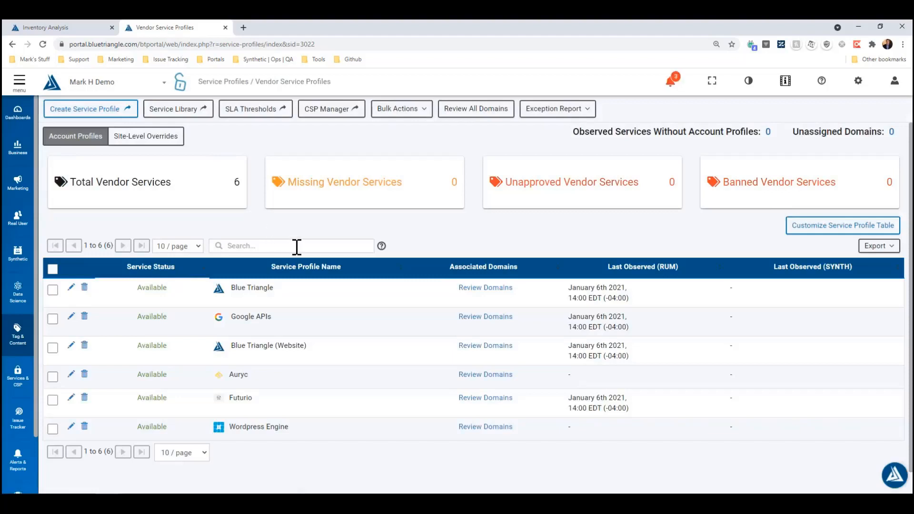
mouse_move(242, 326)
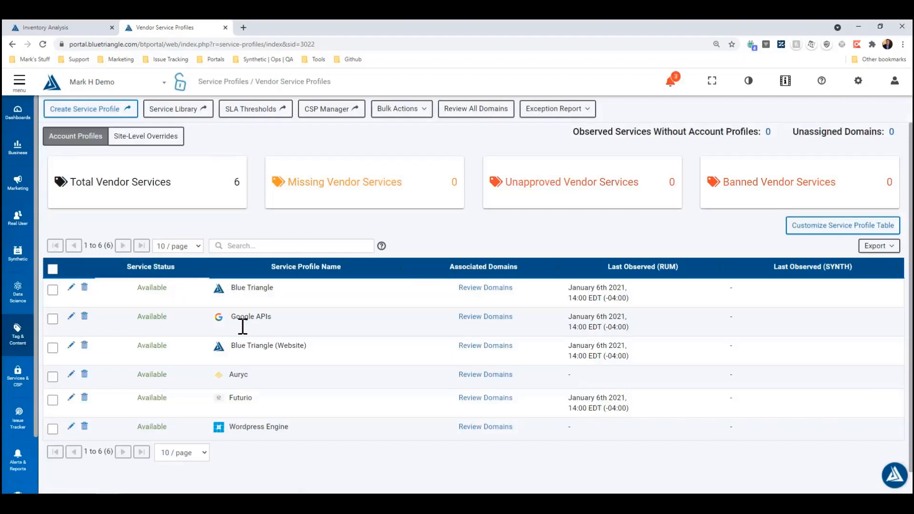
mouse_move(258, 288)
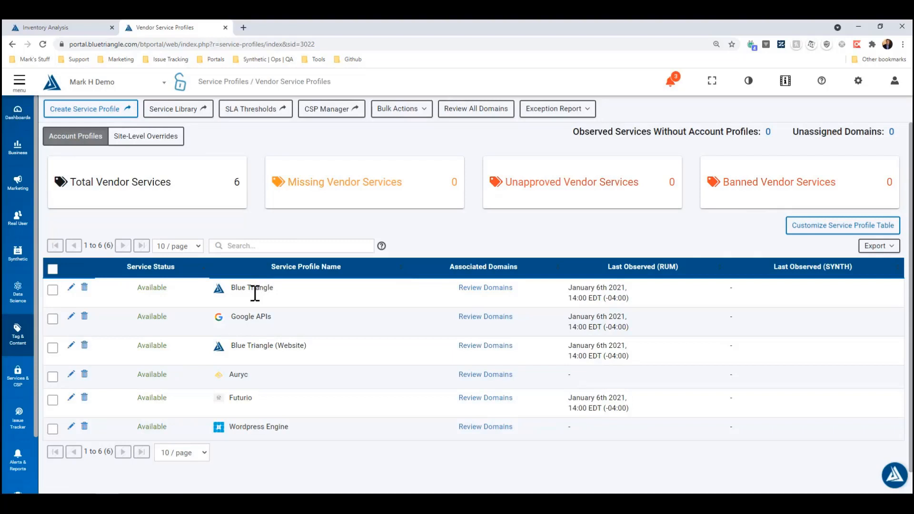
mouse_move(235, 299)
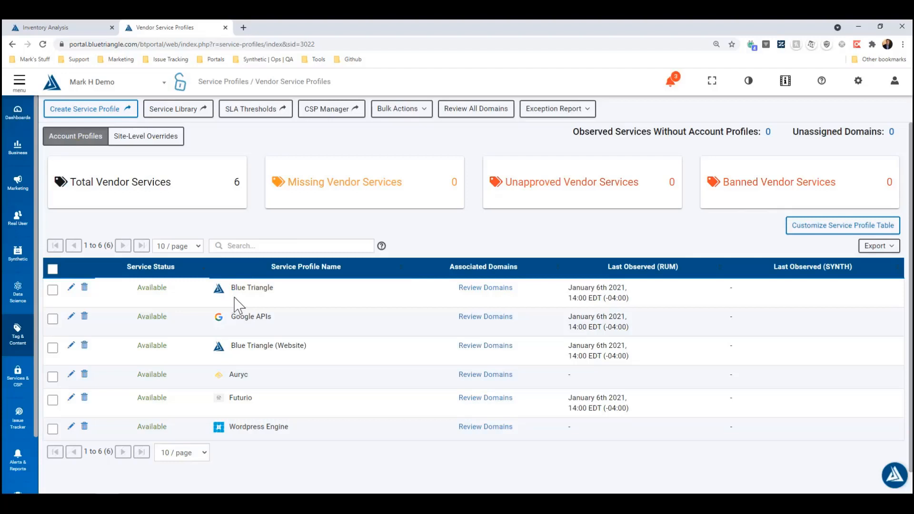
mouse_move(229, 291)
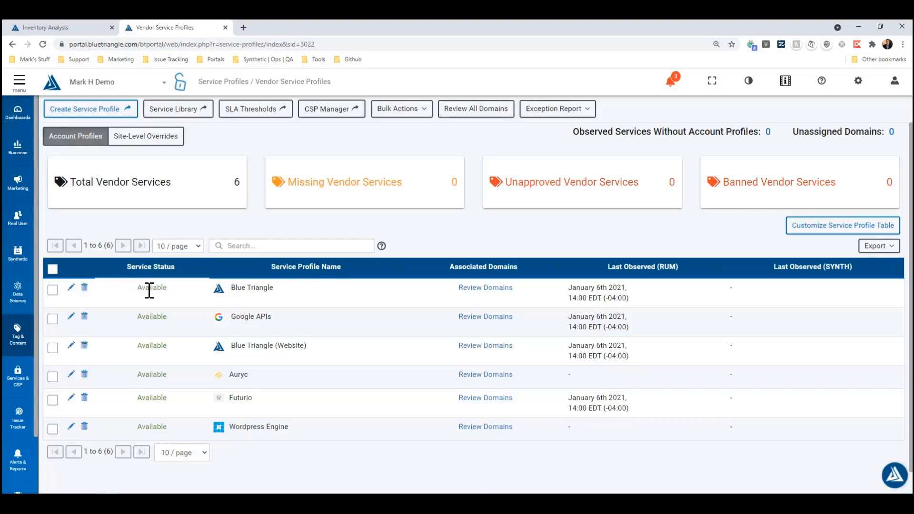
mouse_move(308, 211)
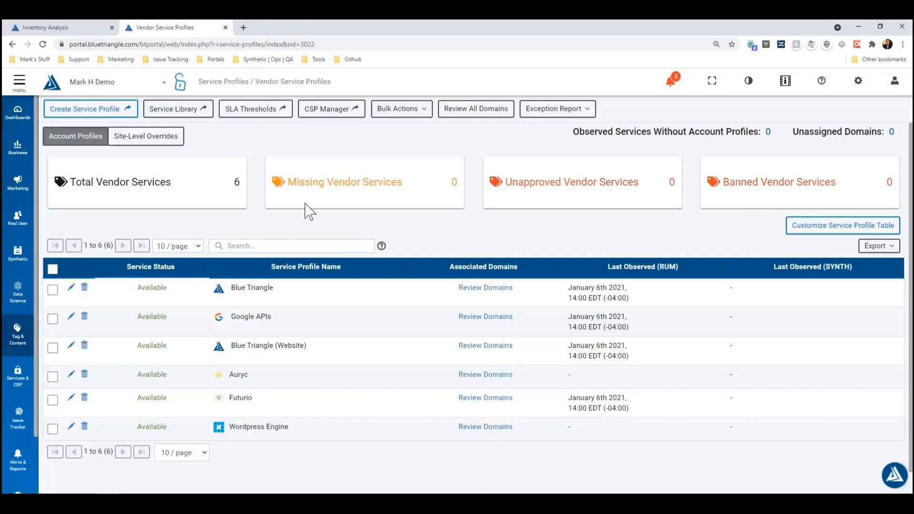
mouse_move(308, 321)
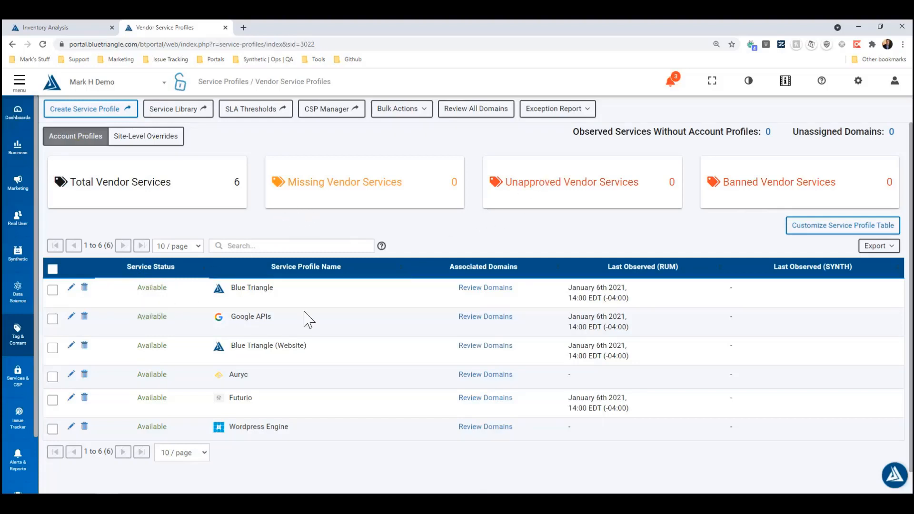
mouse_move(476, 109)
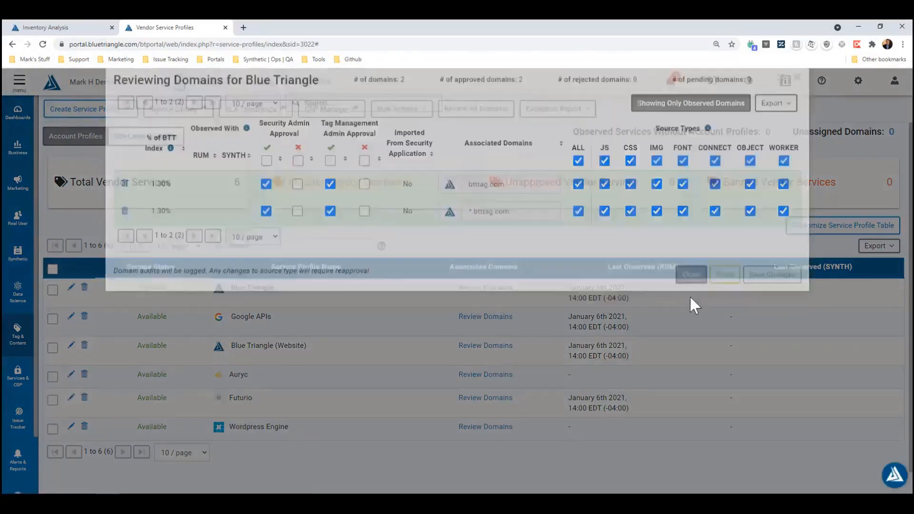
Step: Close the single-service domain review and review the domains of all services together
click(474, 109)
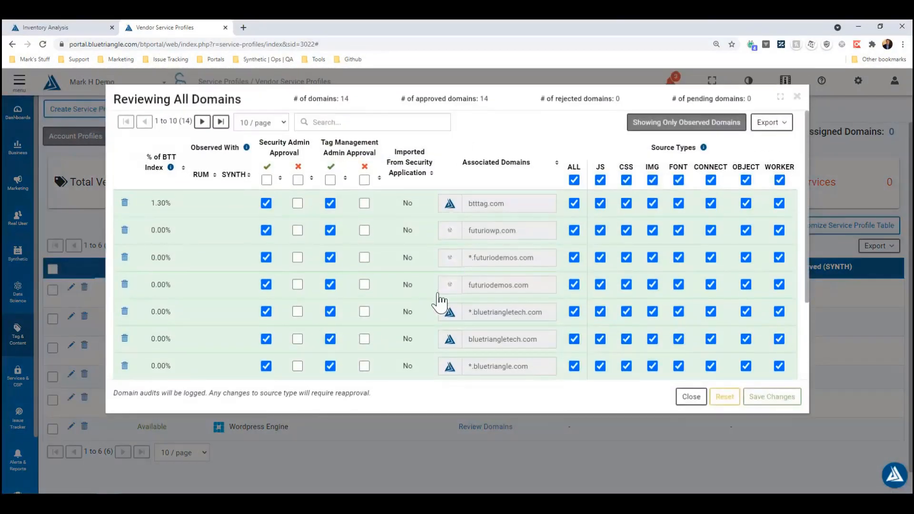
mouse_move(487, 212)
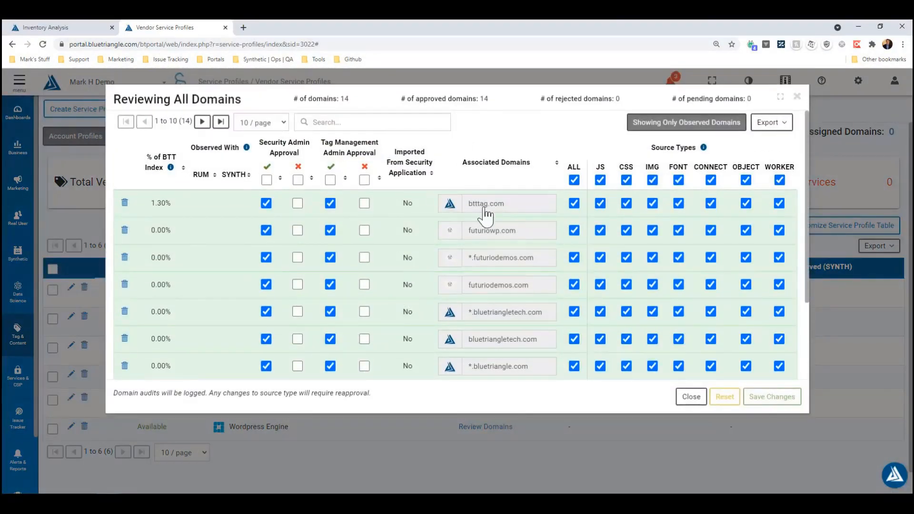
click(691, 396)
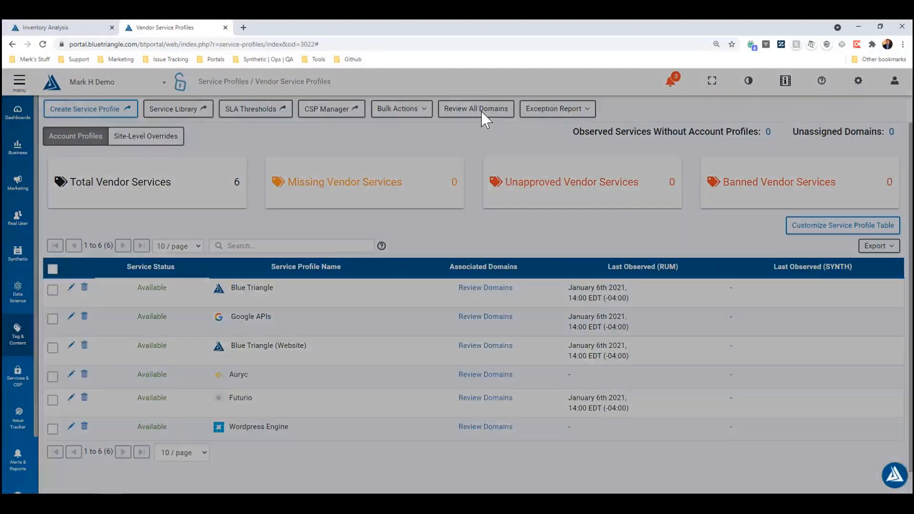
click(475, 109)
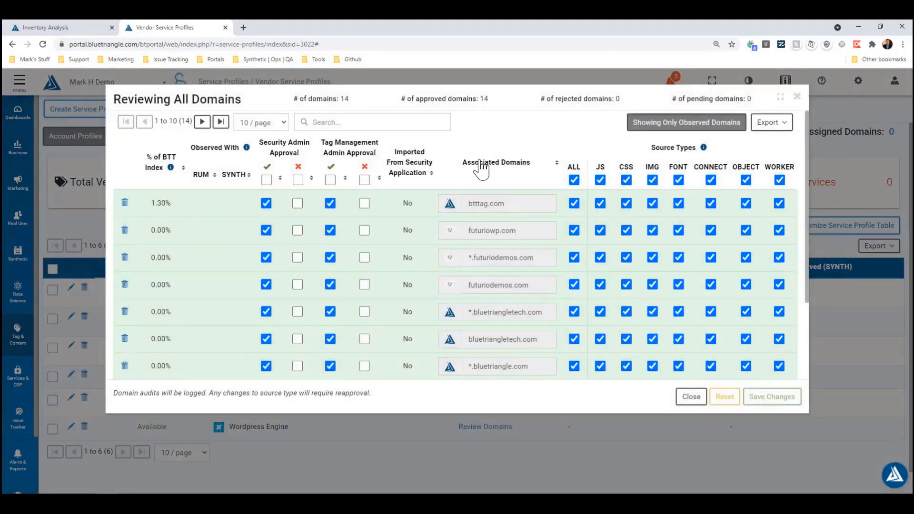
mouse_move(446, 175)
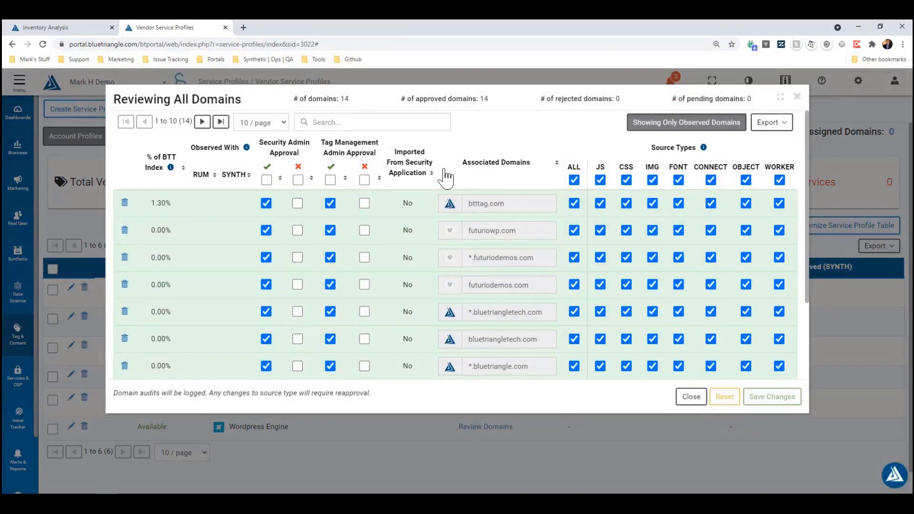
mouse_move(425, 195)
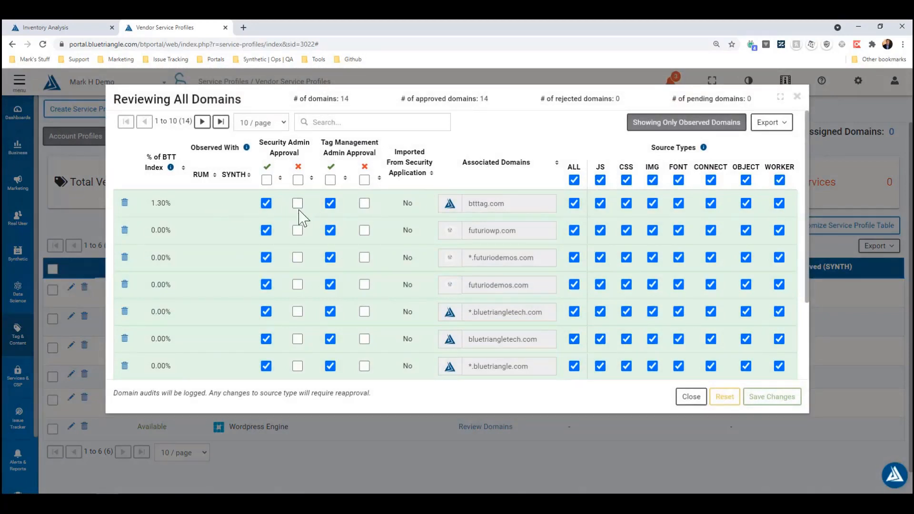
mouse_move(297, 229)
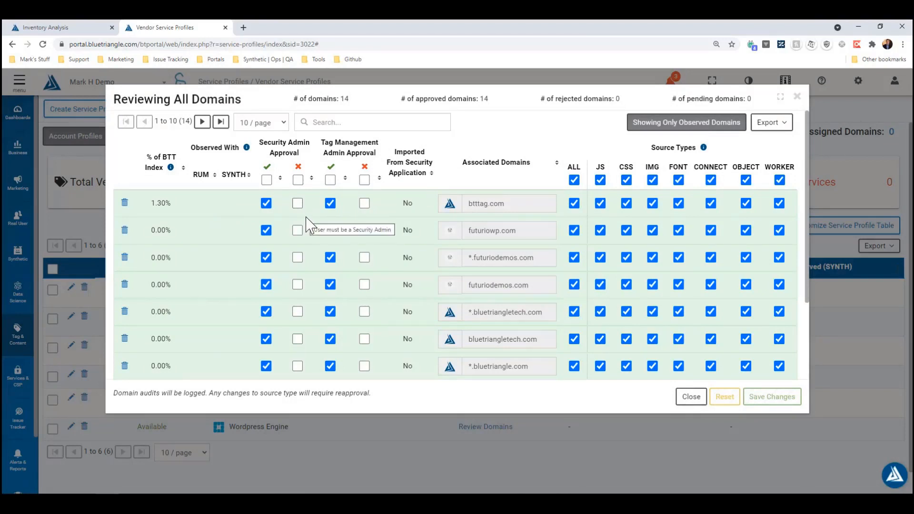
mouse_move(472, 239)
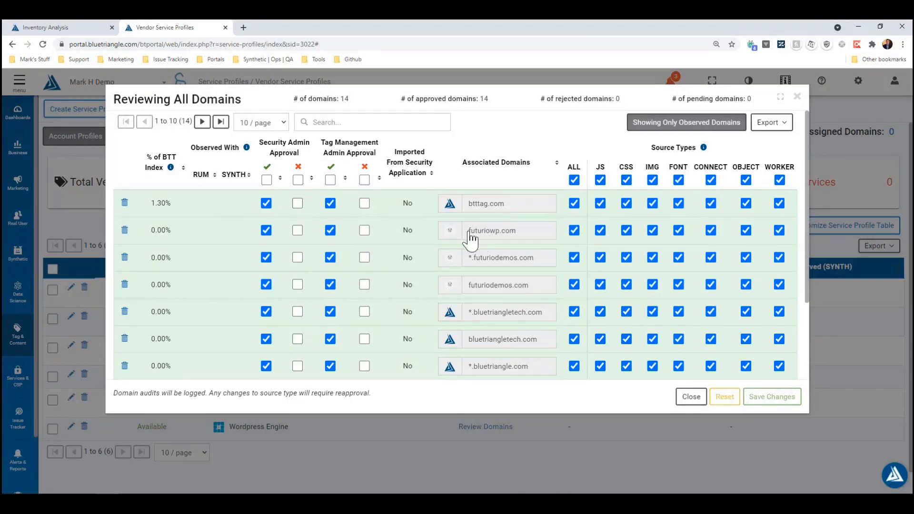
mouse_move(468, 244)
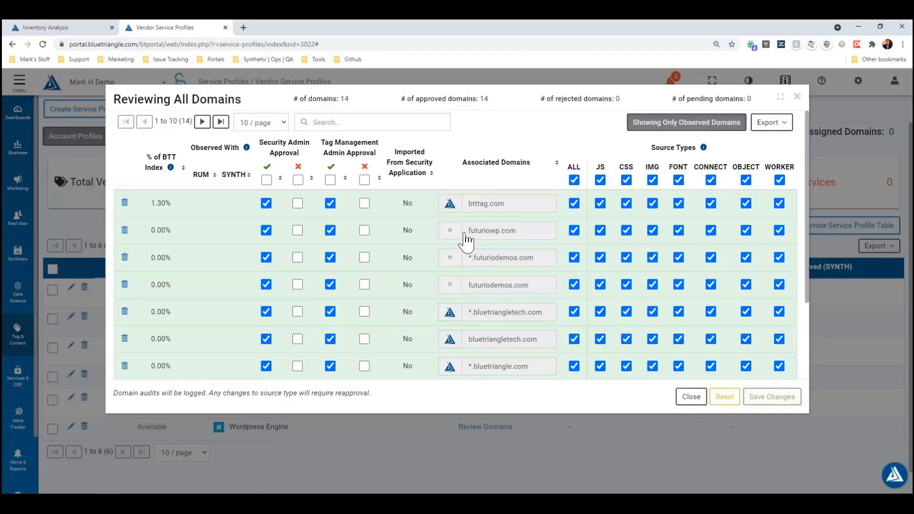
mouse_move(253, 208)
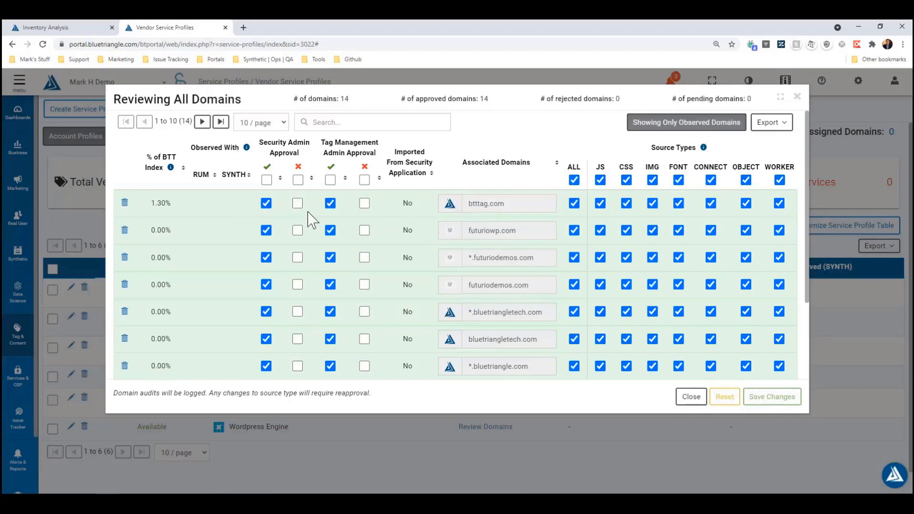
mouse_move(296, 202)
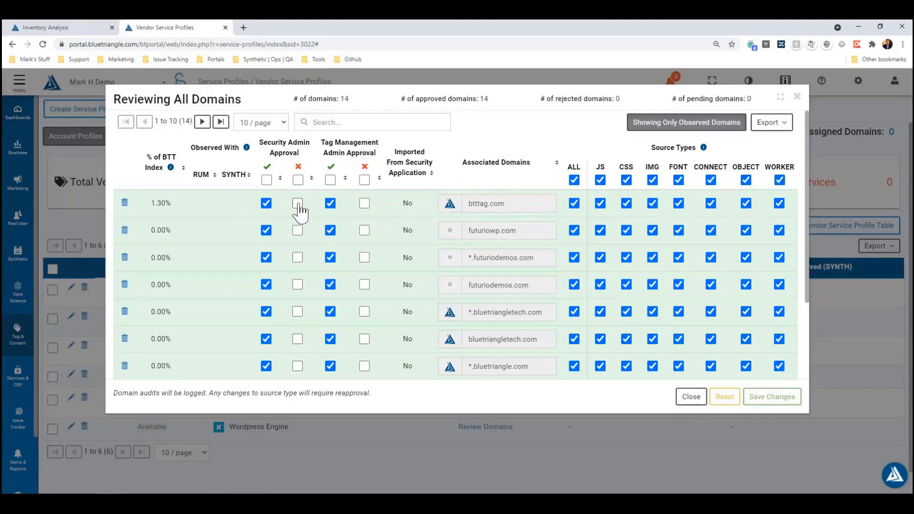
mouse_move(298, 203)
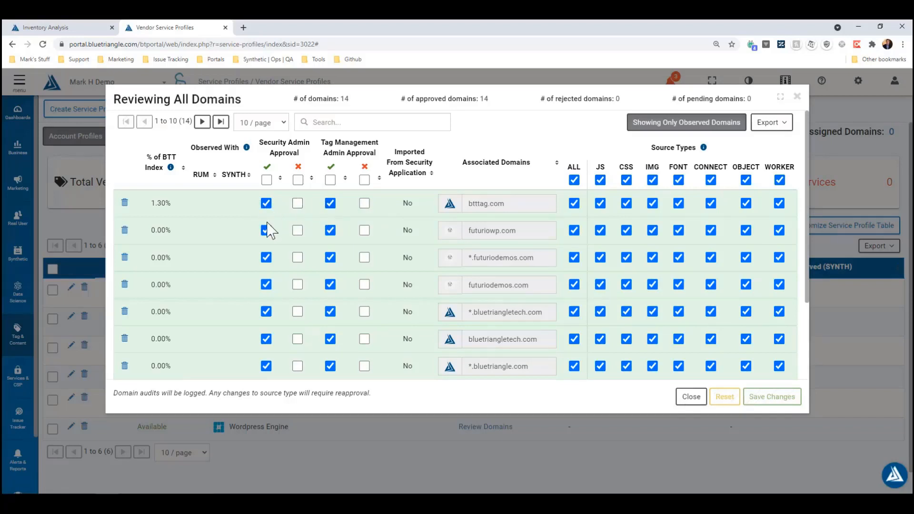
Step: Sort all 14 observed domains by % of BTT Index, highest first (googleapis.com at 77.84%)
scroll(down, 3)
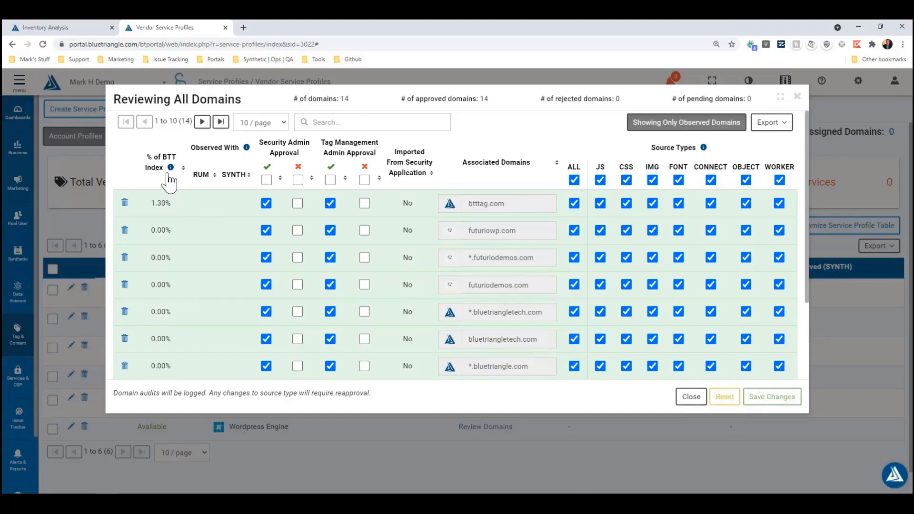
mouse_move(170, 168)
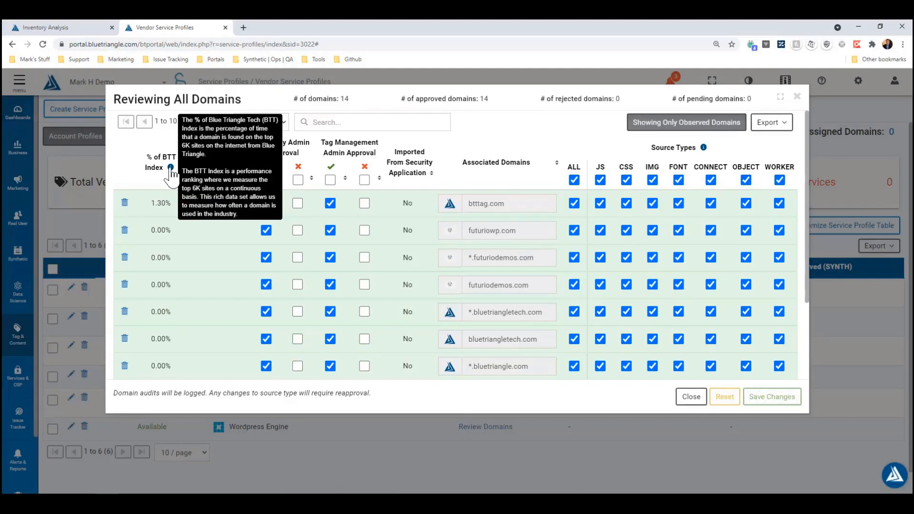
mouse_move(176, 208)
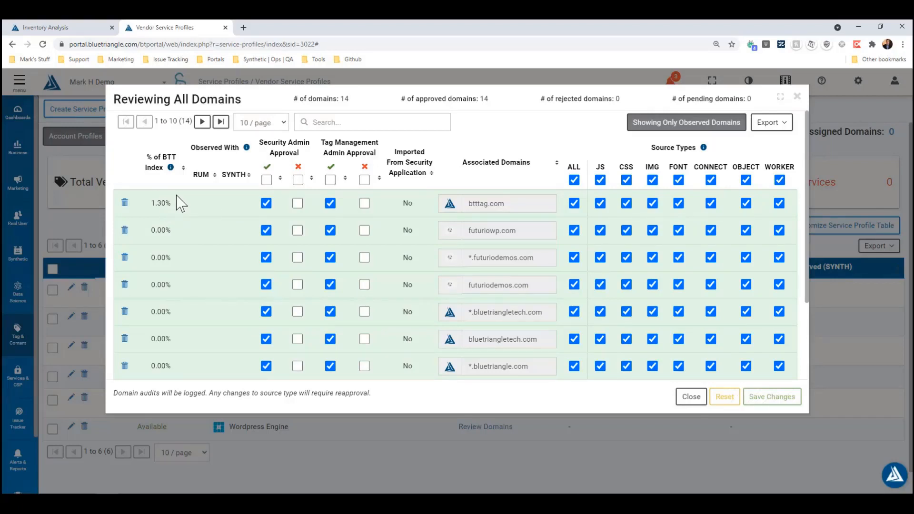
mouse_move(175, 206)
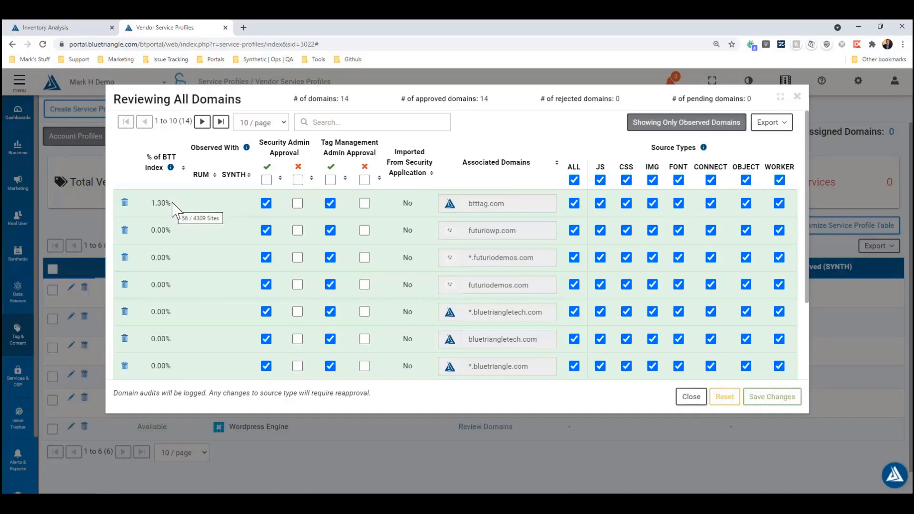
mouse_move(177, 211)
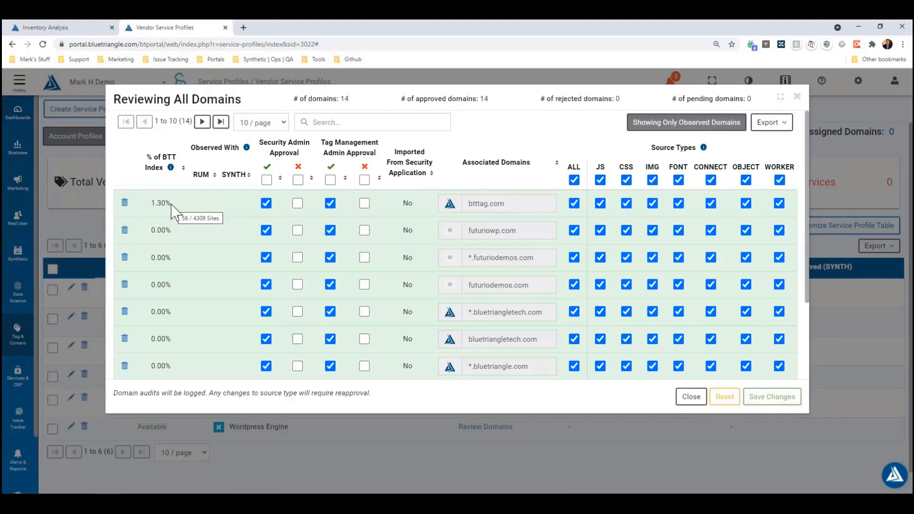
scroll(down, 3)
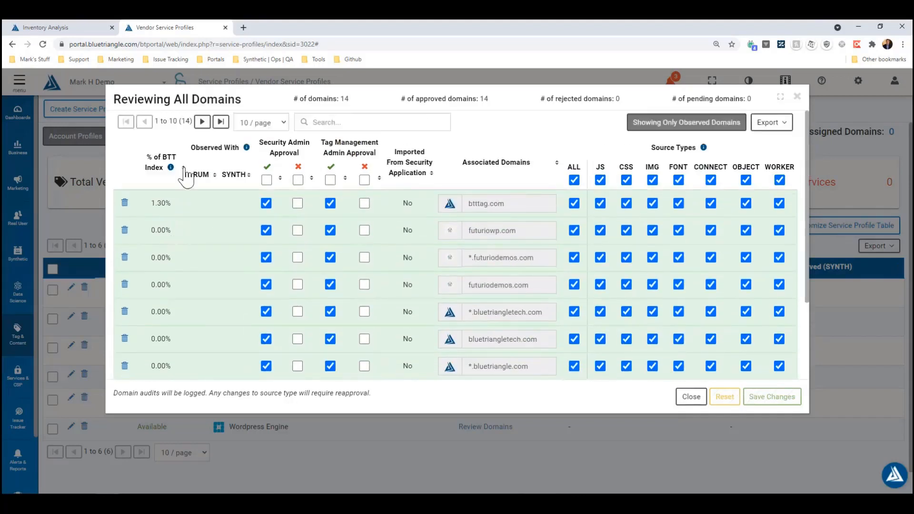
click(172, 168)
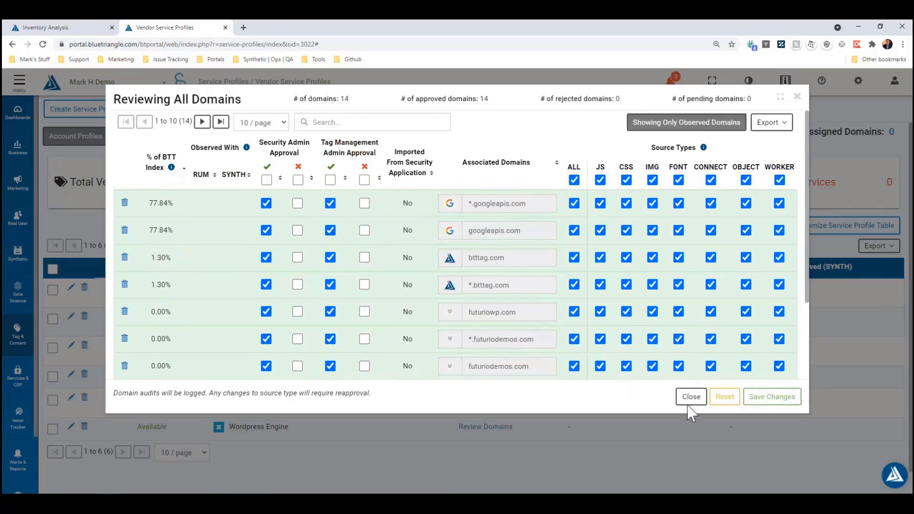
Step: Close the Reviewing All Domains dialog, returning to the six vendor service profiles
click(690, 396)
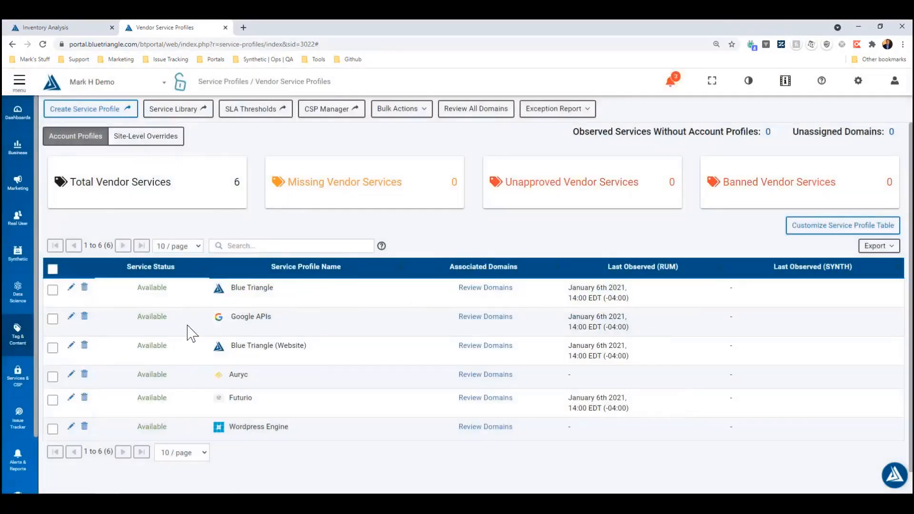
mouse_move(74, 297)
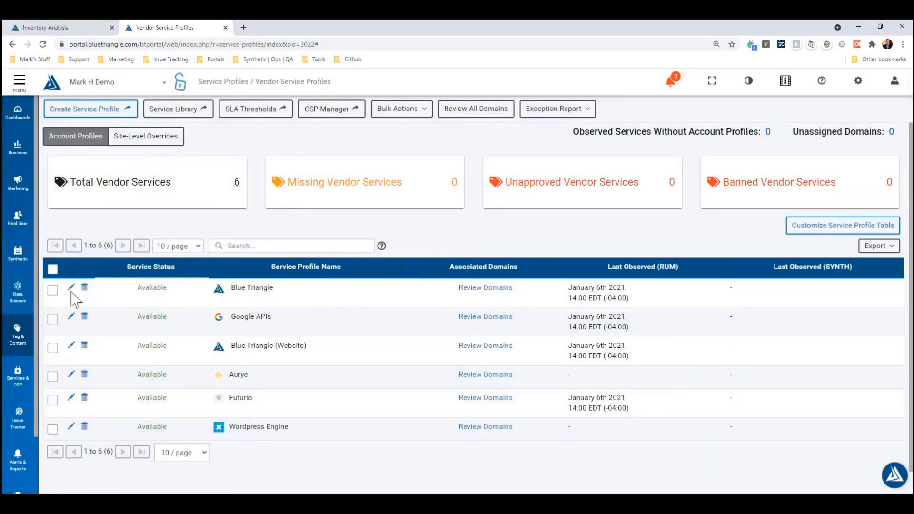
mouse_move(245, 316)
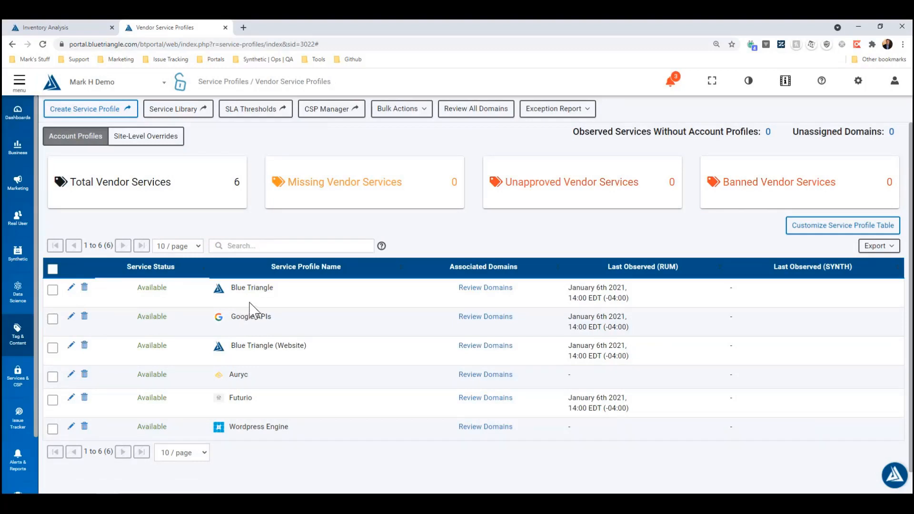
mouse_move(329, 398)
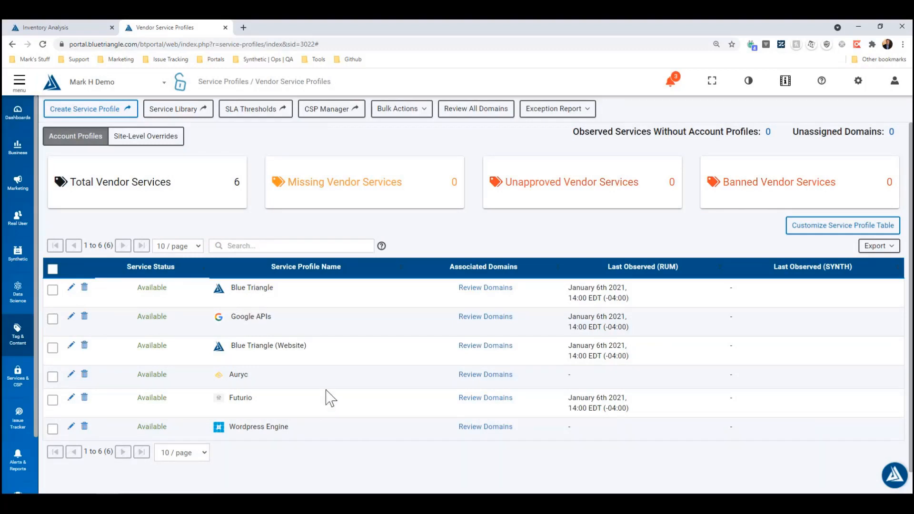
mouse_move(216, 348)
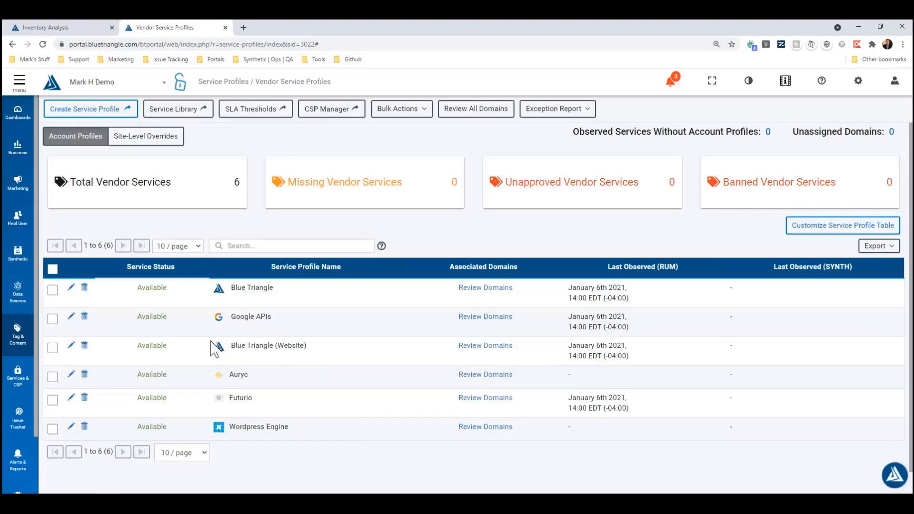
mouse_move(208, 355)
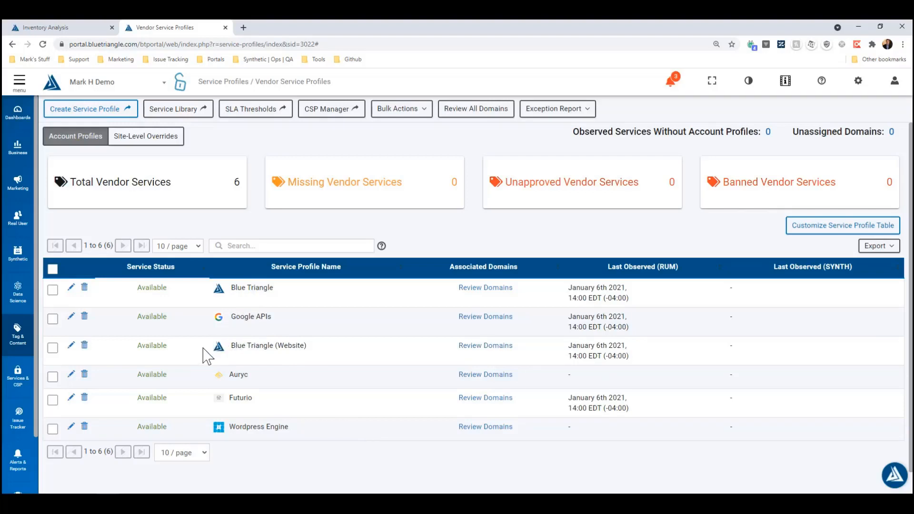
mouse_move(265, 317)
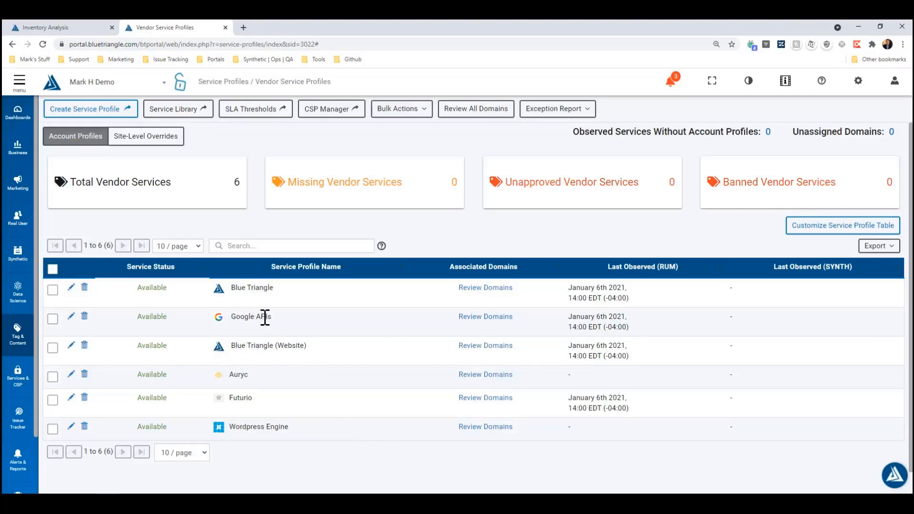
mouse_move(72, 289)
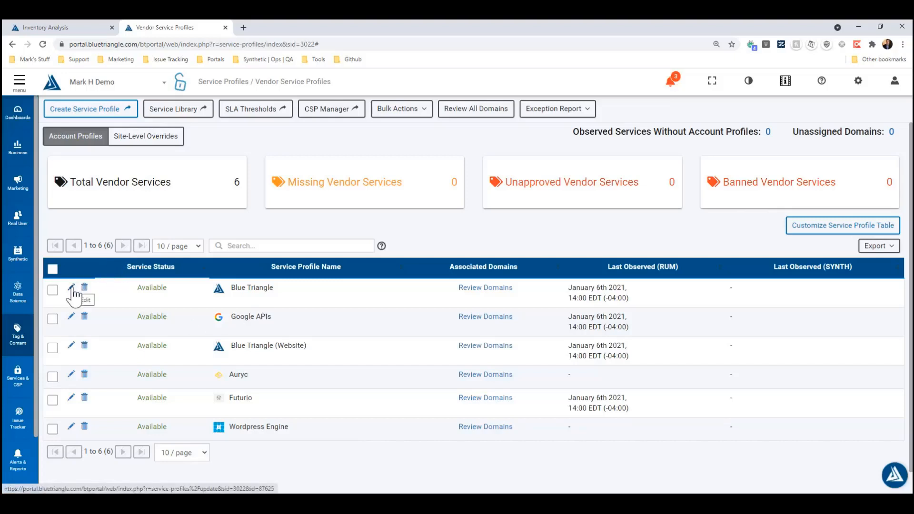
Step: Edit the Blue Triangle service profile, showing its owner, department and imported security application
click(71, 288)
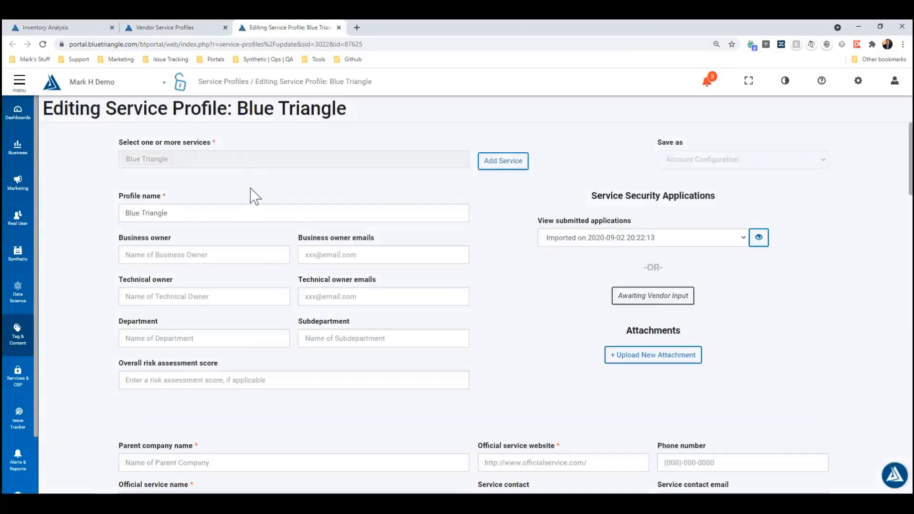
mouse_move(386, 343)
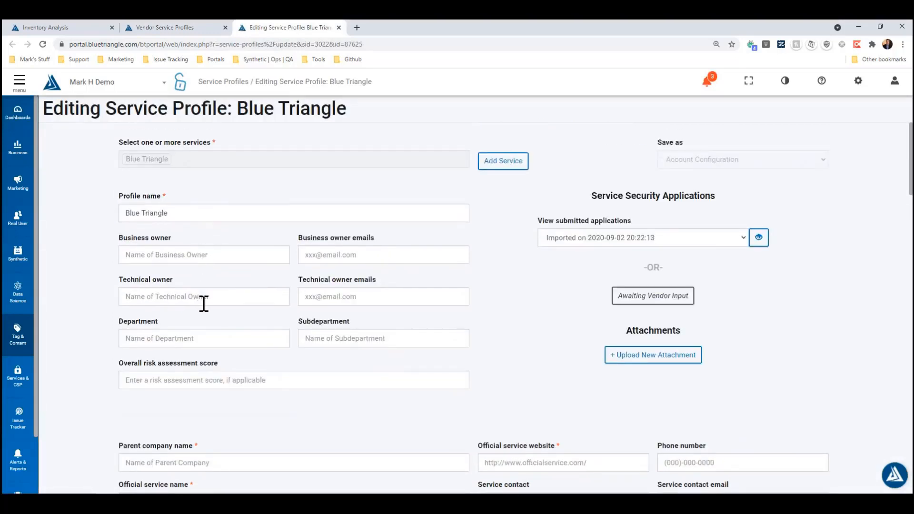
mouse_move(199, 338)
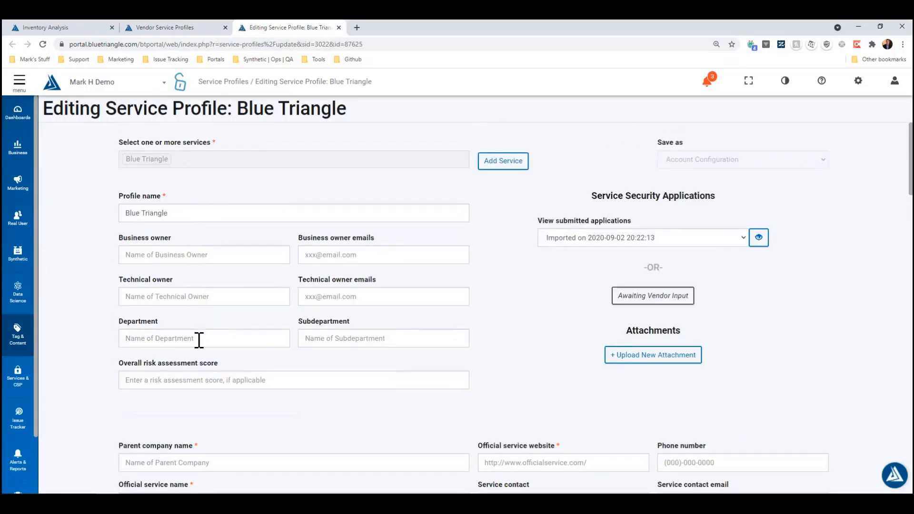
mouse_move(244, 388)
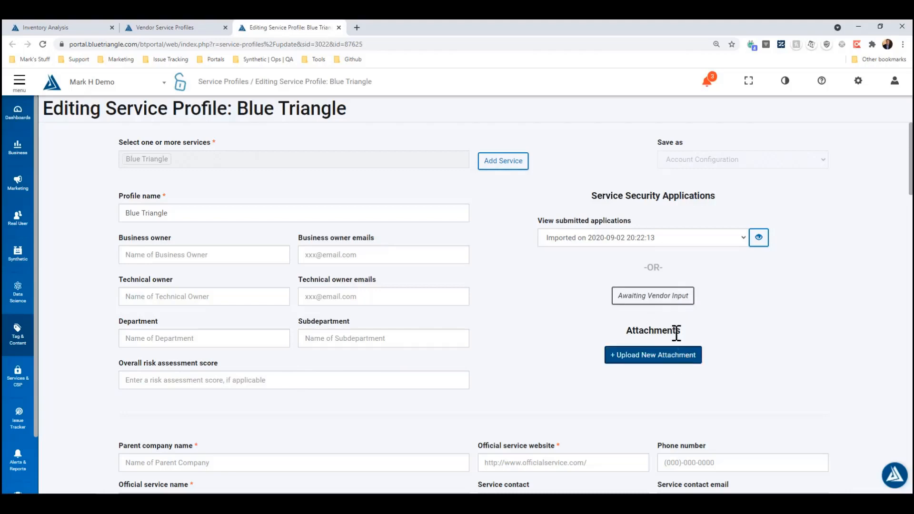
mouse_move(662, 222)
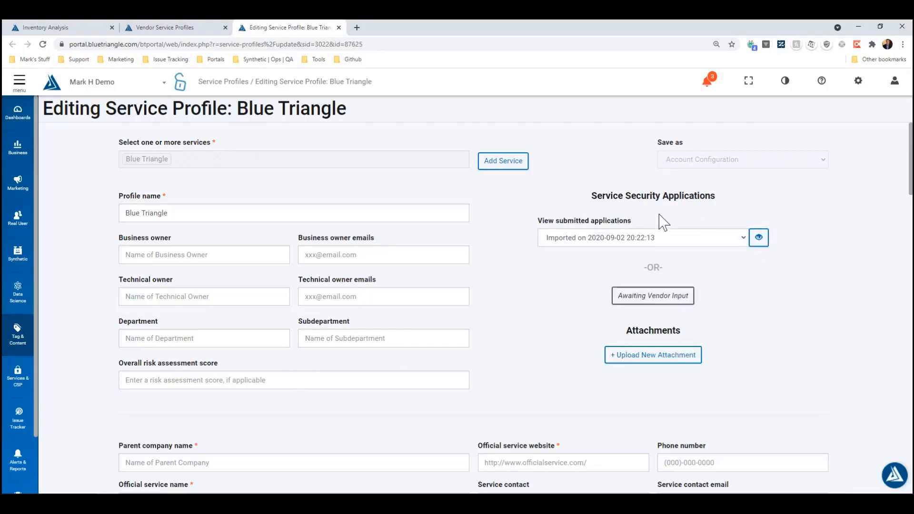
click(757, 237)
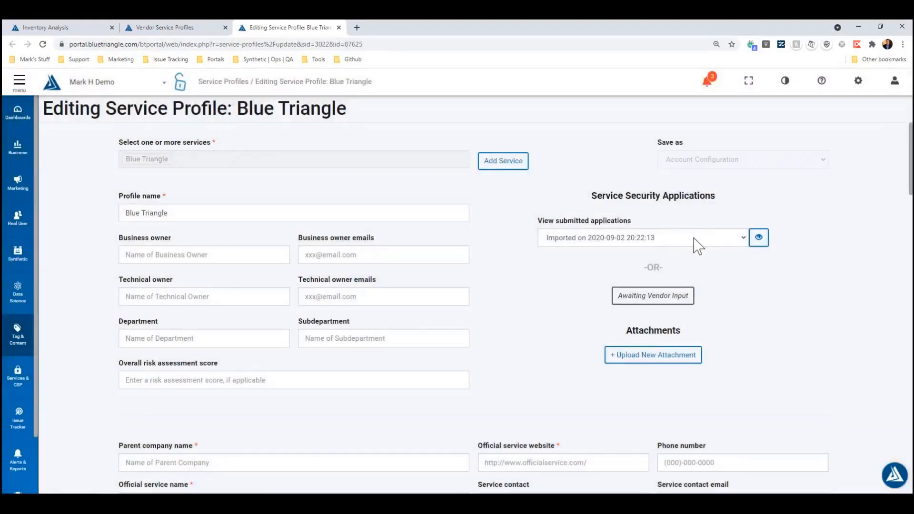
Step: Customize the profiles table to include the Service Security Applications column and save
click(170, 27)
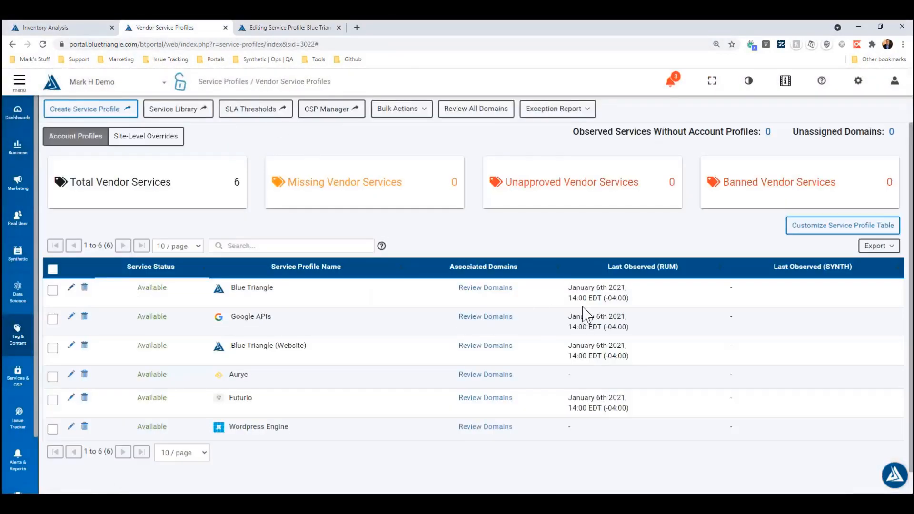
click(841, 225)
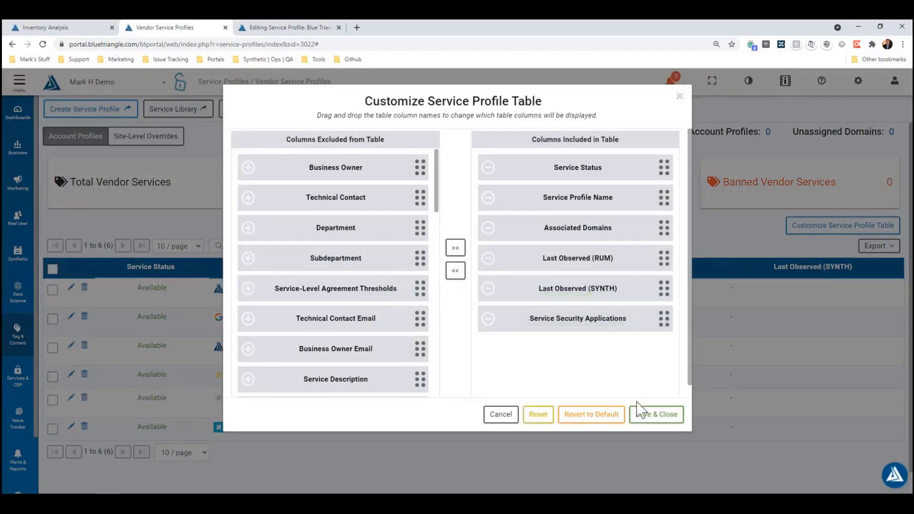
click(654, 414)
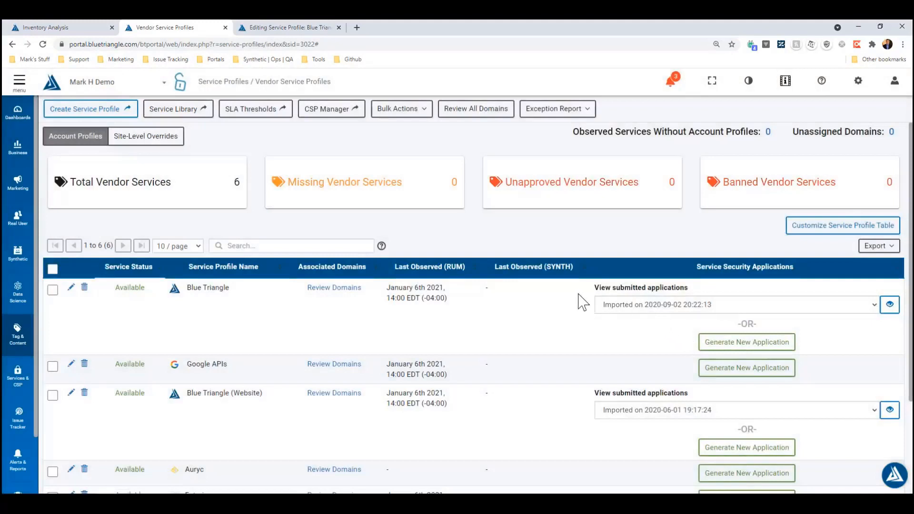
scroll(down, 3)
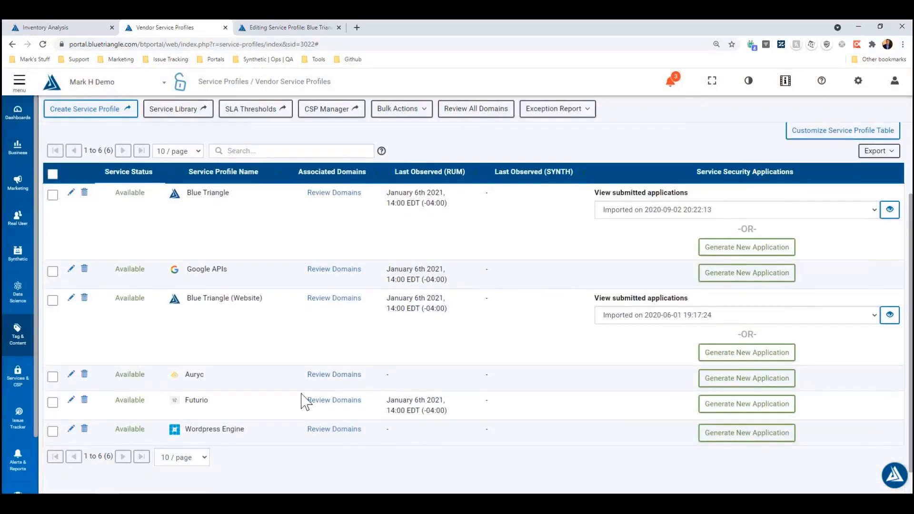
mouse_move(225, 405)
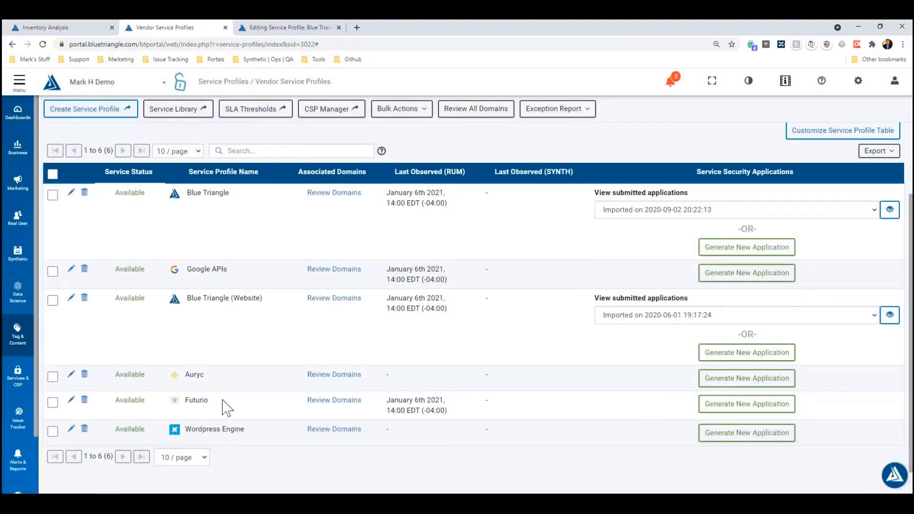
mouse_move(746, 378)
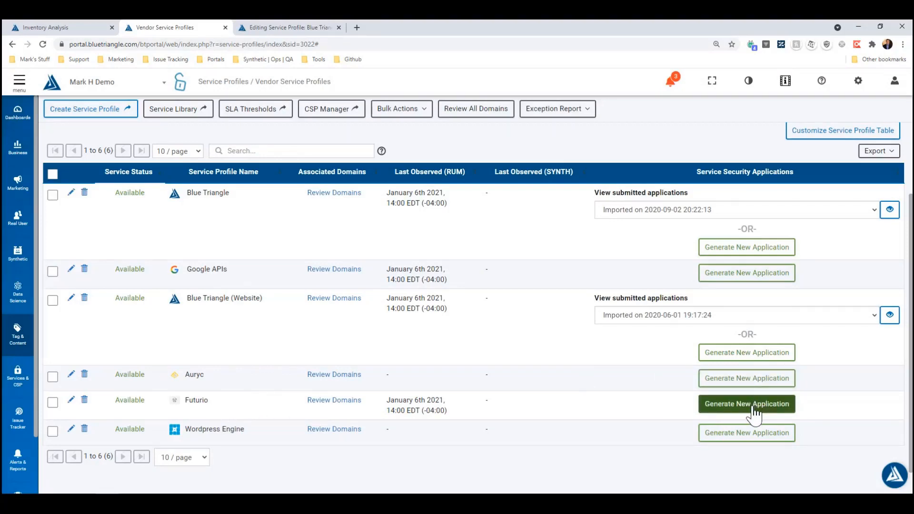
Step: Generate a new security application for Futurio and follow its vendor questionnaire link
click(746, 404)
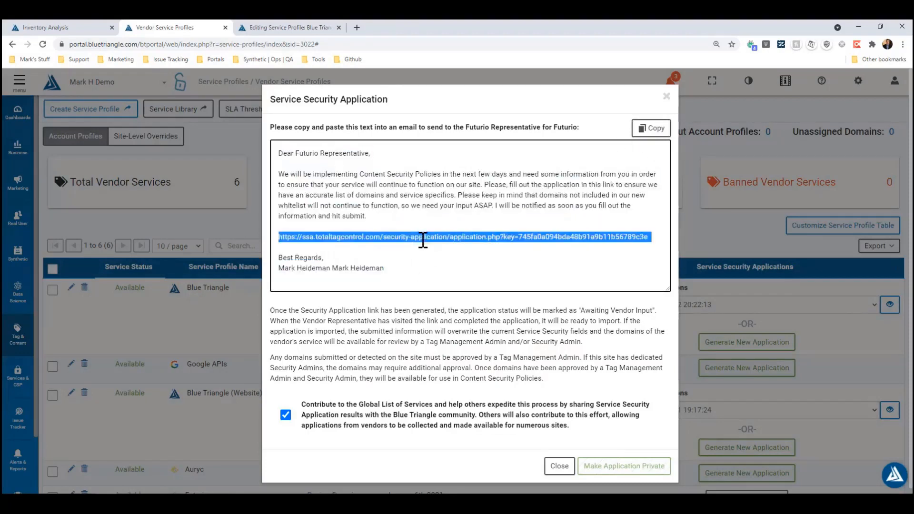
click(469, 27)
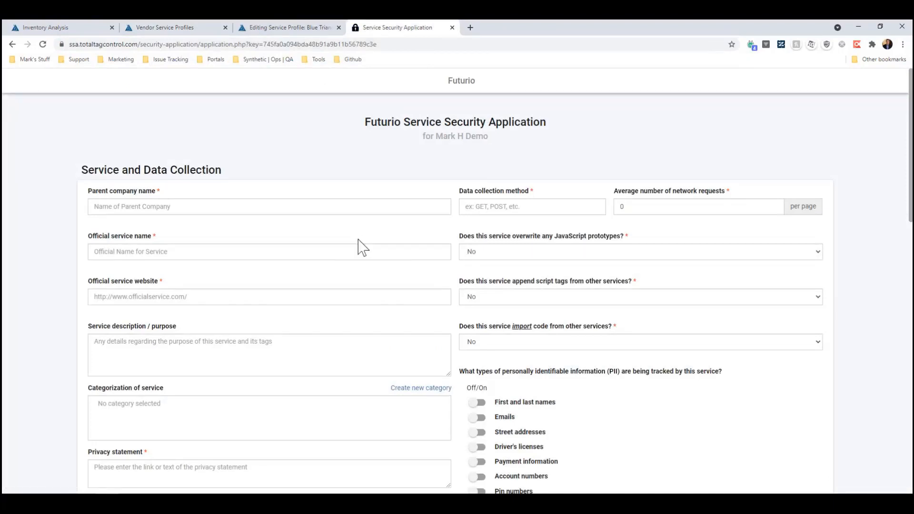
mouse_move(372, 239)
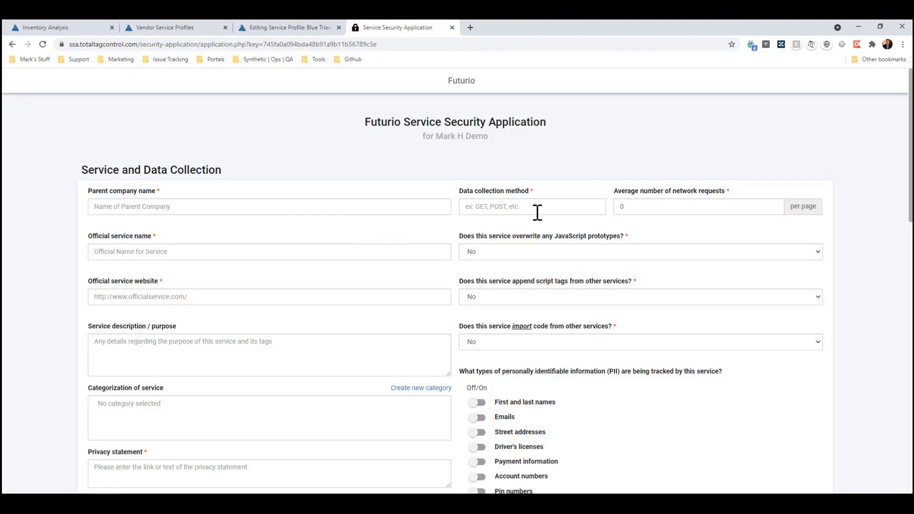
scroll(down, 3)
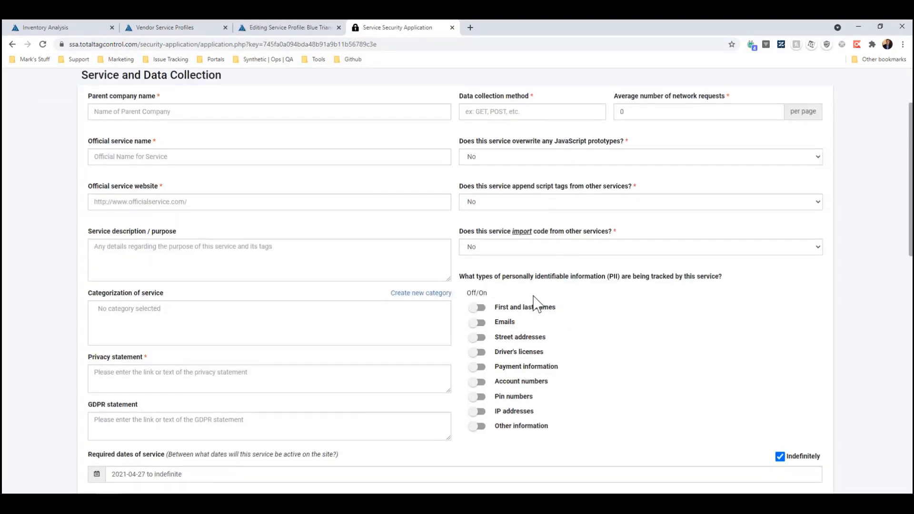
mouse_move(529, 295)
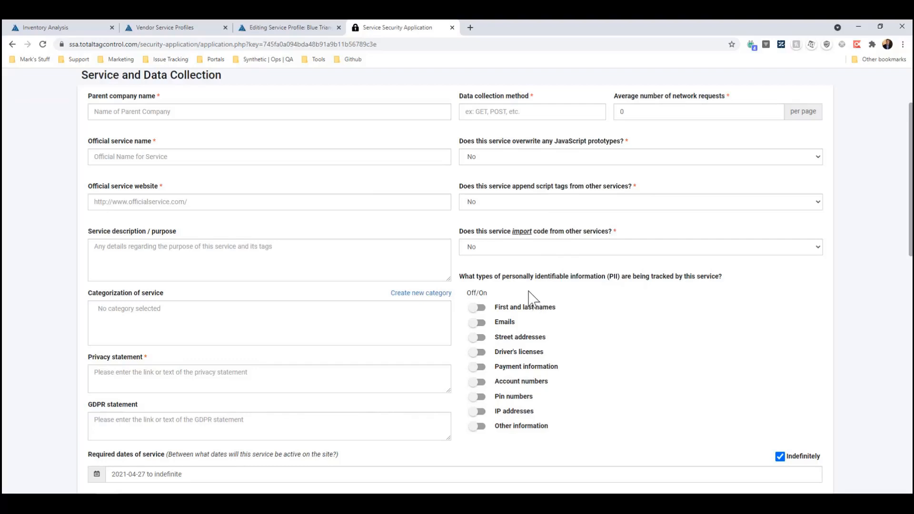
mouse_move(495, 329)
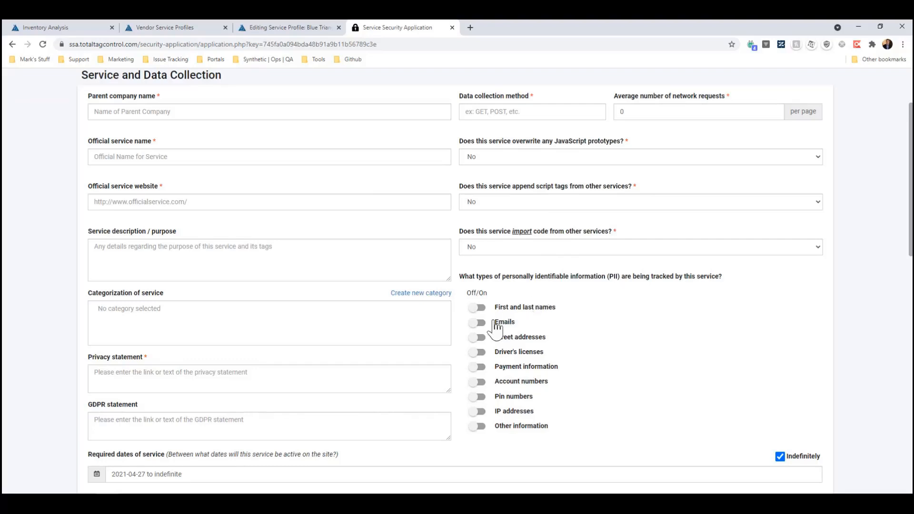
scroll(down, 3)
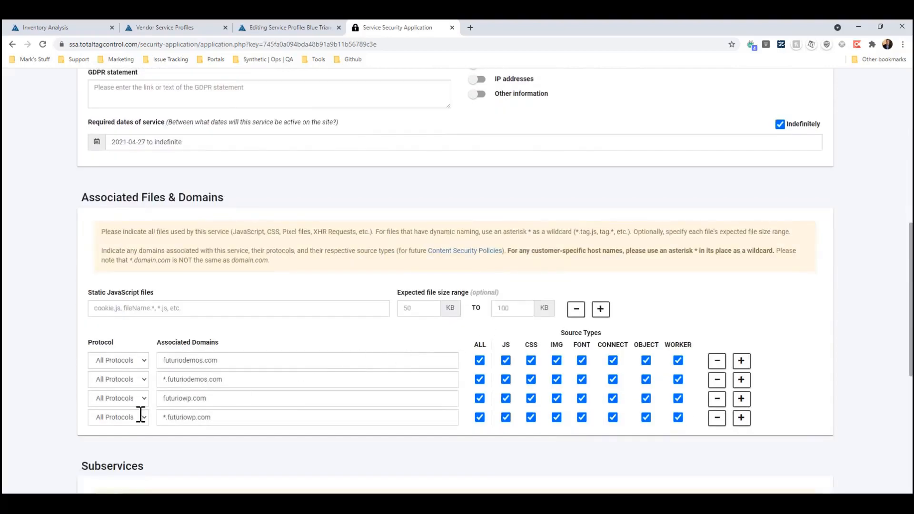
scroll(down, 3)
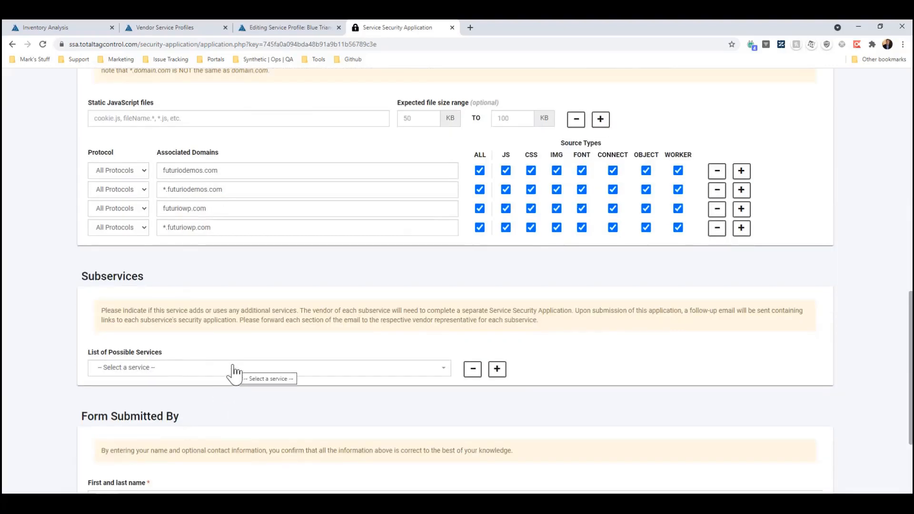
mouse_move(241, 373)
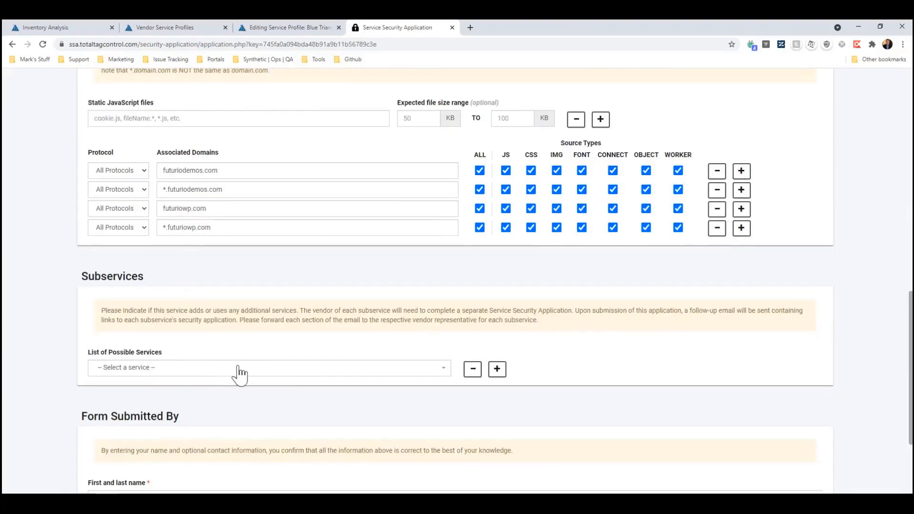
mouse_move(239, 373)
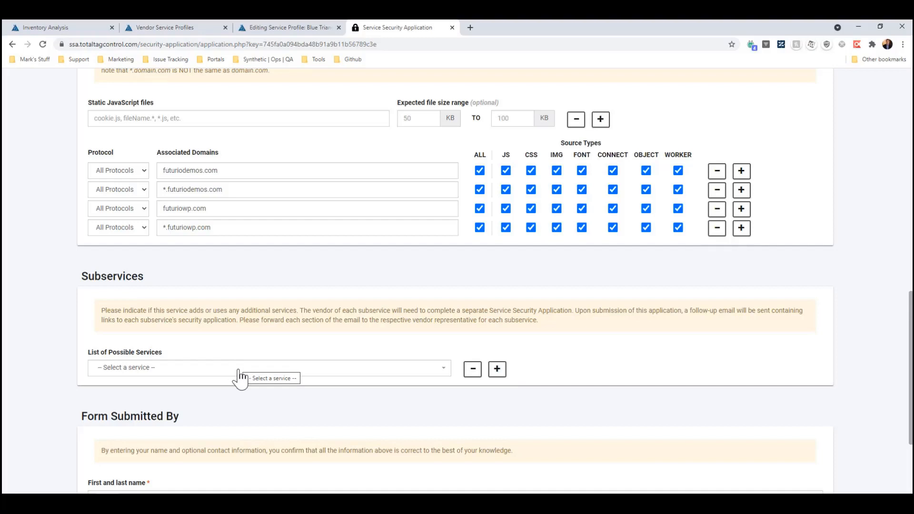
mouse_move(331, 379)
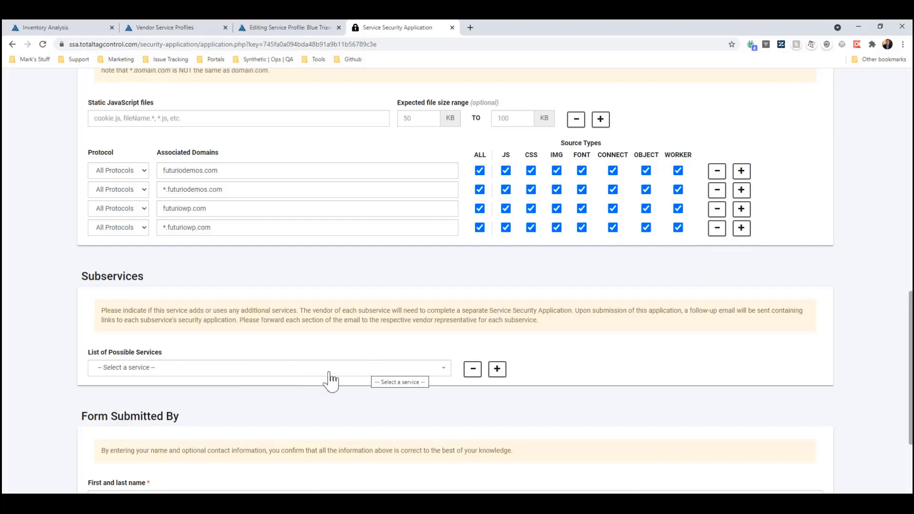
mouse_move(288, 376)
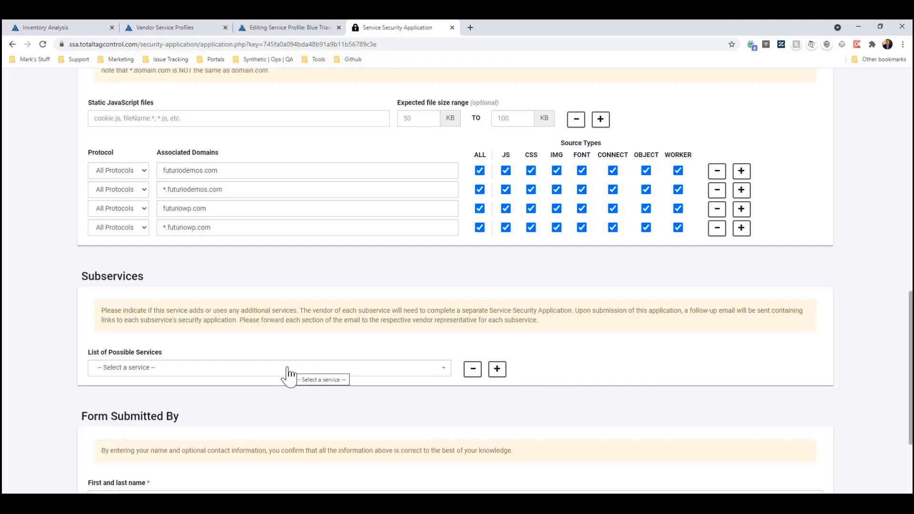
scroll(down, 3)
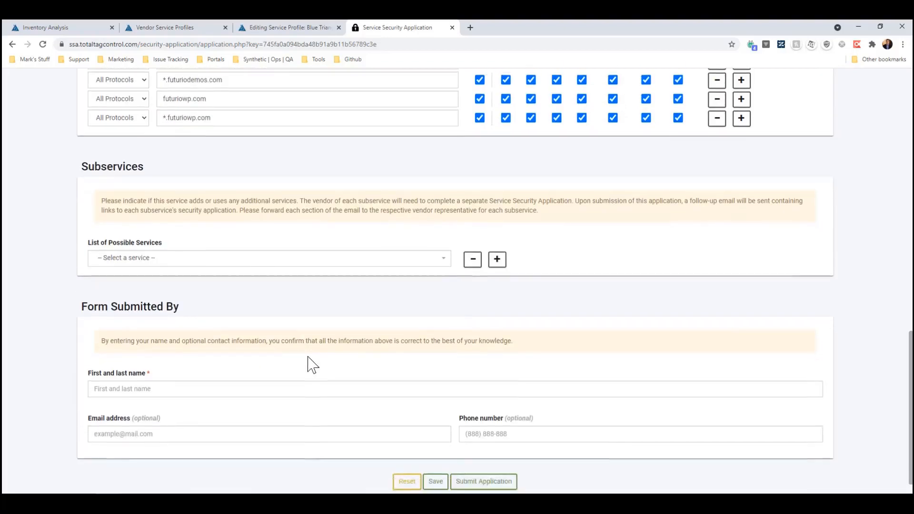
scroll(down, 3)
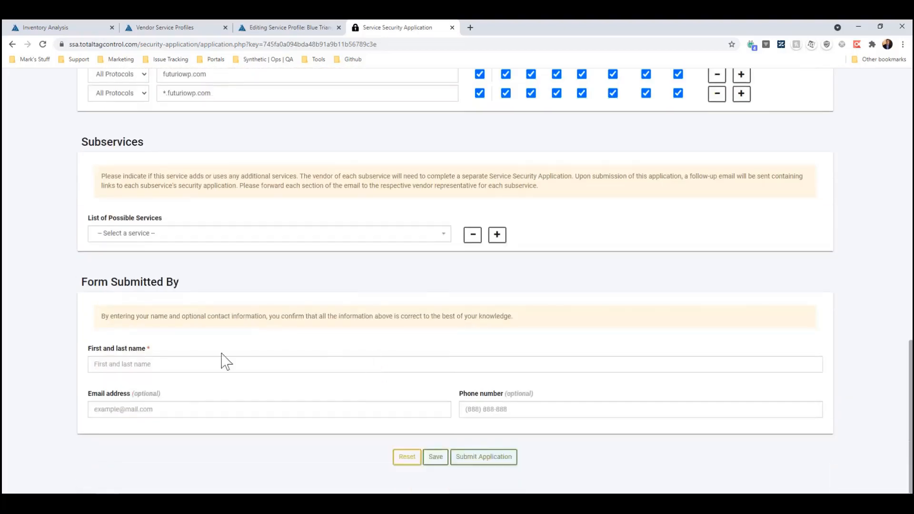
mouse_move(482, 456)
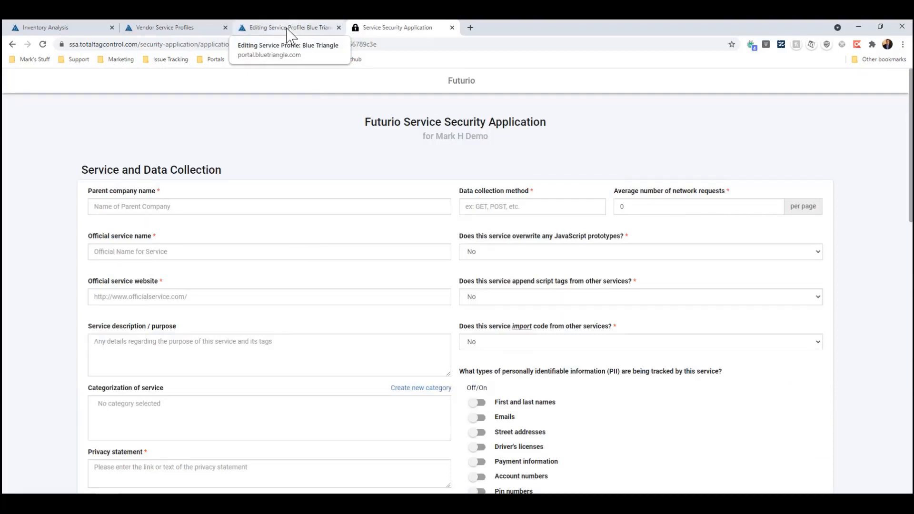
Step: Scroll through the Blue Triangle profile editor down to Save Profile and the btt.js static JavaScript files
click(287, 27)
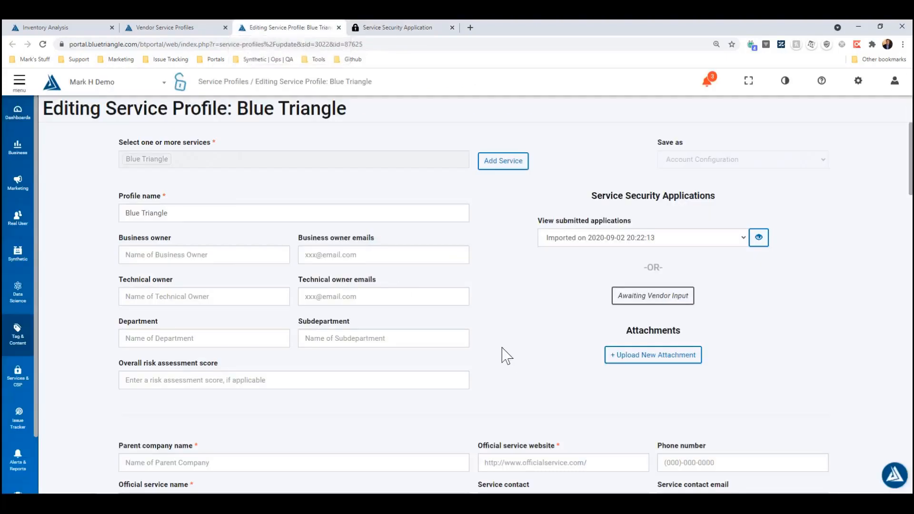
scroll(down, 3)
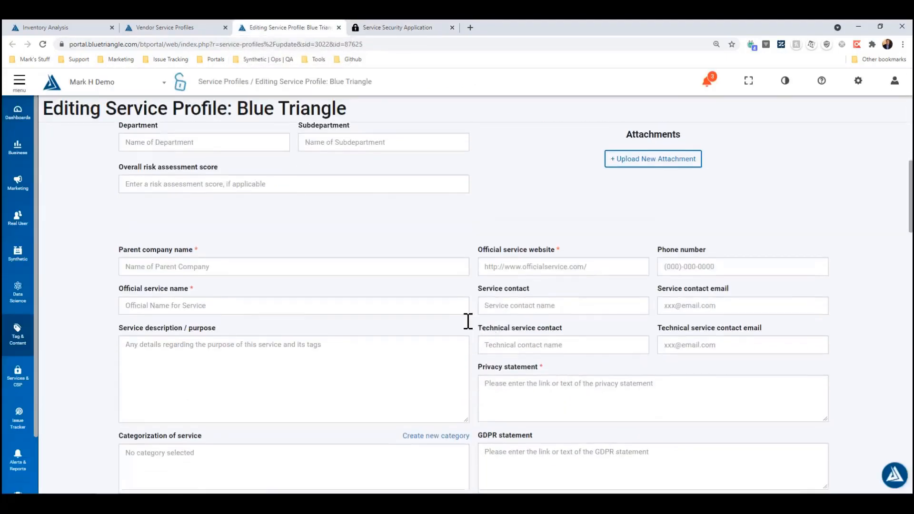
scroll(down, 3)
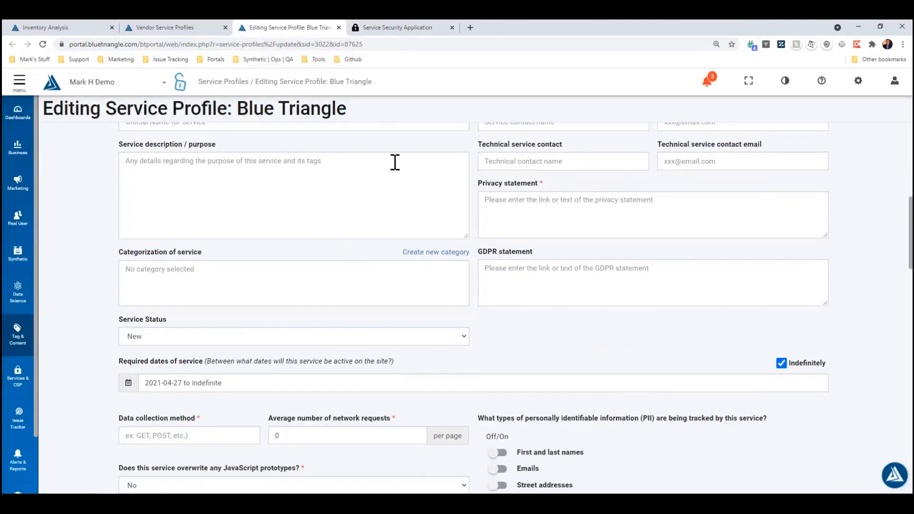
scroll(down, 3)
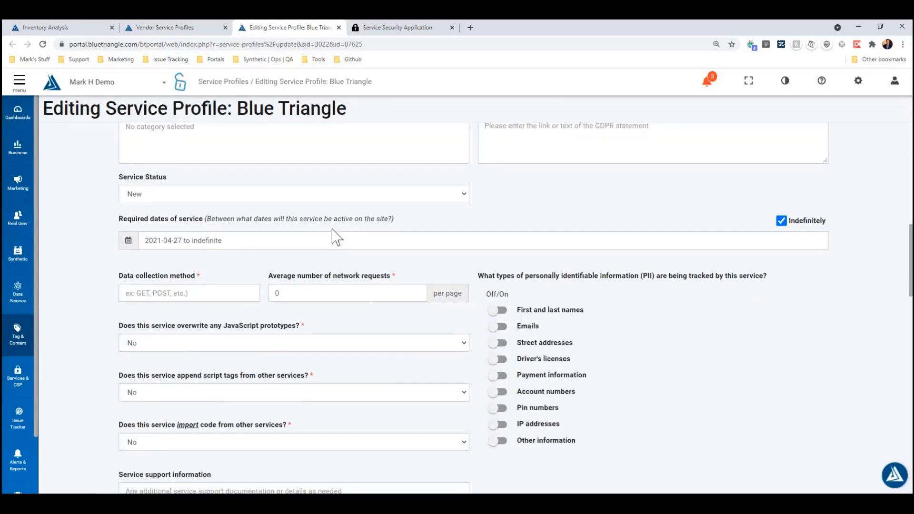
scroll(down, 3)
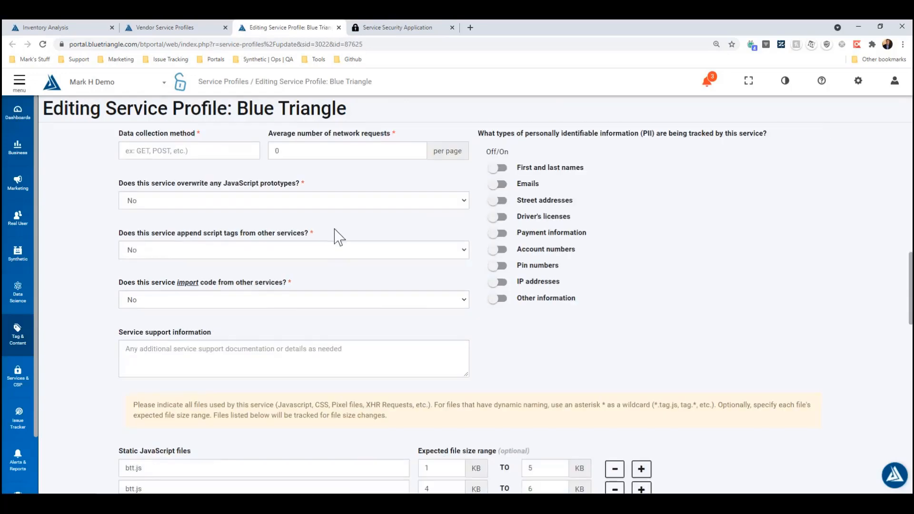
scroll(down, 3)
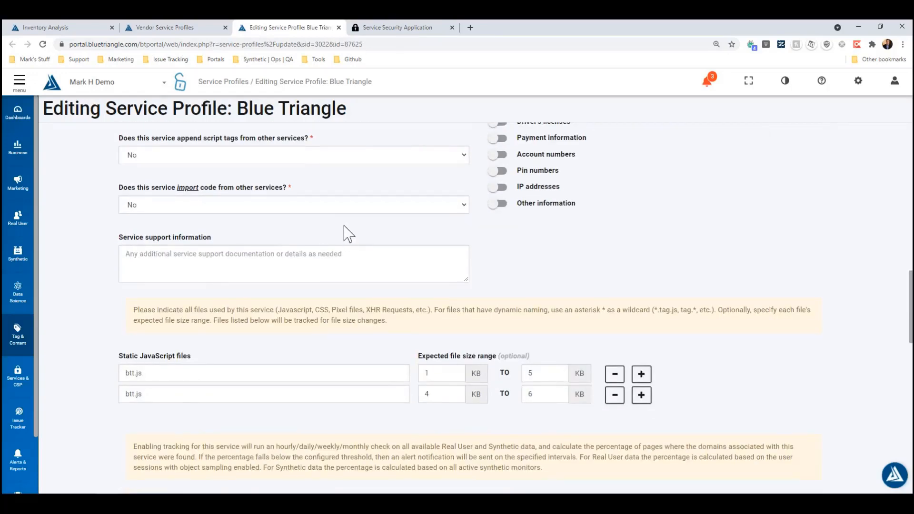
mouse_move(367, 230)
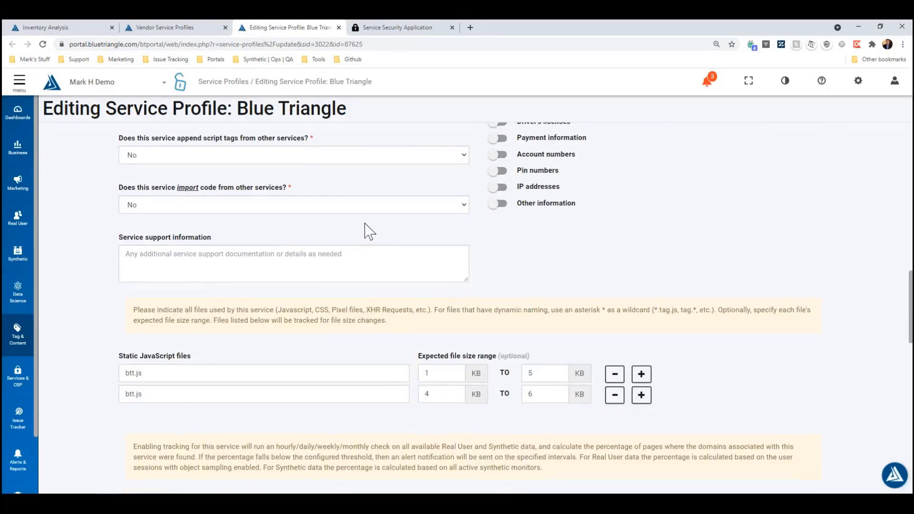
scroll(down, 3)
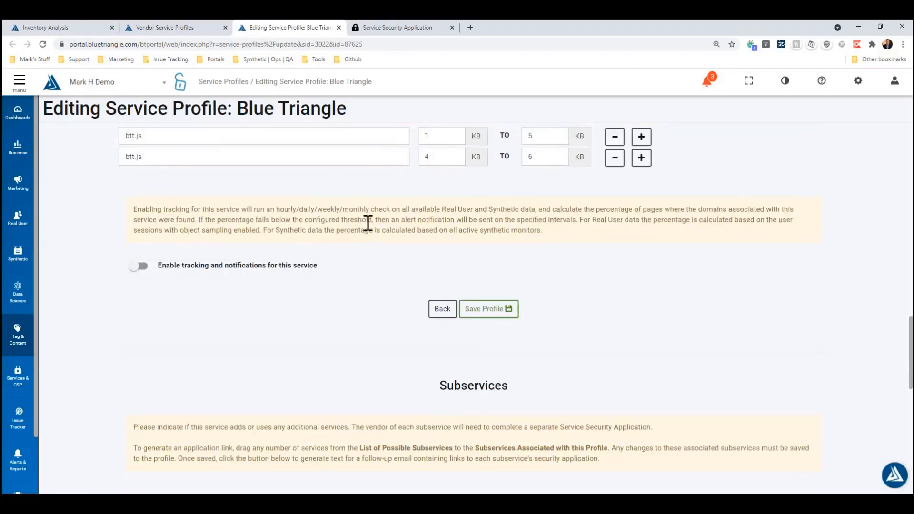
scroll(up, 3)
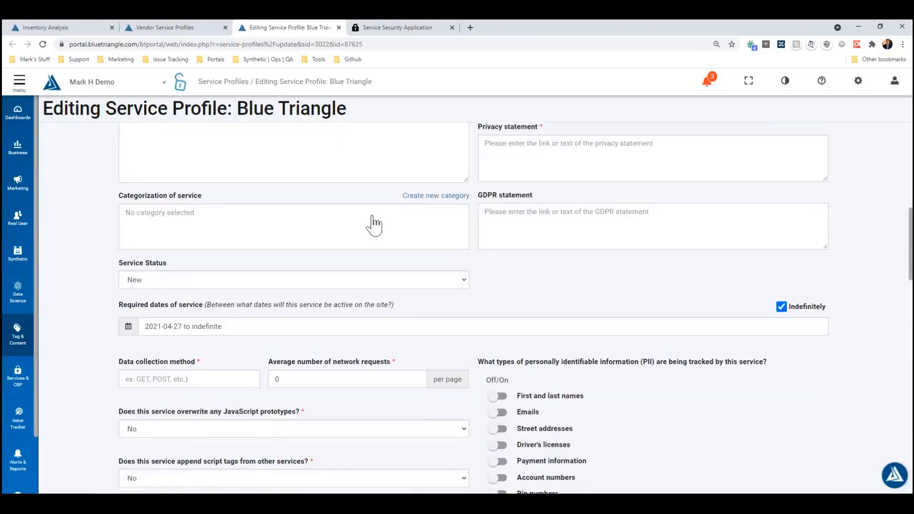
scroll(up, 3)
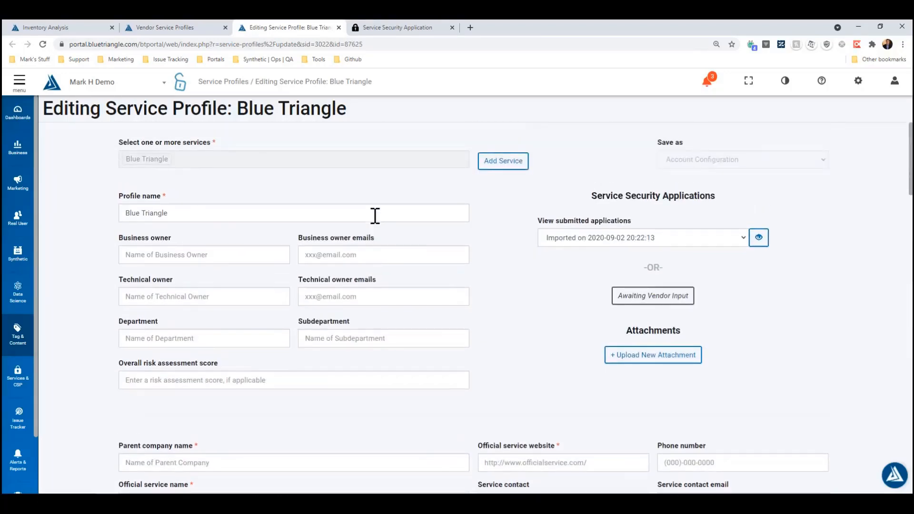
mouse_move(349, 209)
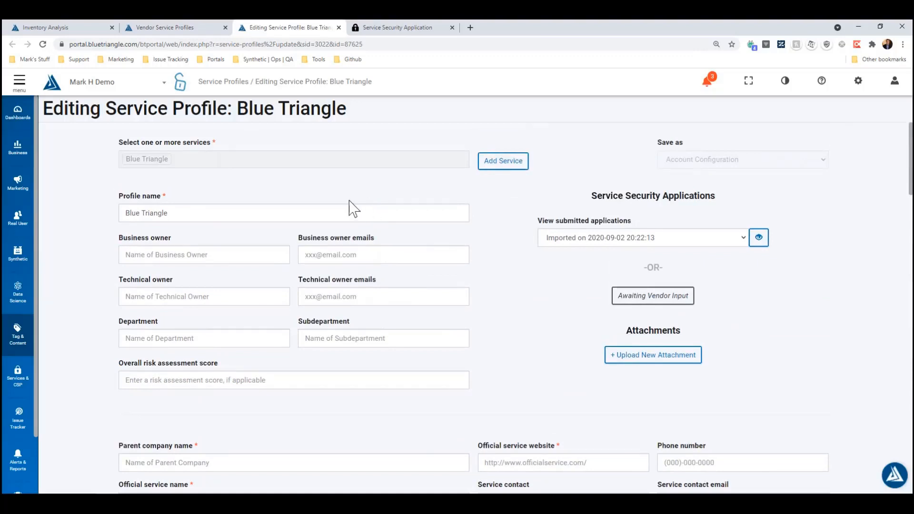
mouse_move(318, 220)
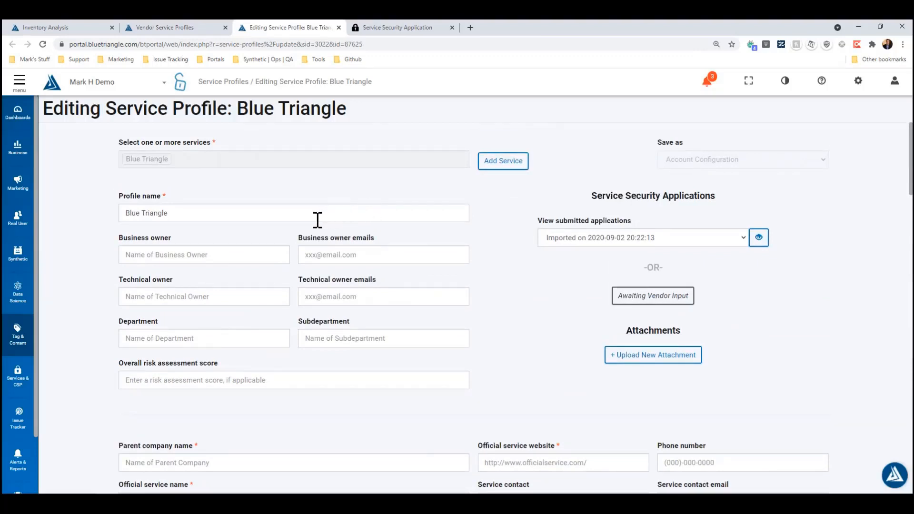
mouse_move(326, 245)
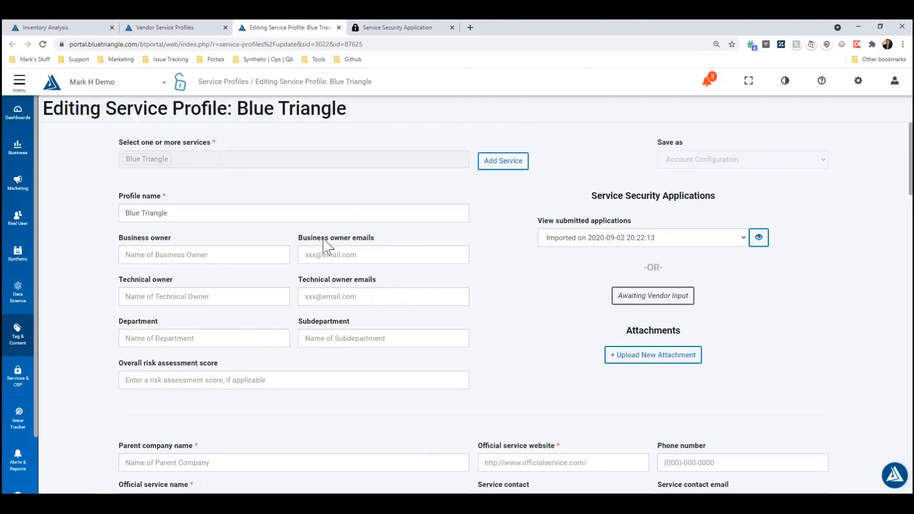
mouse_move(395, 285)
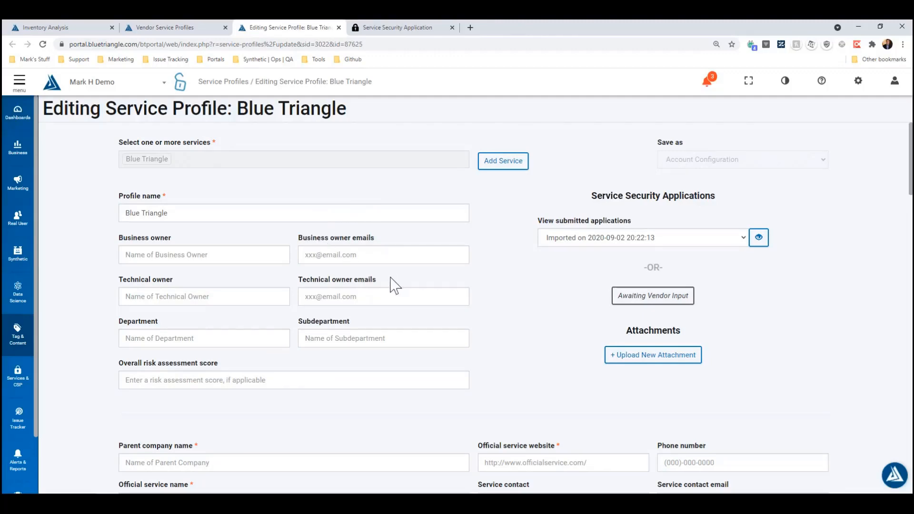
scroll(down, 3)
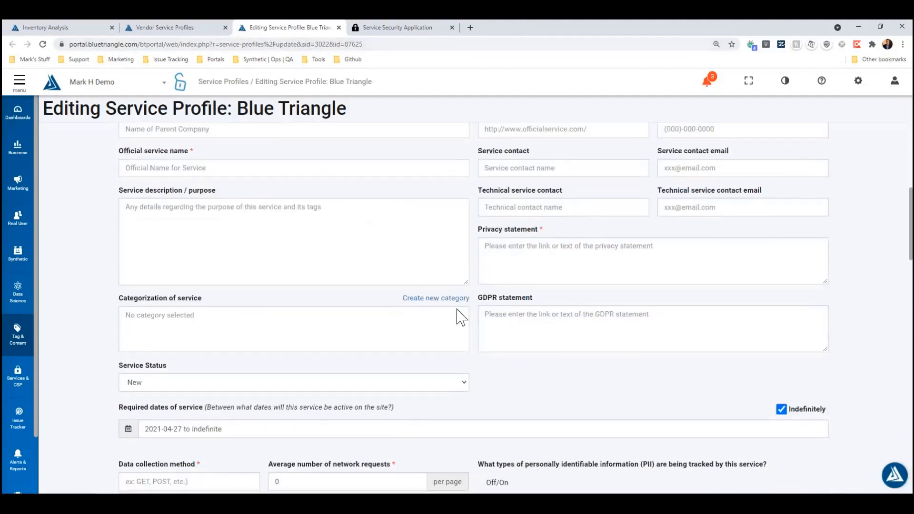
scroll(down, 3)
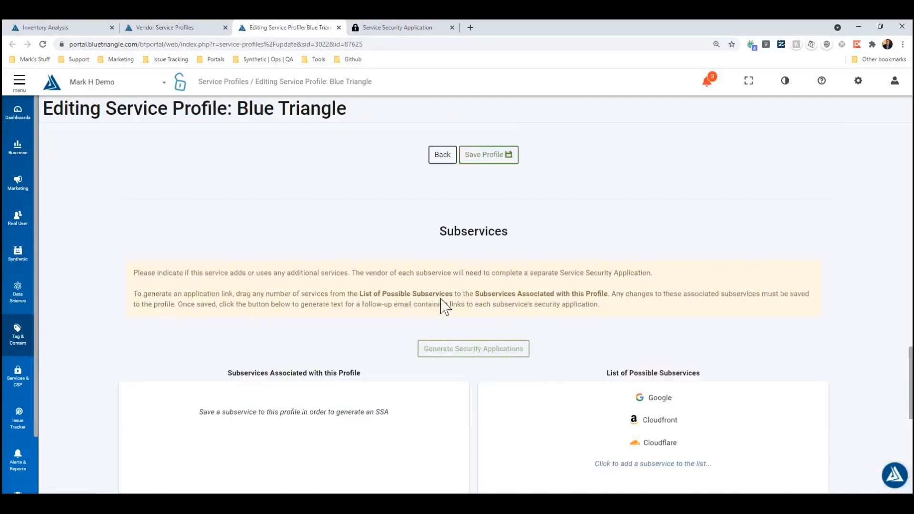
scroll(up, 3)
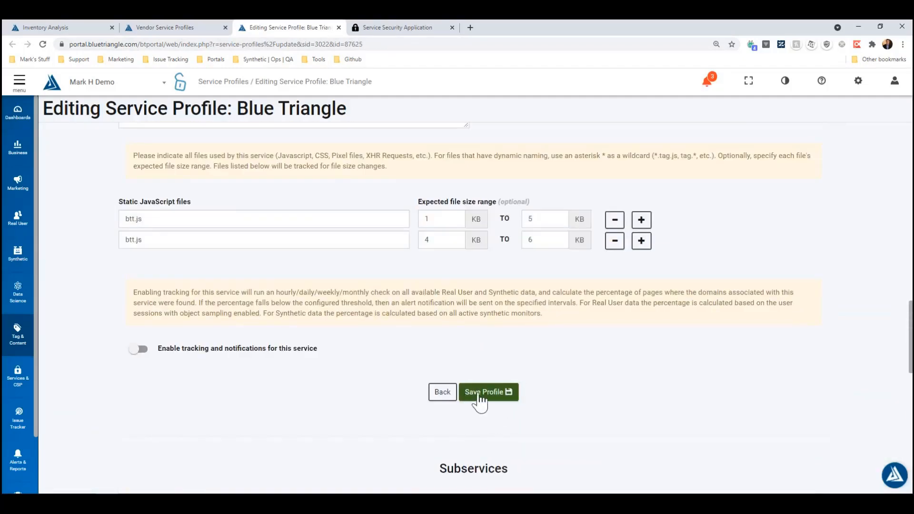
mouse_move(508, 401)
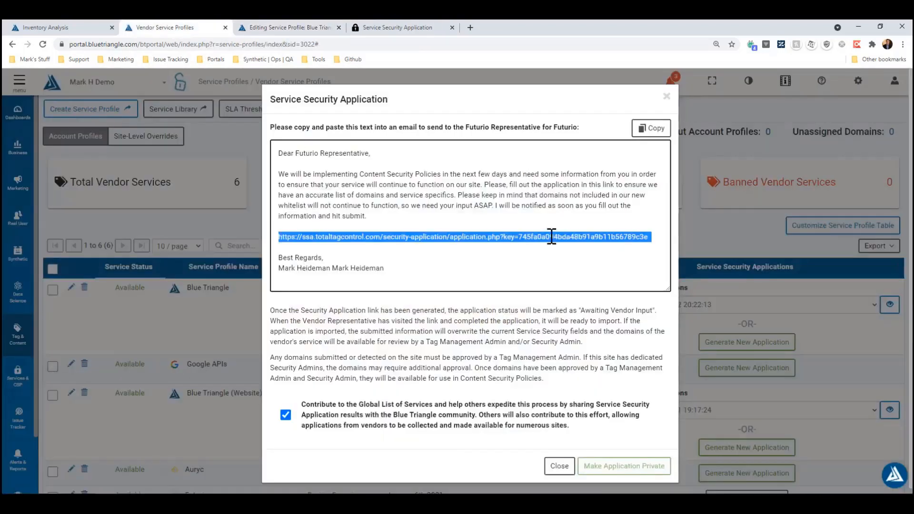
Step: Dismiss the security application email text and edit the Futurio profile, now Awaiting Vendor Input
click(557, 466)
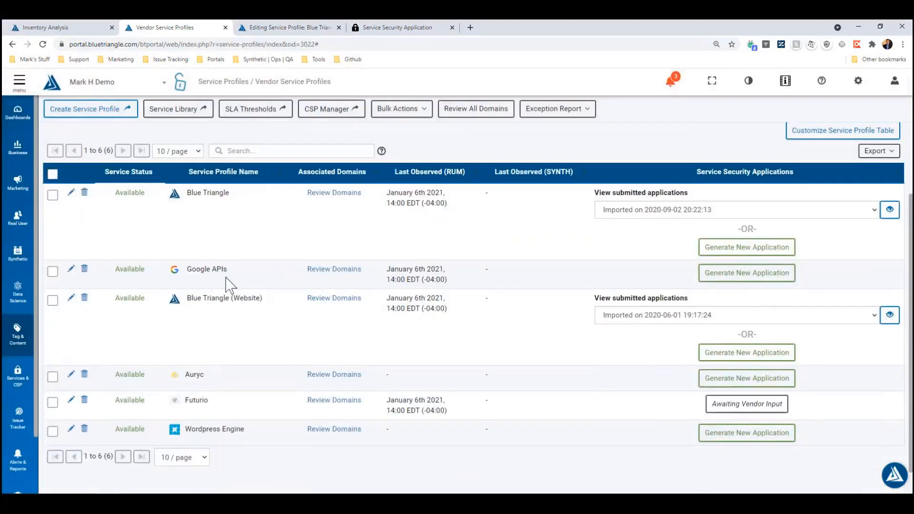
mouse_move(212, 349)
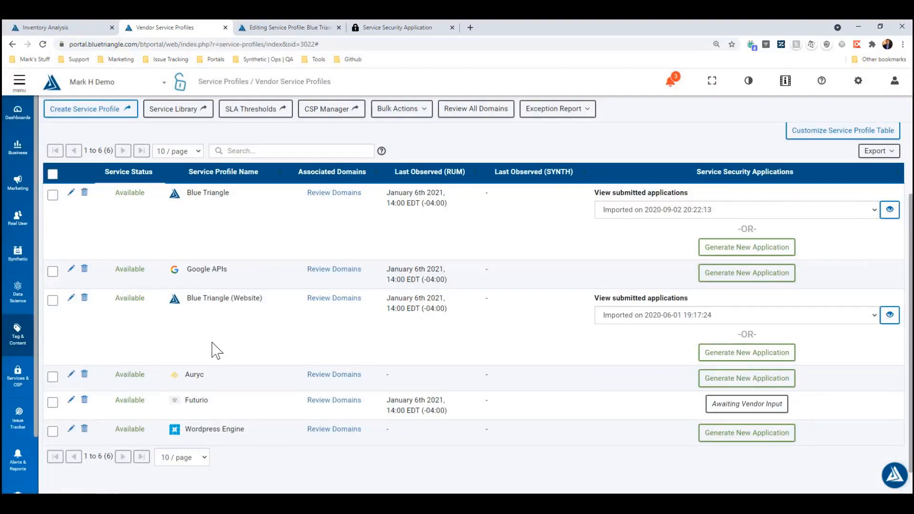
mouse_move(225, 316)
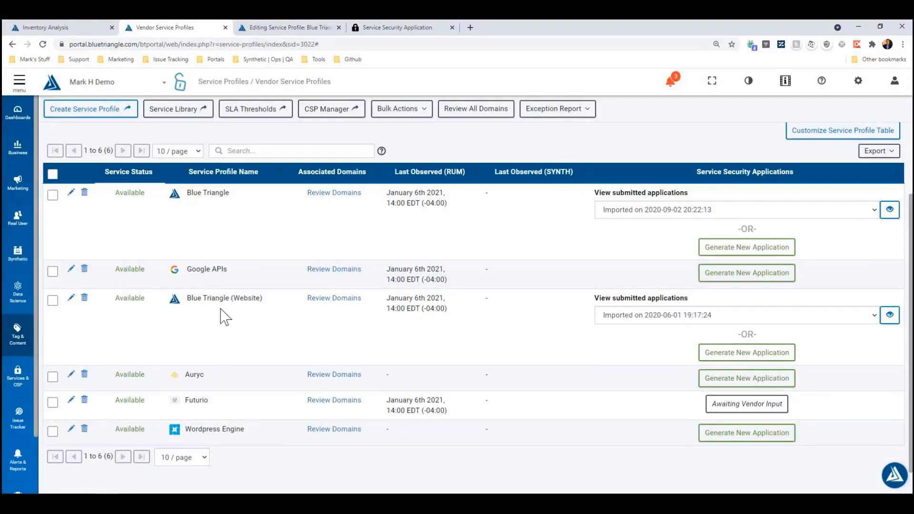
mouse_move(220, 318)
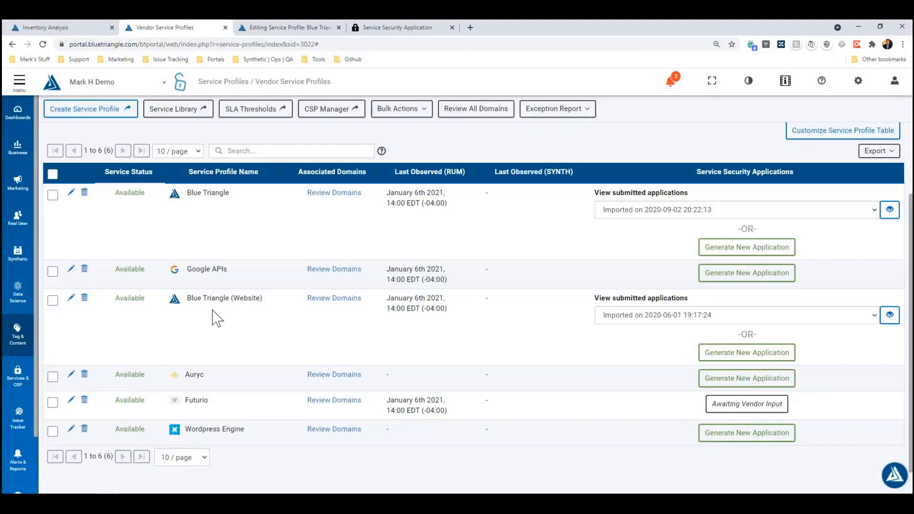
mouse_move(170, 414)
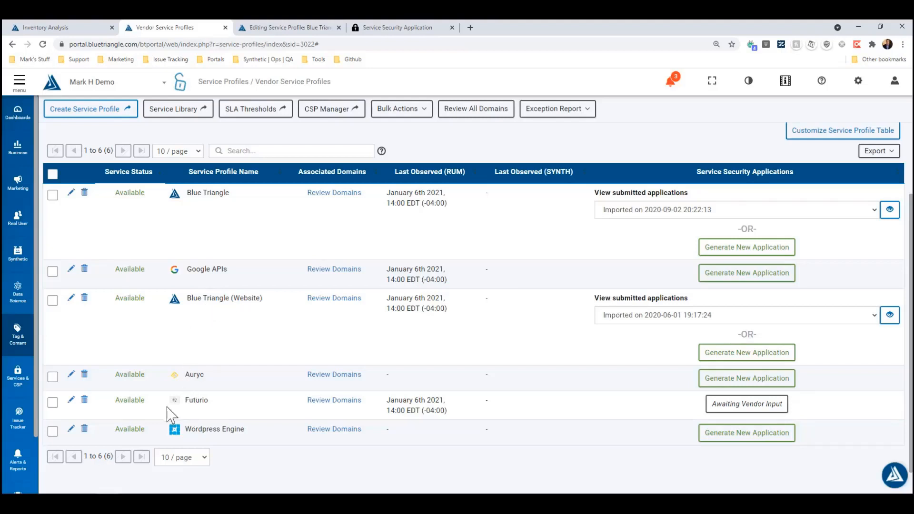
mouse_move(70, 401)
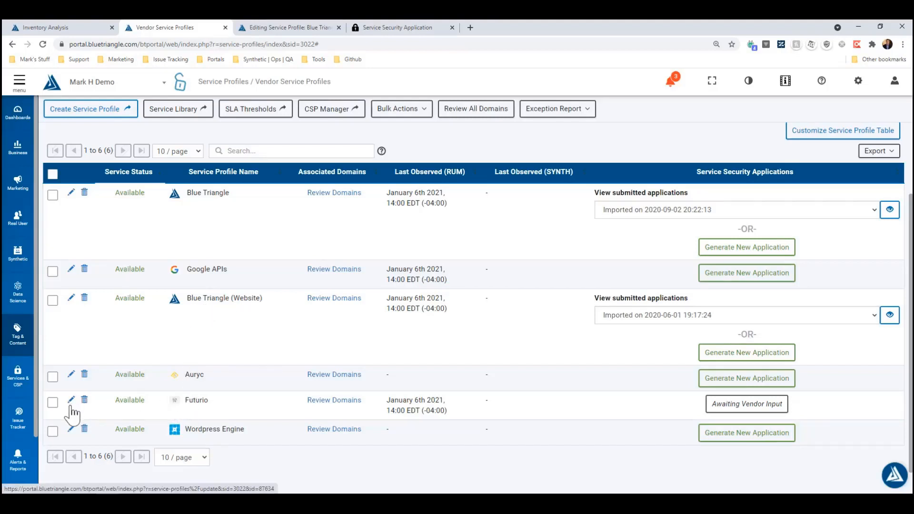
click(71, 399)
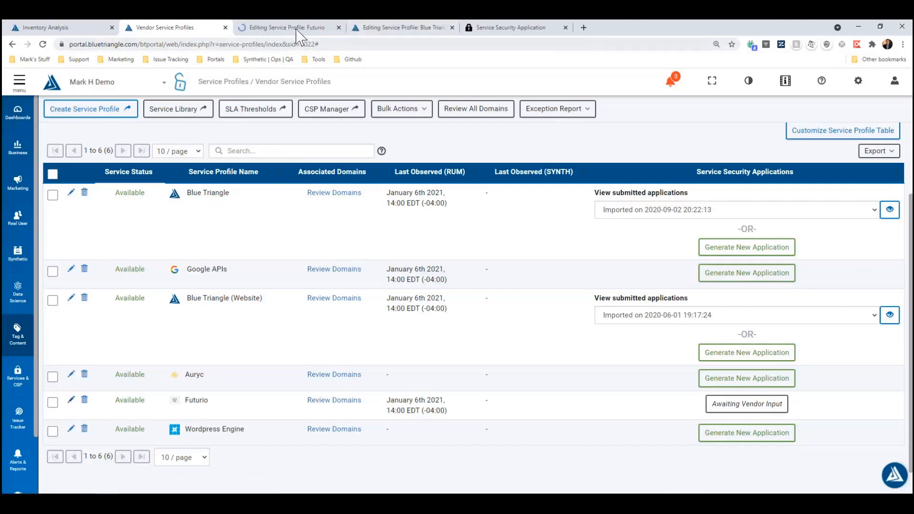
Step: Look over Futurio's empty profile form, then return to the profiles list and close the editor
click(288, 27)
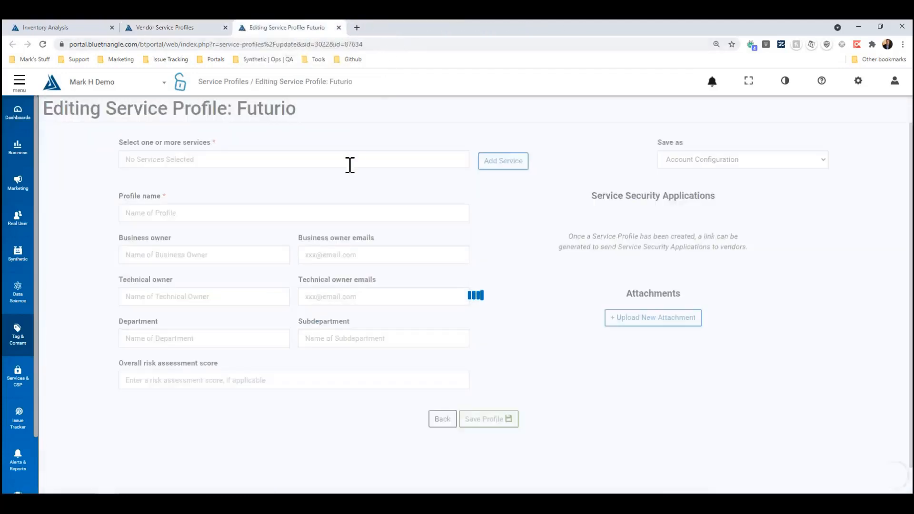
click(502, 160)
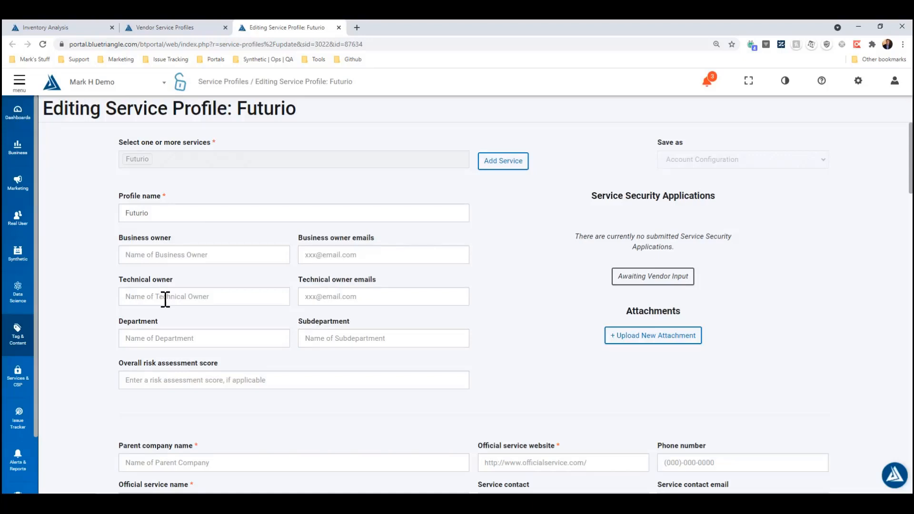
mouse_move(177, 323)
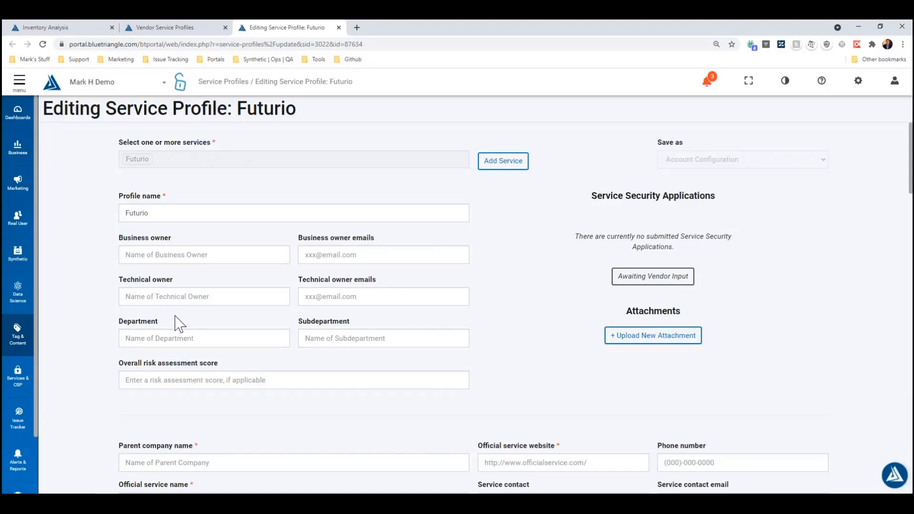
click(170, 28)
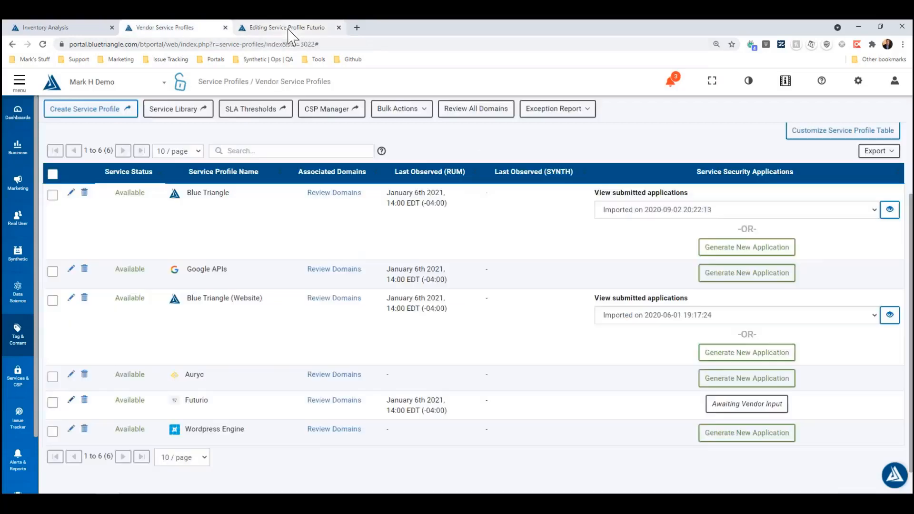
click(339, 28)
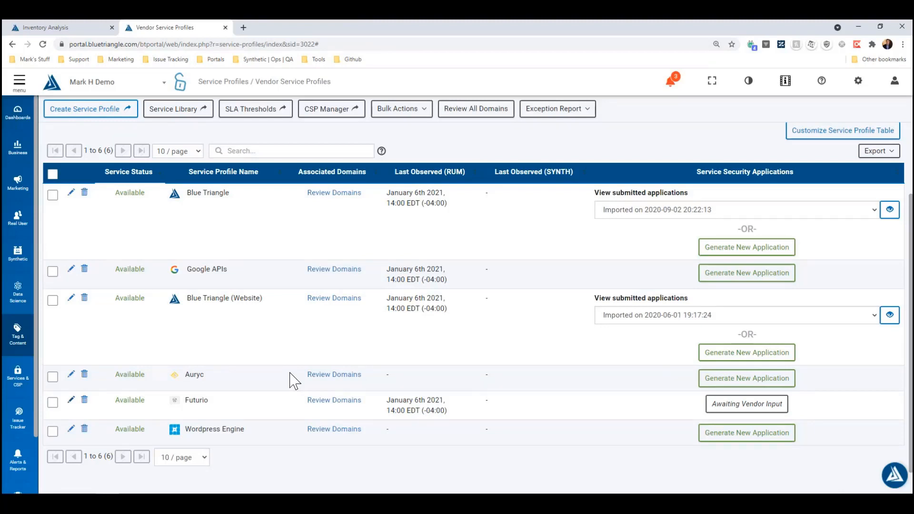
mouse_move(420, 266)
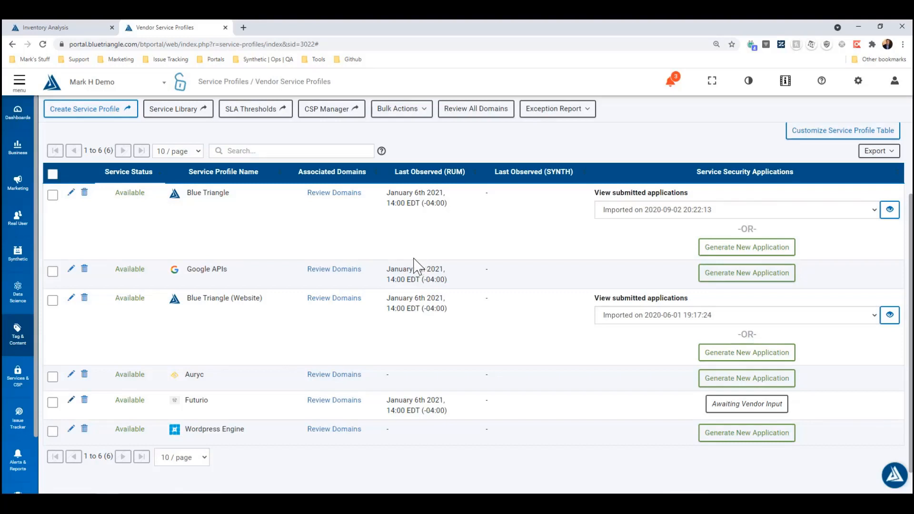
mouse_move(255, 109)
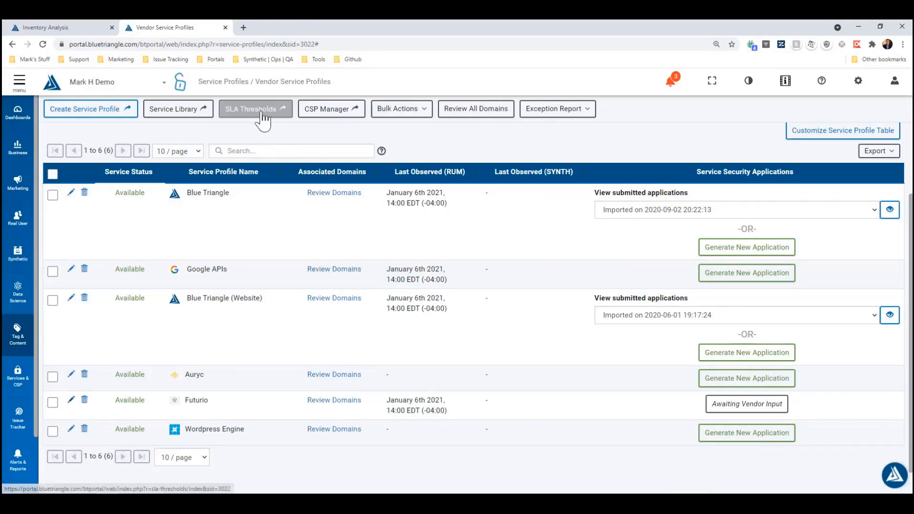
mouse_move(254, 143)
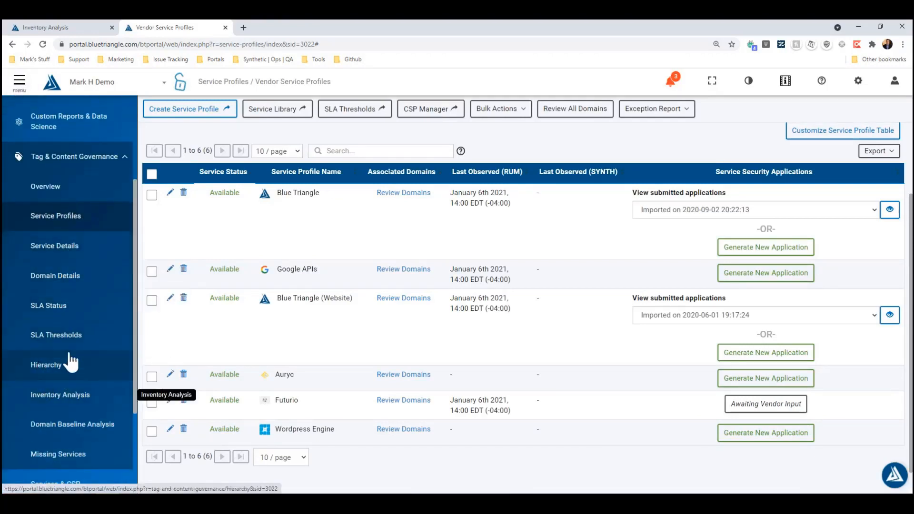
Step: Go to SLA Thresholds and open SLA Status in a separate tab from the governance navigation
click(56, 334)
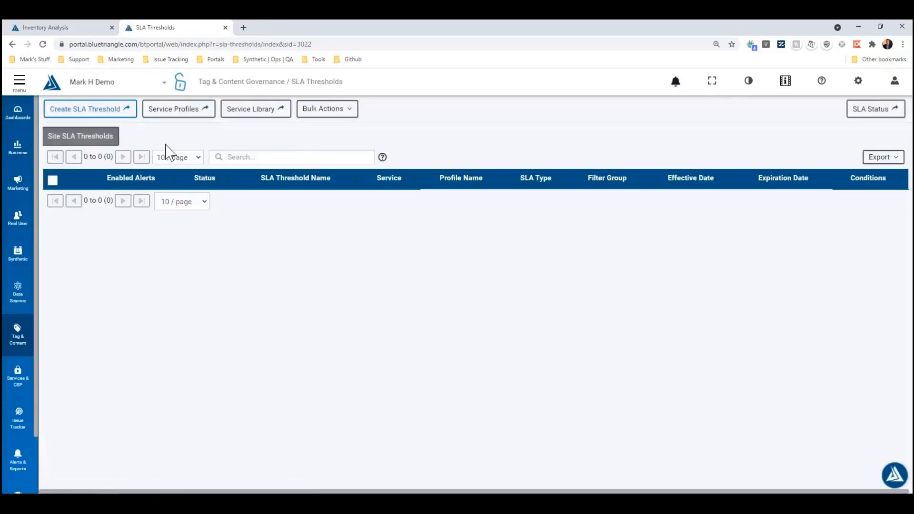
click(19, 82)
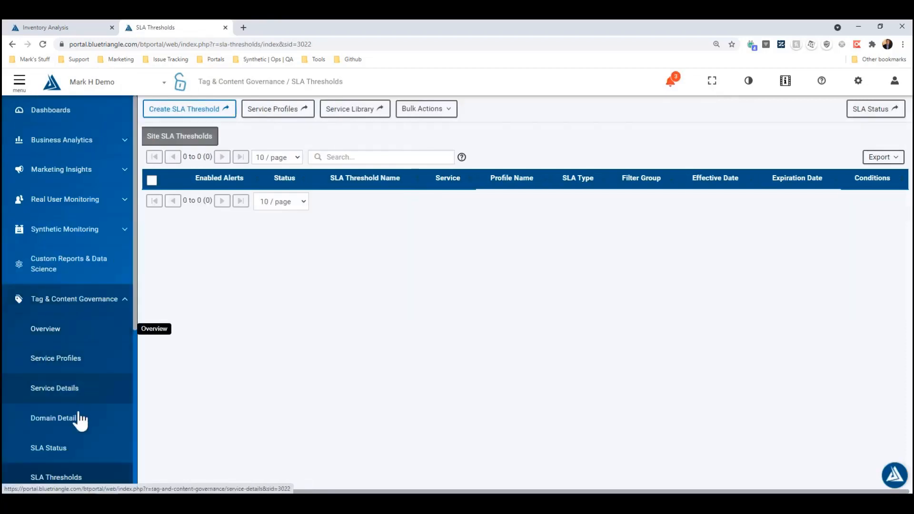
mouse_move(93, 455)
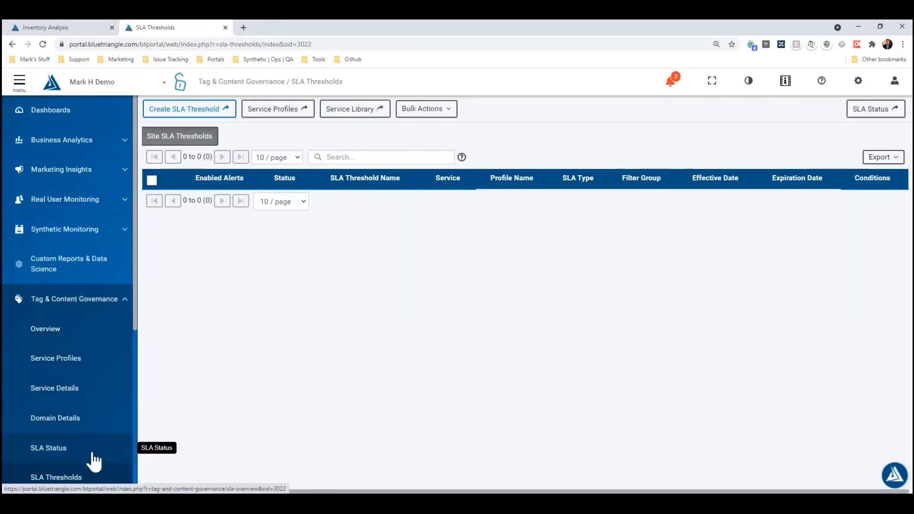
click(49, 447)
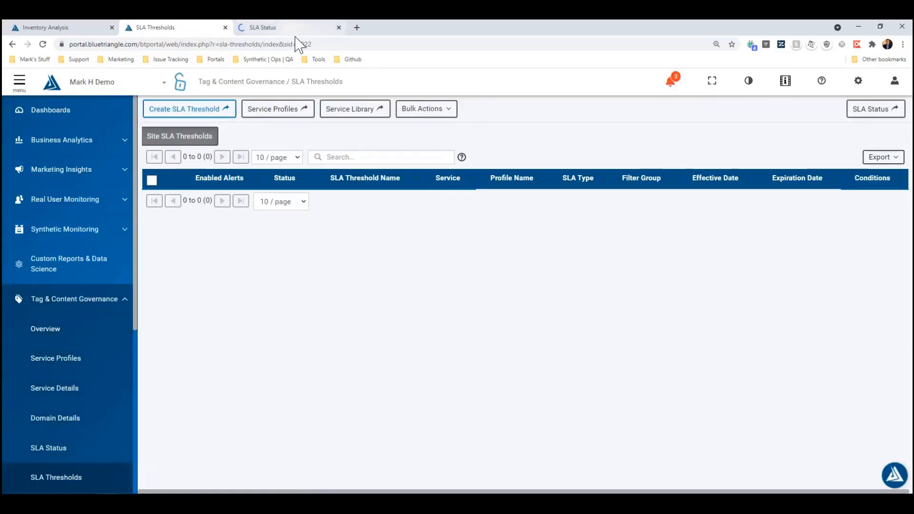
click(19, 82)
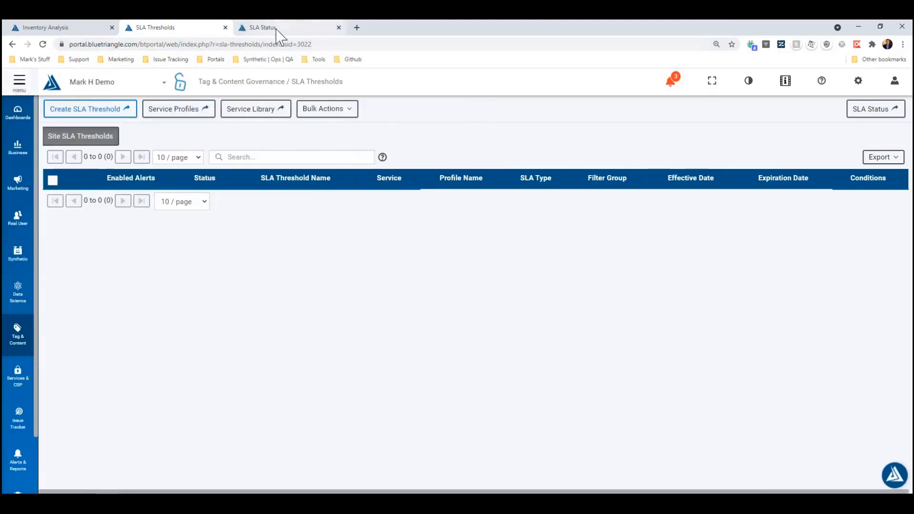
Step: Confirm SLA Status has no configured thresholds and follow its notice to SLA Thresholds, closing the other tabs
click(260, 27)
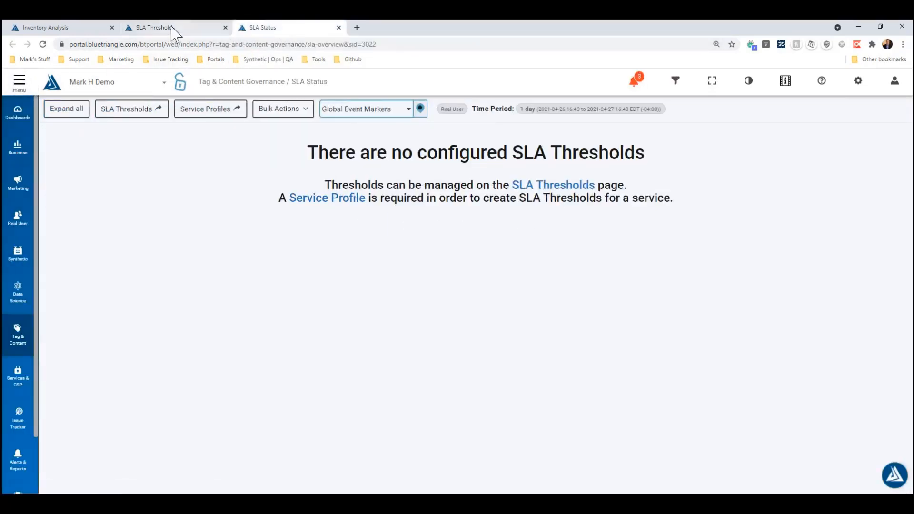
click(225, 27)
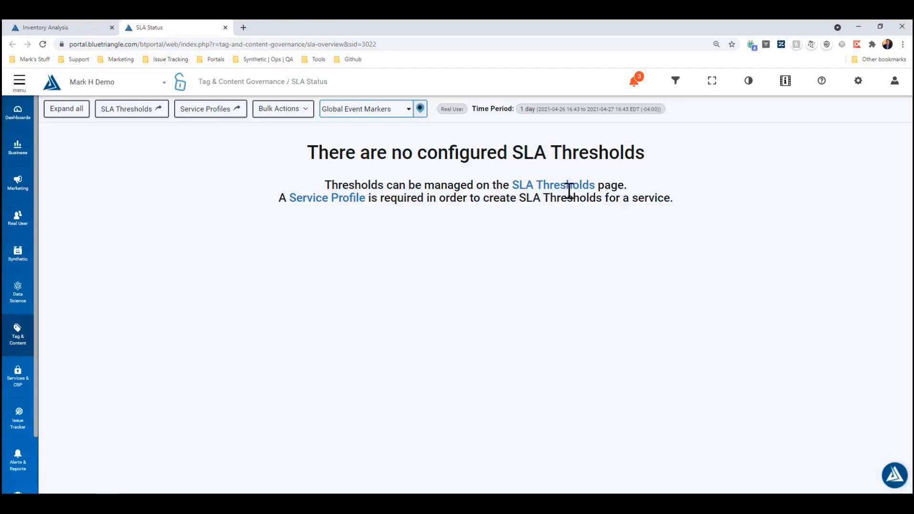
click(552, 184)
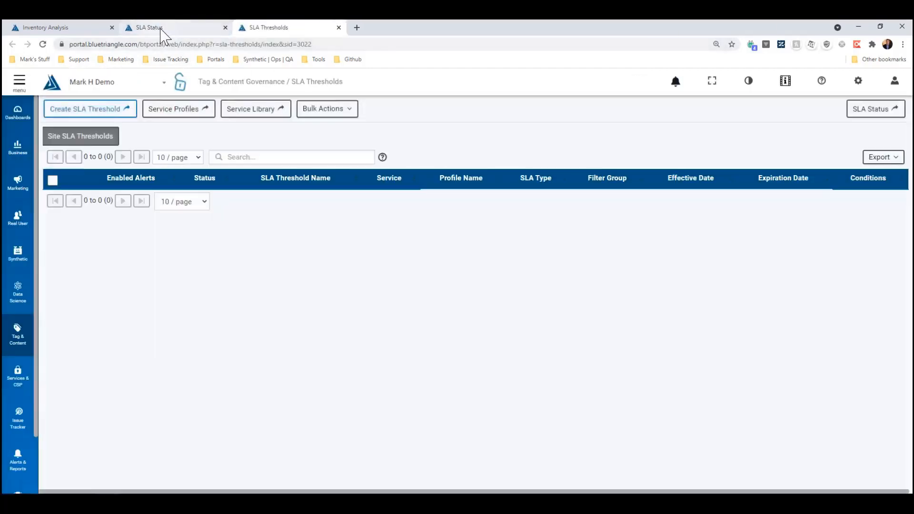
click(224, 28)
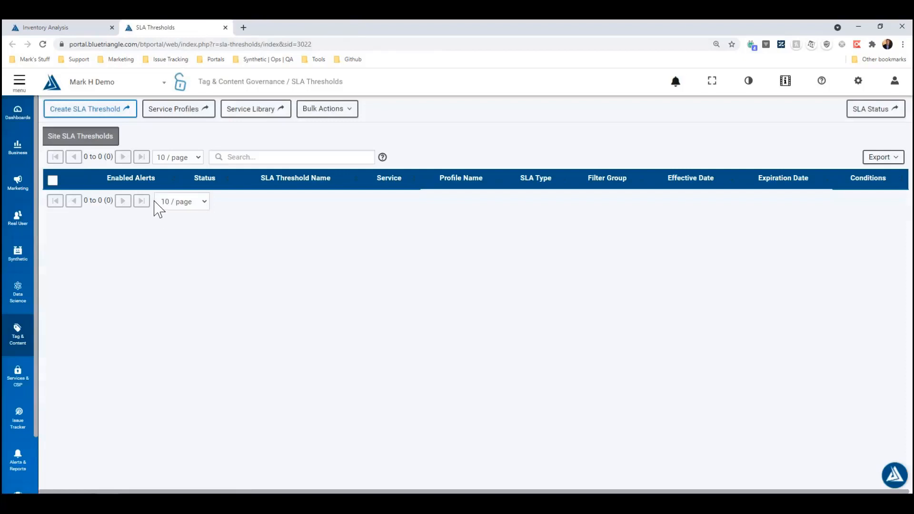
mouse_move(184, 149)
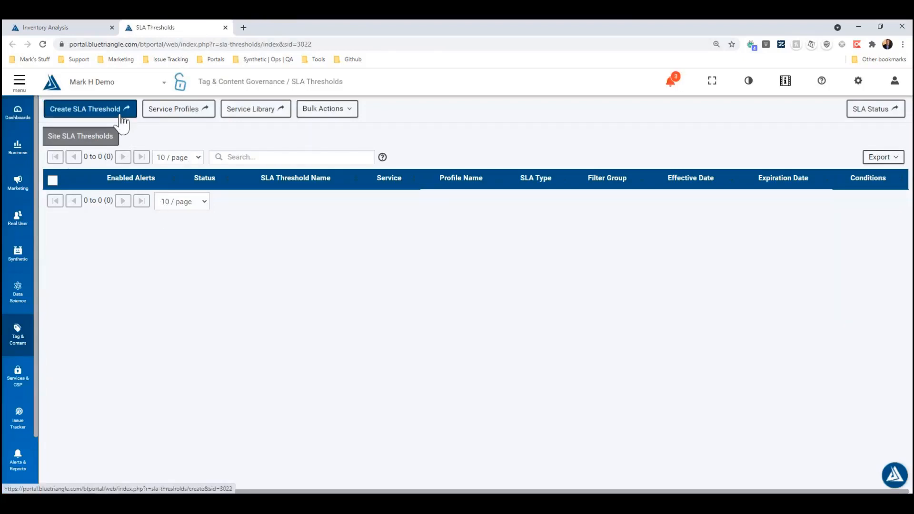
Step: Begin a new external SLA threshold with only the Blue Triangle service profile selected, Auryc removed
click(85, 109)
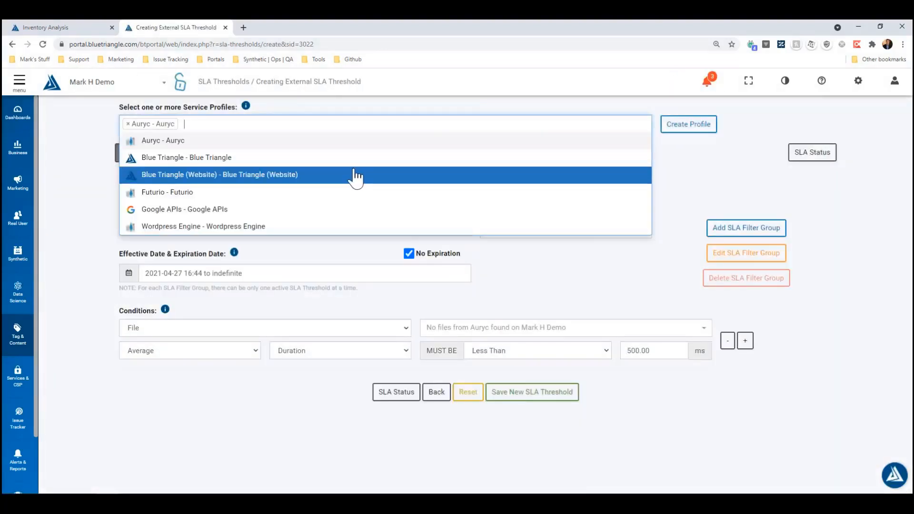
click(186, 157)
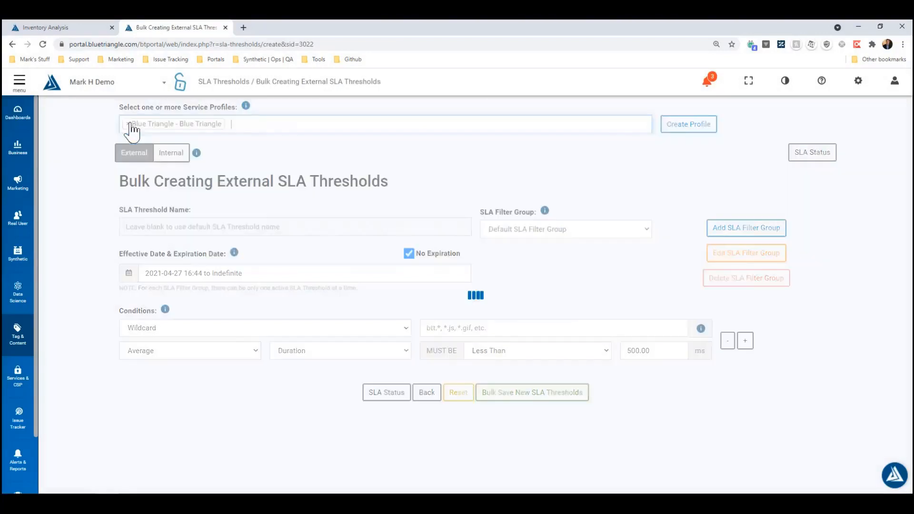
click(175, 124)
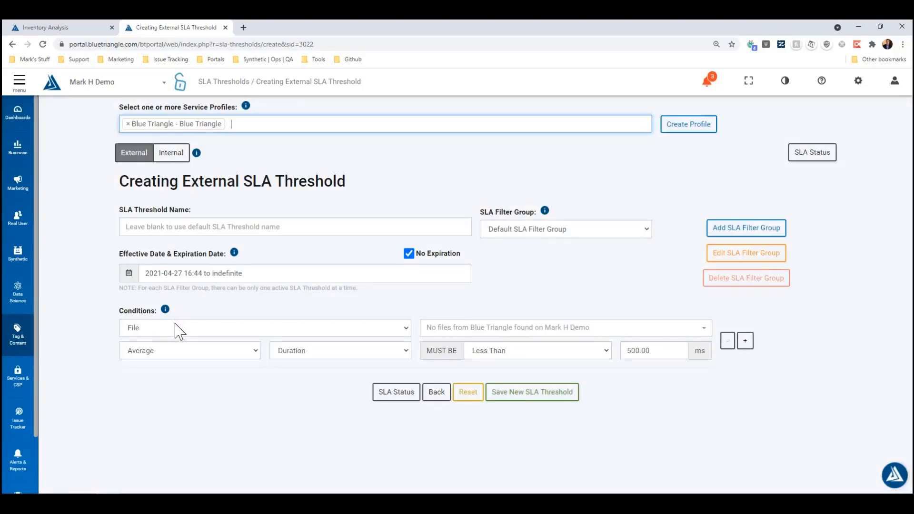
mouse_move(220, 336)
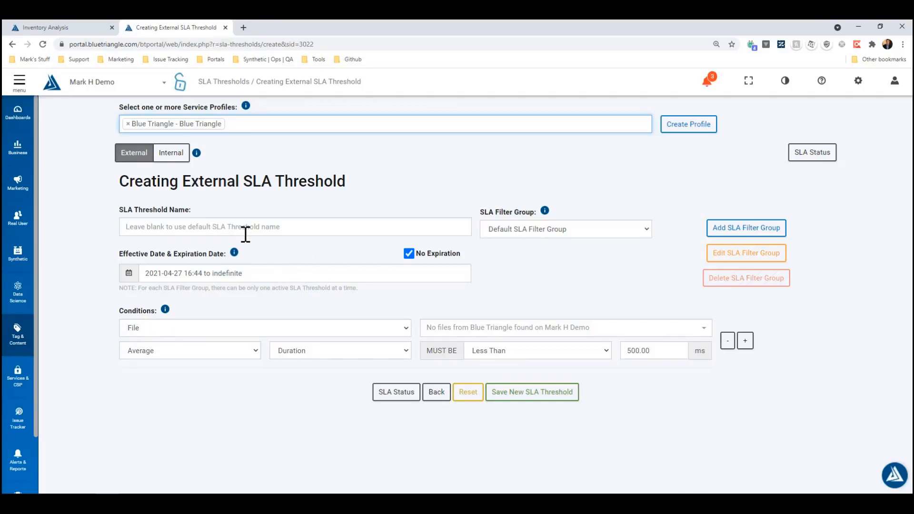
mouse_move(587, 255)
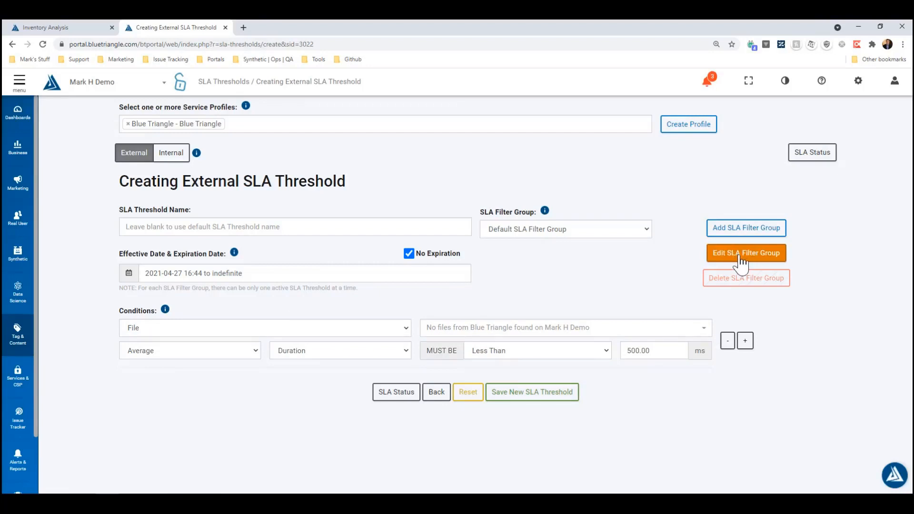
Step: Review the default SLA filter group with Synthetic data type and close it without saving
click(745, 252)
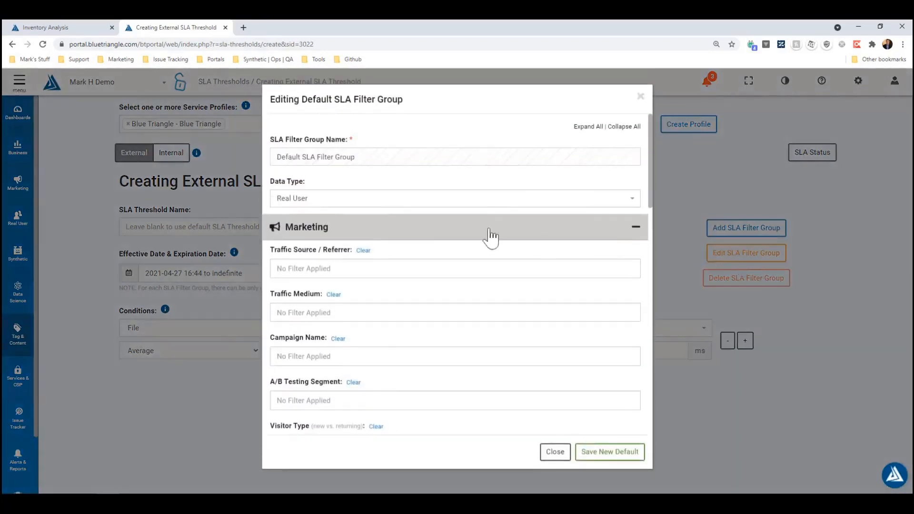
click(455, 197)
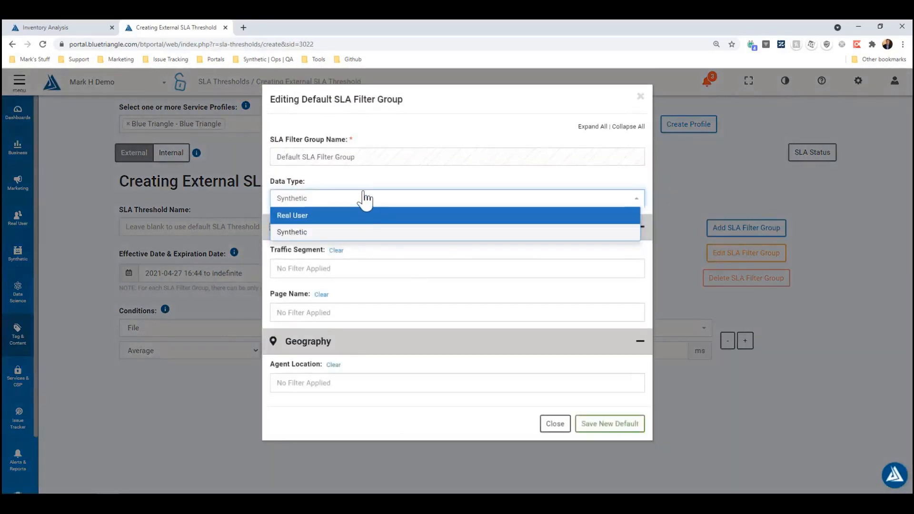
click(292, 232)
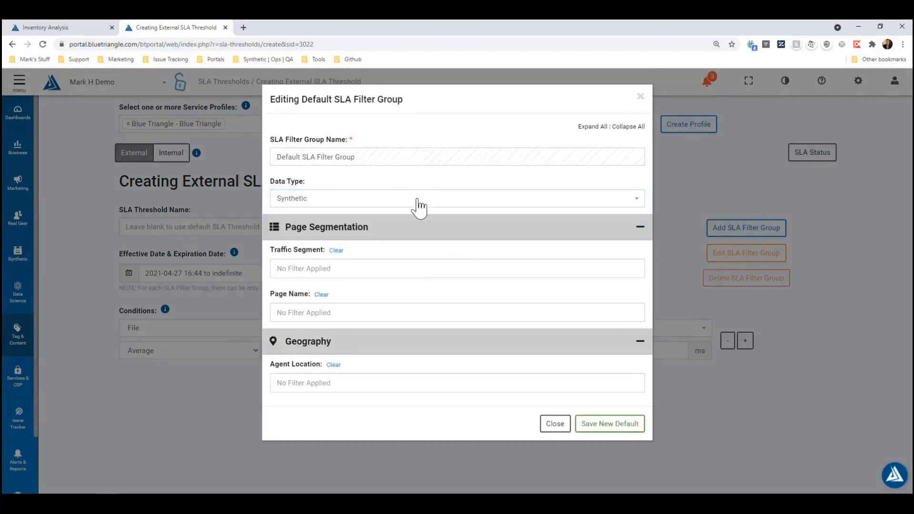
mouse_move(383, 180)
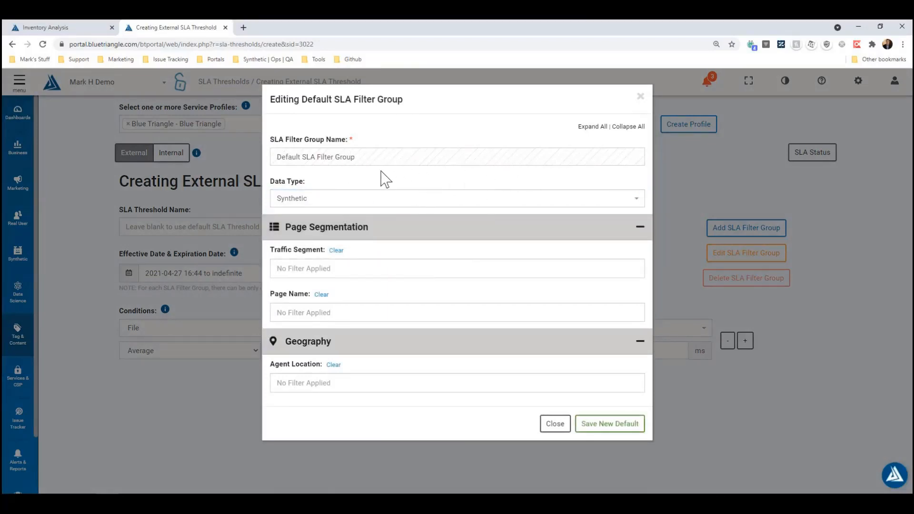
mouse_move(367, 179)
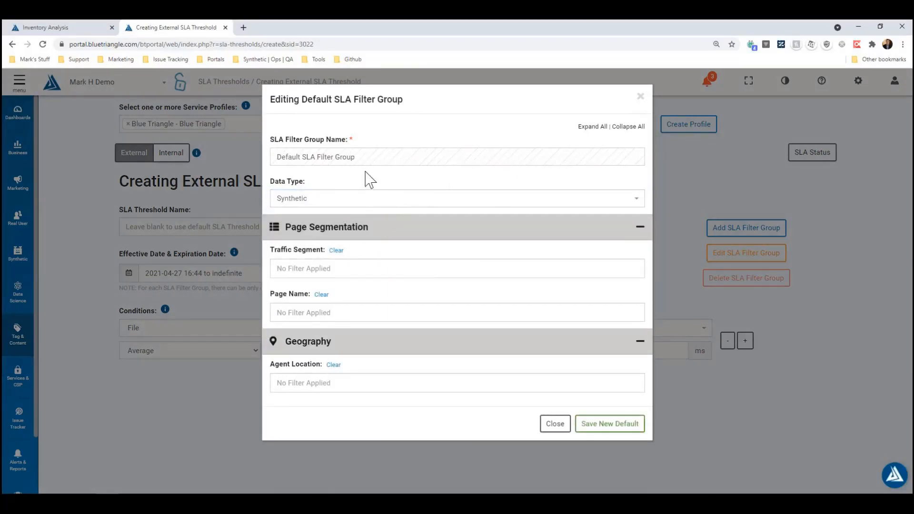
mouse_move(401, 289)
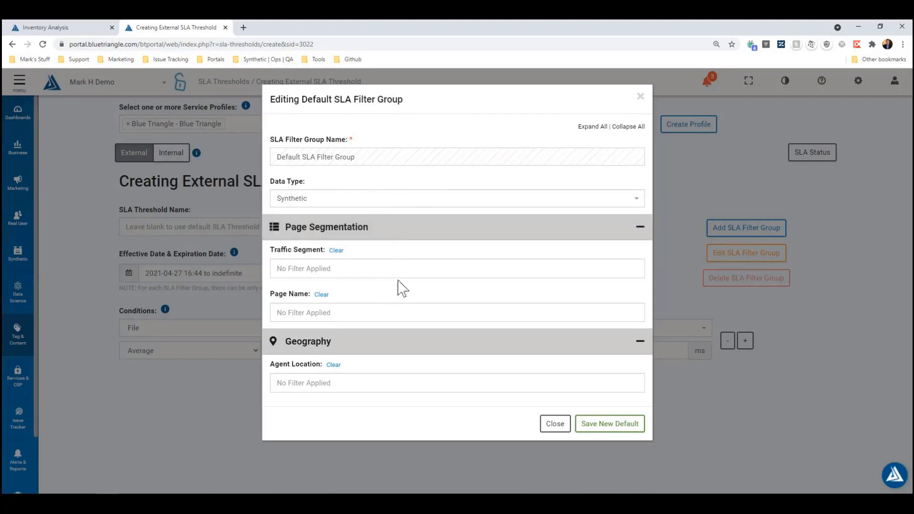
mouse_move(408, 289)
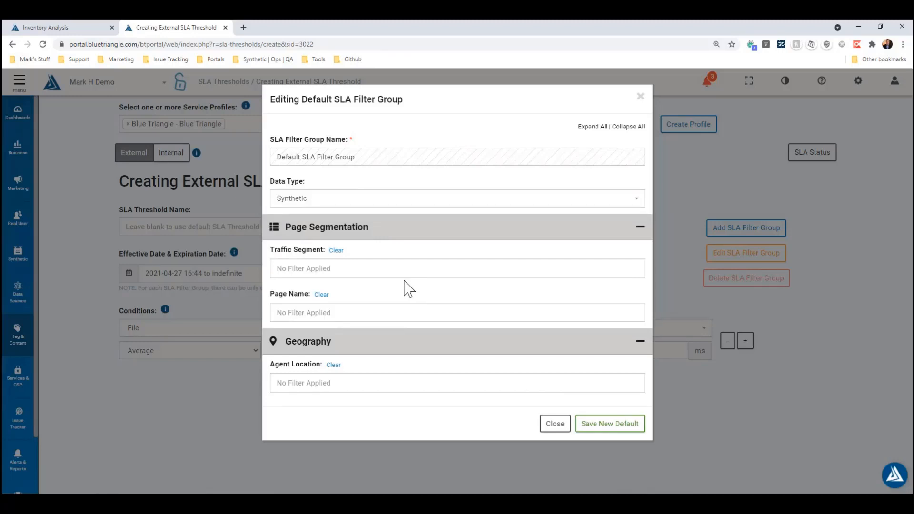
mouse_move(335, 206)
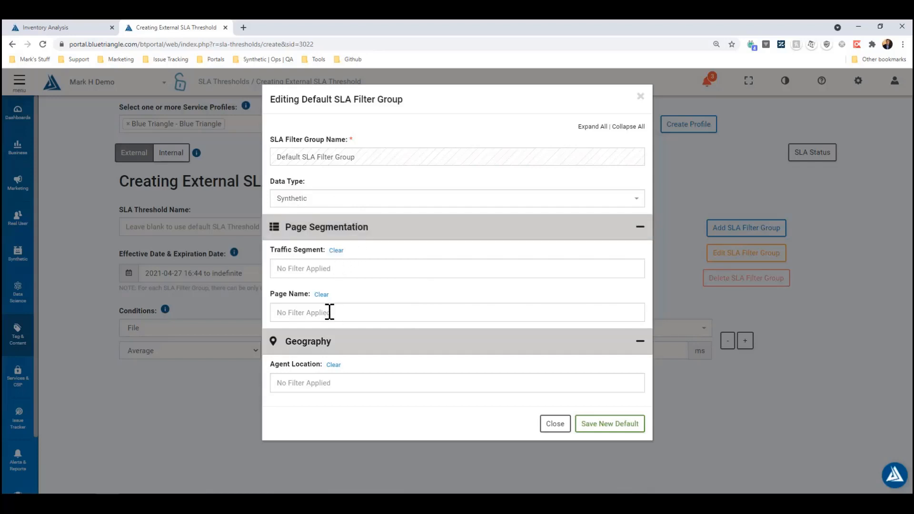
mouse_move(534, 385)
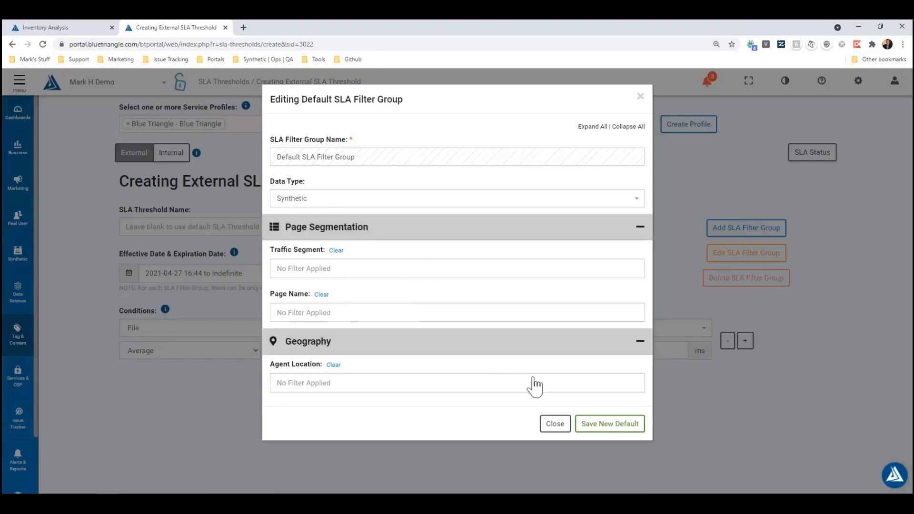
click(608, 423)
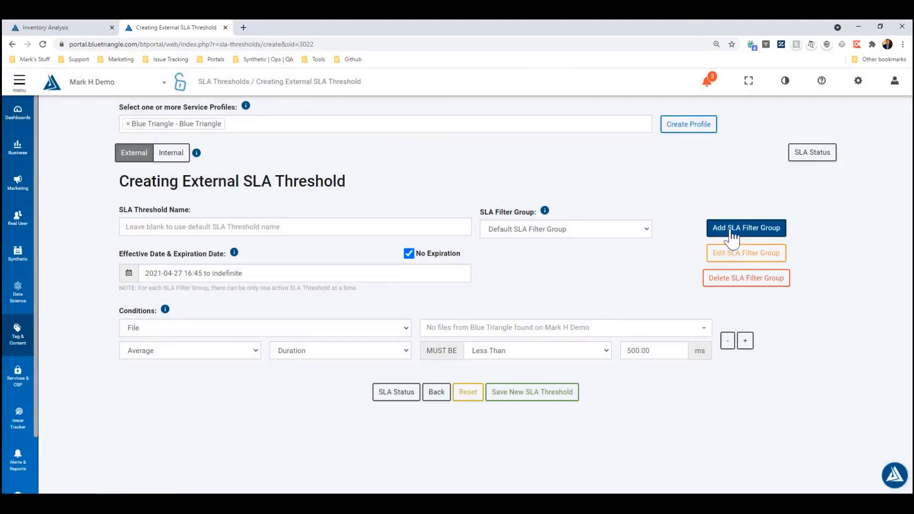
click(564, 228)
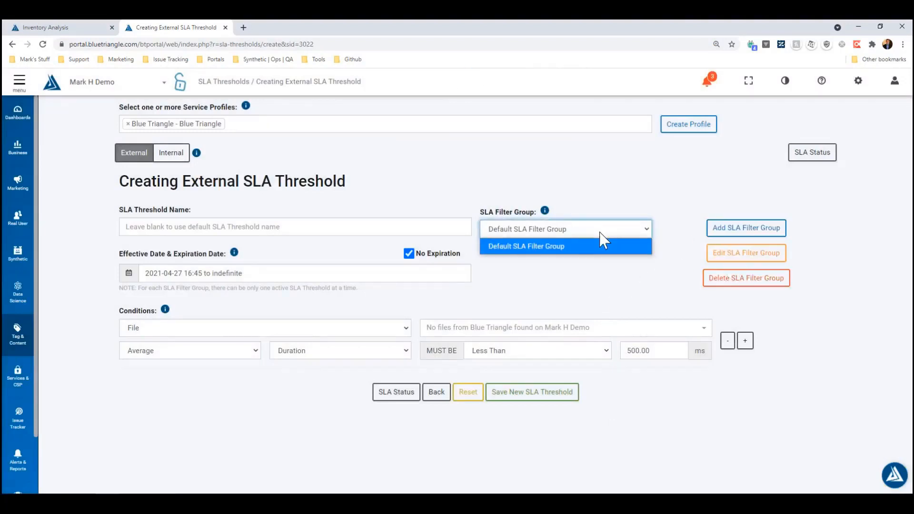
click(525, 246)
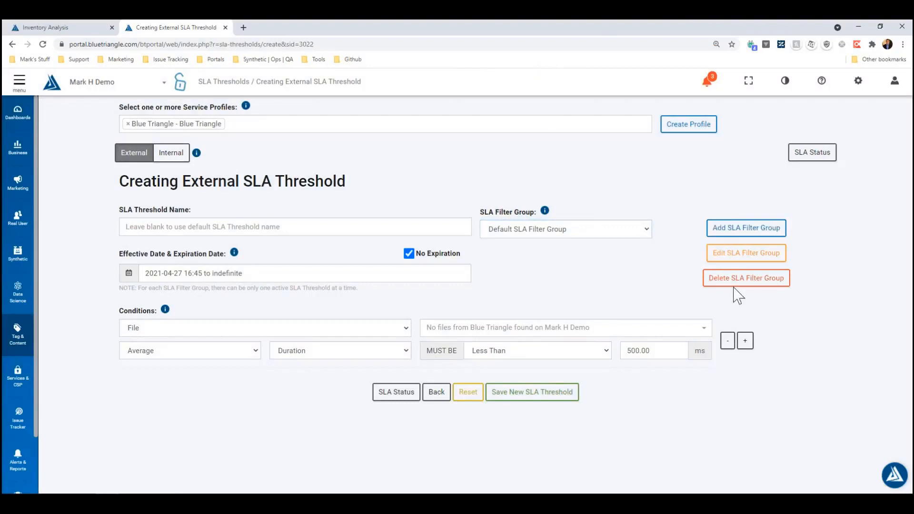
mouse_move(475, 335)
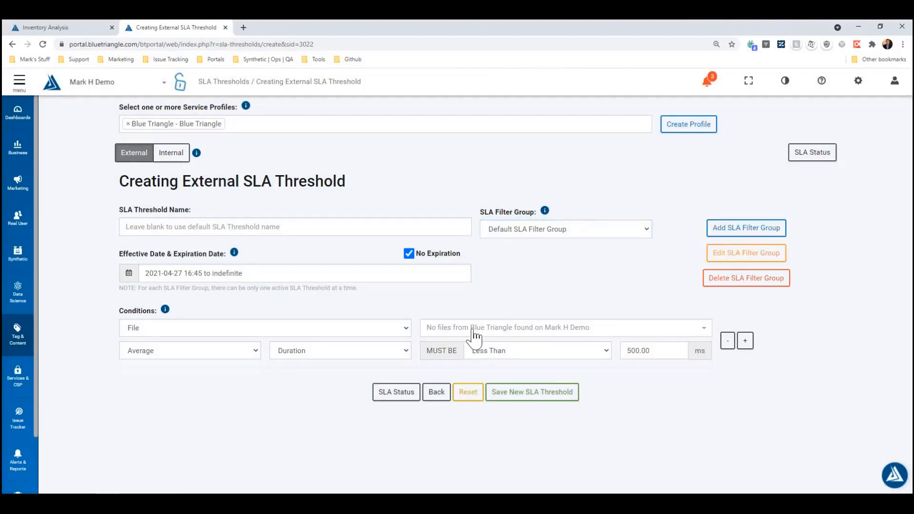
click(565, 327)
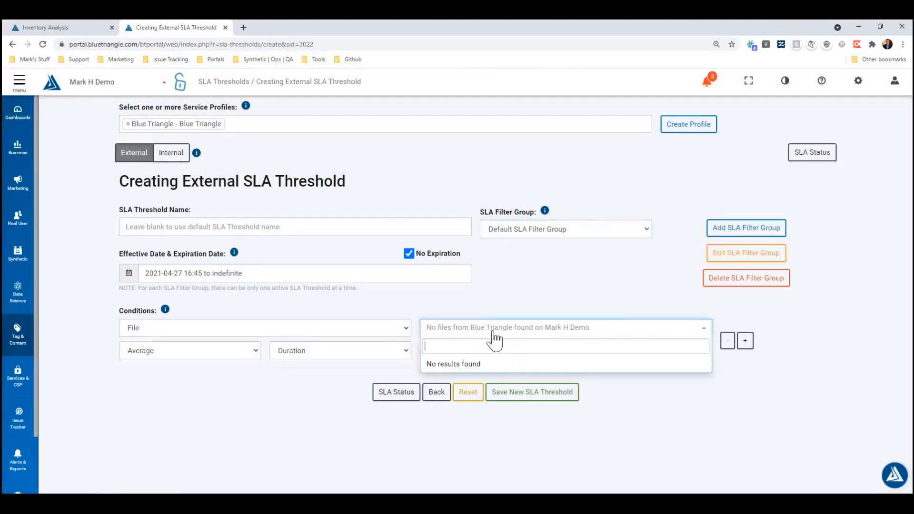
click(265, 328)
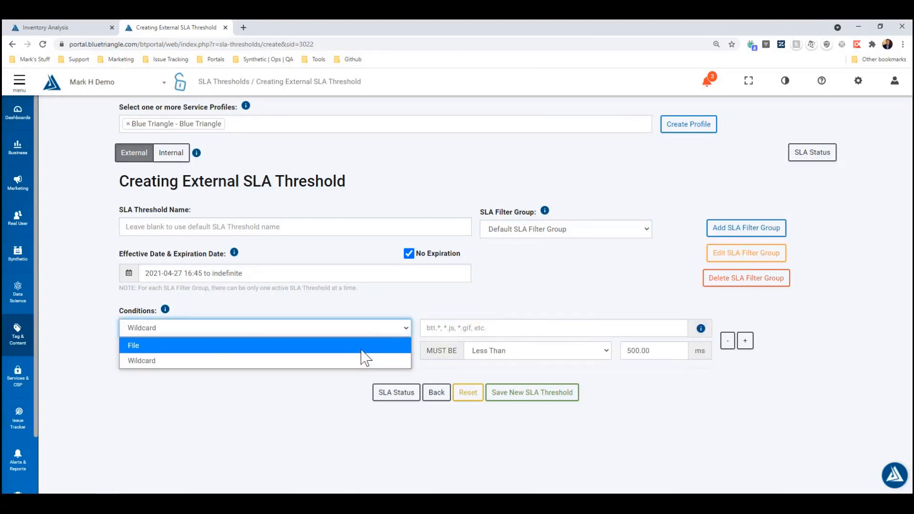
click(133, 345)
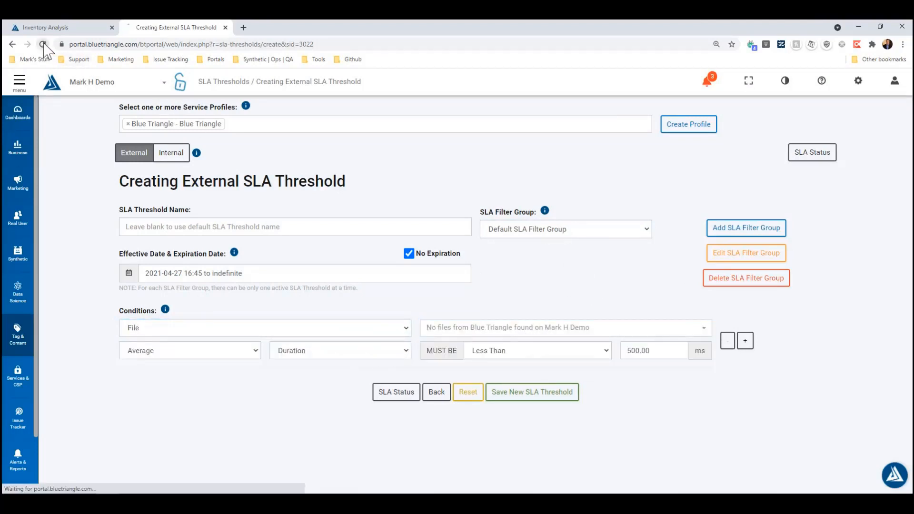
Step: After reloading, target the btttag.com btt.js file with Average aggregation on Duration
click(43, 45)
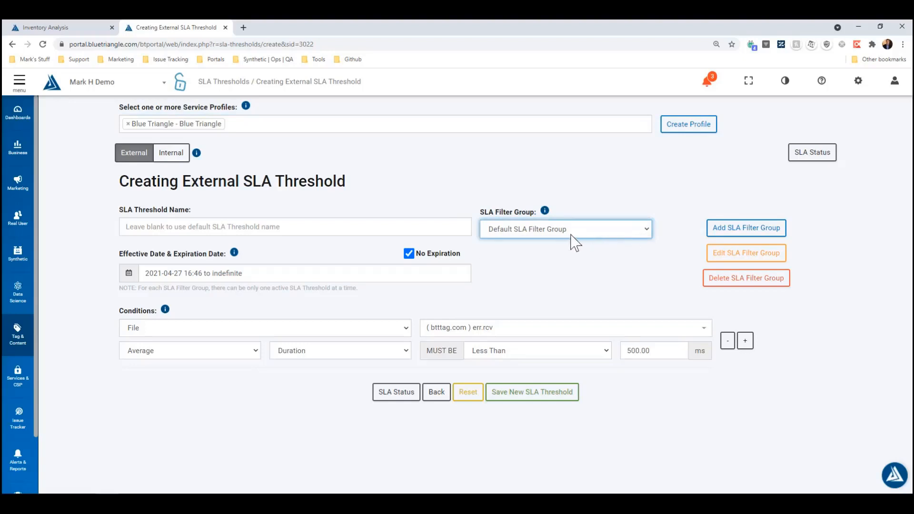
click(563, 326)
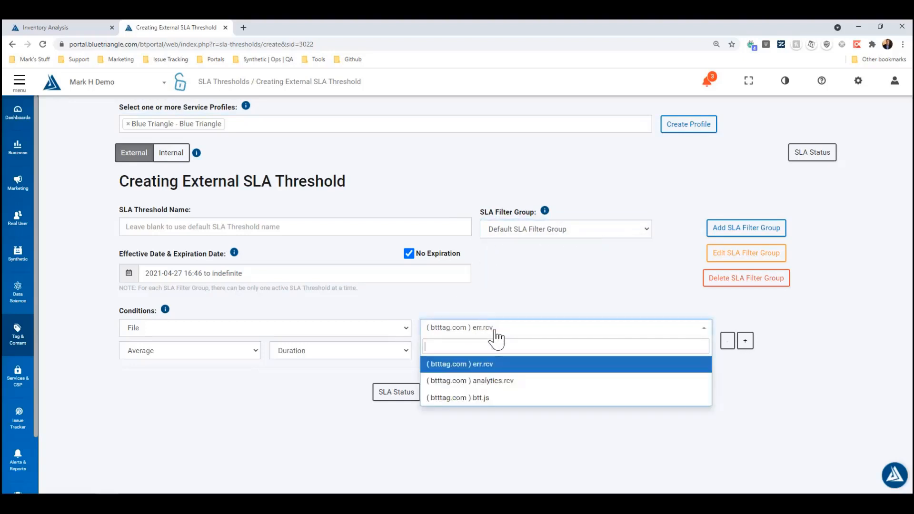
mouse_move(508, 378)
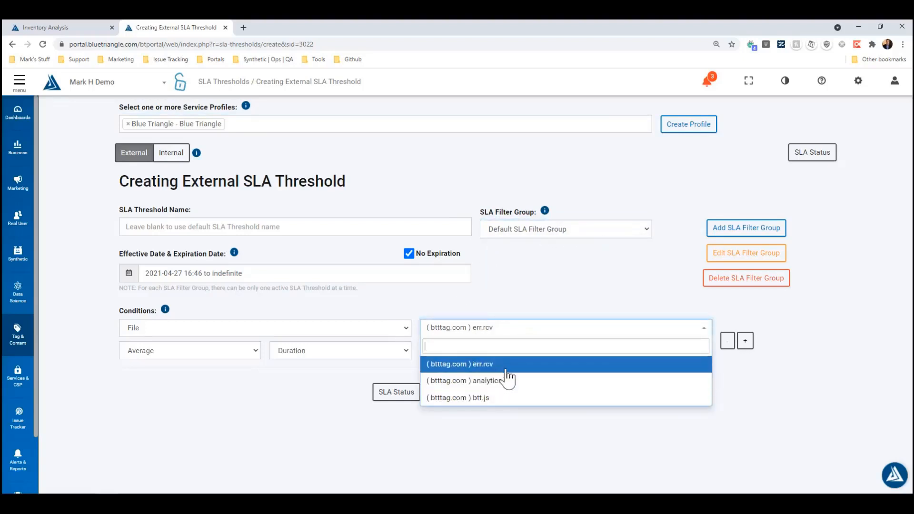
mouse_move(505, 405)
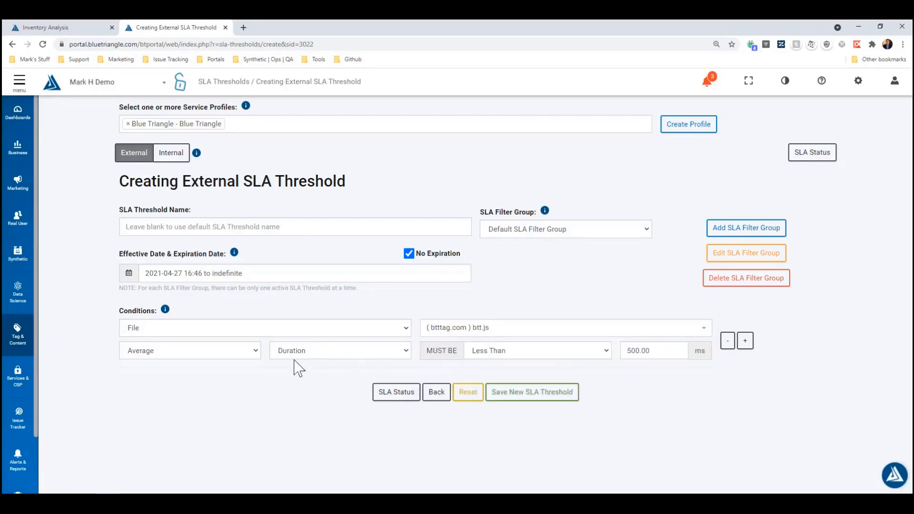
click(190, 350)
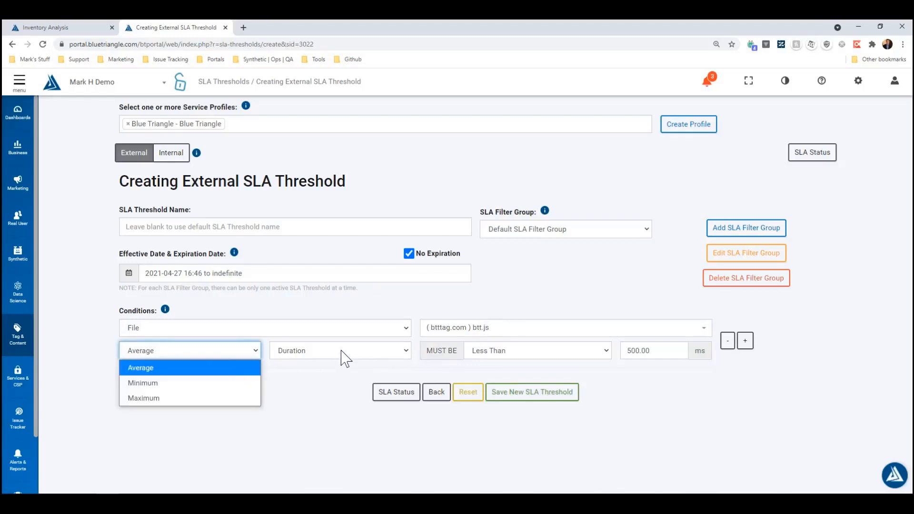
click(140, 367)
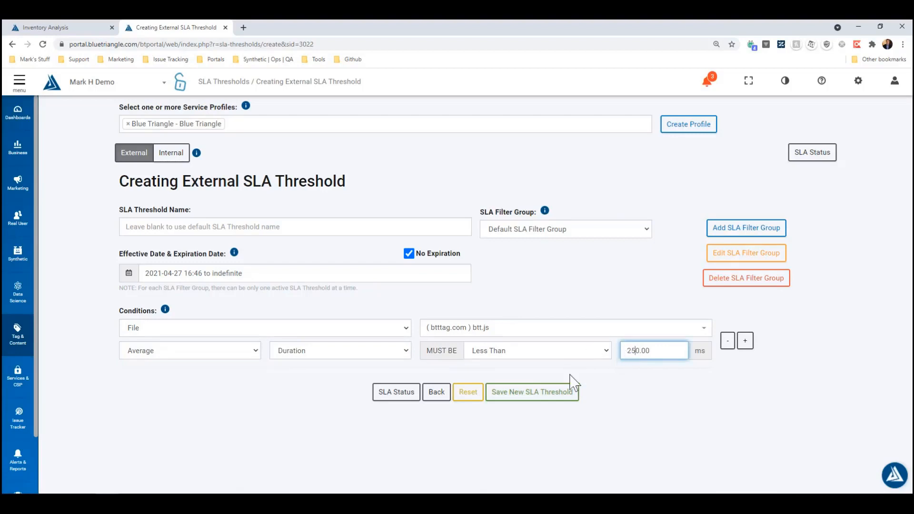
mouse_move(531, 391)
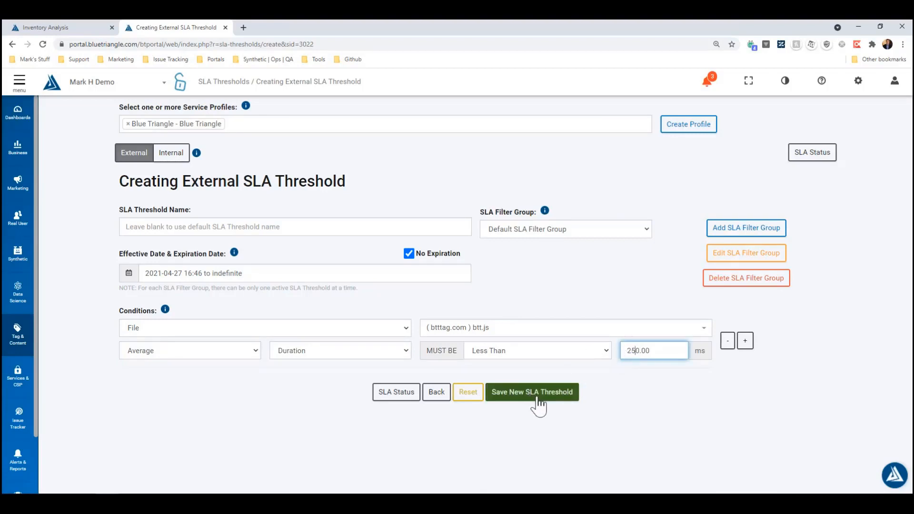
Step: Save the new external threshold, confirm it in the External list, and head to SLA Status
click(531, 391)
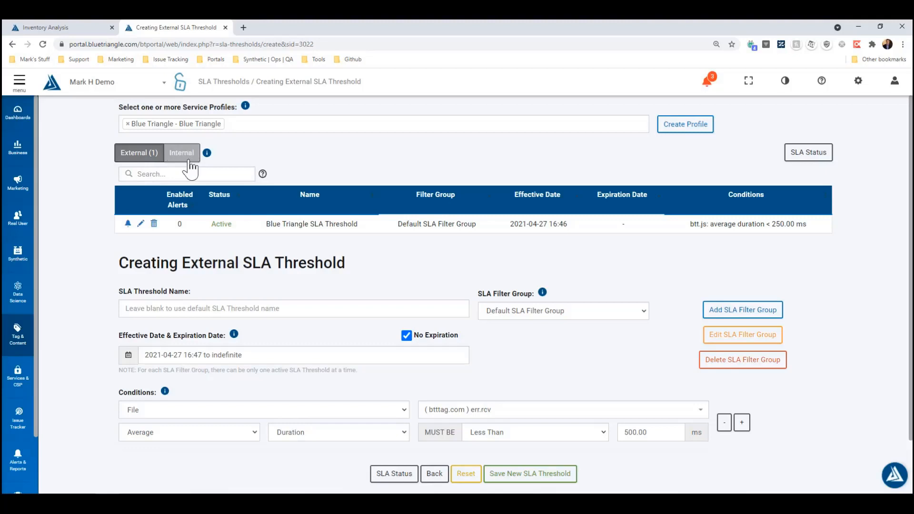
click(181, 153)
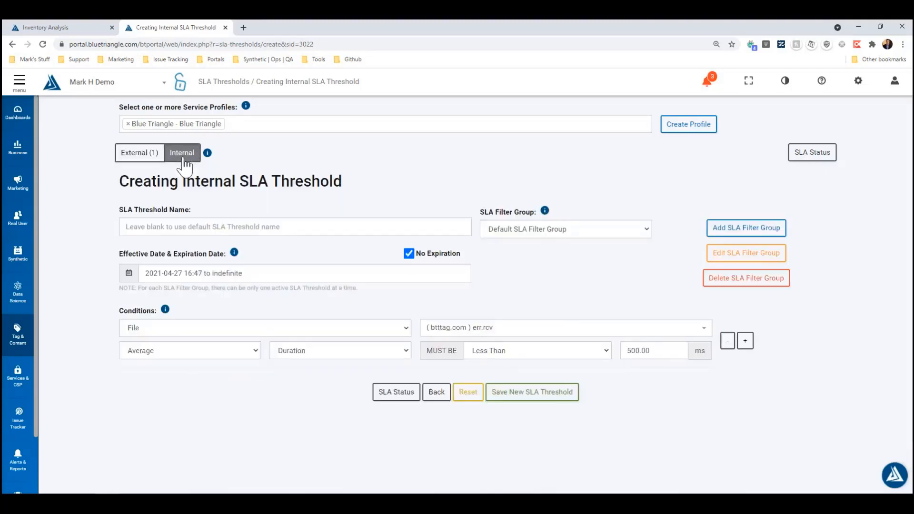
click(138, 152)
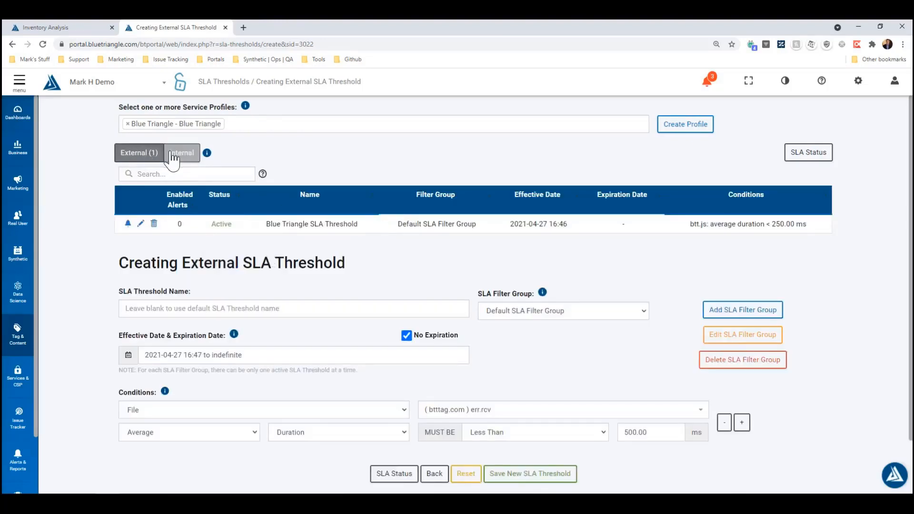
mouse_move(175, 219)
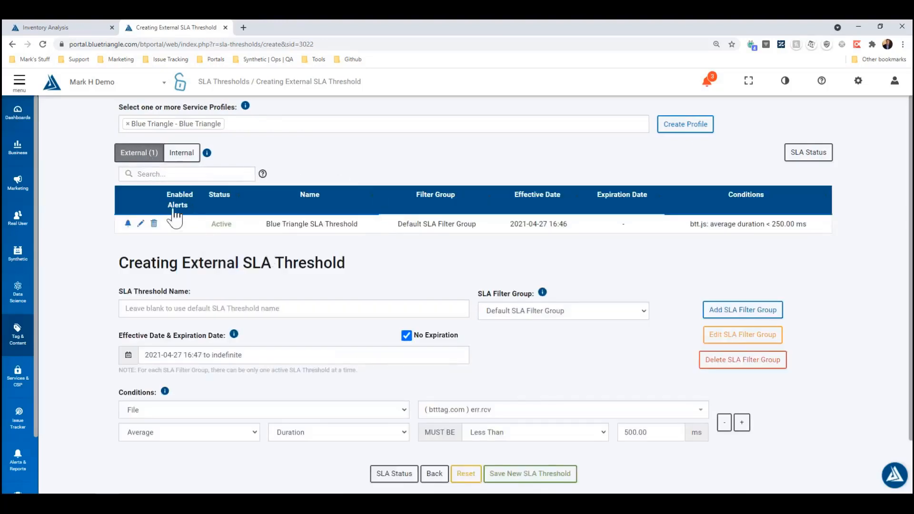
mouse_move(769, 172)
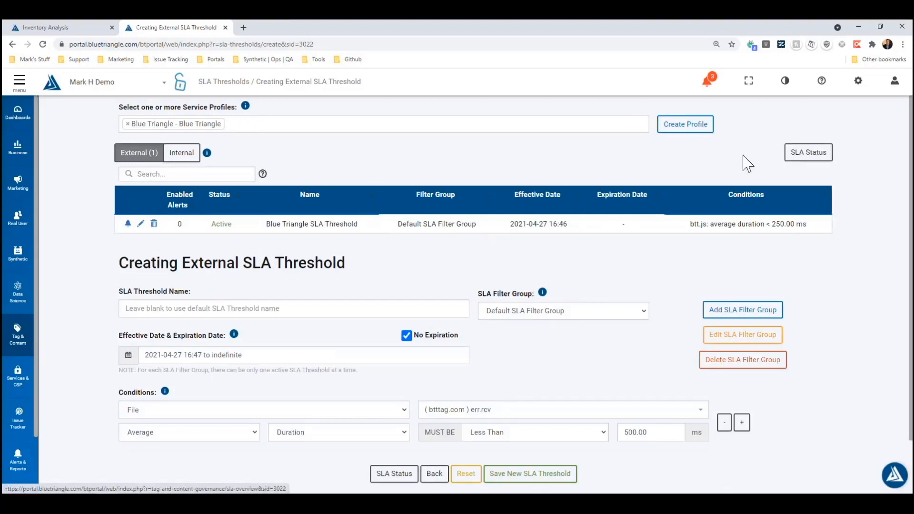
click(807, 152)
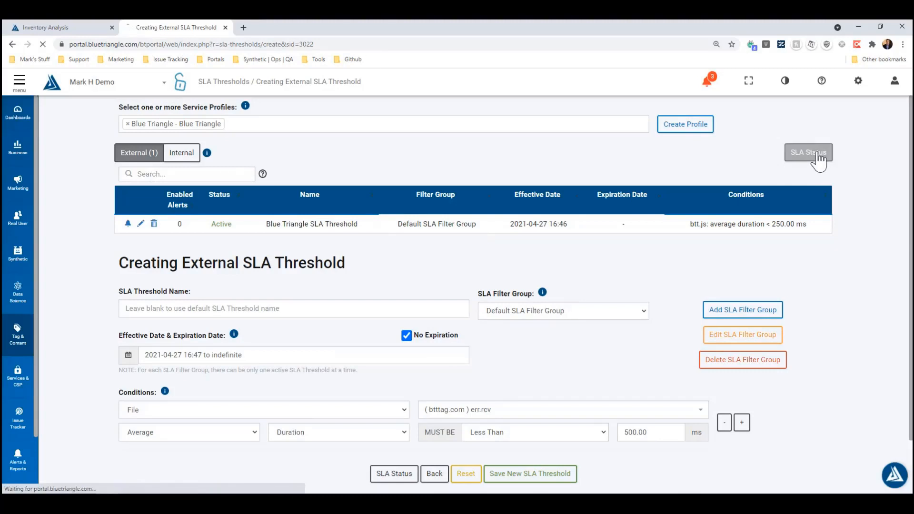
Step: Show the SLA Status page with the Blue Triangle SLA Threshold active and Passing
click(808, 152)
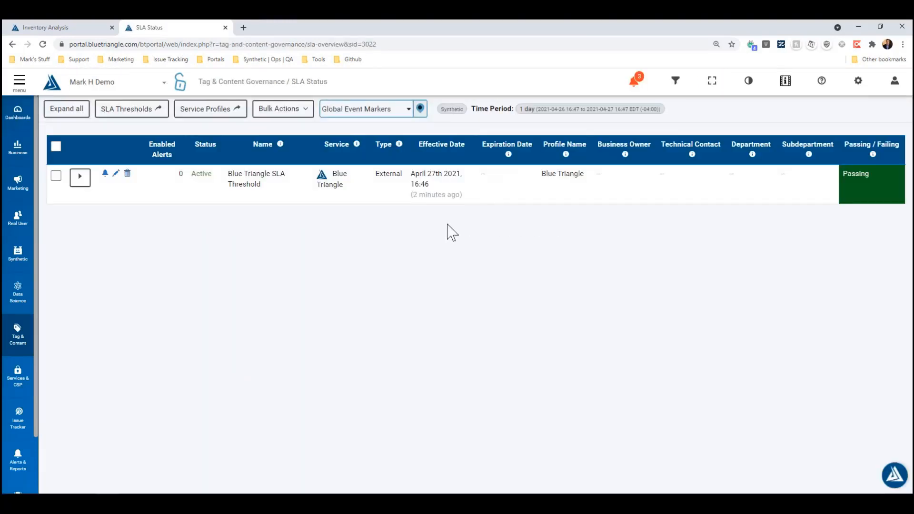
mouse_move(164, 188)
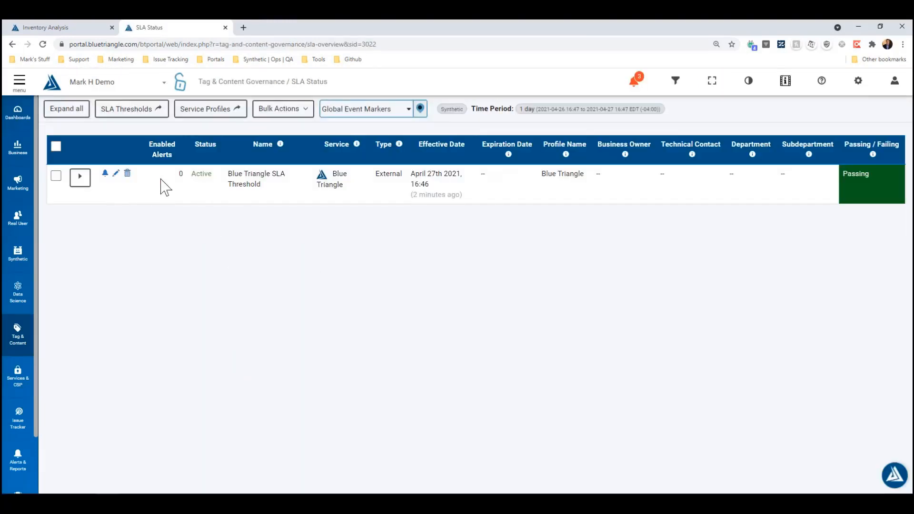
mouse_move(335, 185)
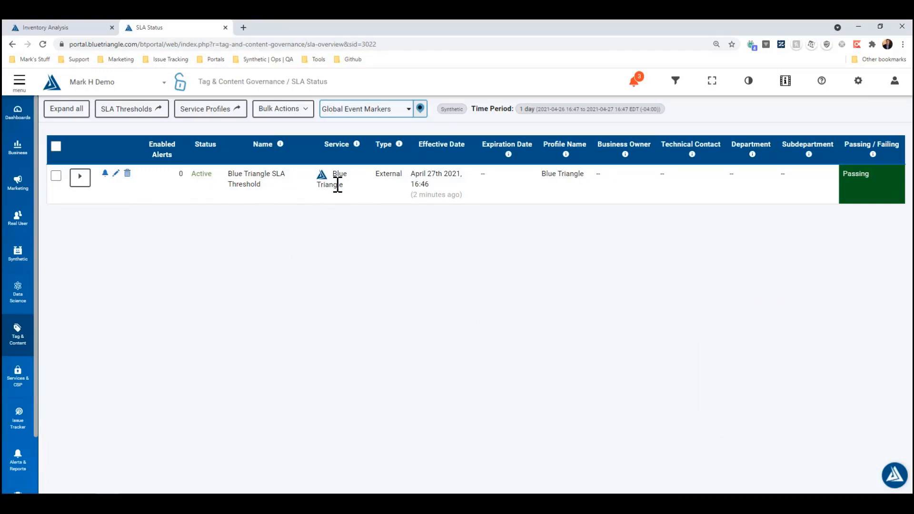
mouse_move(283, 195)
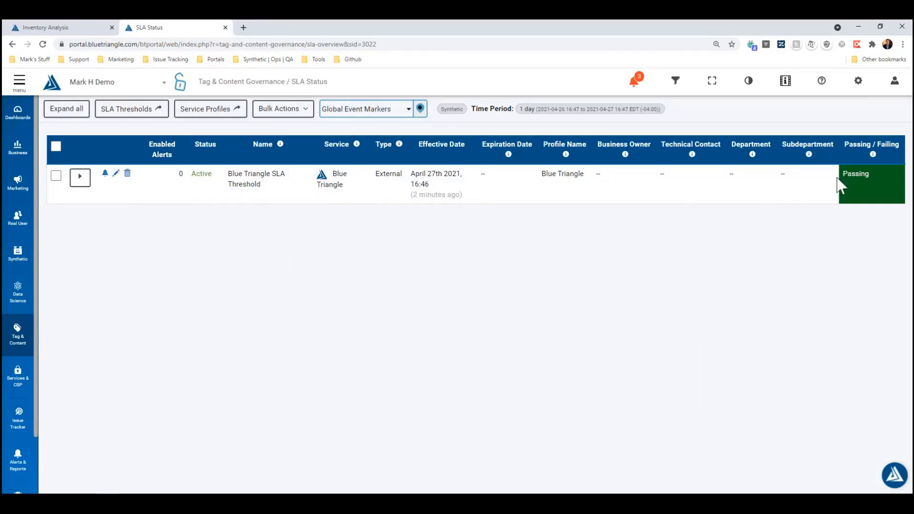
mouse_move(437, 193)
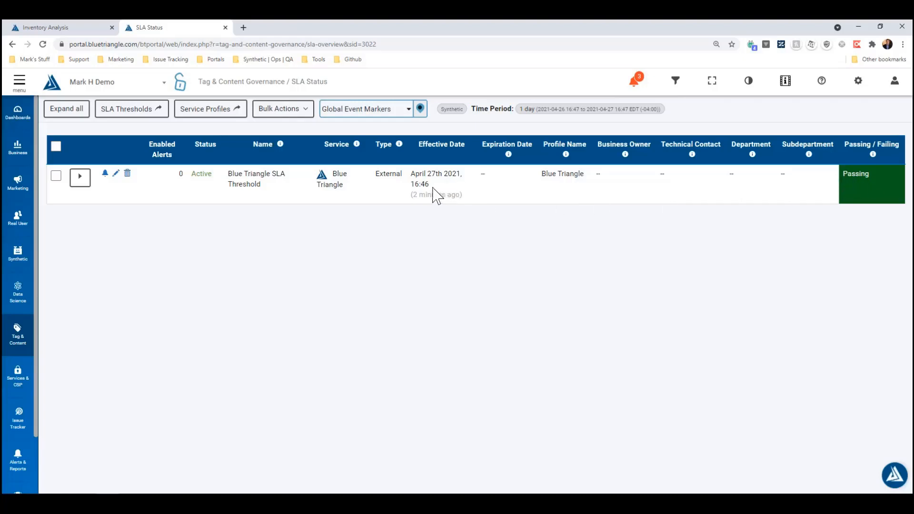
mouse_move(80, 177)
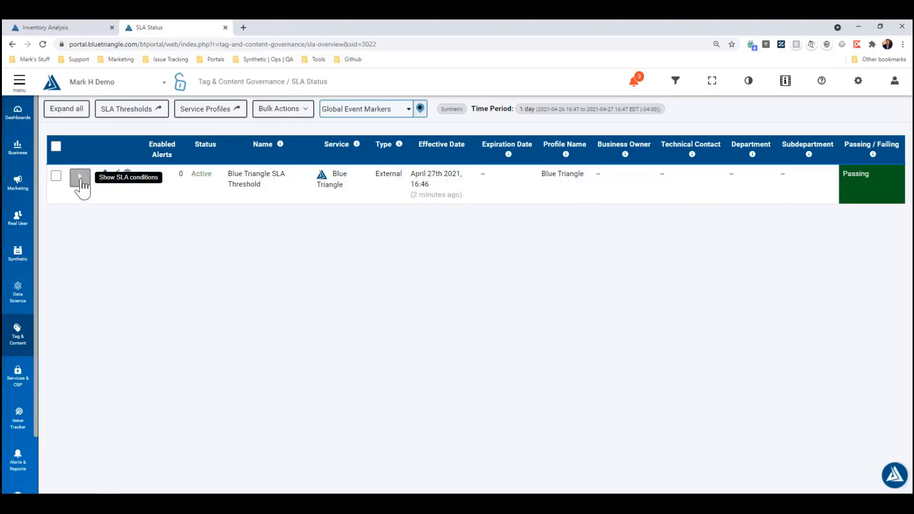
click(80, 177)
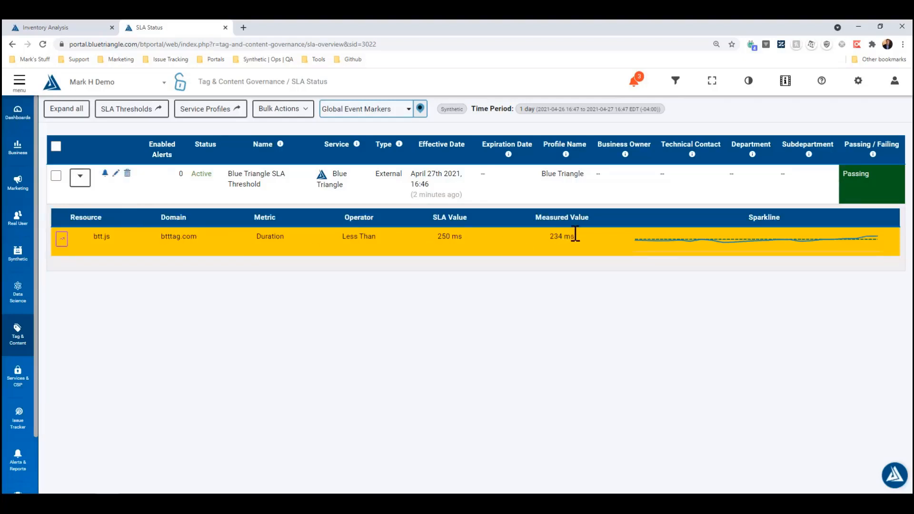
mouse_move(763, 244)
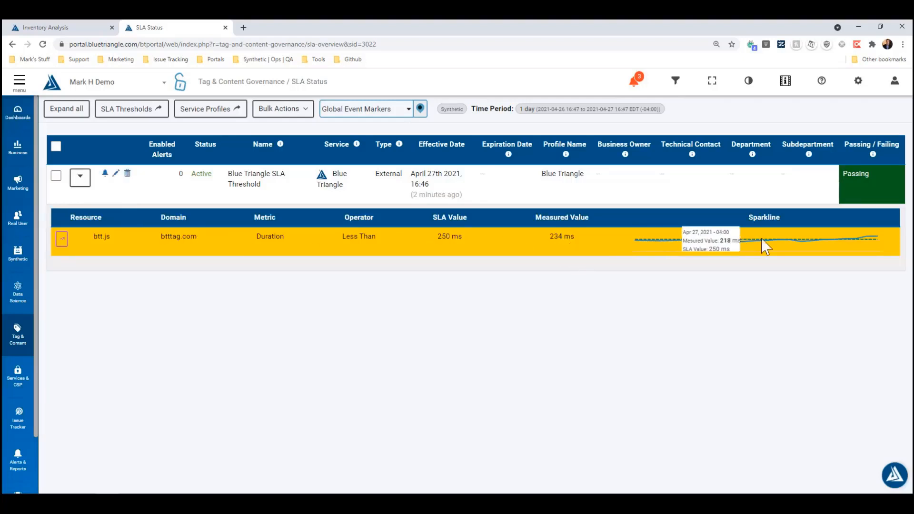
mouse_move(519, 252)
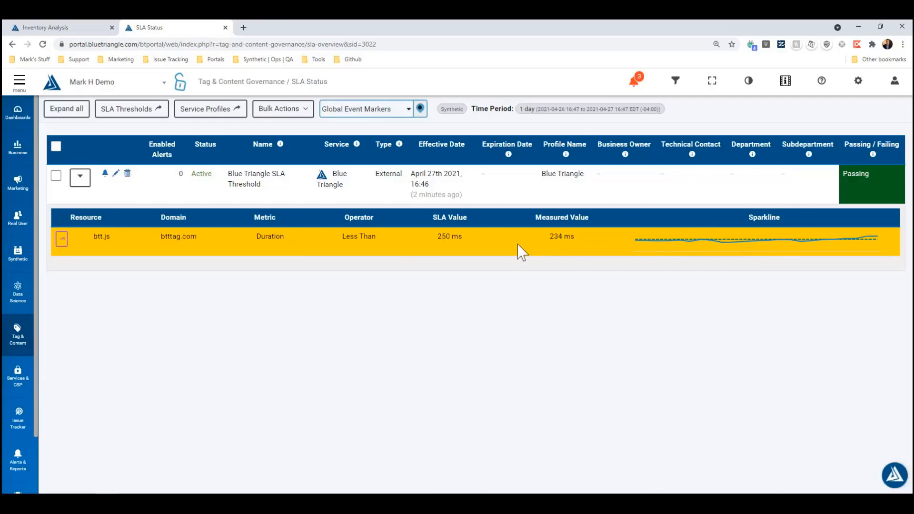
mouse_move(506, 255)
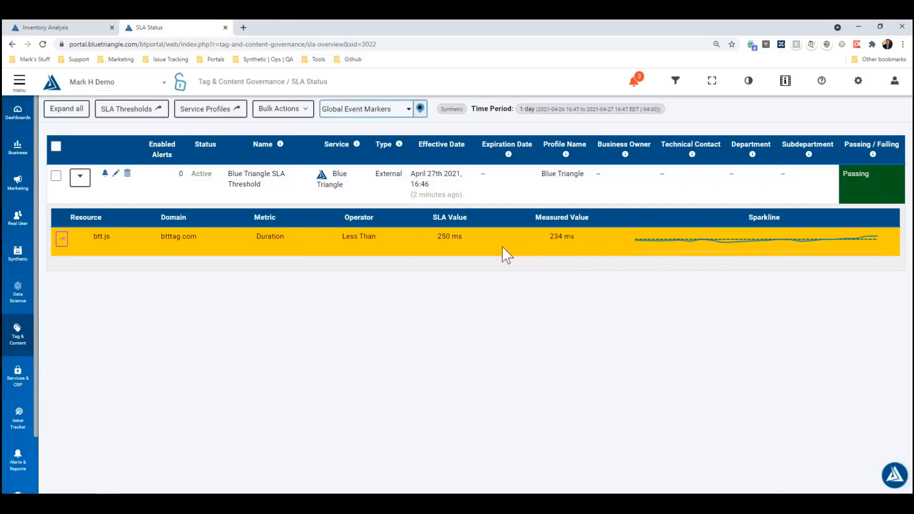
mouse_move(423, 248)
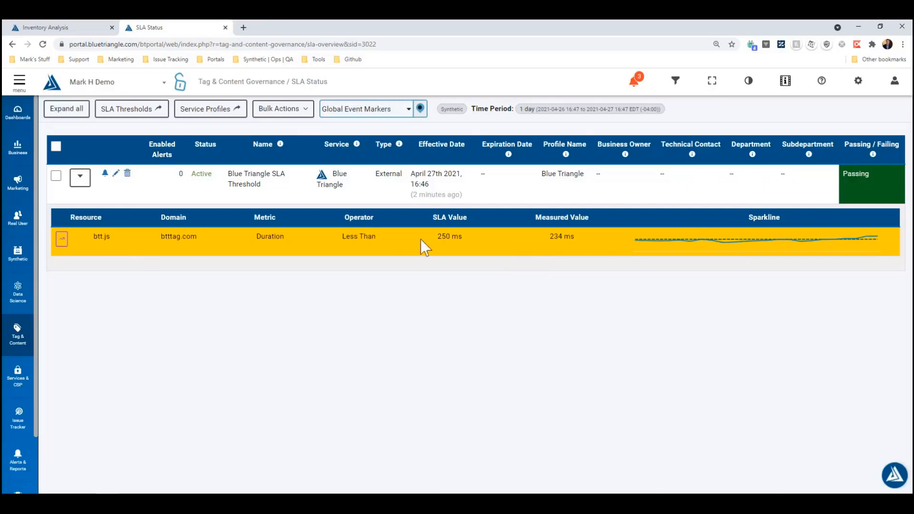
mouse_move(779, 242)
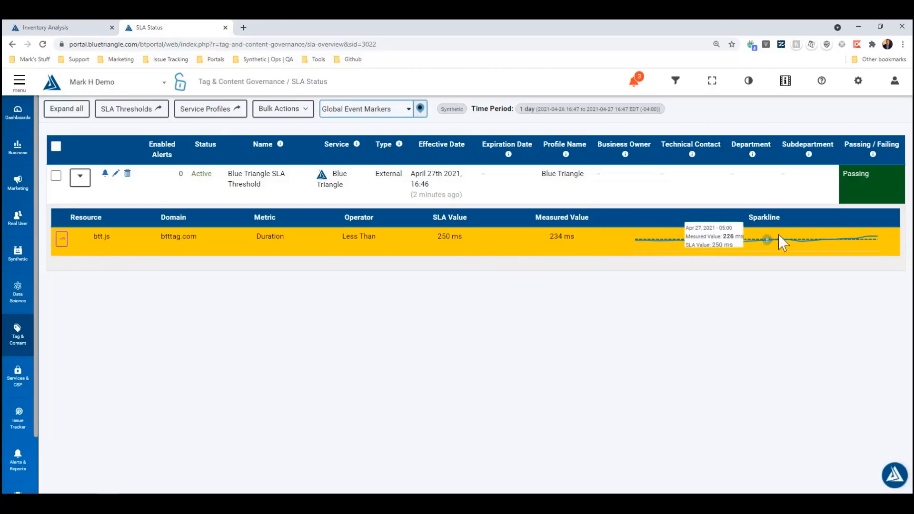
mouse_move(548, 241)
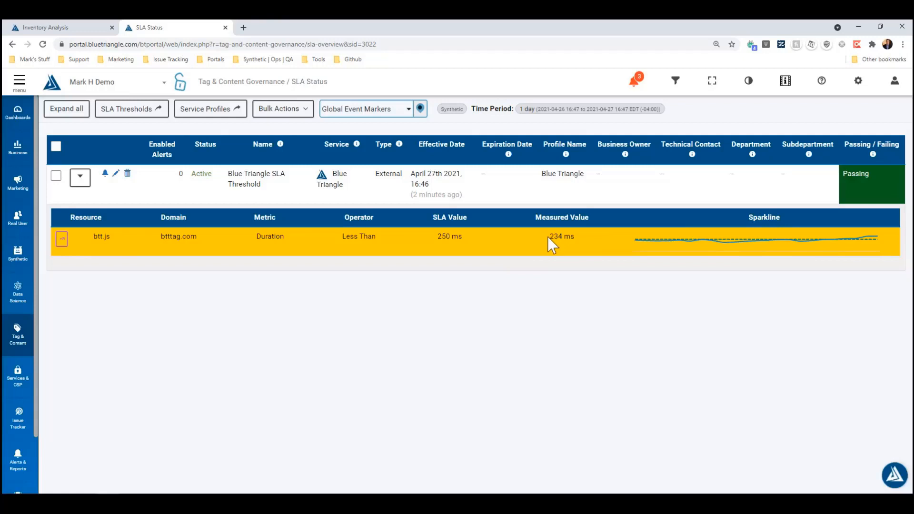
mouse_move(830, 256)
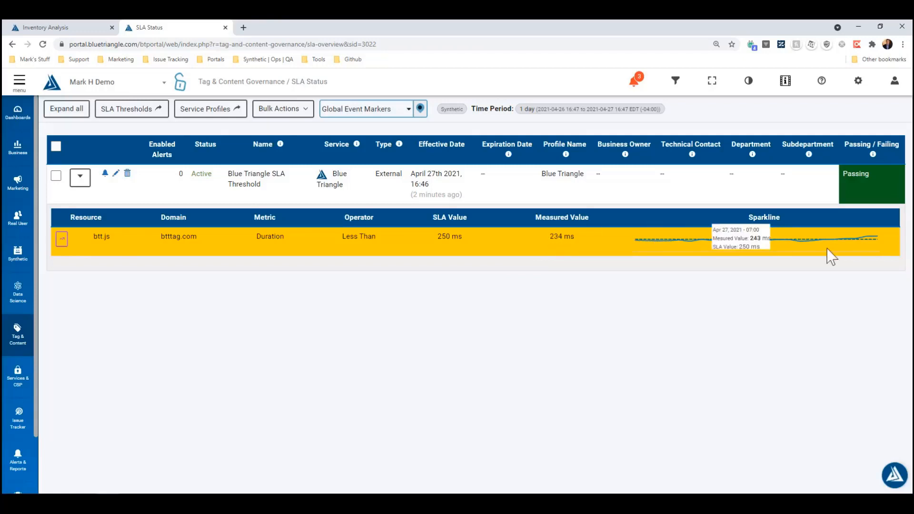
mouse_move(862, 242)
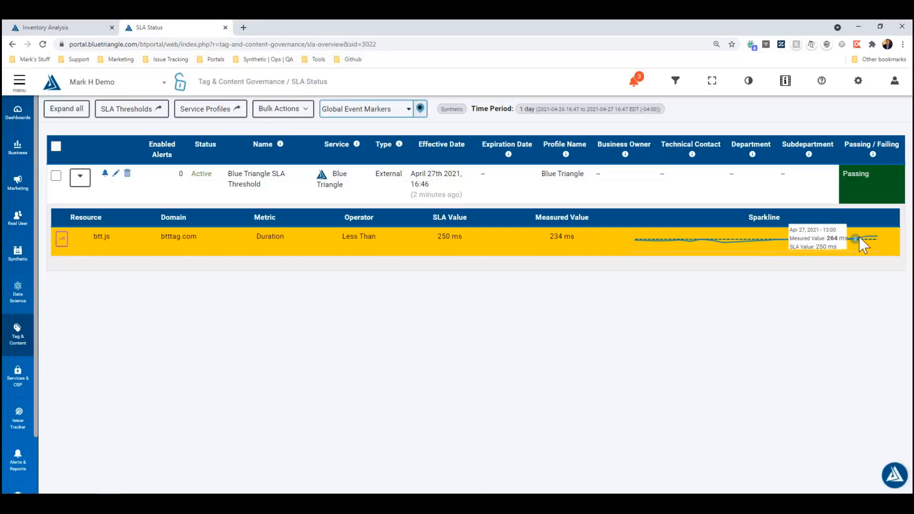
mouse_move(848, 244)
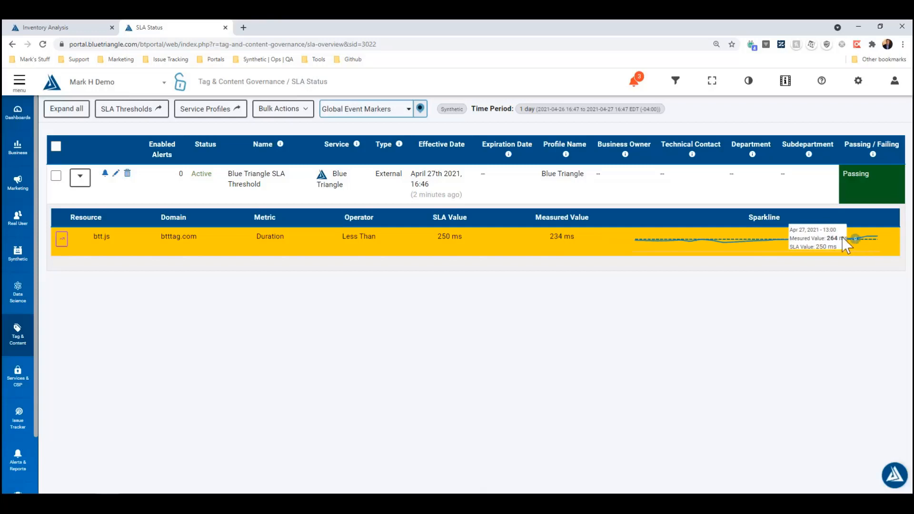
mouse_move(119, 256)
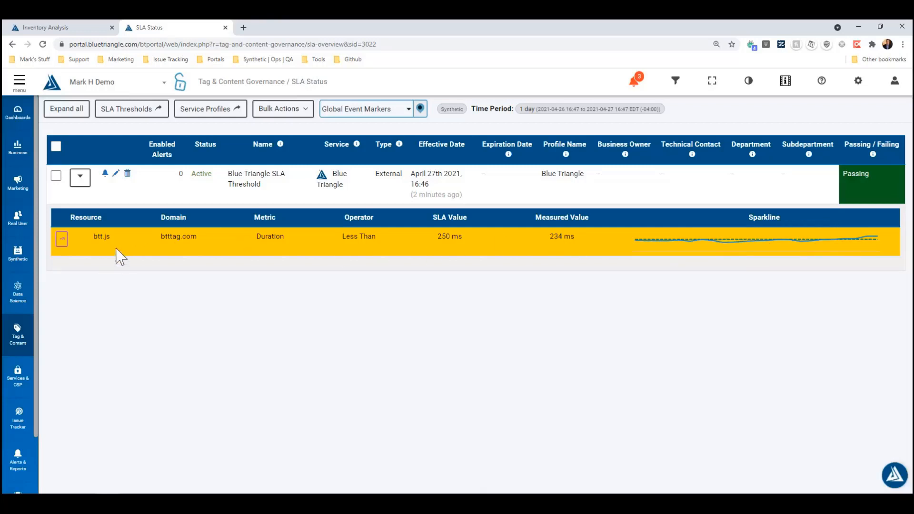
mouse_move(502, 252)
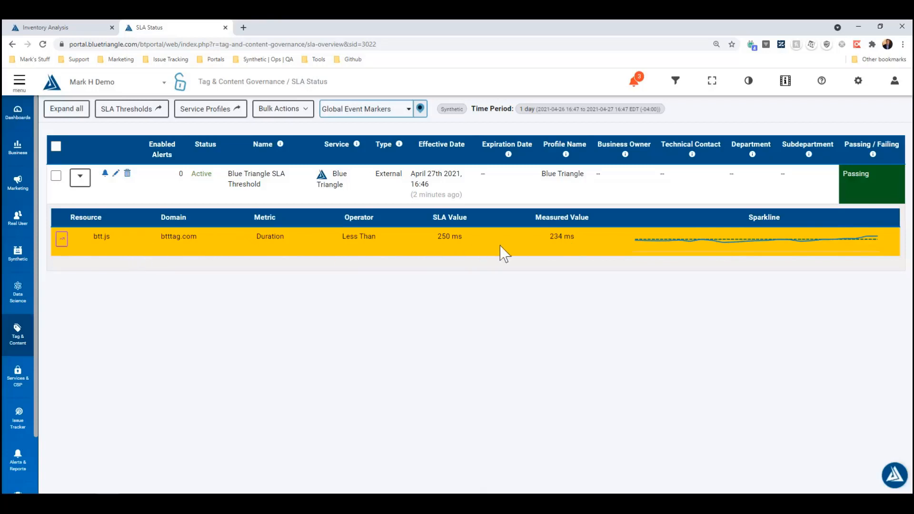
mouse_move(463, 248)
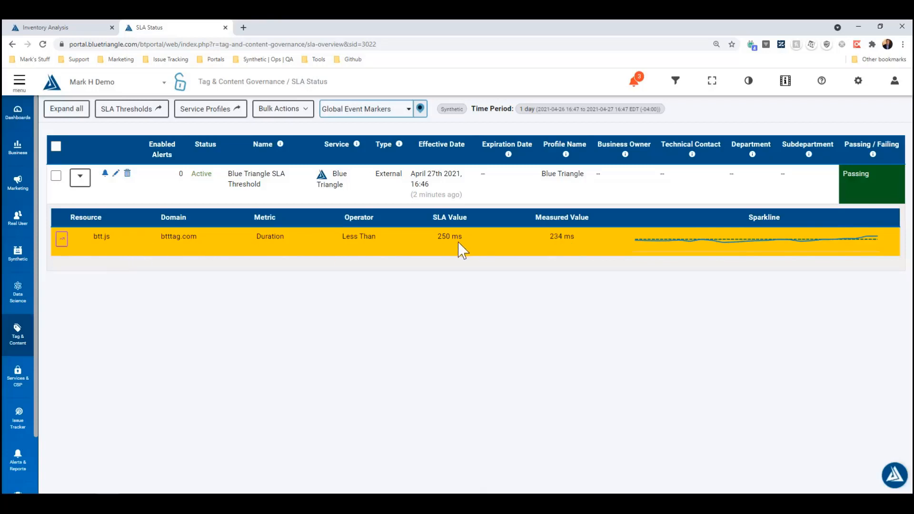
mouse_move(94, 201)
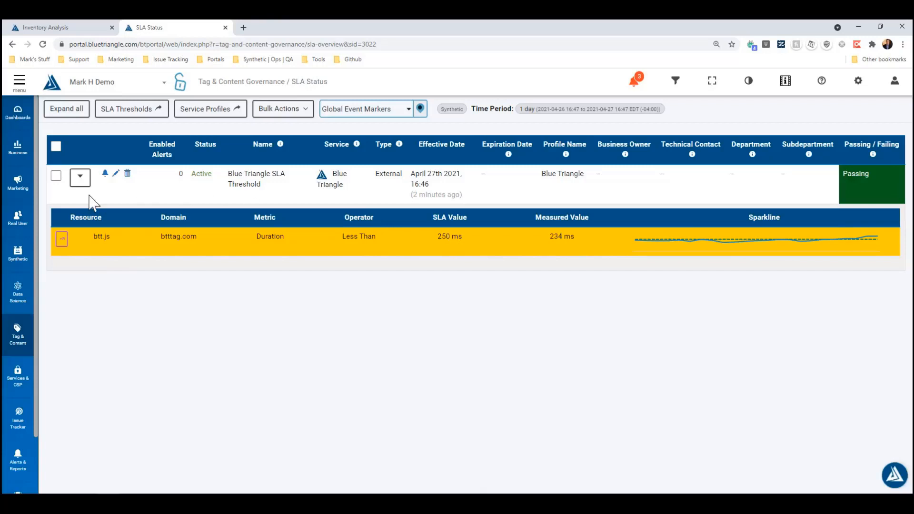
mouse_move(214, 247)
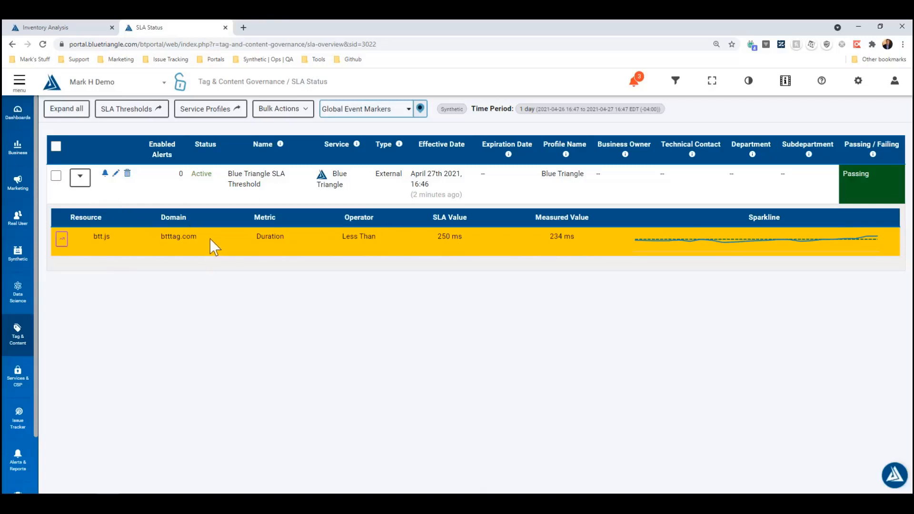
mouse_move(784, 80)
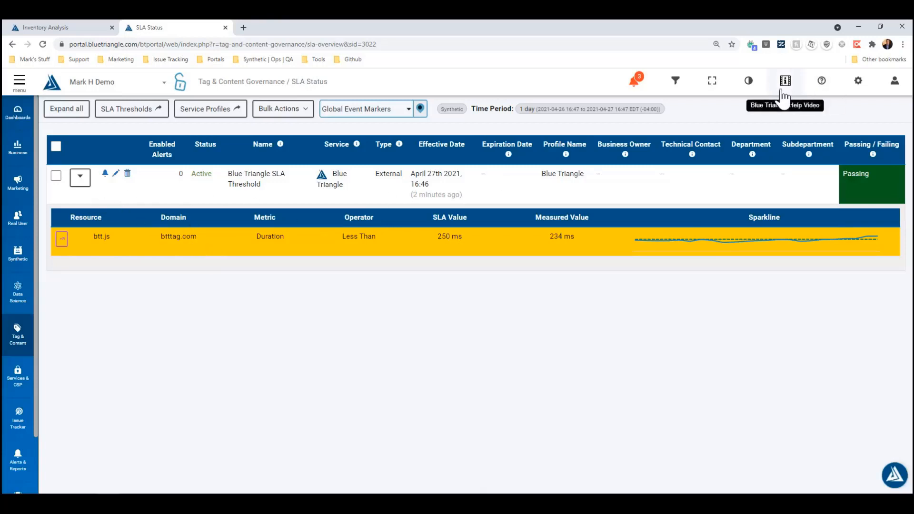
mouse_move(674, 80)
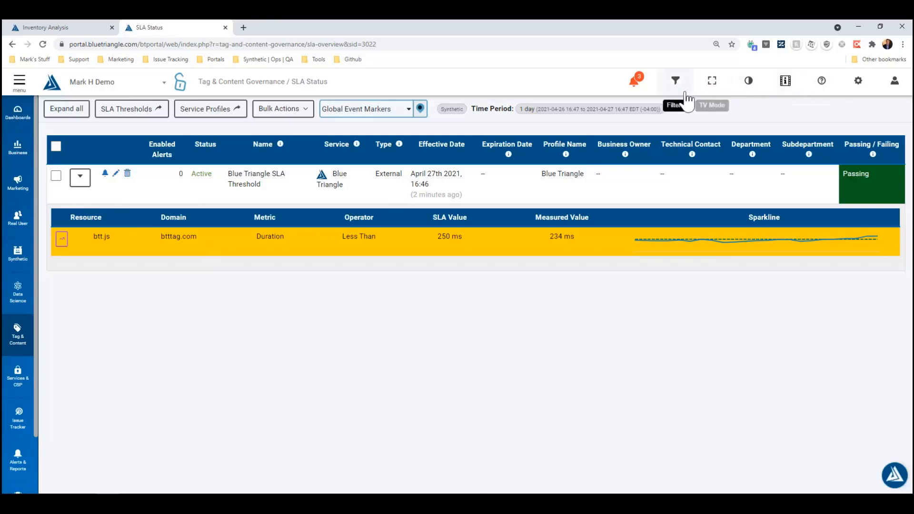
mouse_move(104, 208)
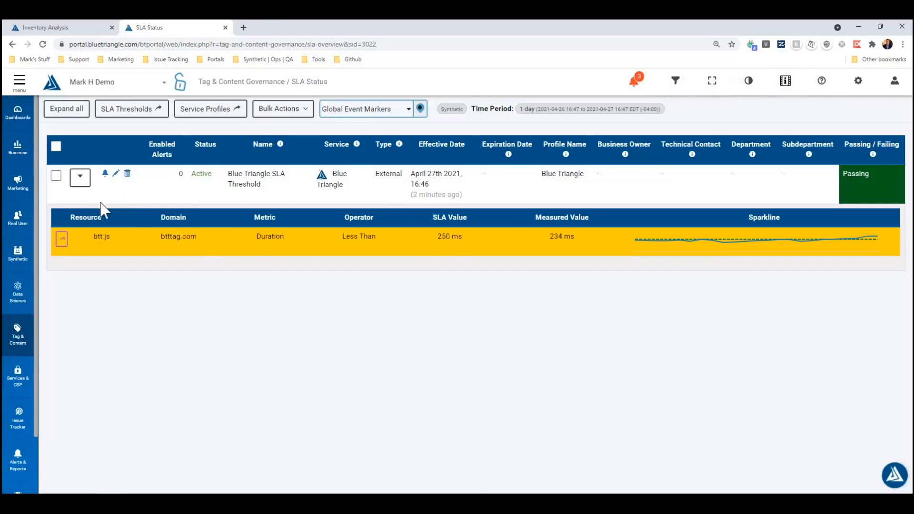
mouse_move(105, 173)
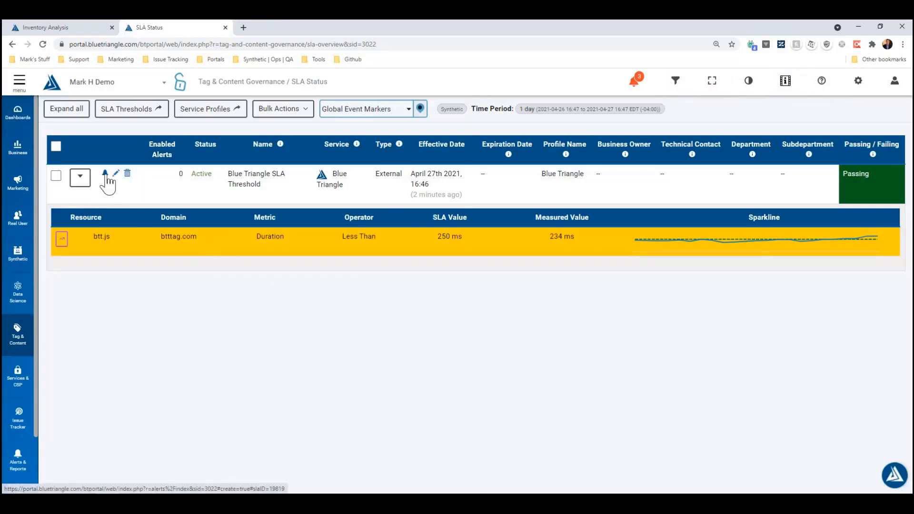
mouse_move(105, 173)
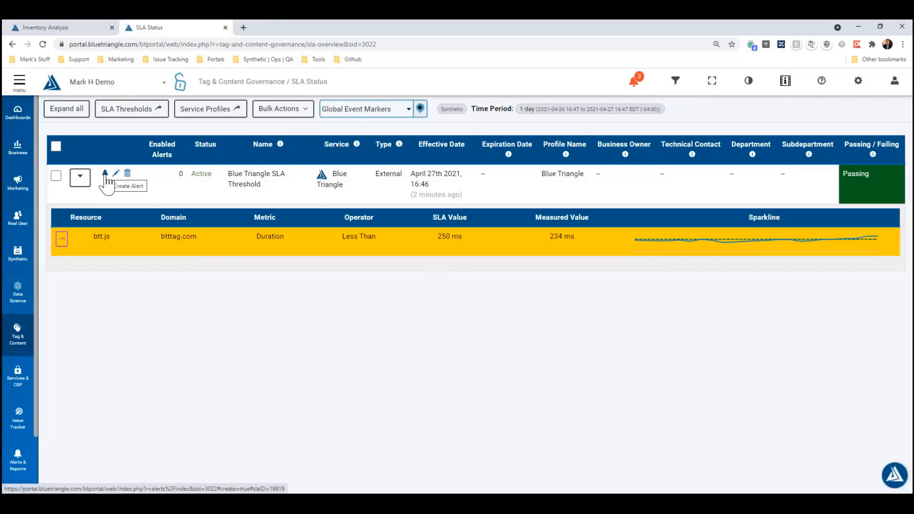
click(105, 173)
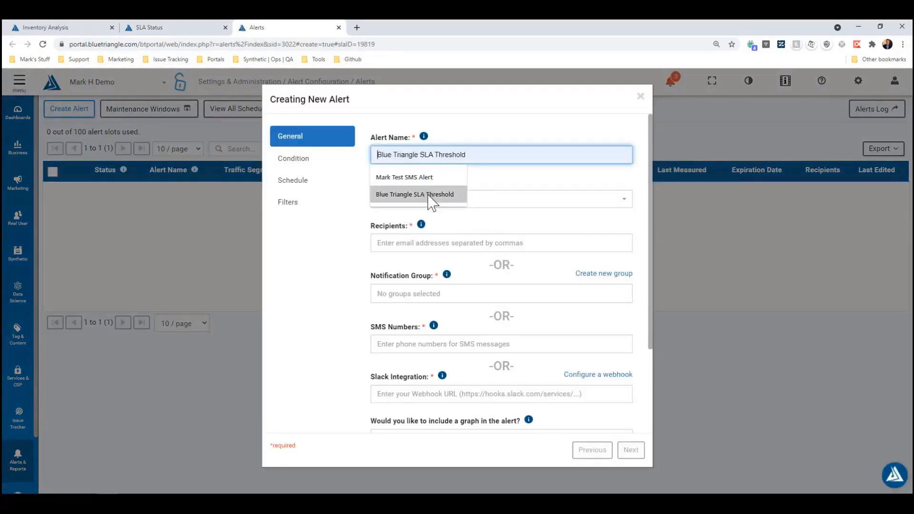
click(414, 194)
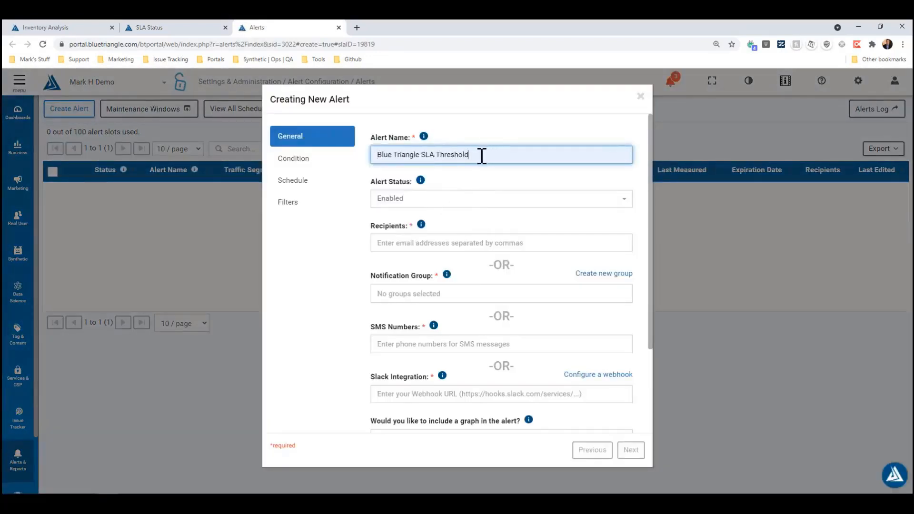
mouse_move(349, 227)
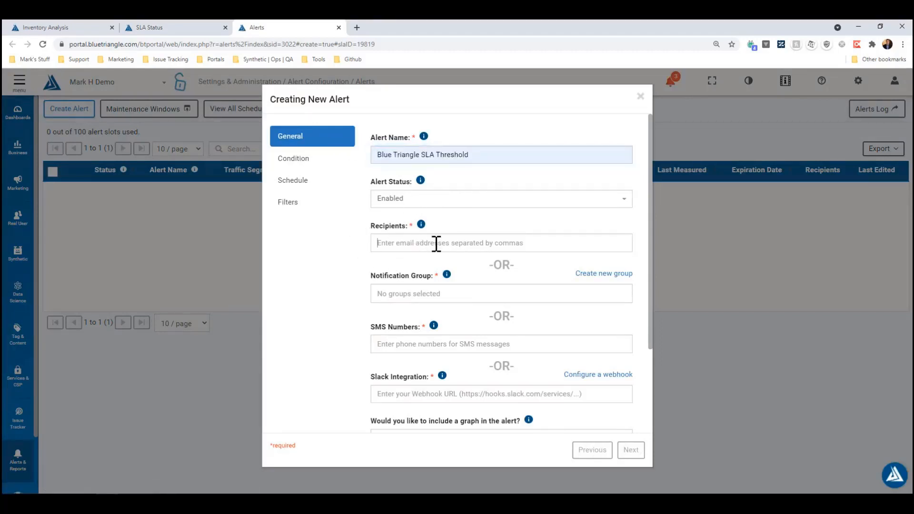
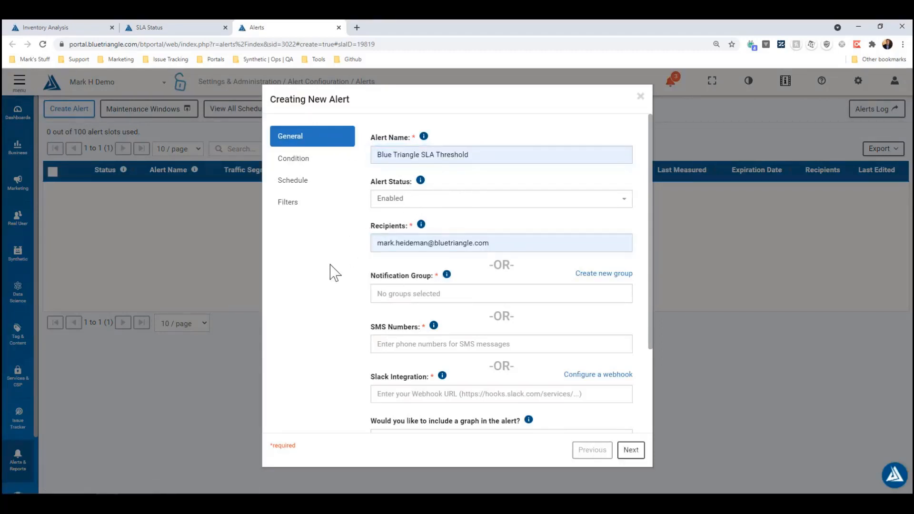
scroll(down, 3)
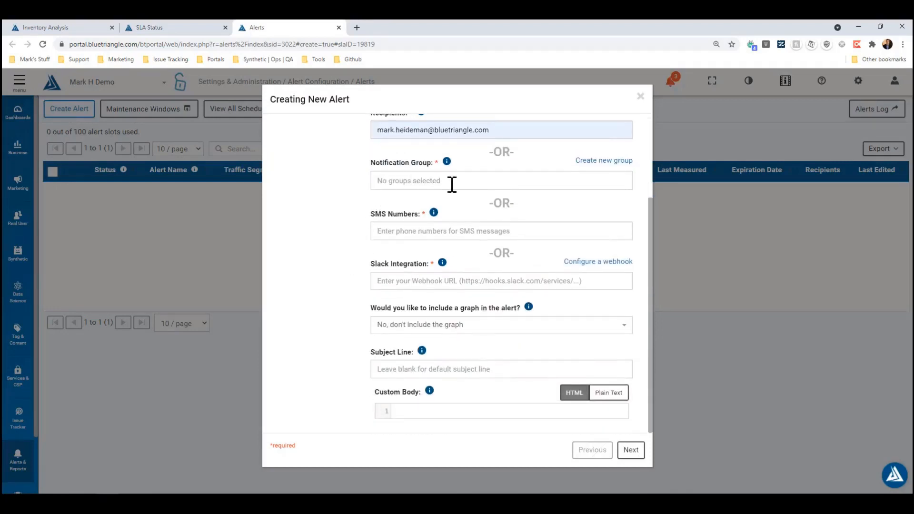
mouse_move(486, 341)
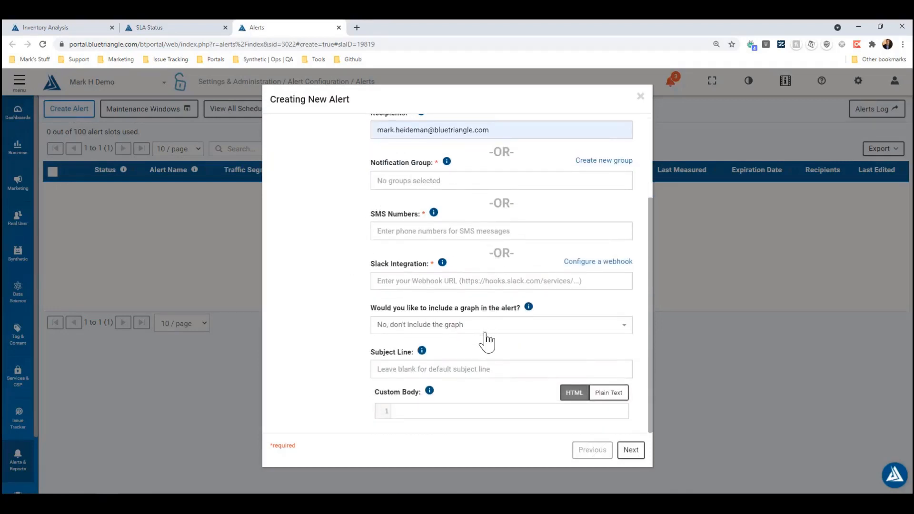
mouse_move(592, 440)
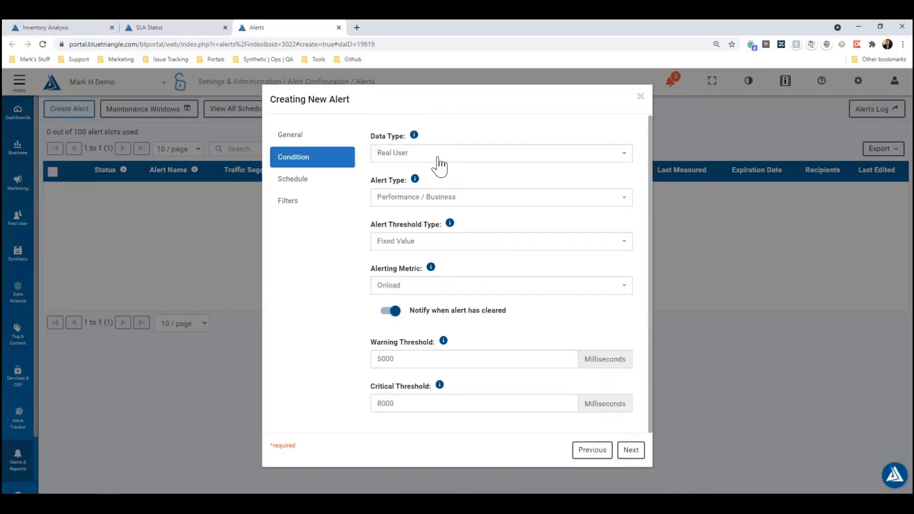
Step: Make the alert a Synthetic SLA Violations alert watching the Blue Triangle SLA Threshold
click(500, 152)
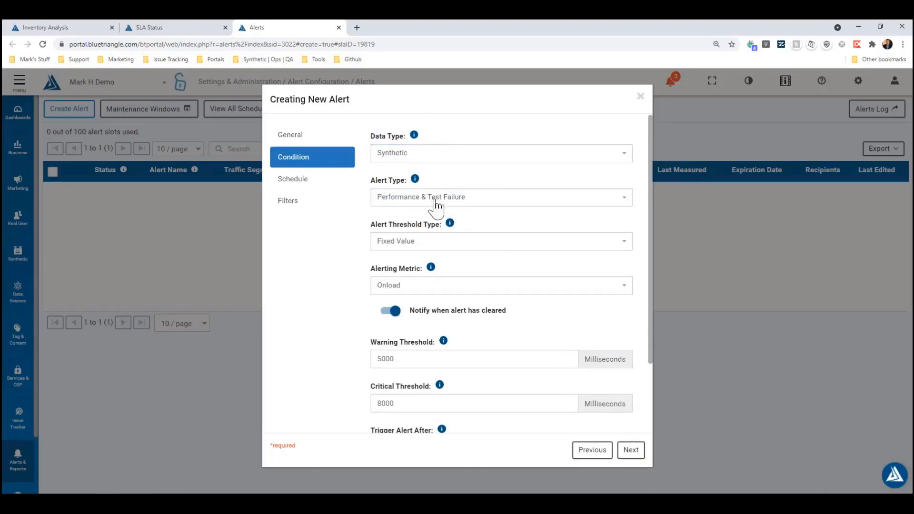
click(500, 196)
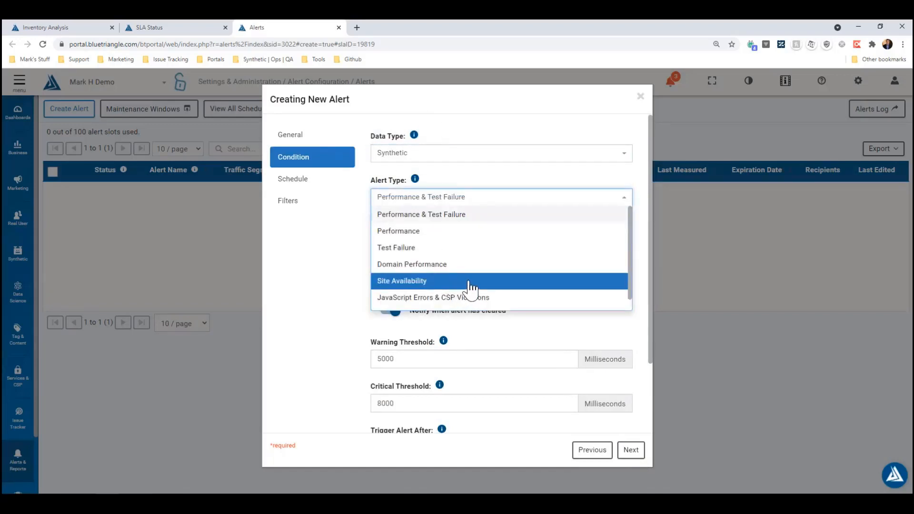
click(400, 301)
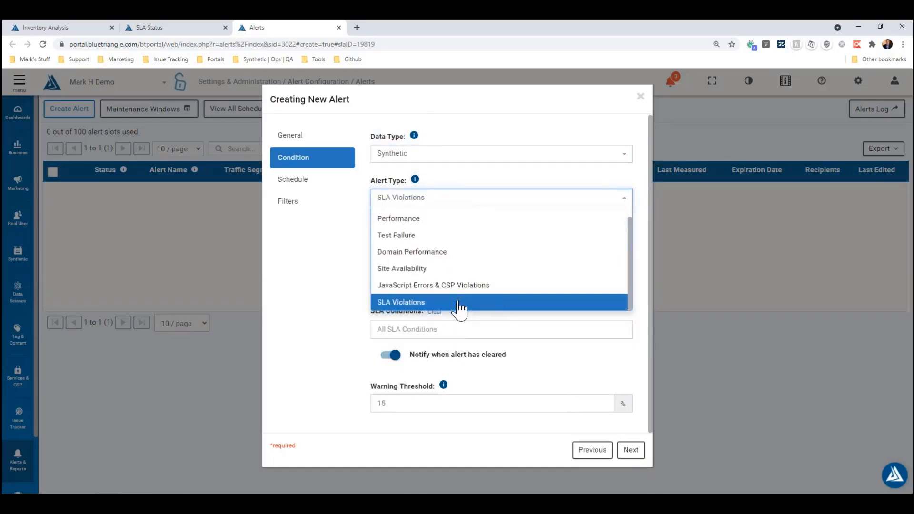
click(400, 301)
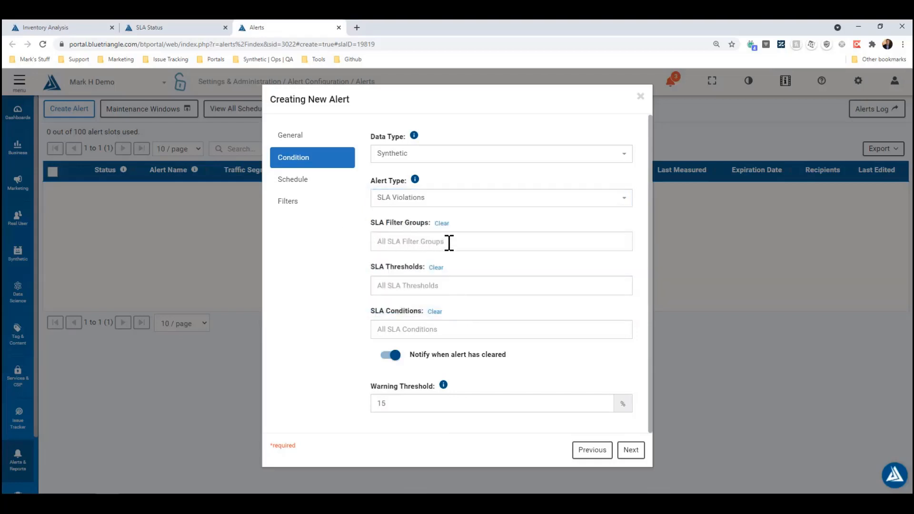
click(500, 285)
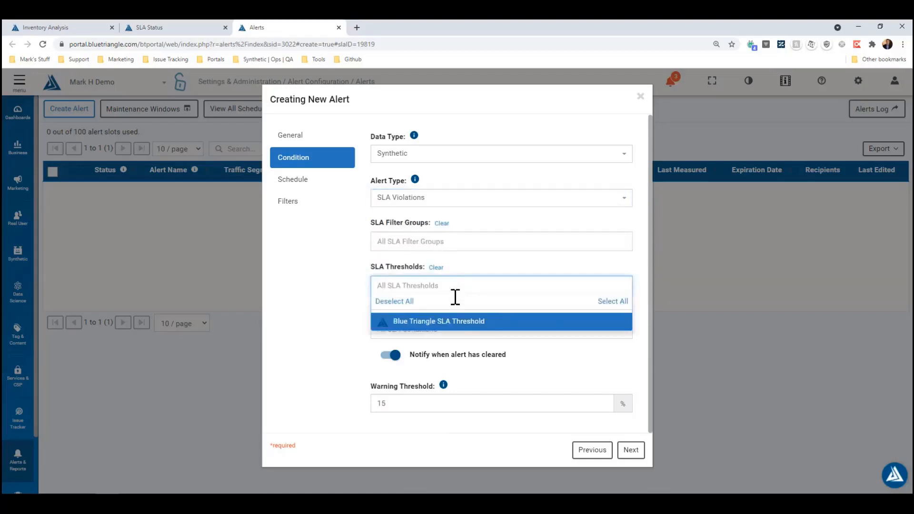
mouse_move(463, 326)
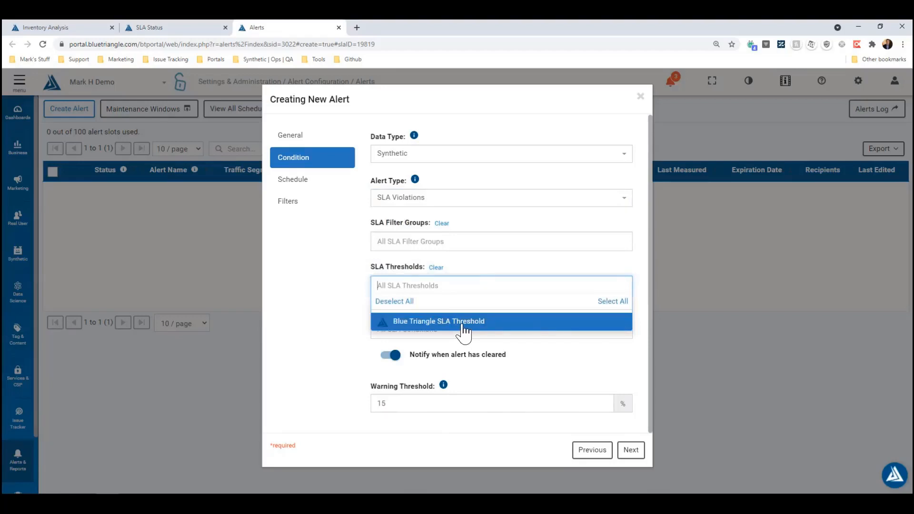
click(438, 321)
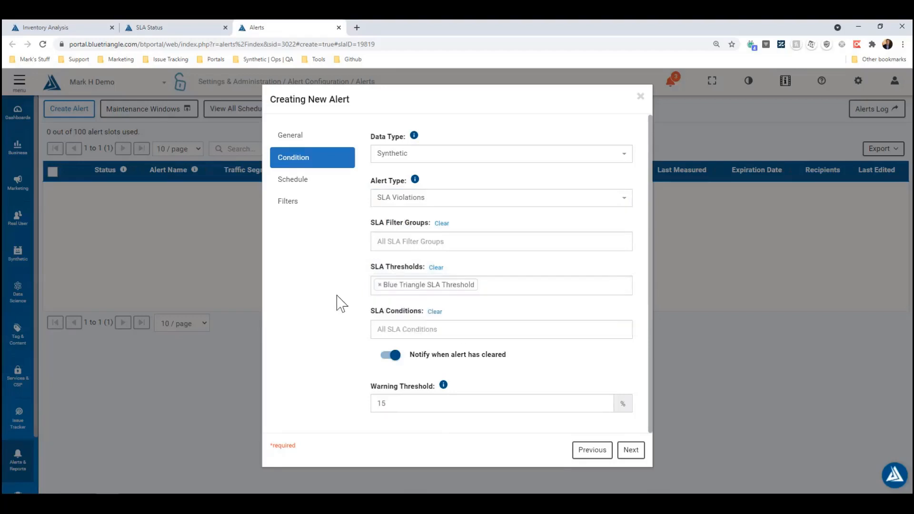
click(500, 328)
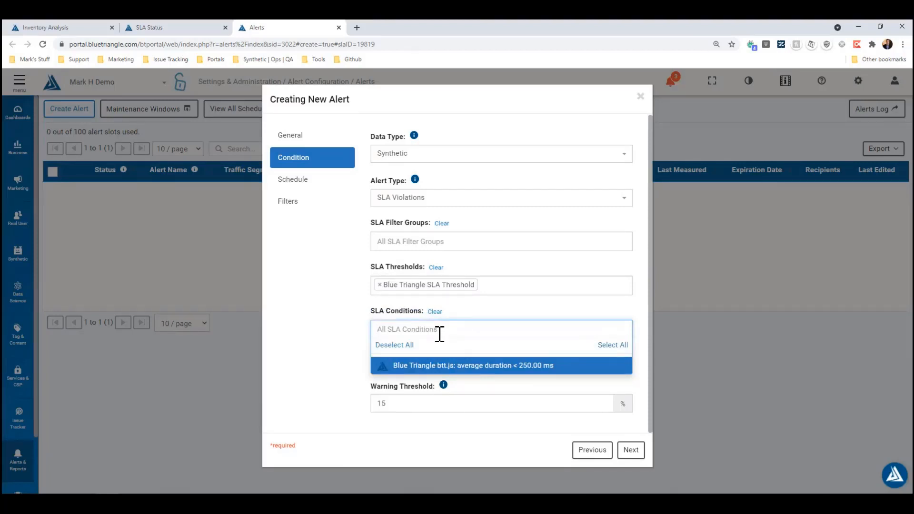
mouse_move(362, 334)
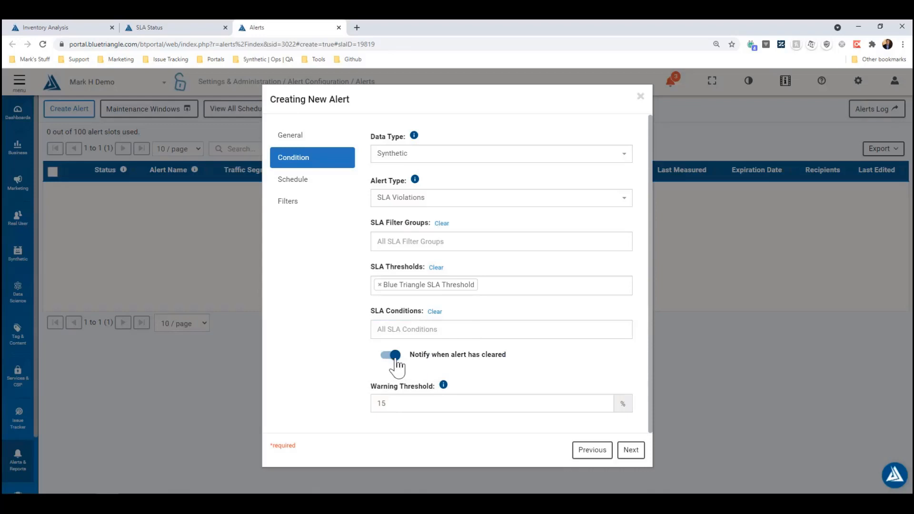
mouse_move(436, 366)
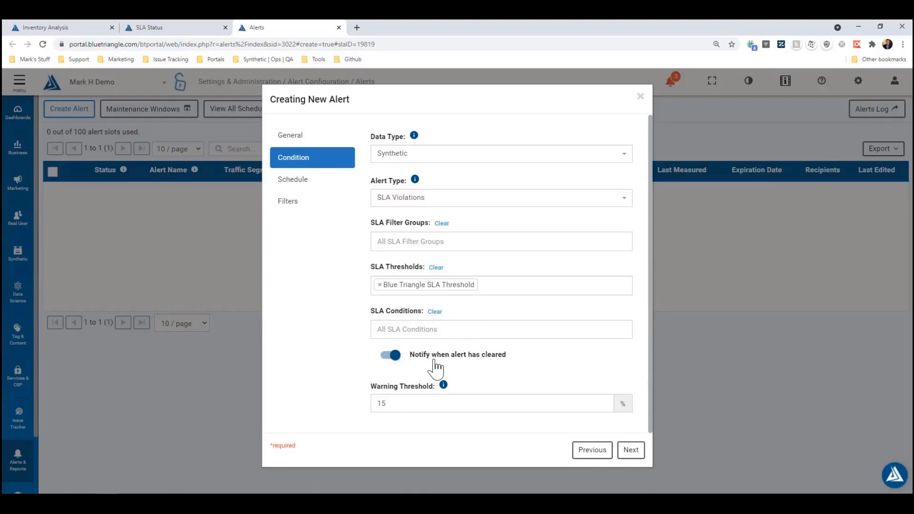
mouse_move(620, 439)
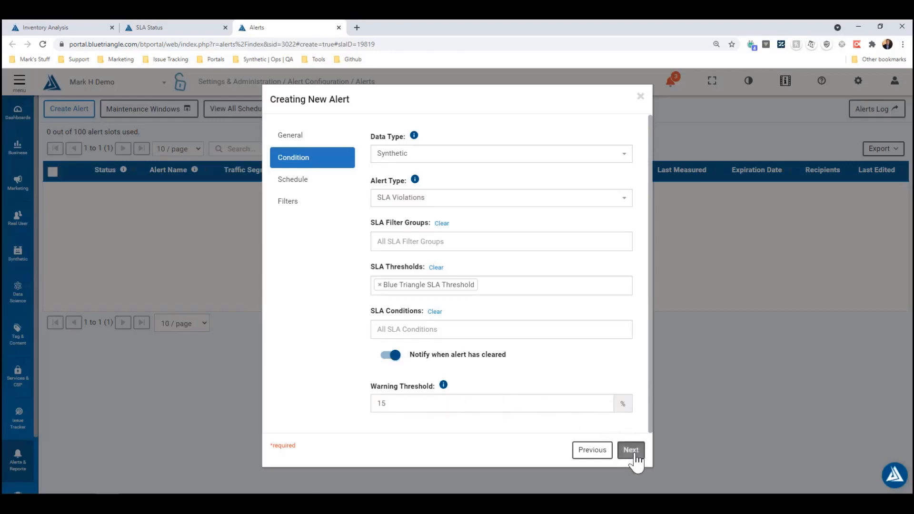
Step: Keep the default schedule and advance to the alert's filter settings
click(630, 449)
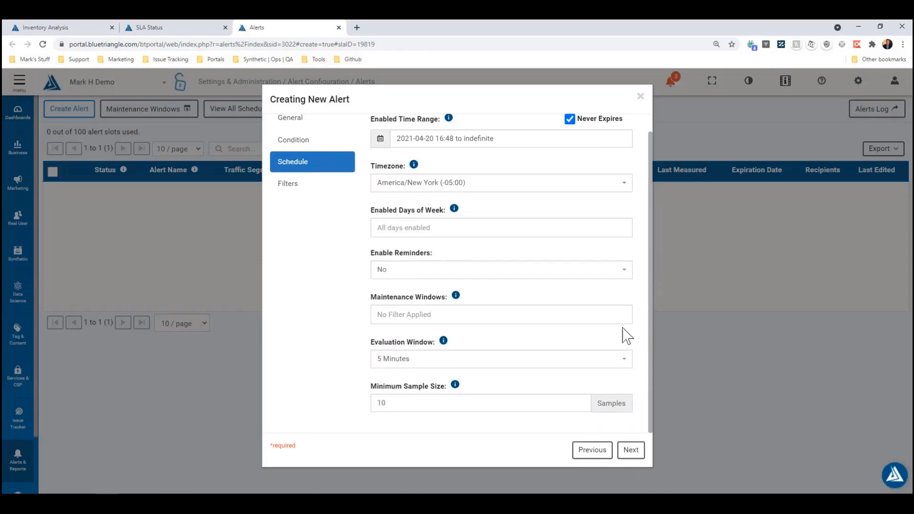
mouse_move(628, 370)
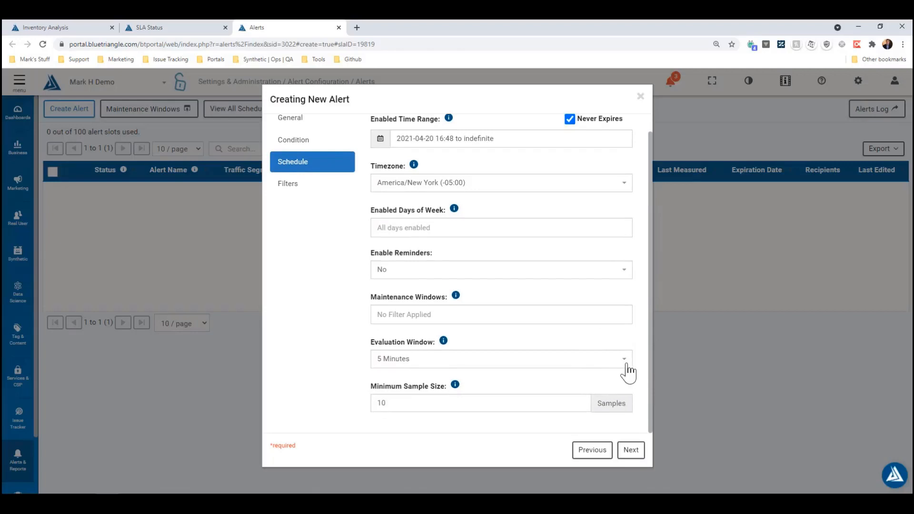
click(630, 450)
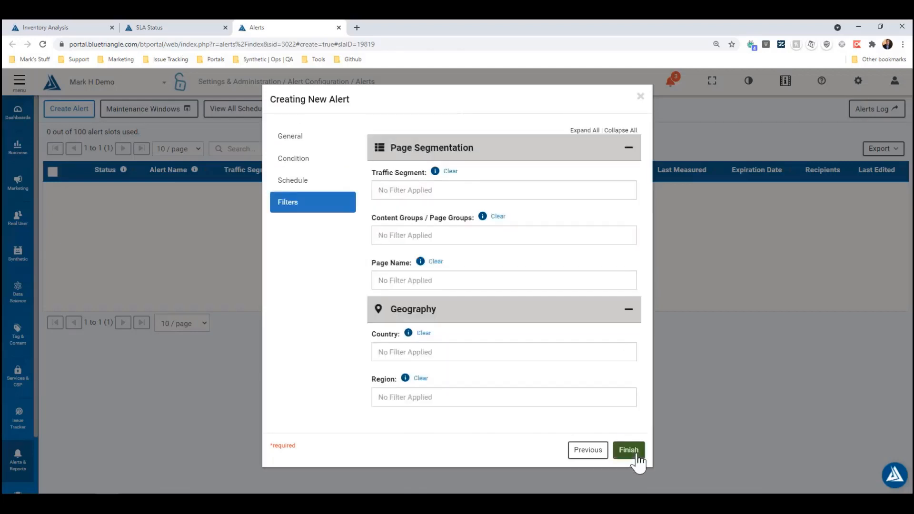
mouse_move(557, 380)
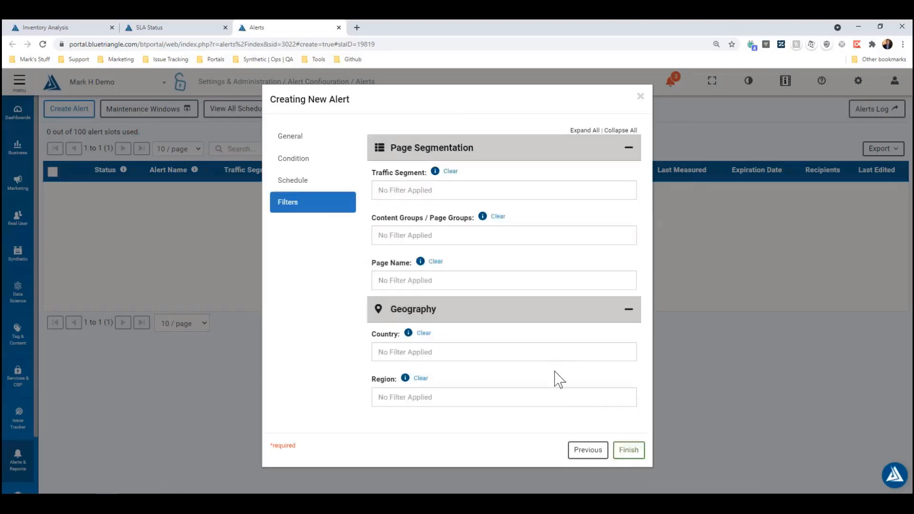
mouse_move(574, 379)
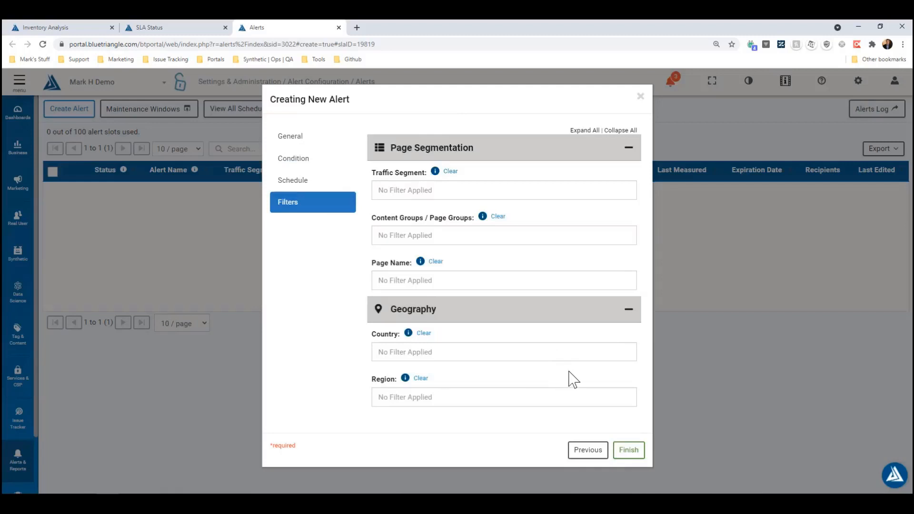
mouse_move(628, 449)
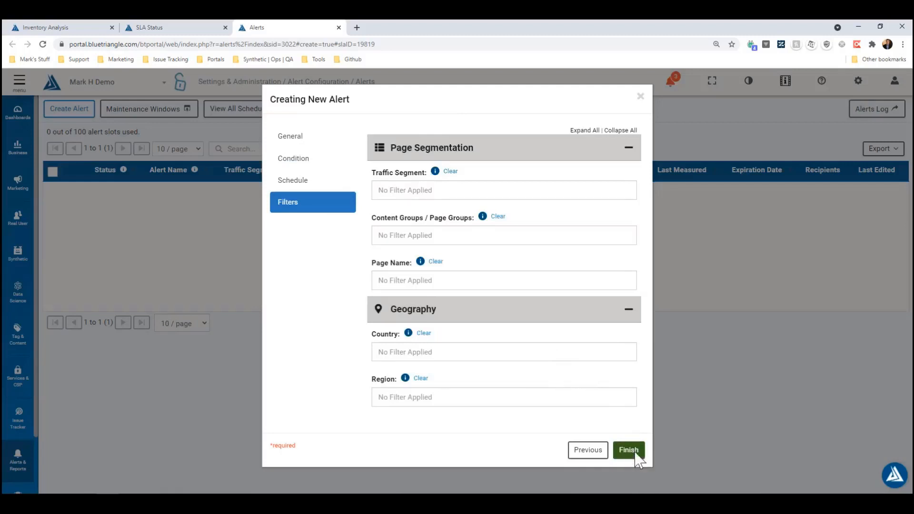
Step: Finish the alert so it is listed as enabled, then check SLA Status
click(628, 449)
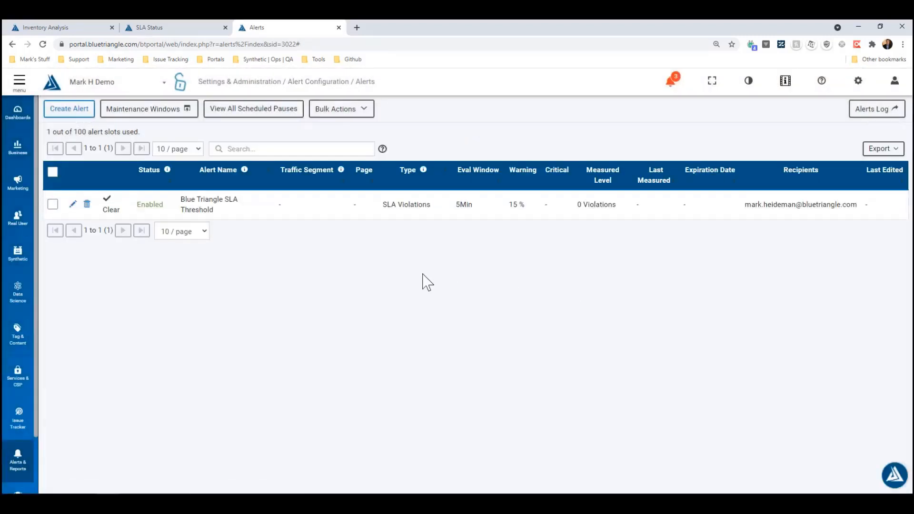
mouse_move(134, 191)
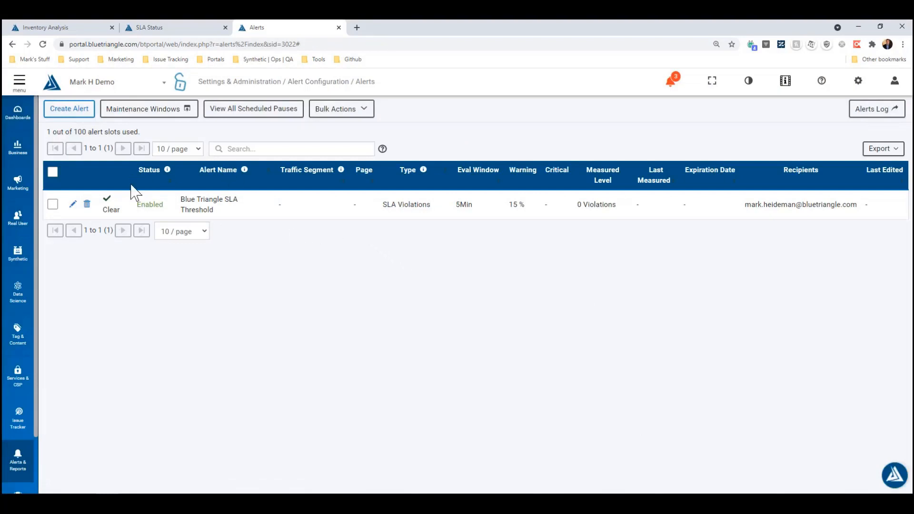
mouse_move(159, 216)
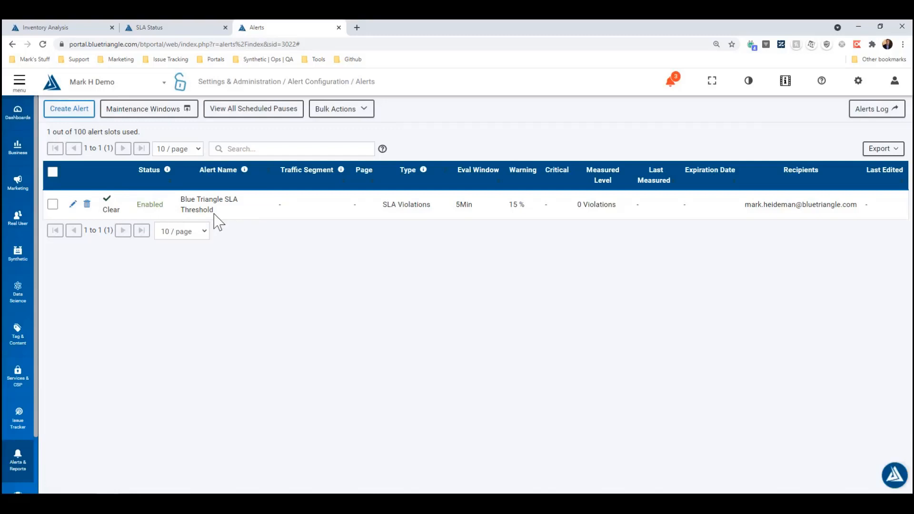
mouse_move(159, 238)
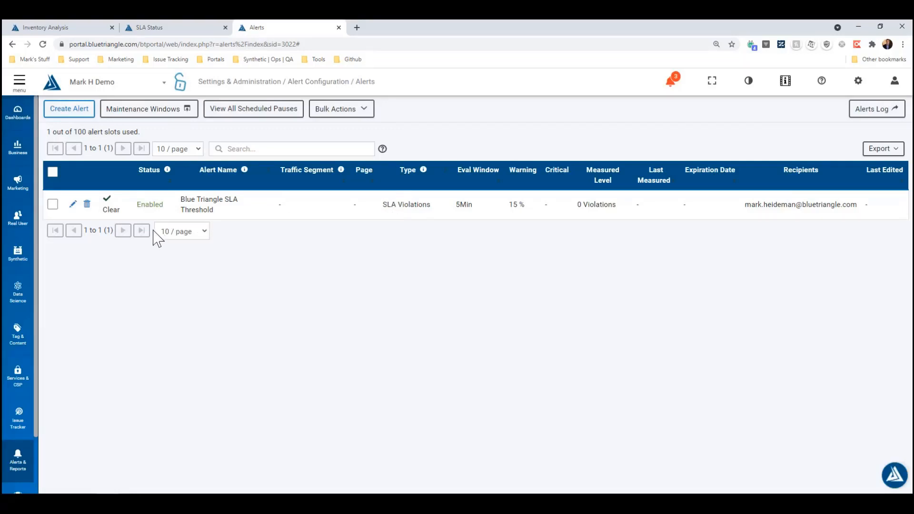
mouse_move(681, 206)
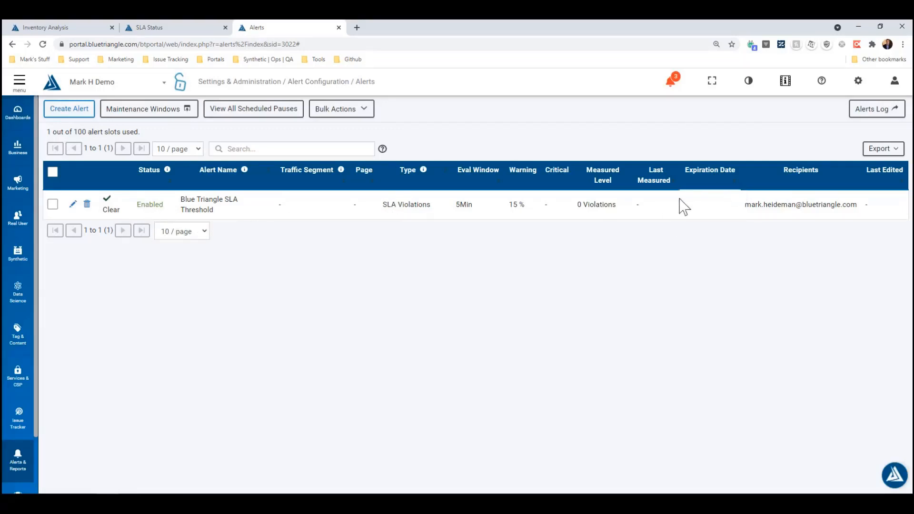
mouse_move(768, 220)
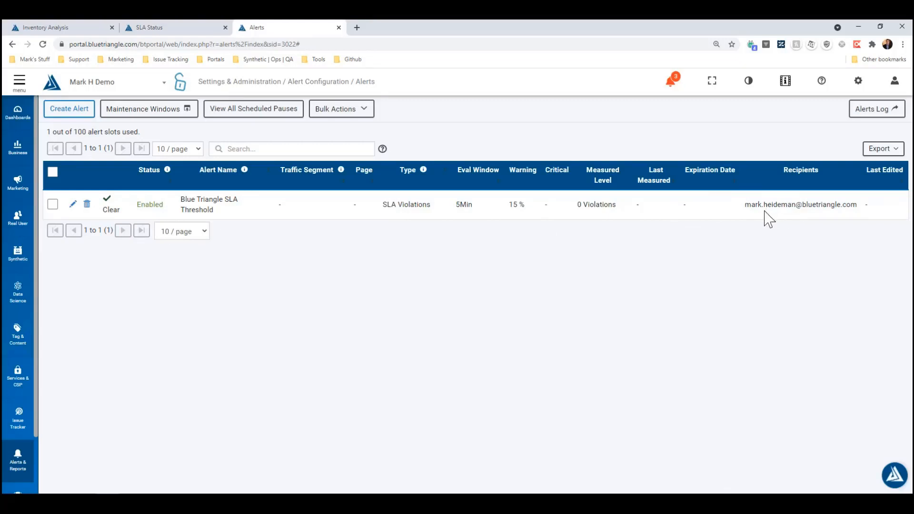
mouse_move(412, 219)
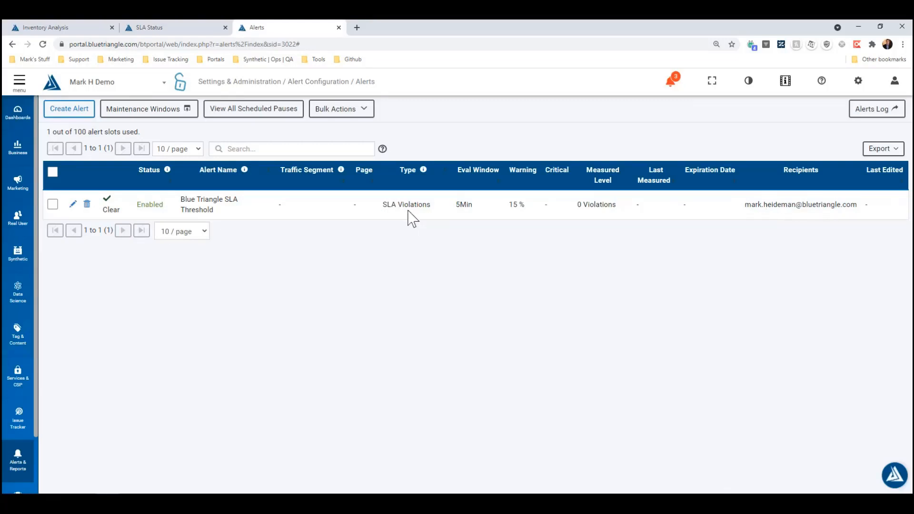
click(150, 28)
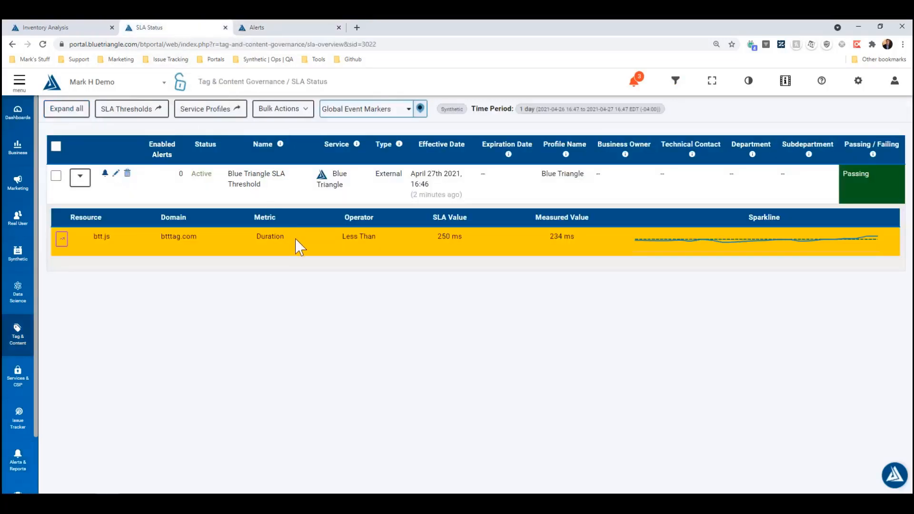
mouse_move(387, 236)
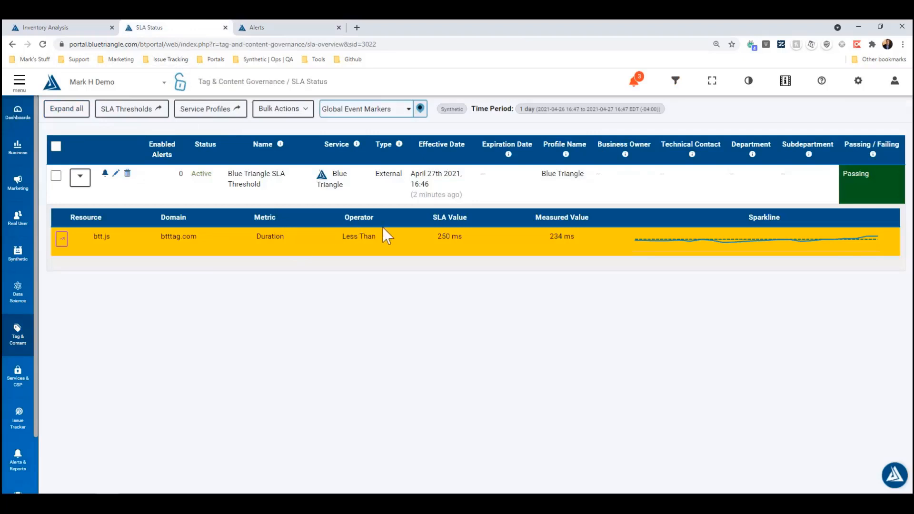
mouse_move(842, 242)
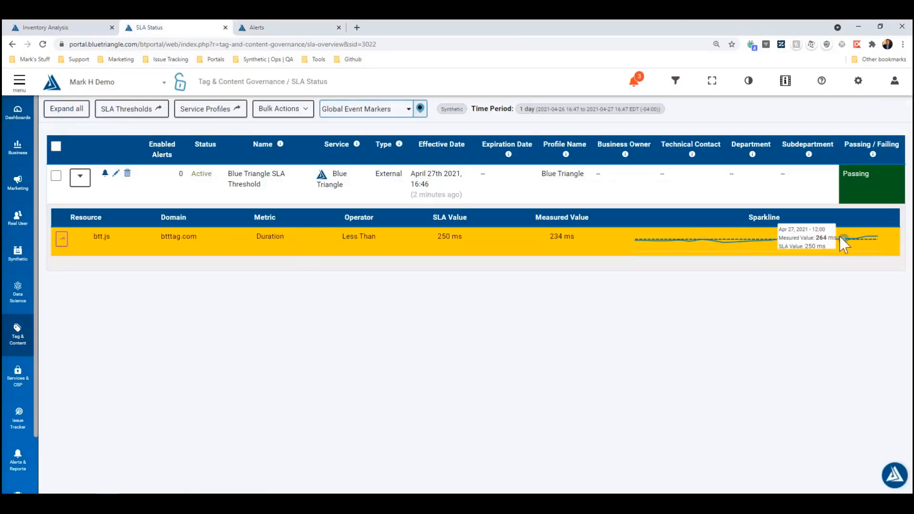
mouse_move(448, 87)
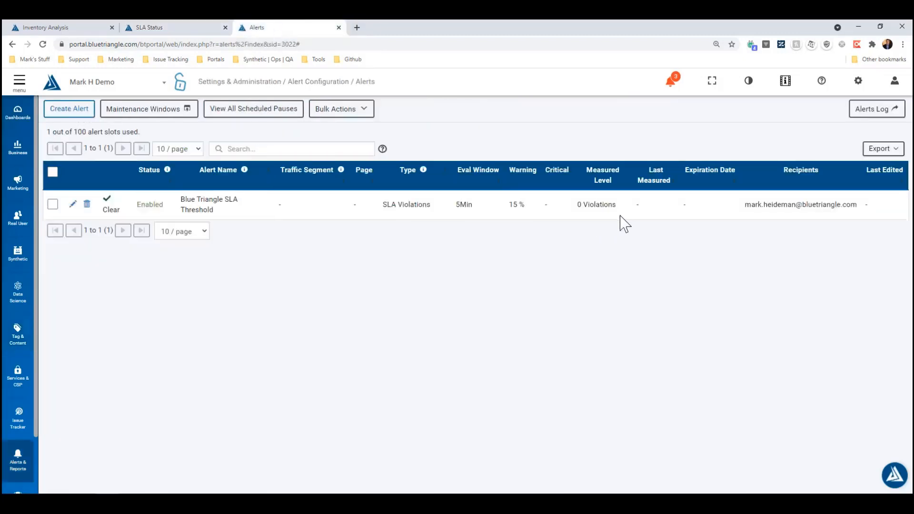
mouse_move(182, 70)
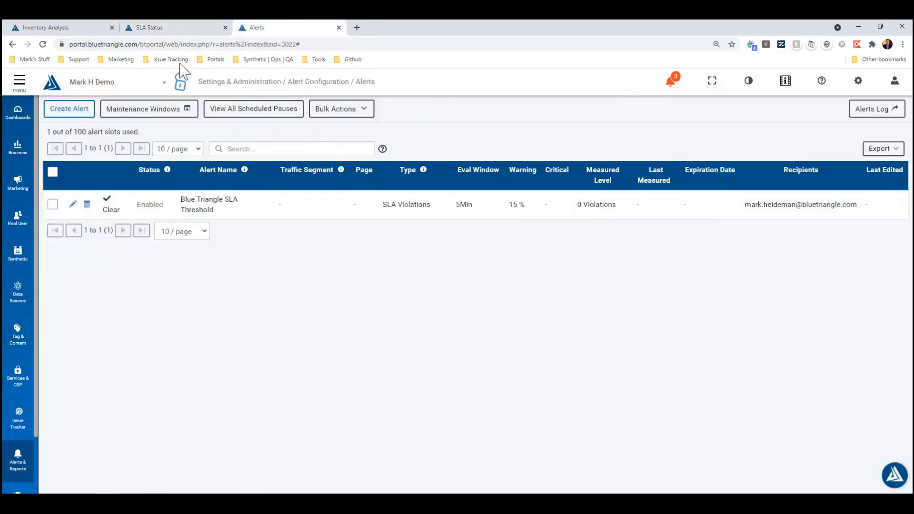
mouse_move(175, 28)
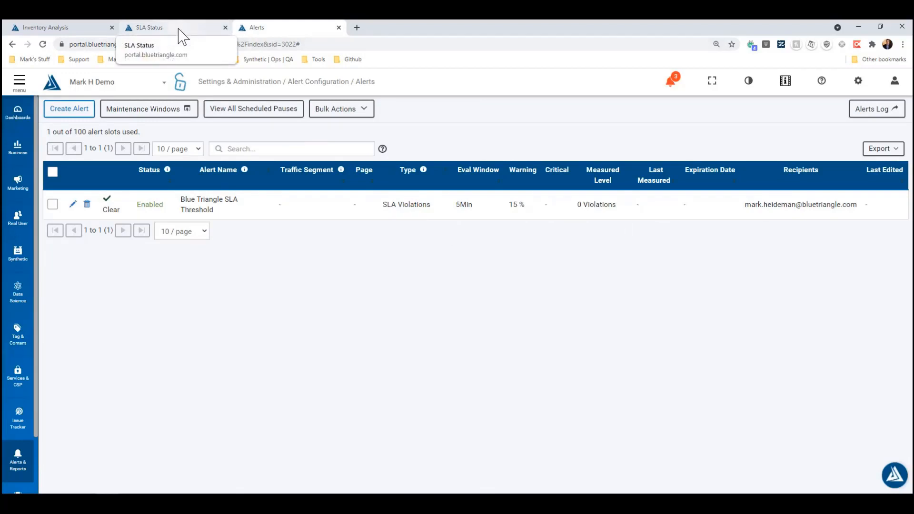
Step: Return to SLA Status and scroll the navigation to the Tag & Content Governance pages
click(148, 28)
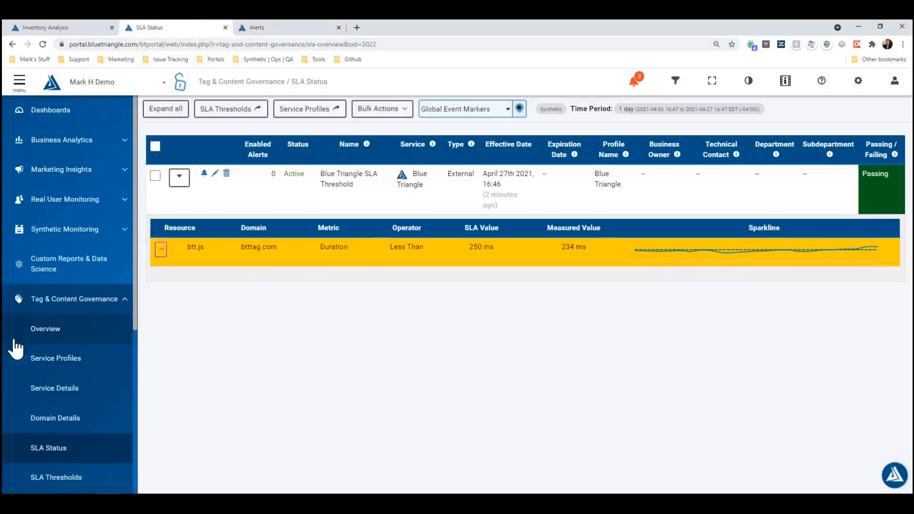
scroll(down, 3)
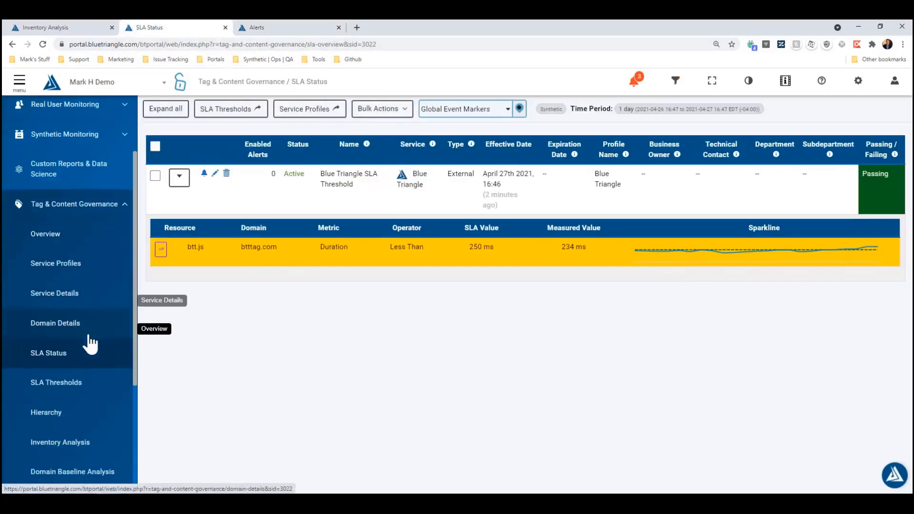
scroll(down, 3)
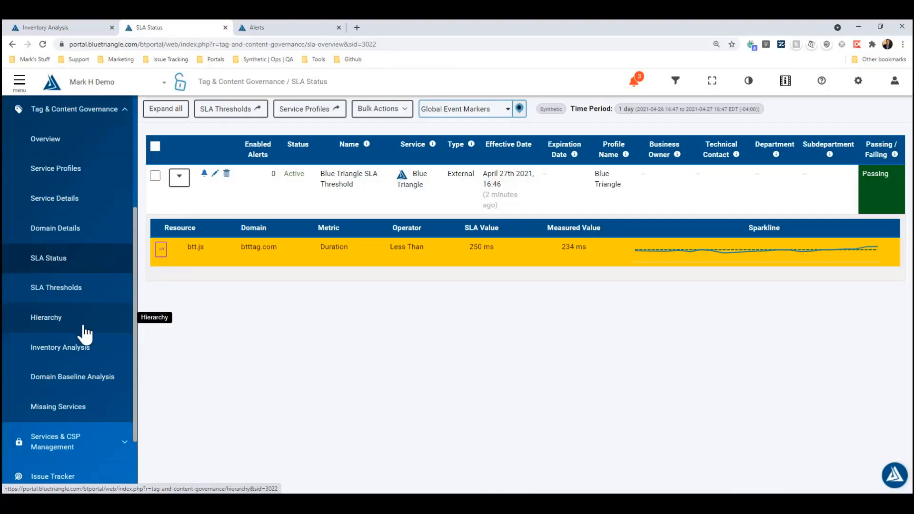
mouse_move(82, 340)
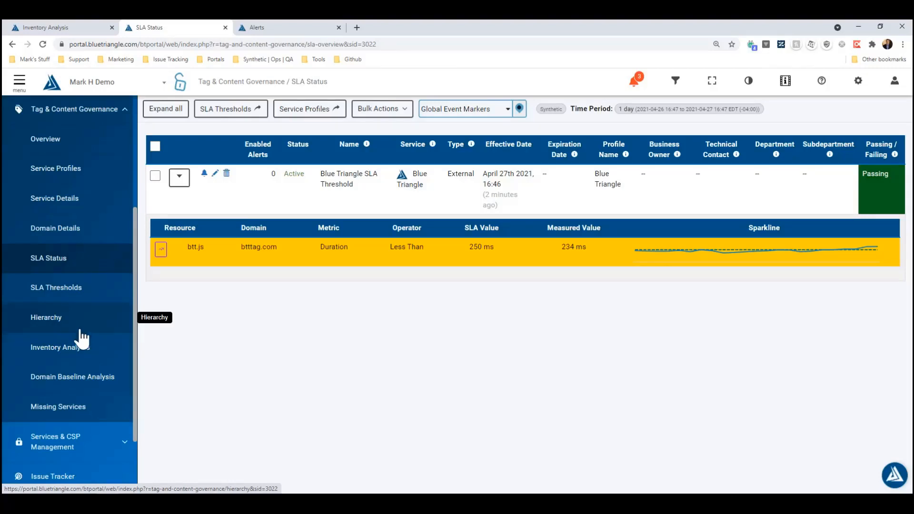
mouse_move(84, 382)
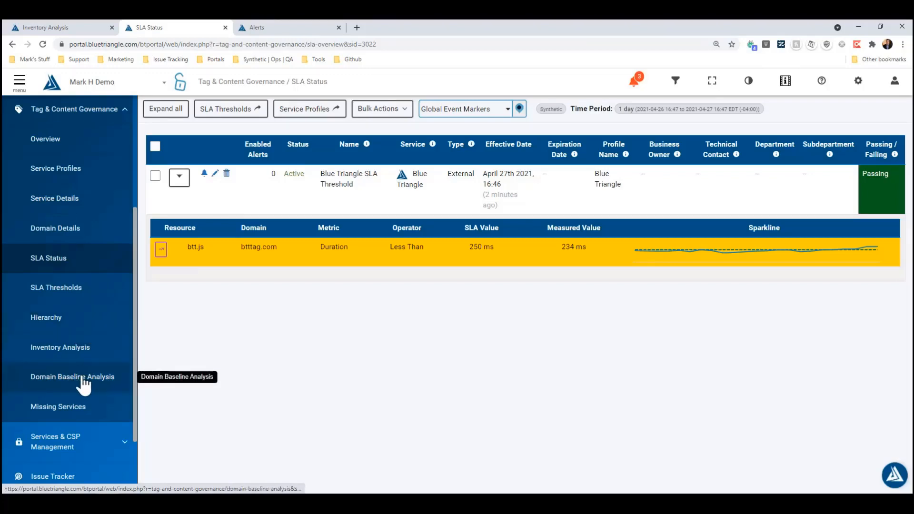
click(58, 406)
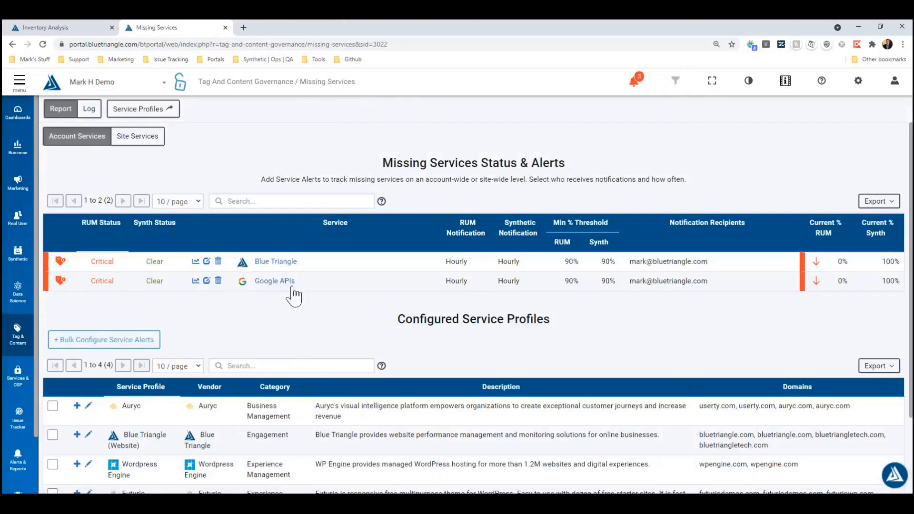
mouse_move(236, 268)
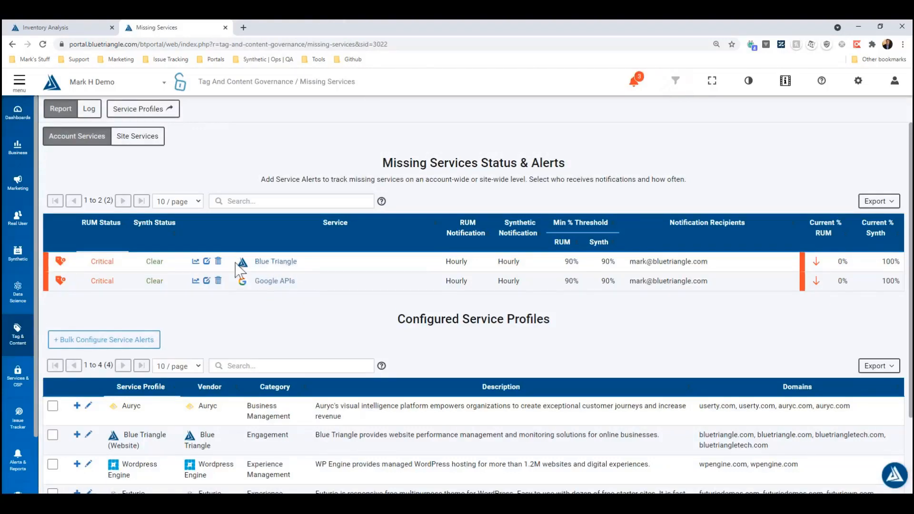
mouse_move(196, 260)
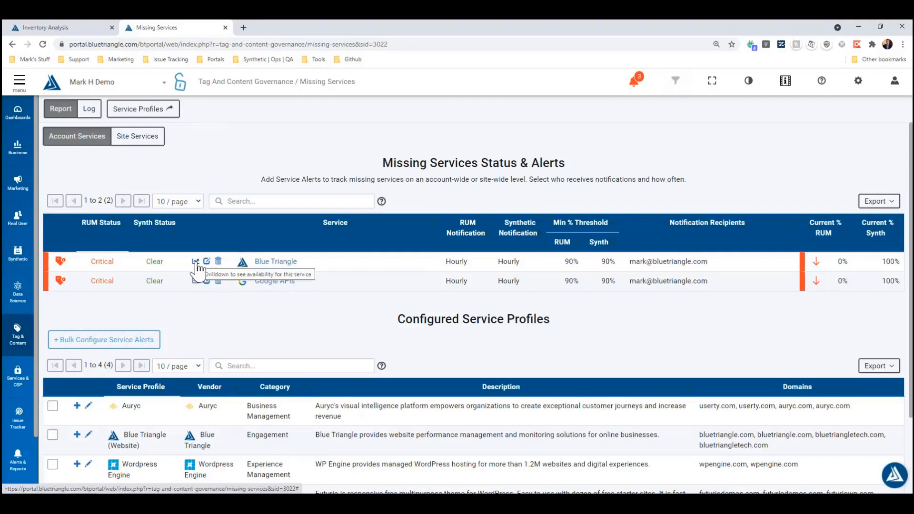
mouse_move(402, 192)
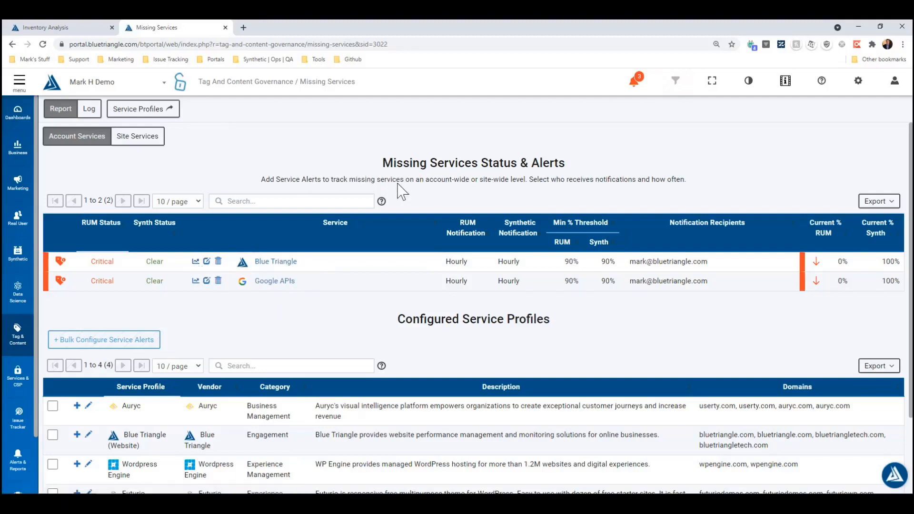
mouse_move(453, 197)
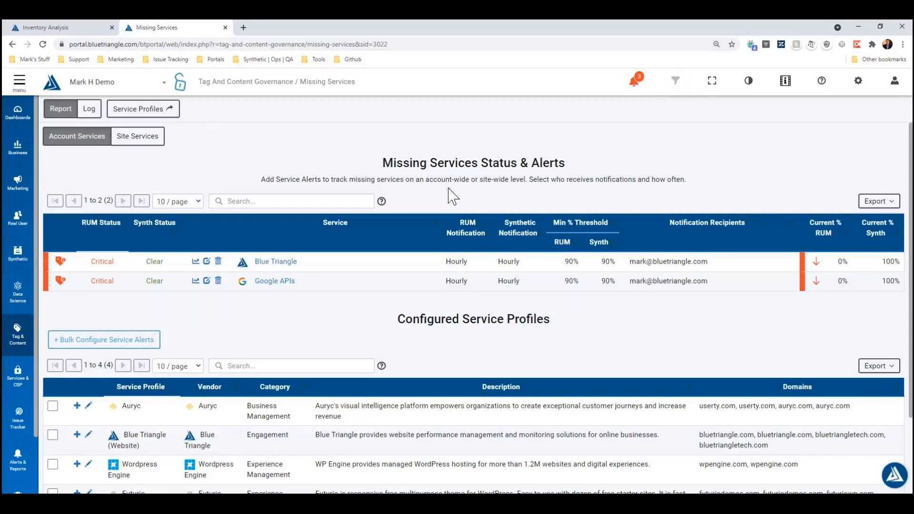
mouse_move(242, 323)
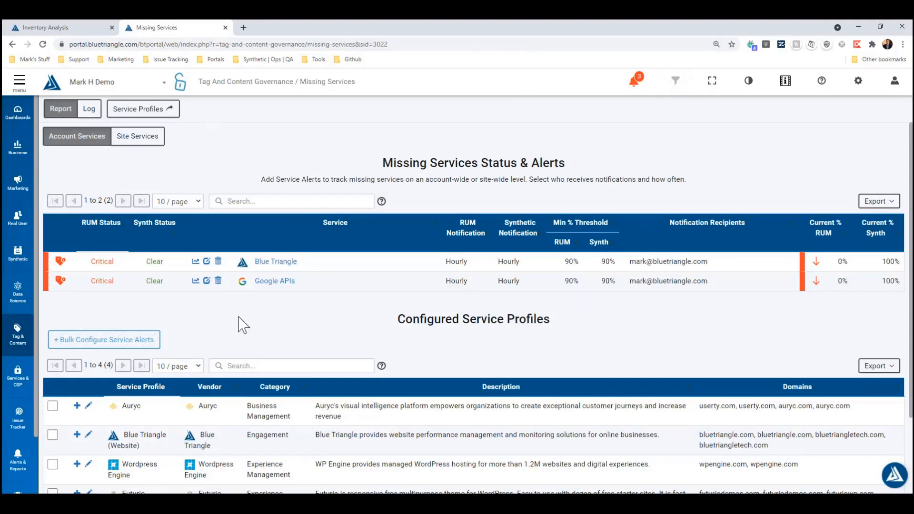
scroll(down, 3)
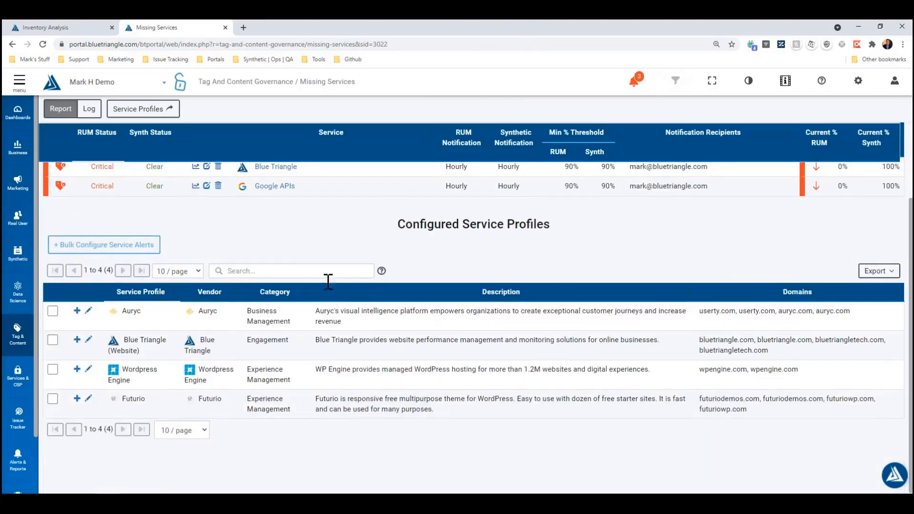
mouse_move(173, 333)
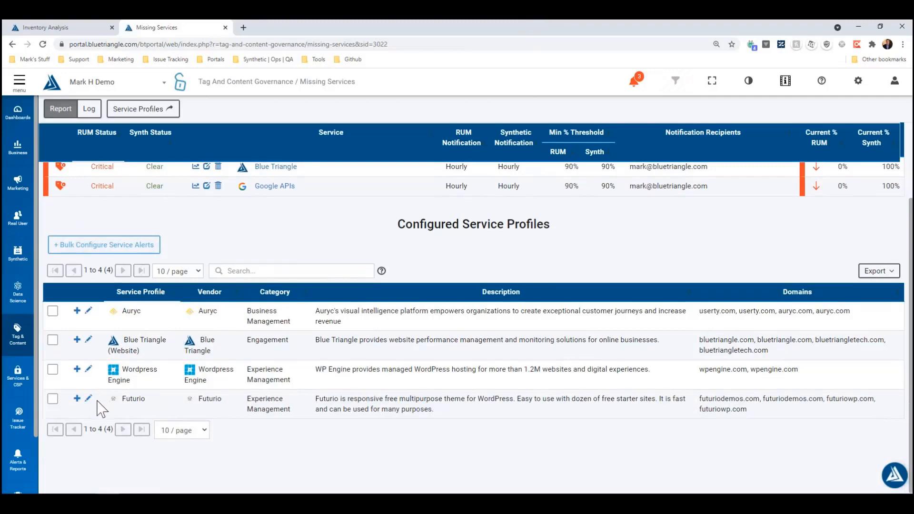
mouse_move(76, 401)
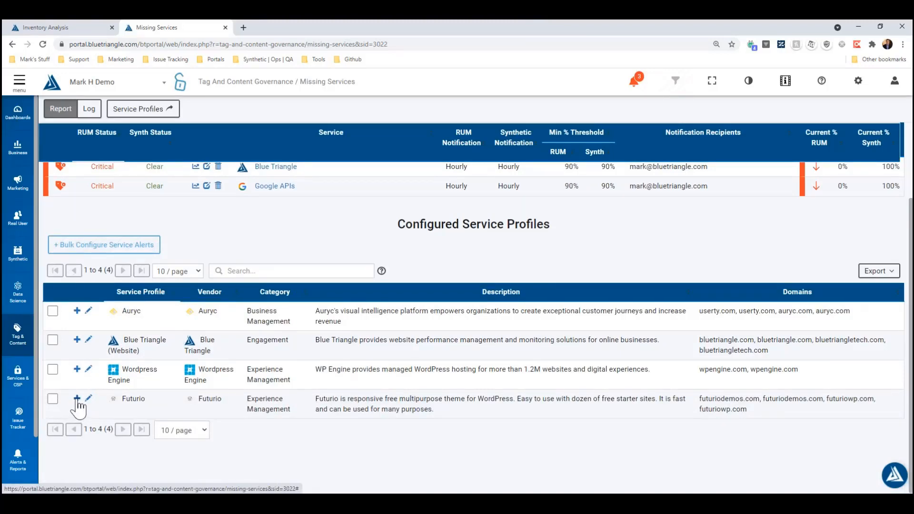
mouse_move(76, 398)
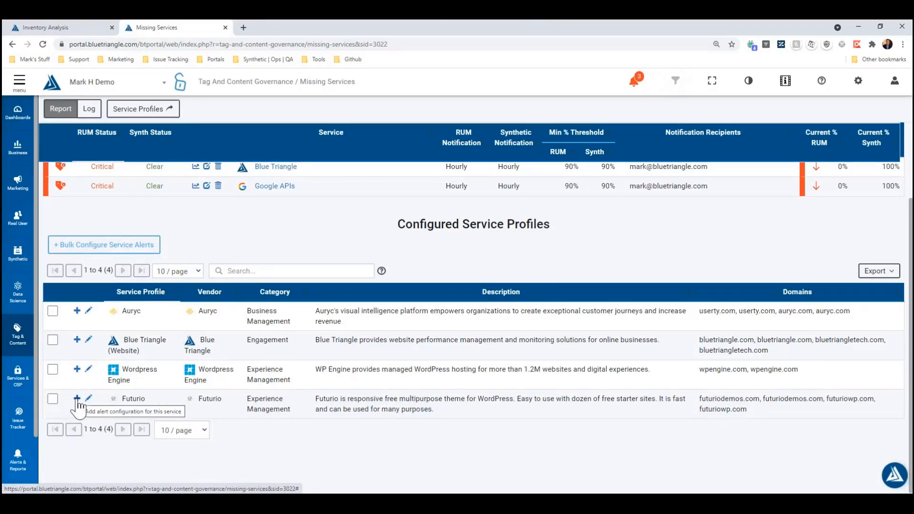
Step: Start a Futurio missing-service alert and raise Min % Synth from 90 to 95
click(77, 401)
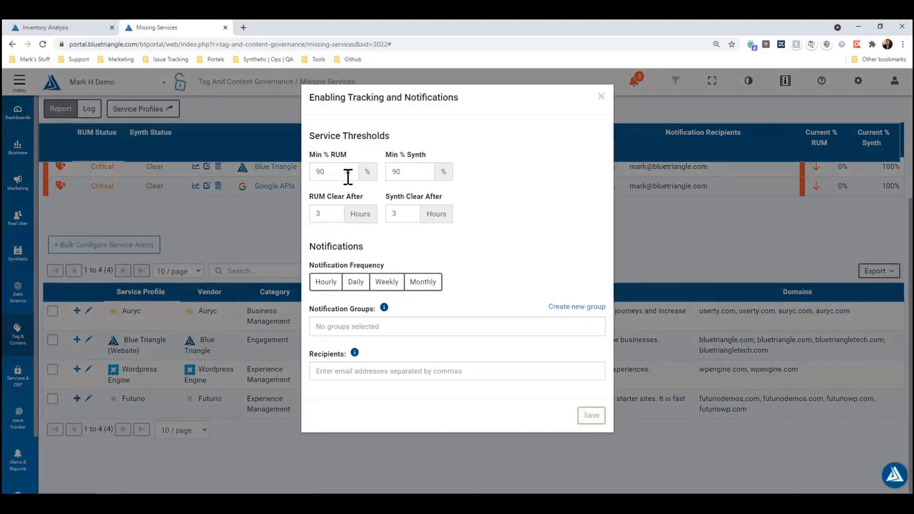
mouse_move(329, 171)
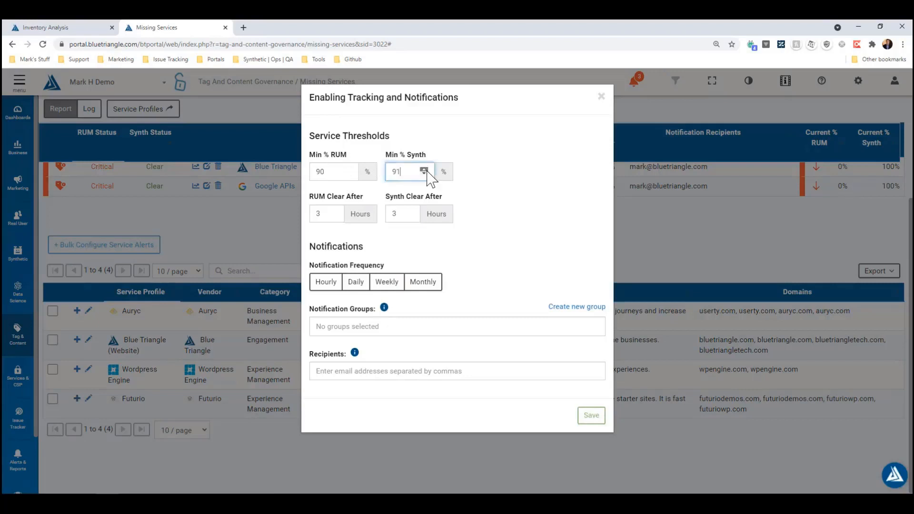
click(424, 169)
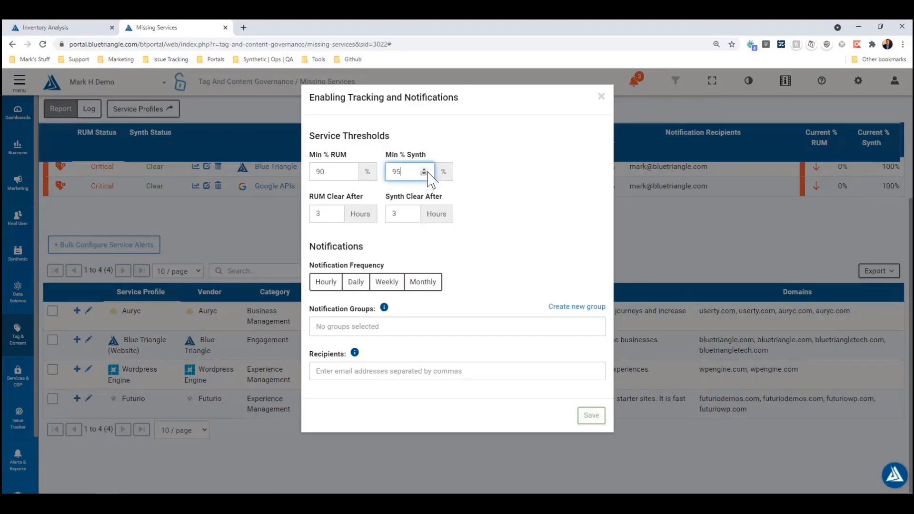
mouse_move(360, 217)
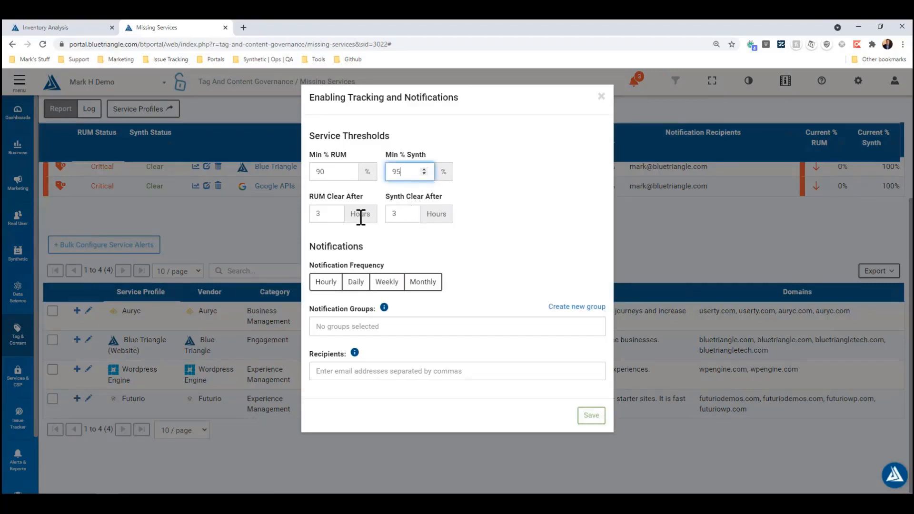
mouse_move(380, 233)
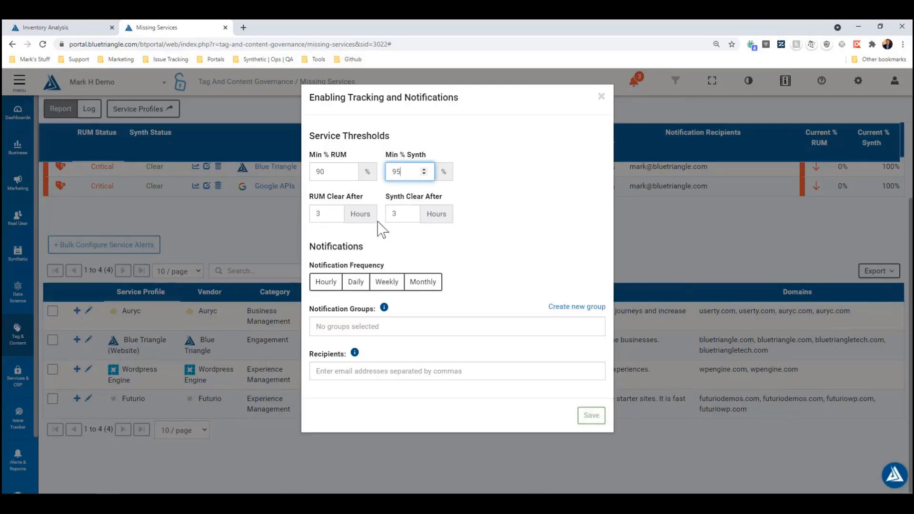
mouse_move(340, 170)
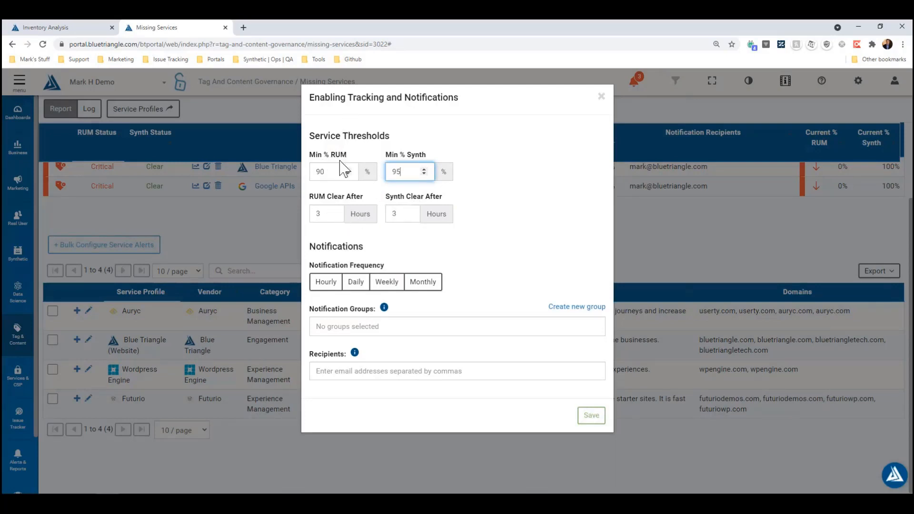
mouse_move(383, 191)
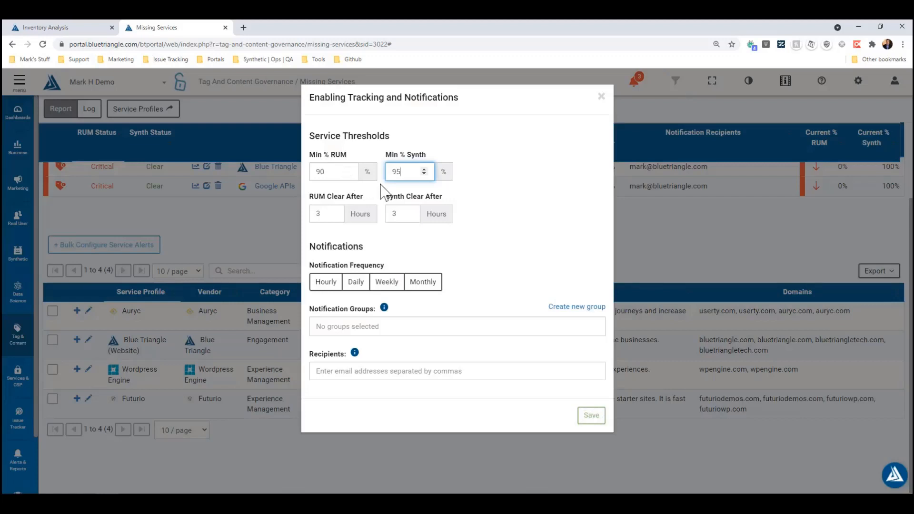
mouse_move(376, 224)
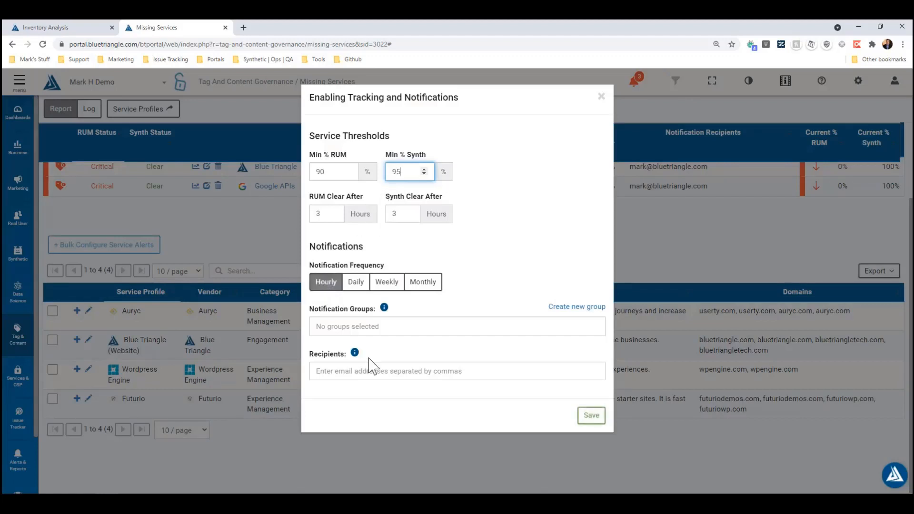
mouse_move(355, 326)
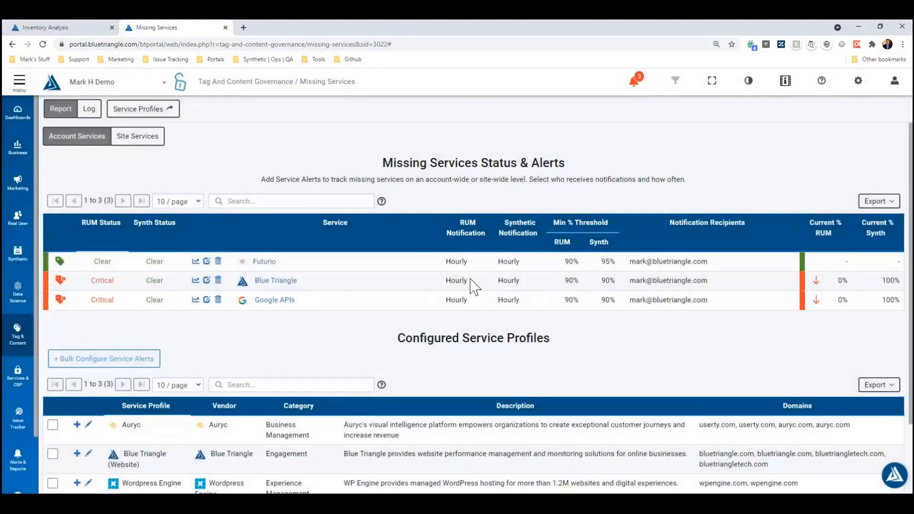
mouse_move(247, 274)
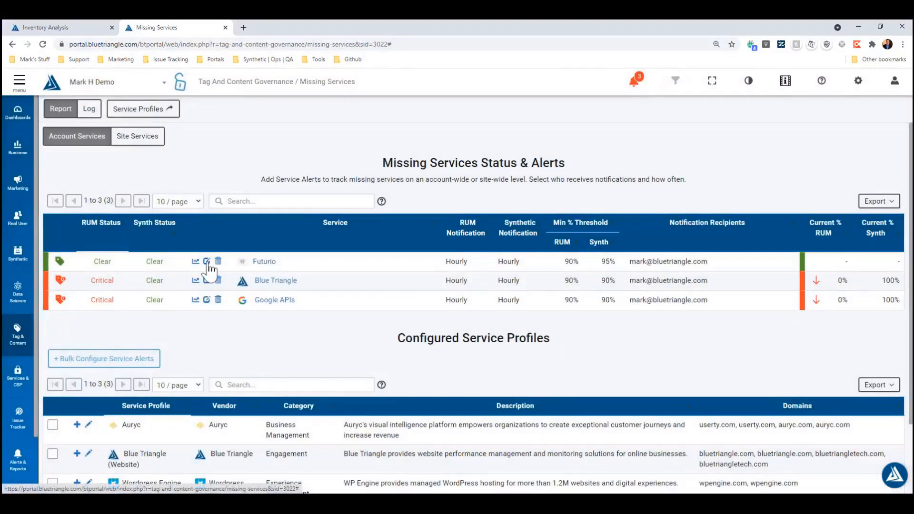
mouse_move(196, 261)
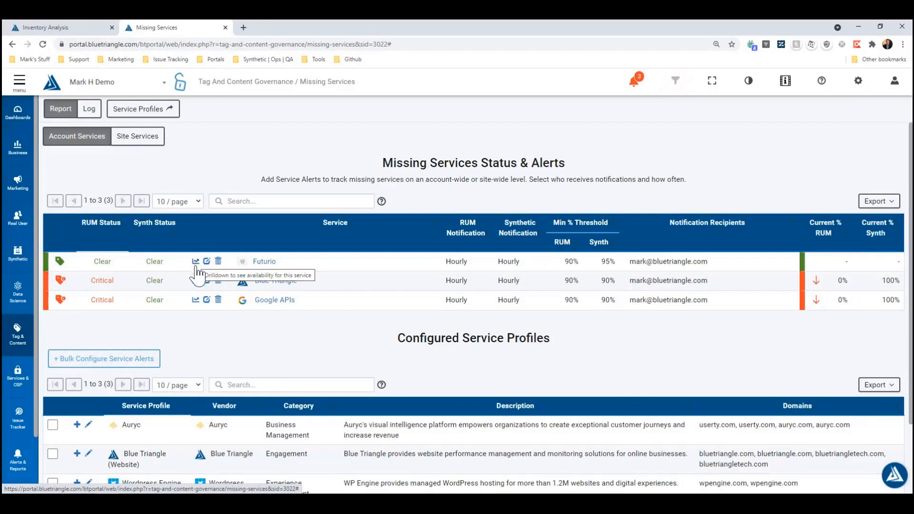
mouse_move(196, 285)
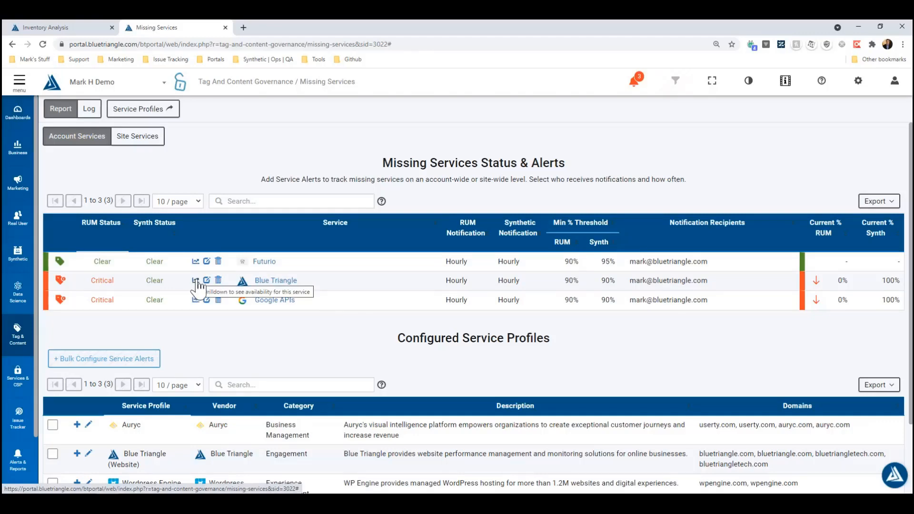
click(196, 280)
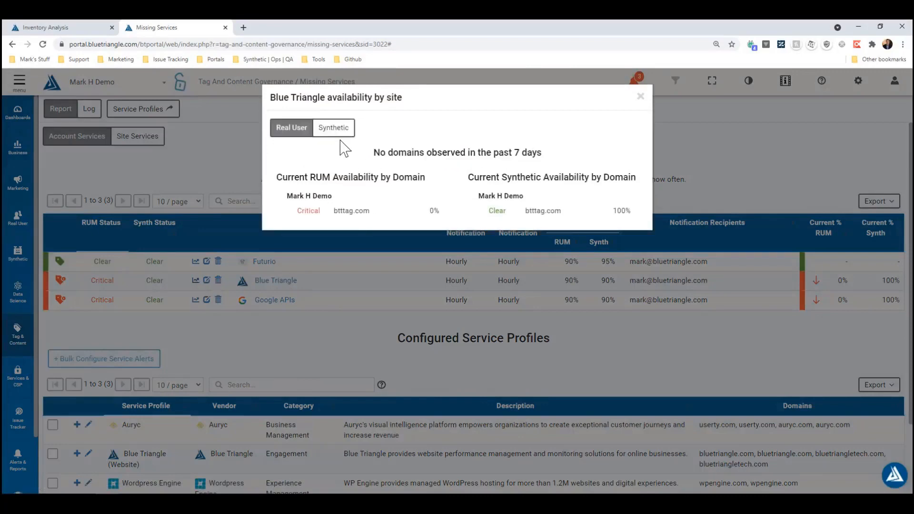
click(333, 128)
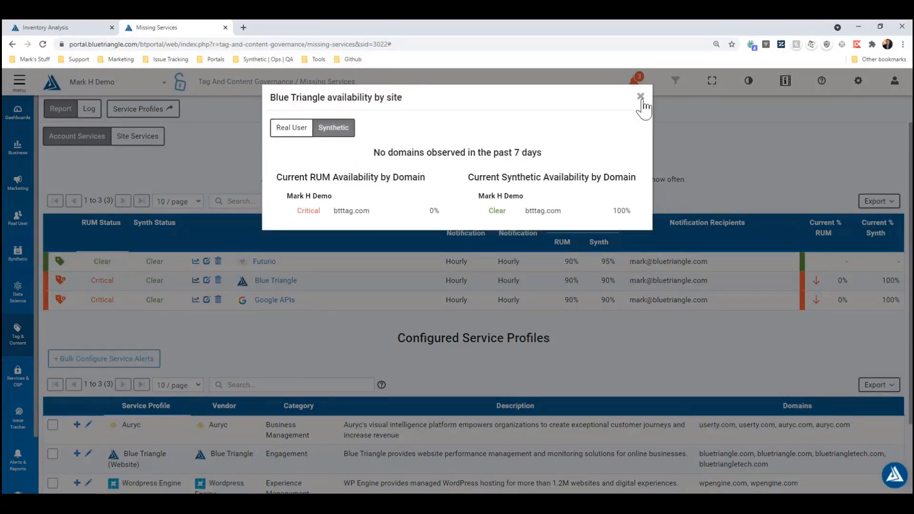
click(639, 96)
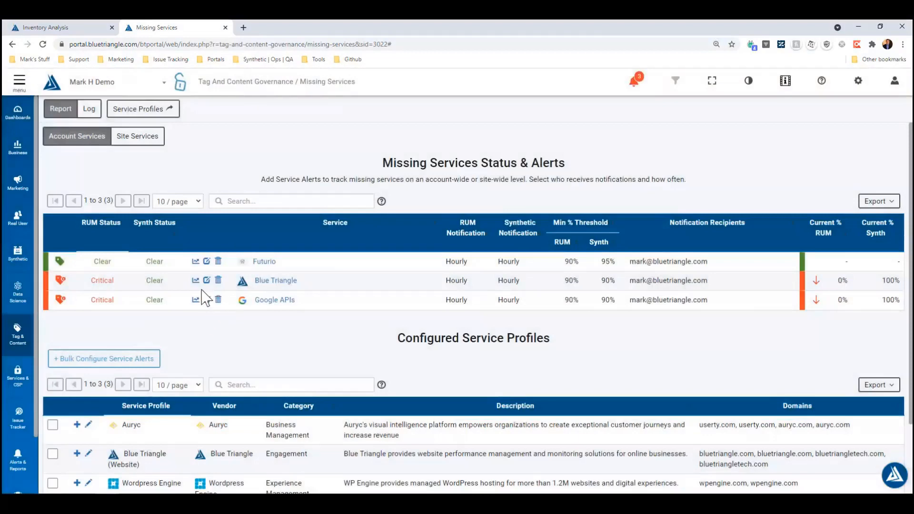
mouse_move(196, 280)
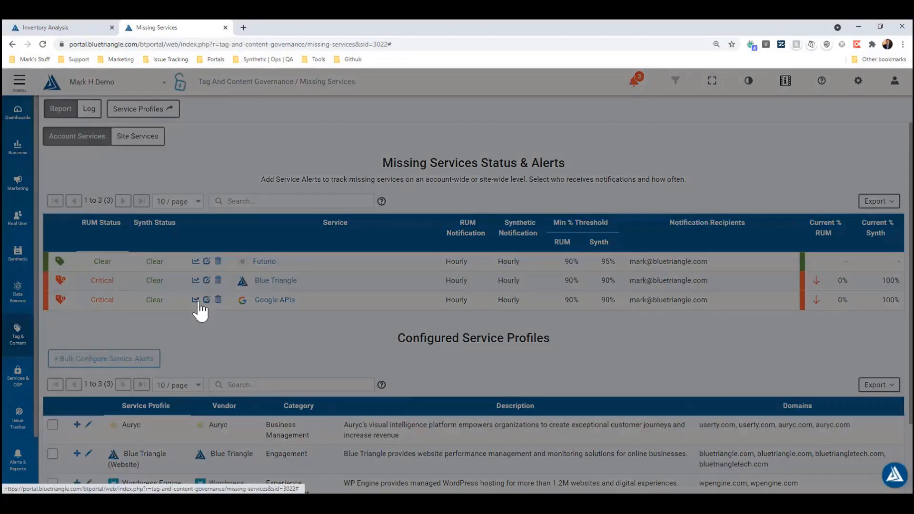
Step: View Google APIs' synthetic availability by site, 100% over time with per-domain statuses
click(196, 300)
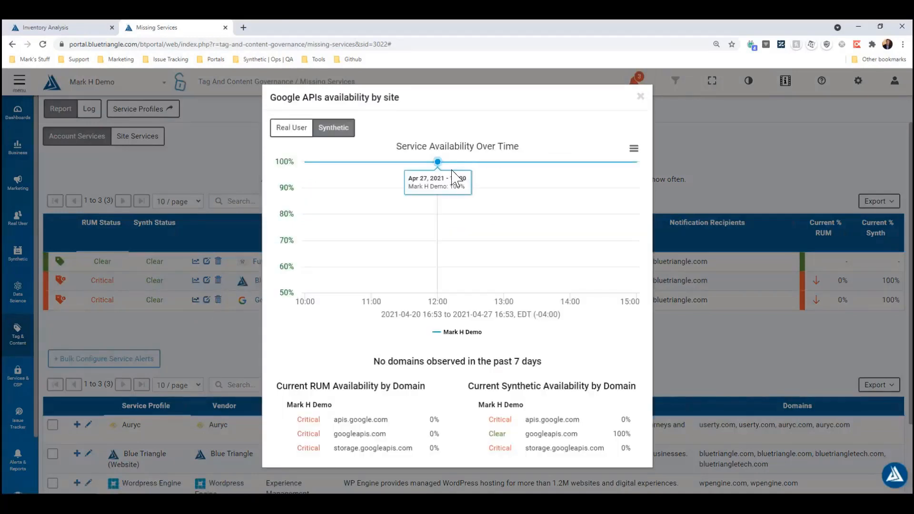
mouse_move(339, 175)
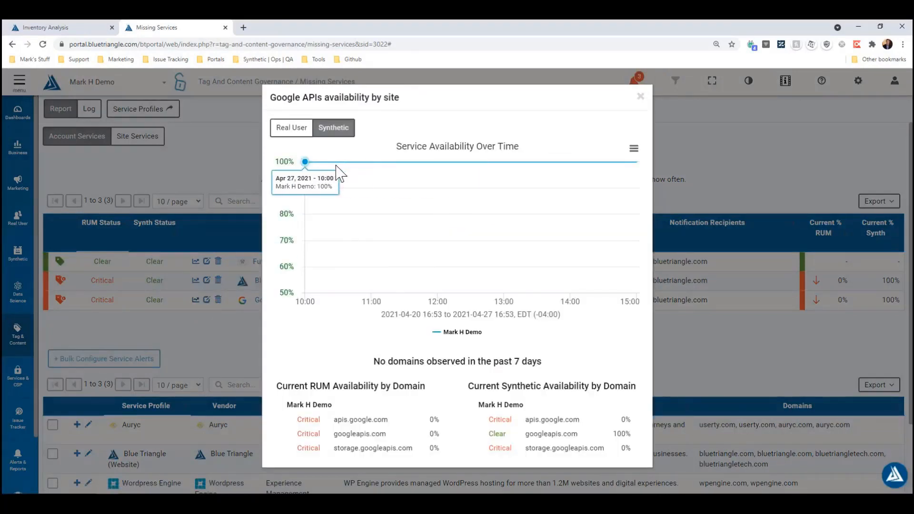
mouse_move(370, 162)
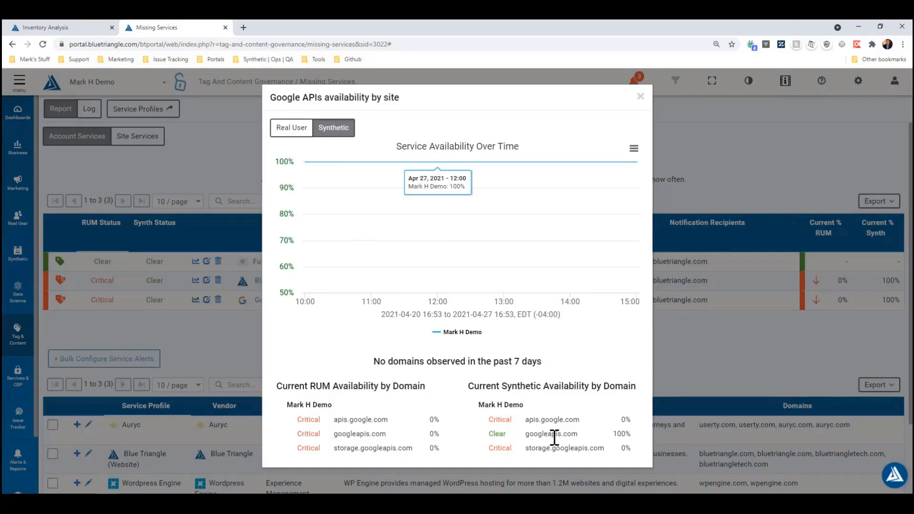
mouse_move(304, 162)
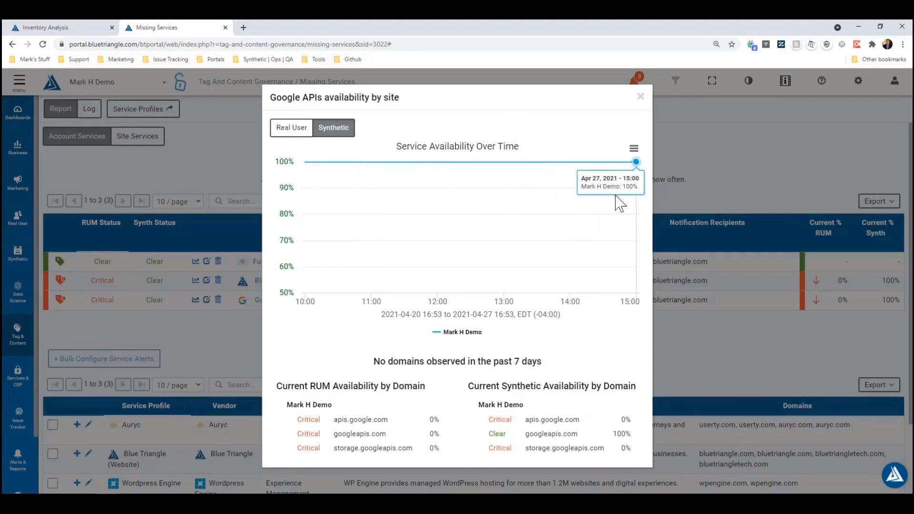
mouse_move(315, 166)
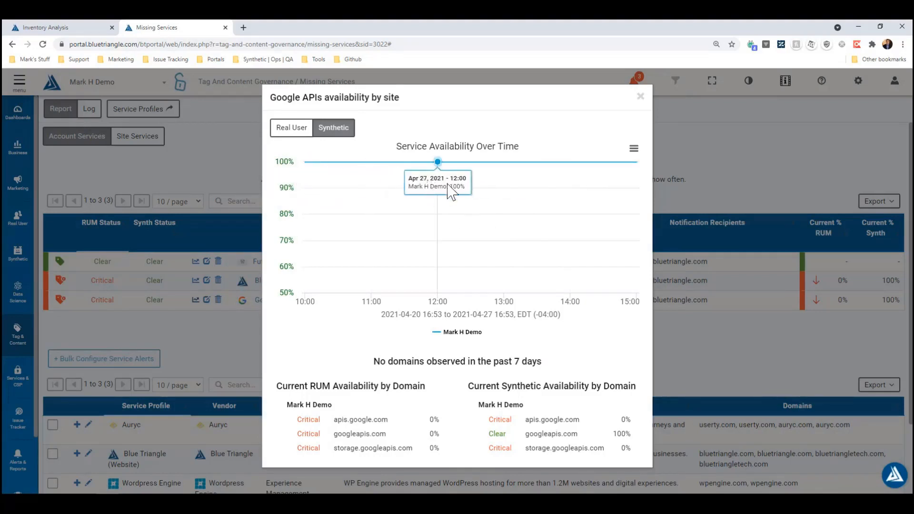
mouse_move(551, 274)
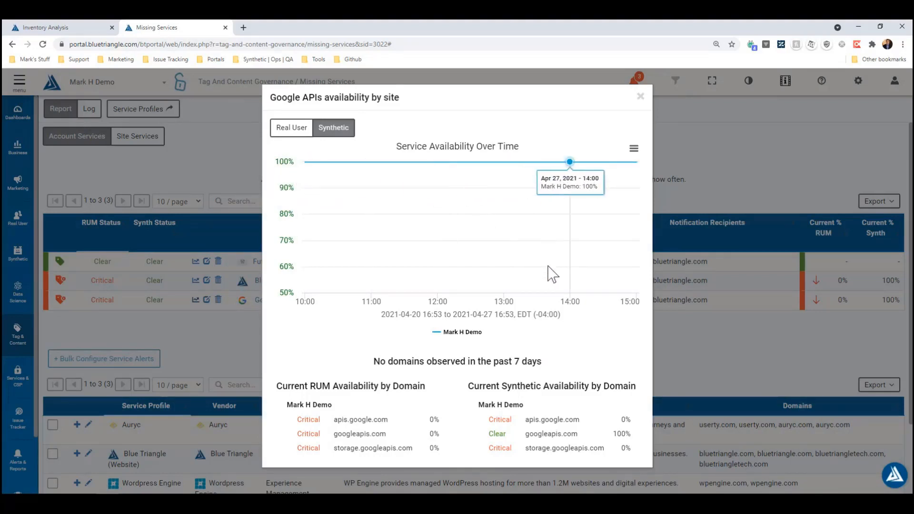
mouse_move(542, 414)
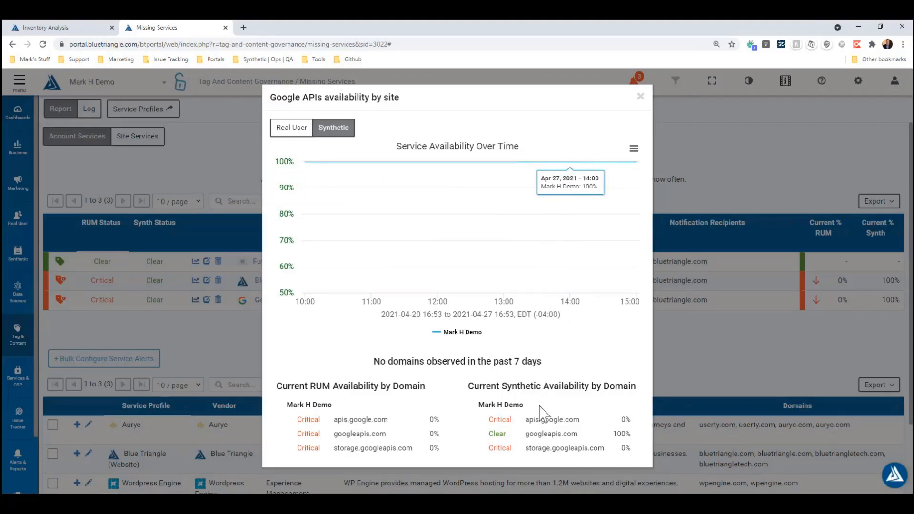
mouse_move(469, 393)
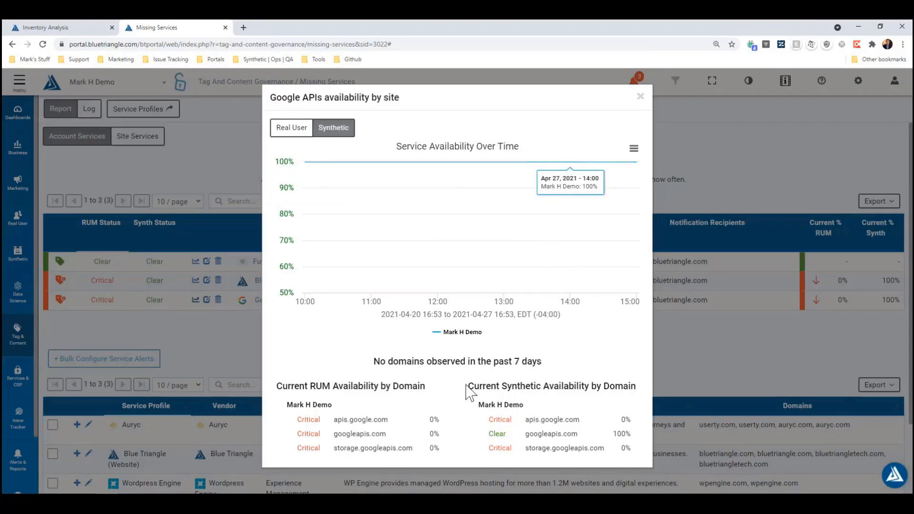
mouse_move(546, 431)
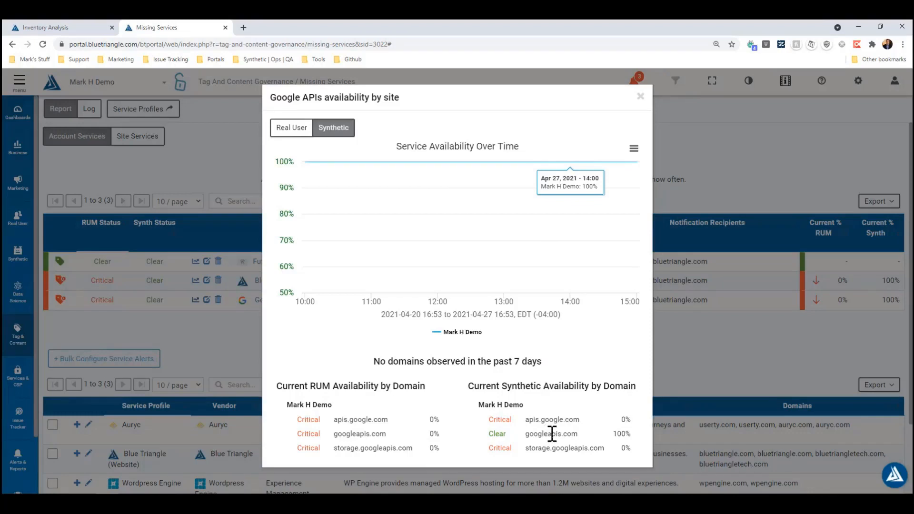
mouse_move(526, 438)
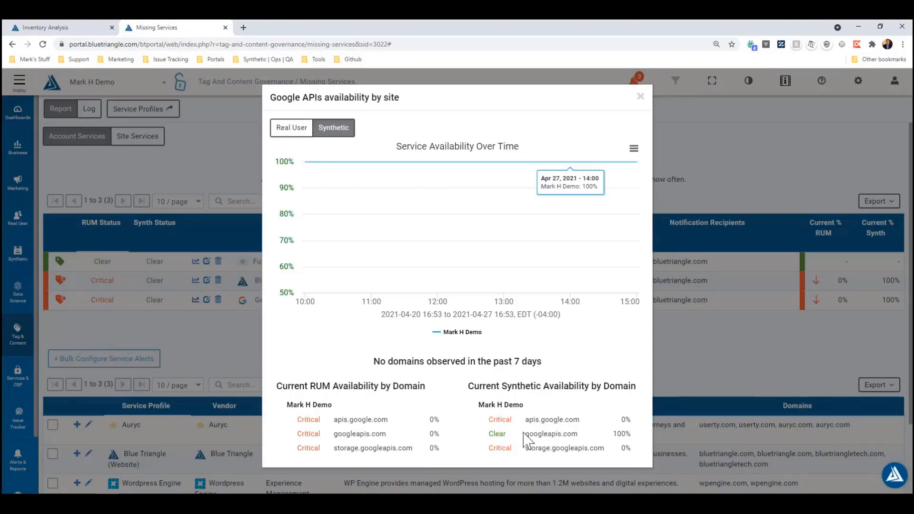
mouse_move(527, 430)
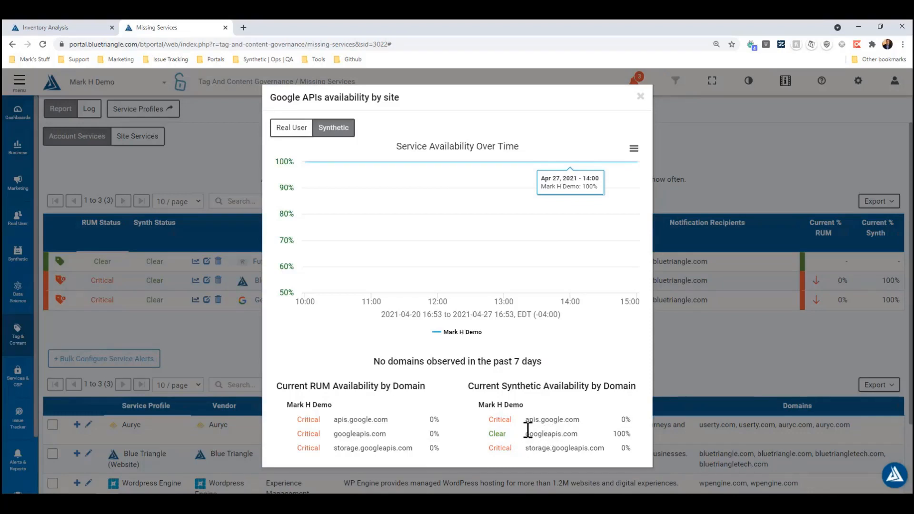
mouse_move(568, 354)
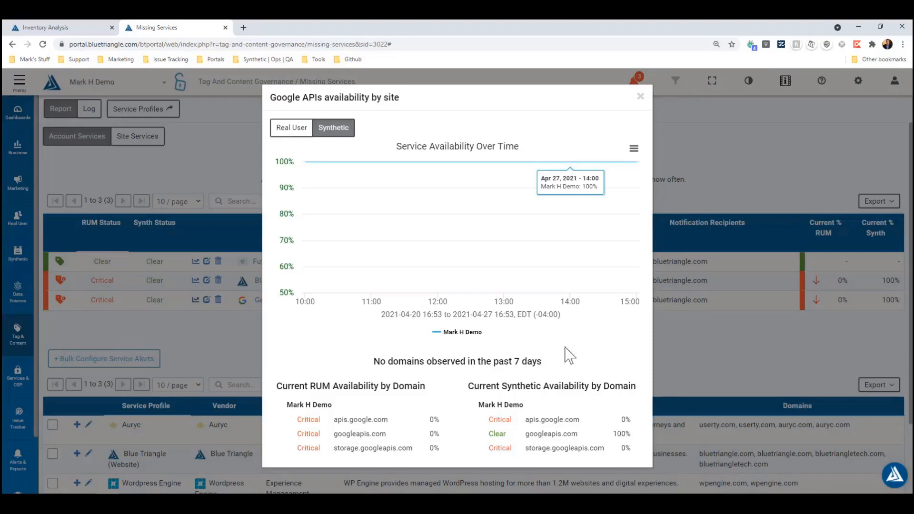
mouse_move(574, 263)
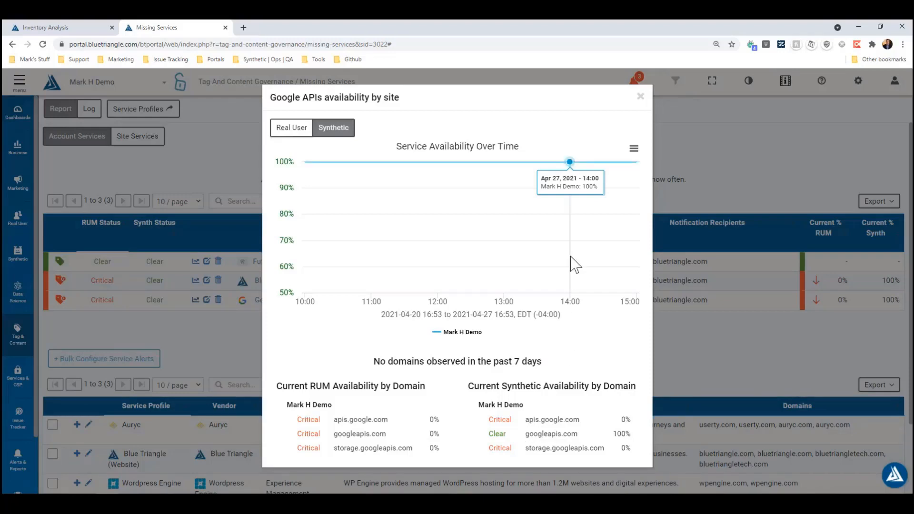
Step: Close the Google APIs availability chart and check the empty missing-services alert log
click(640, 96)
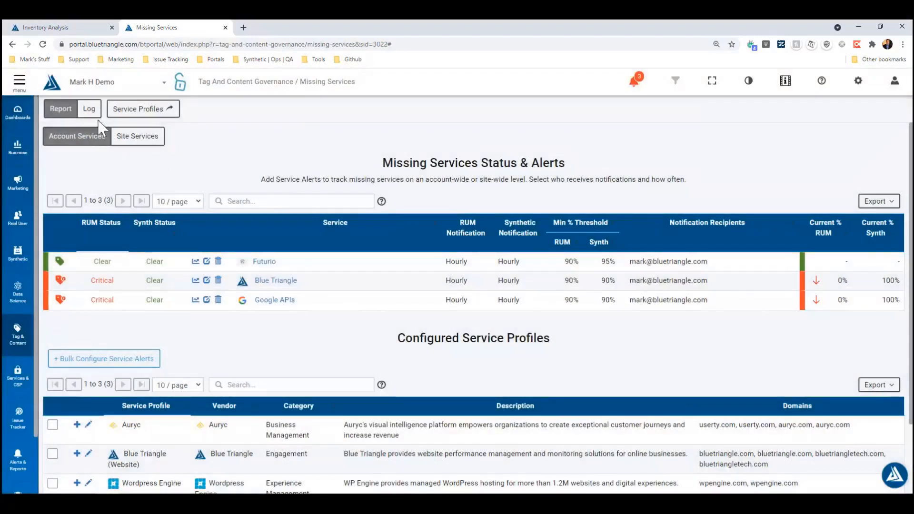
click(89, 108)
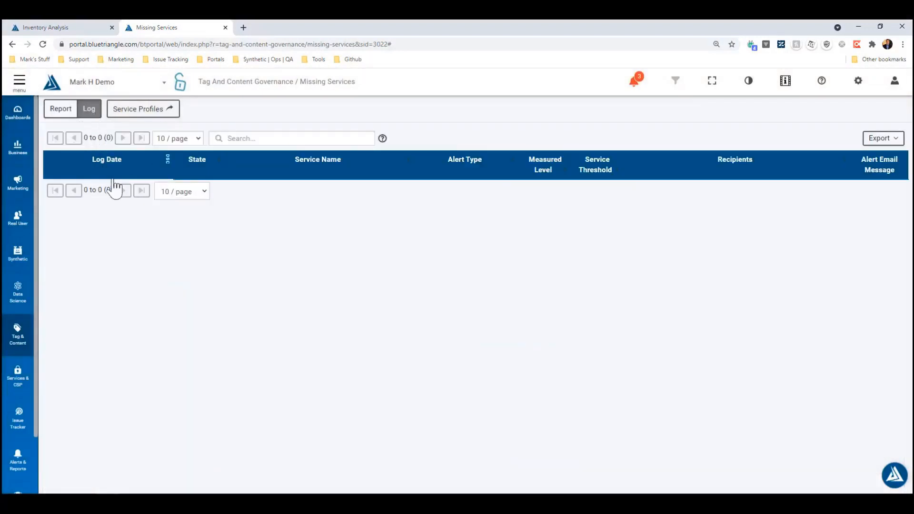
mouse_move(95, 143)
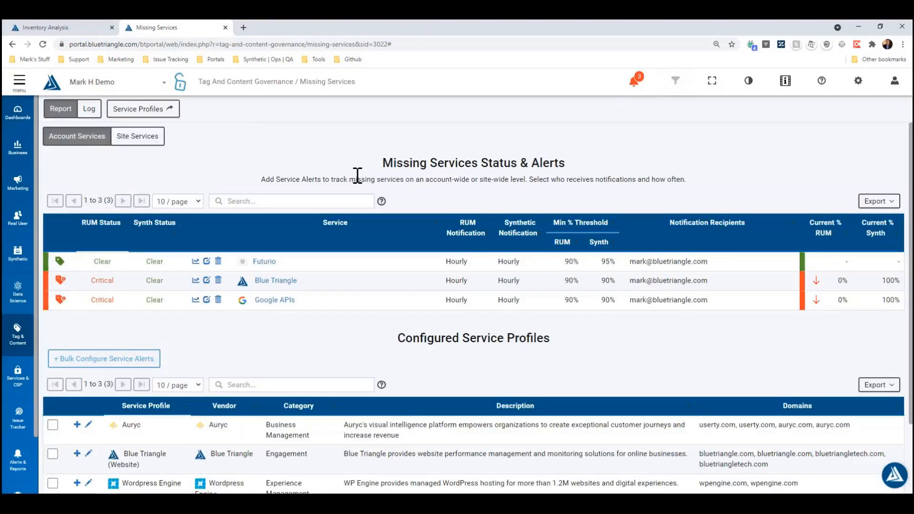
mouse_move(358, 177)
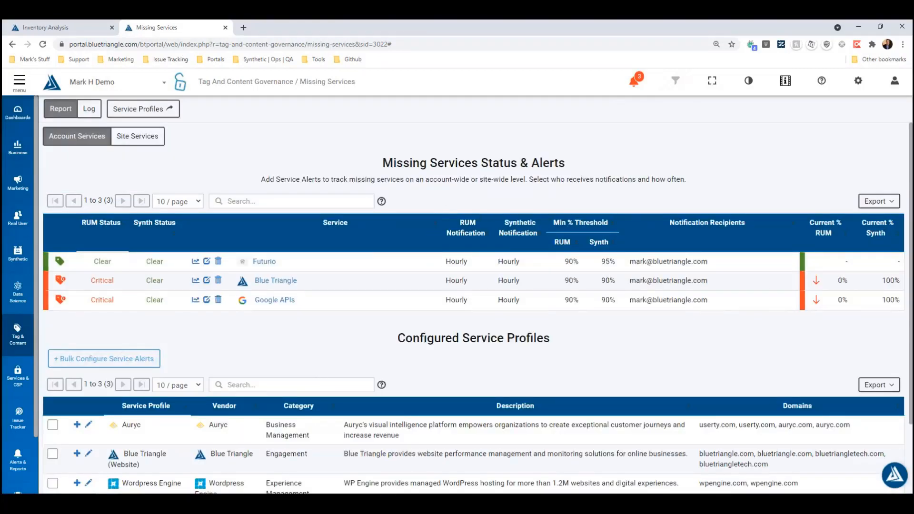
mouse_move(378, 98)
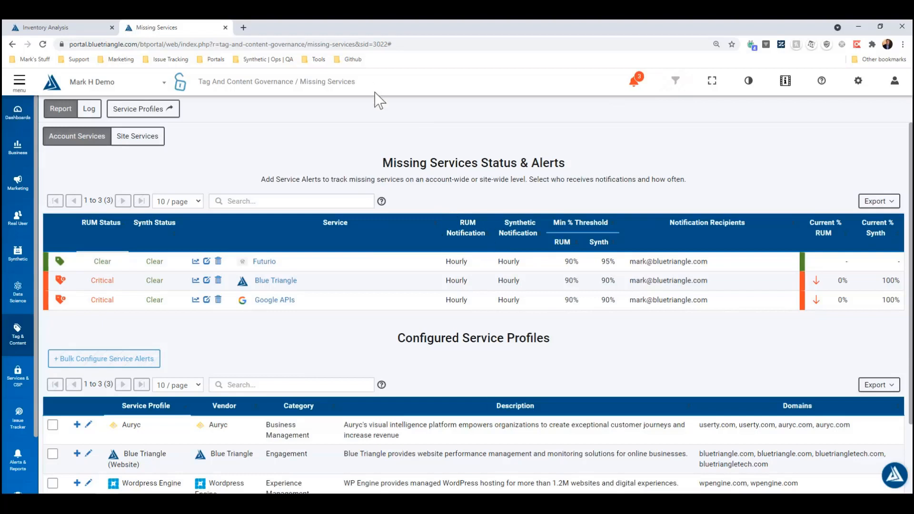
mouse_move(363, 153)
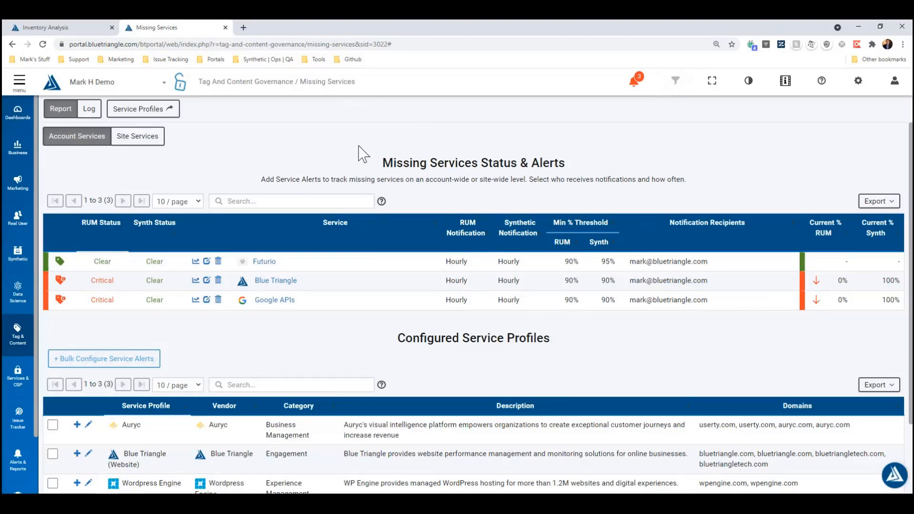
mouse_move(319, 150)
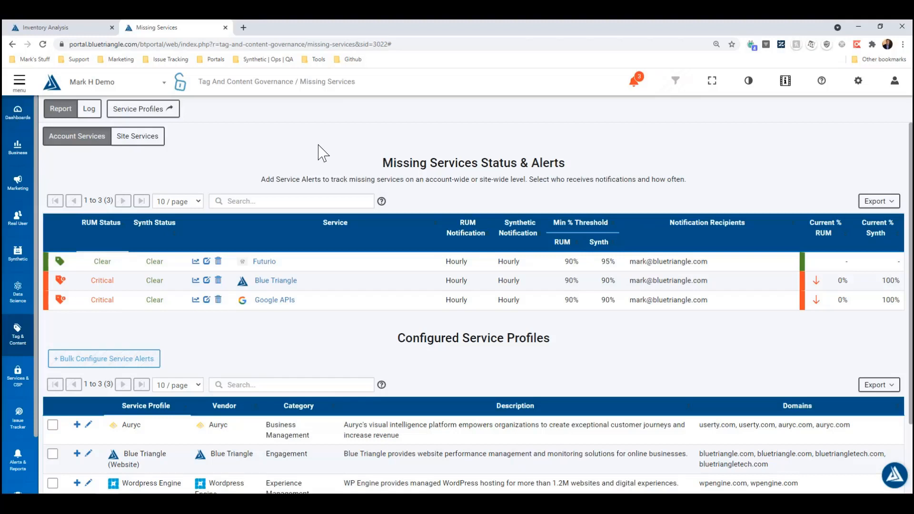
mouse_move(253, 256)
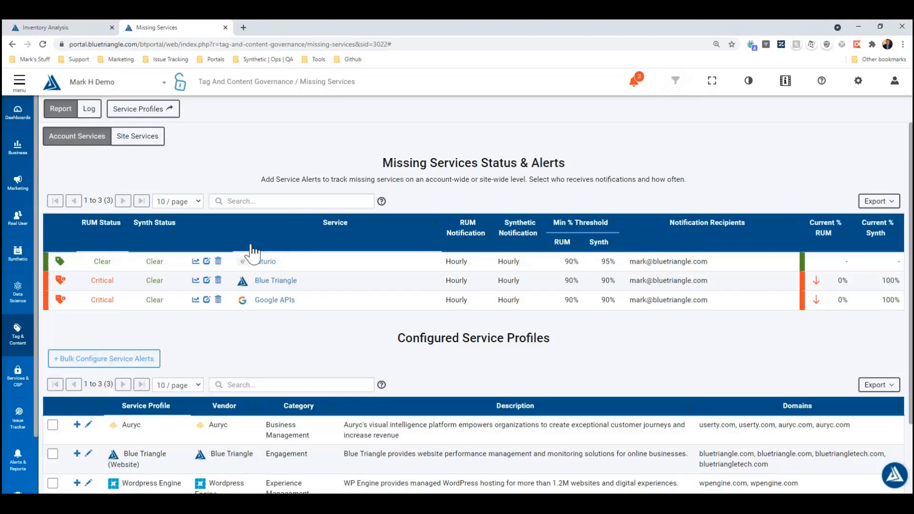
mouse_move(232, 287)
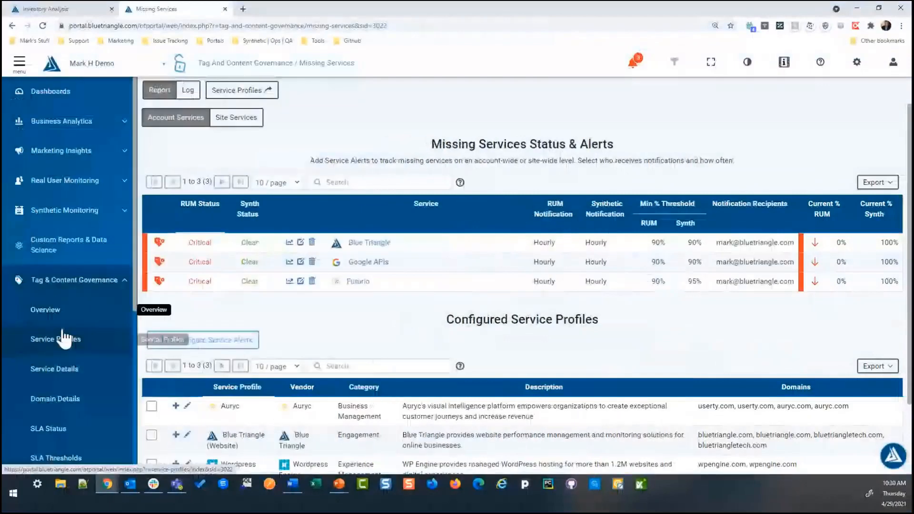
mouse_move(76, 349)
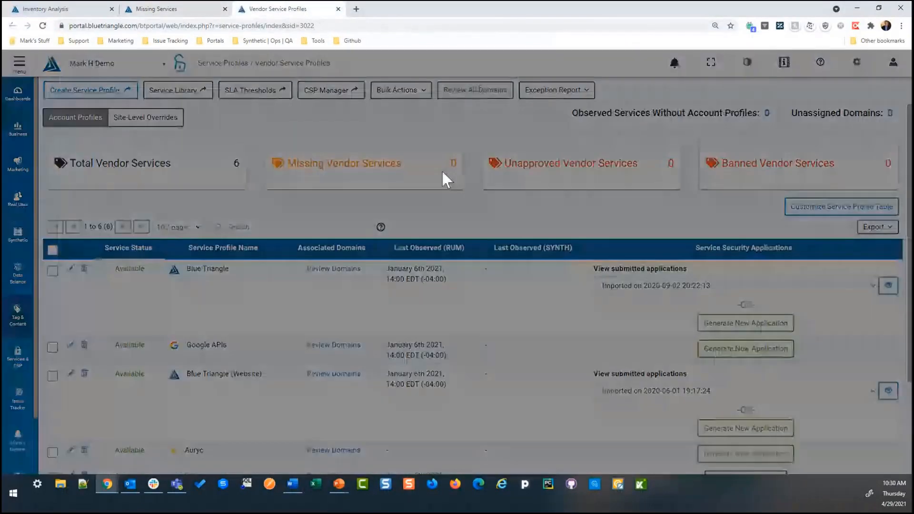
Step: Review all 14 approved domains across the vendor service profiles, then dismiss the review
click(472, 90)
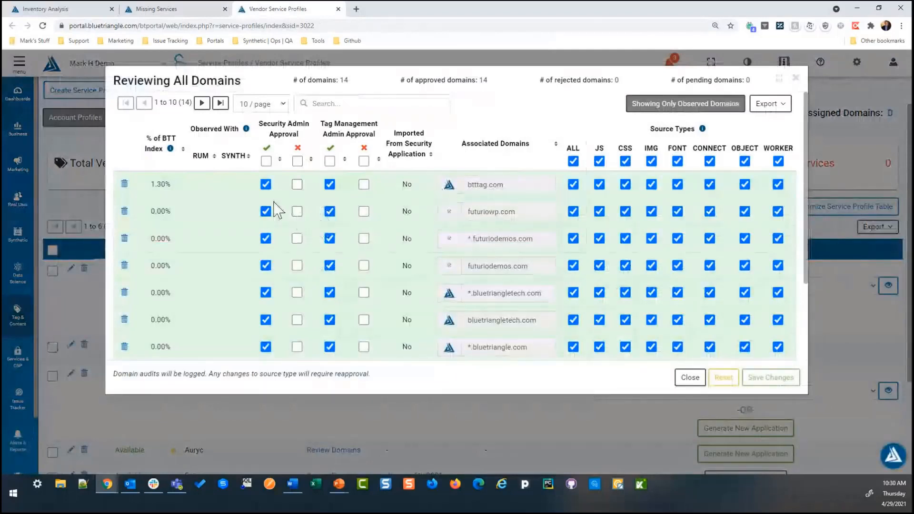
mouse_move(744, 111)
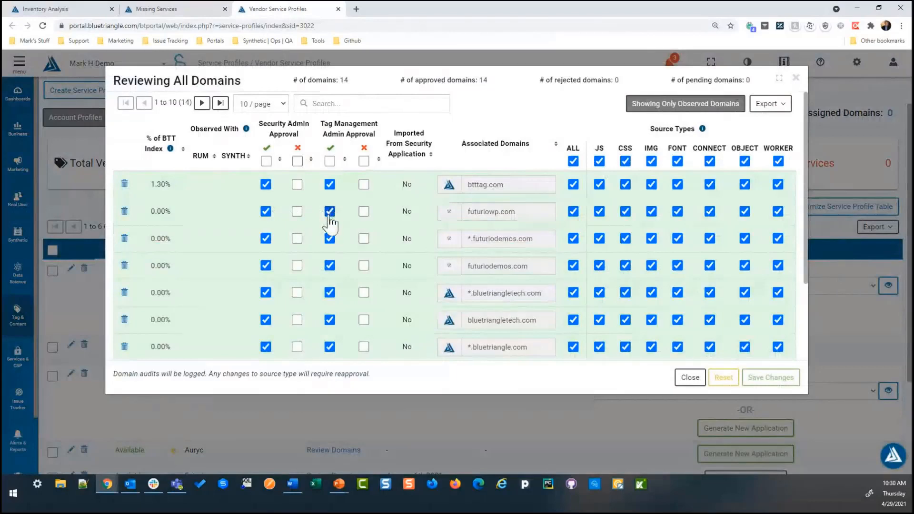
mouse_move(796, 79)
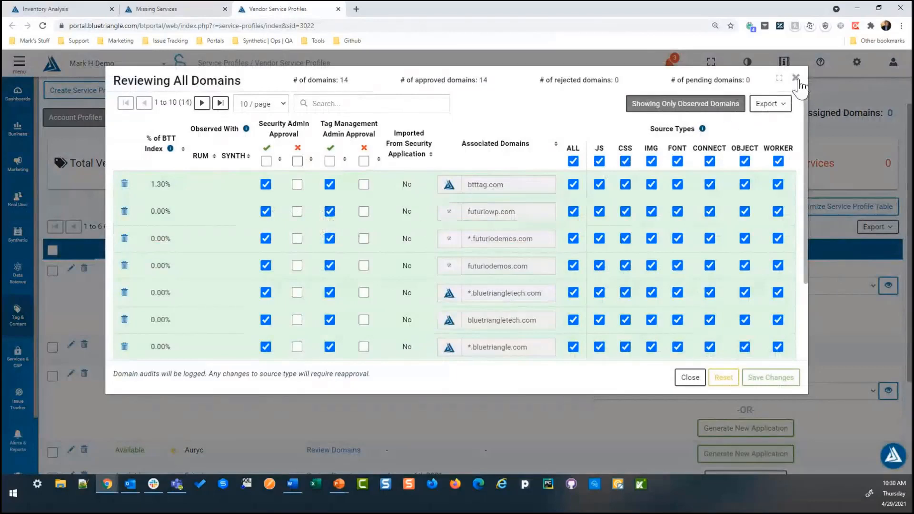
click(795, 79)
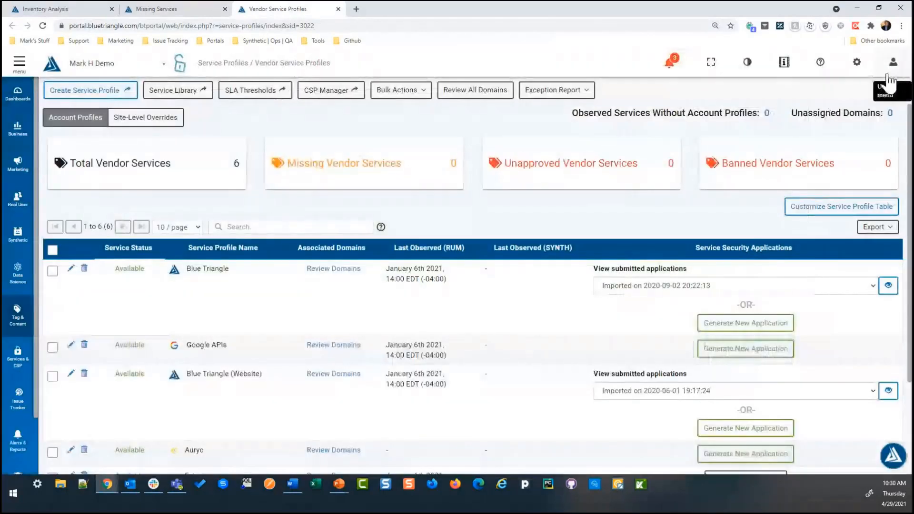
Step: Edit my user profile and reach the Email Notifications settings for whitelist violation alerts
click(891, 63)
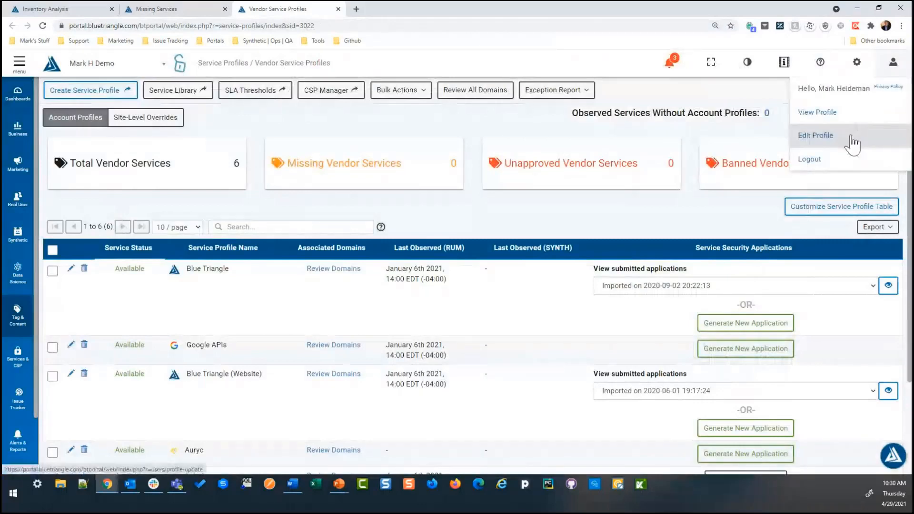
click(815, 135)
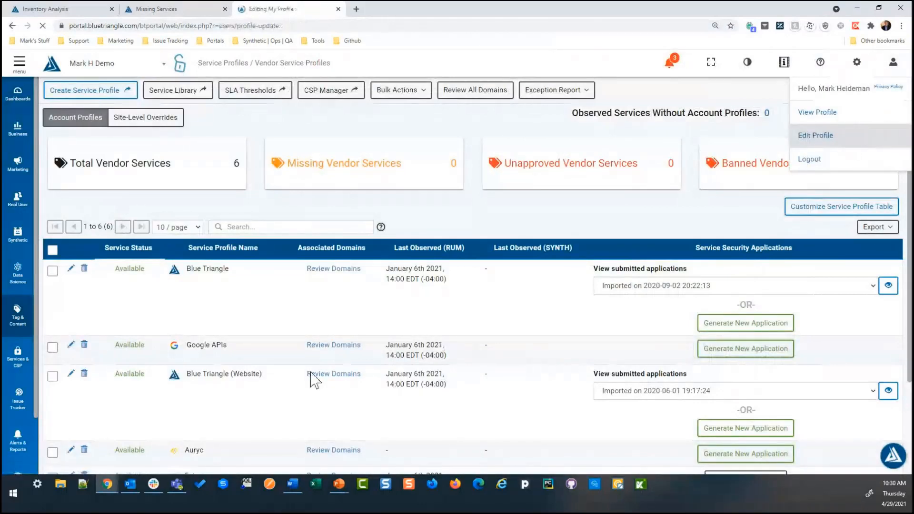
click(815, 135)
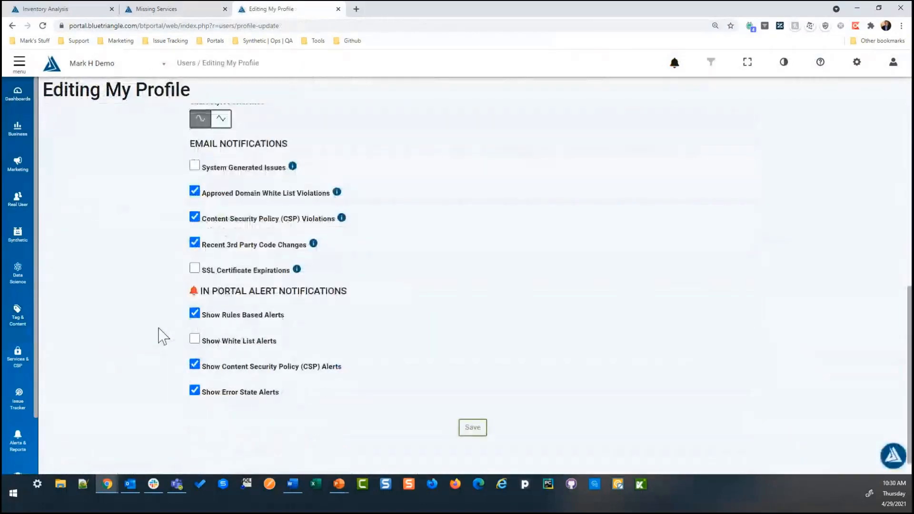
scroll(up, 3)
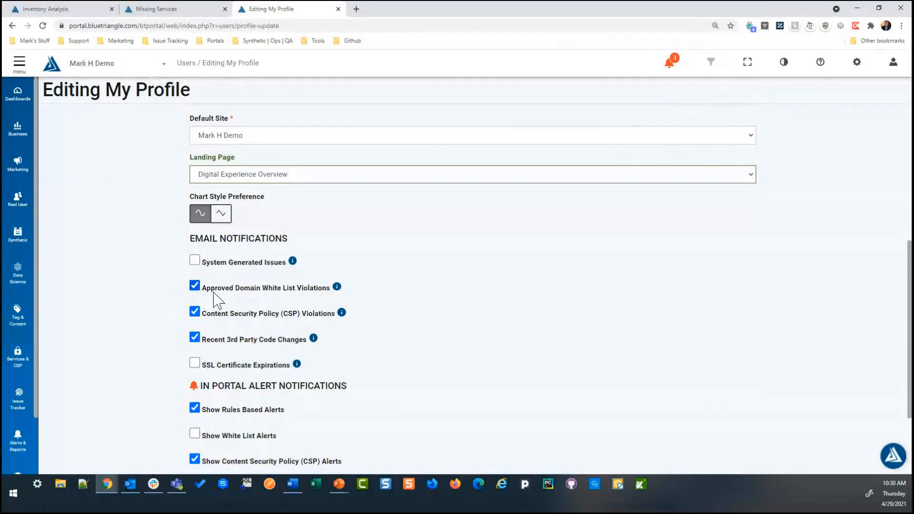
mouse_move(338, 302)
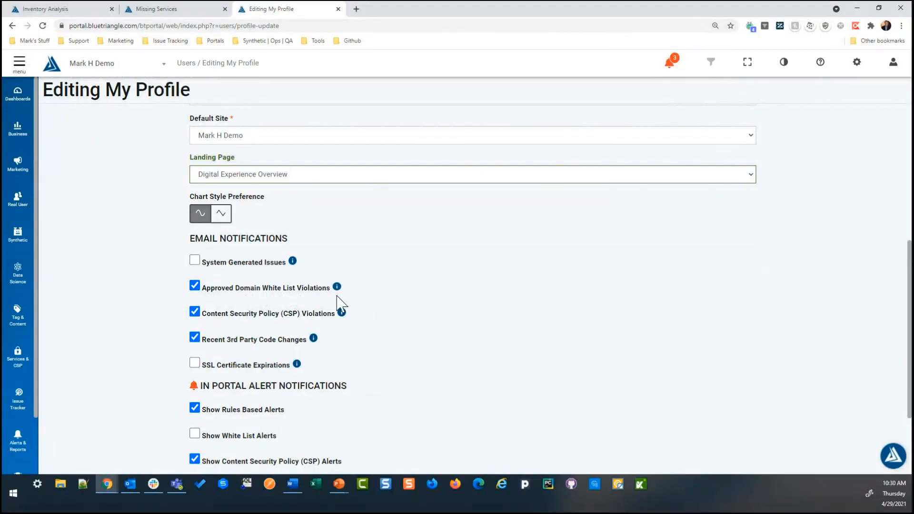
mouse_move(323, 302)
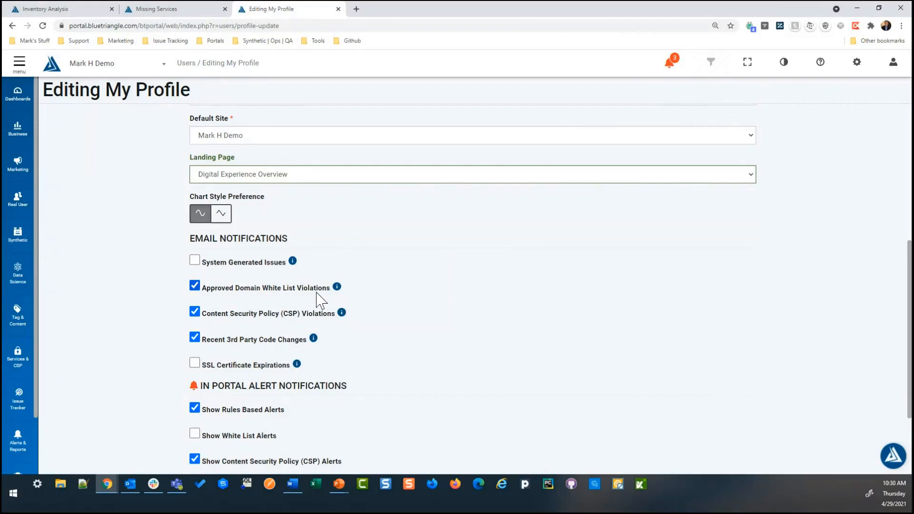
mouse_move(365, 298)
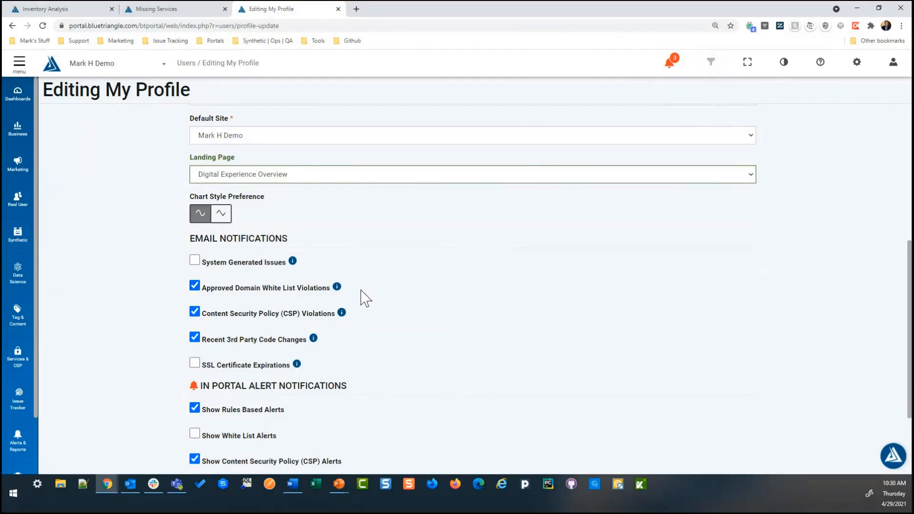